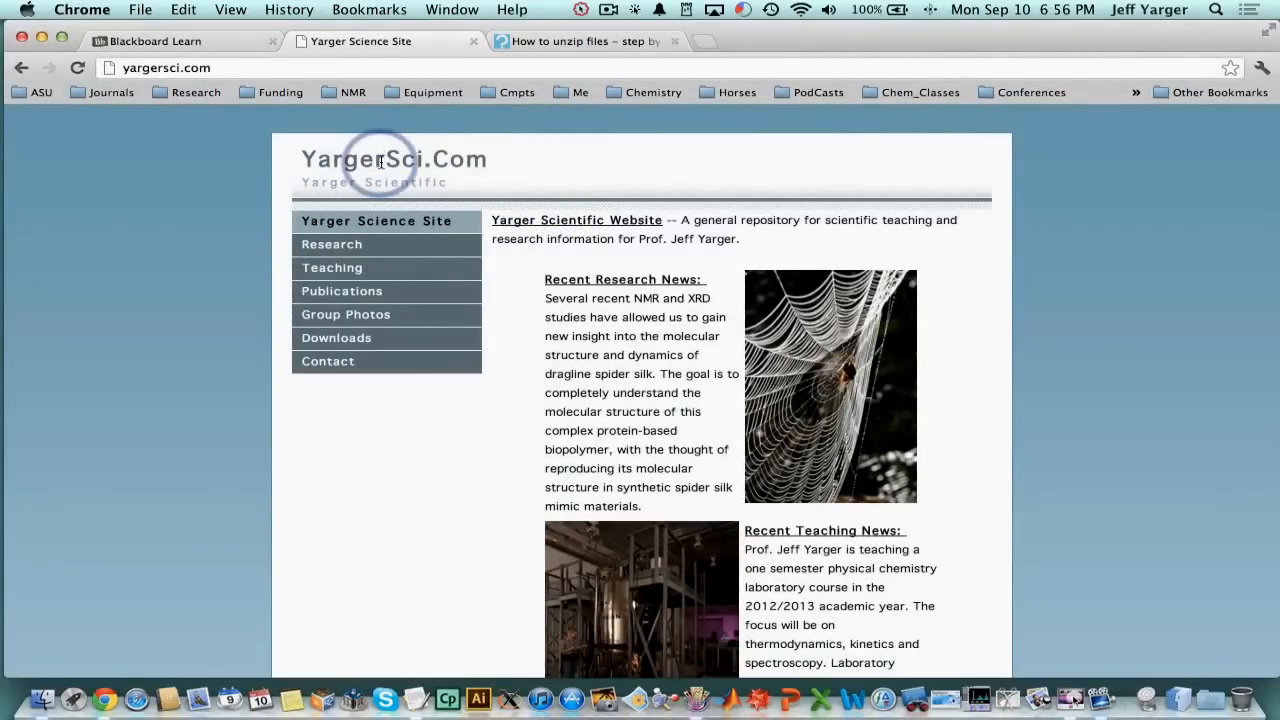
Open the yargersci.com Downloads page listing Practice_Data.zip and the CHCl3 NMR example zip
left_click(336, 337)
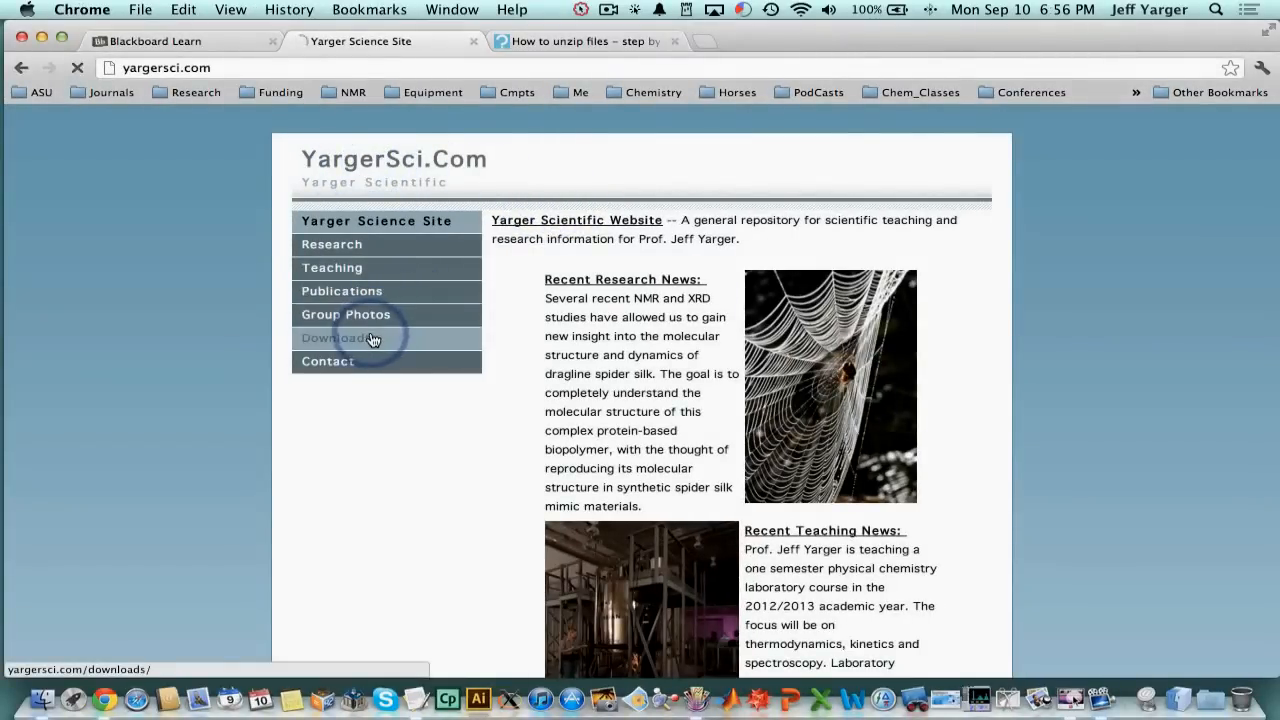
left_click(340, 337)
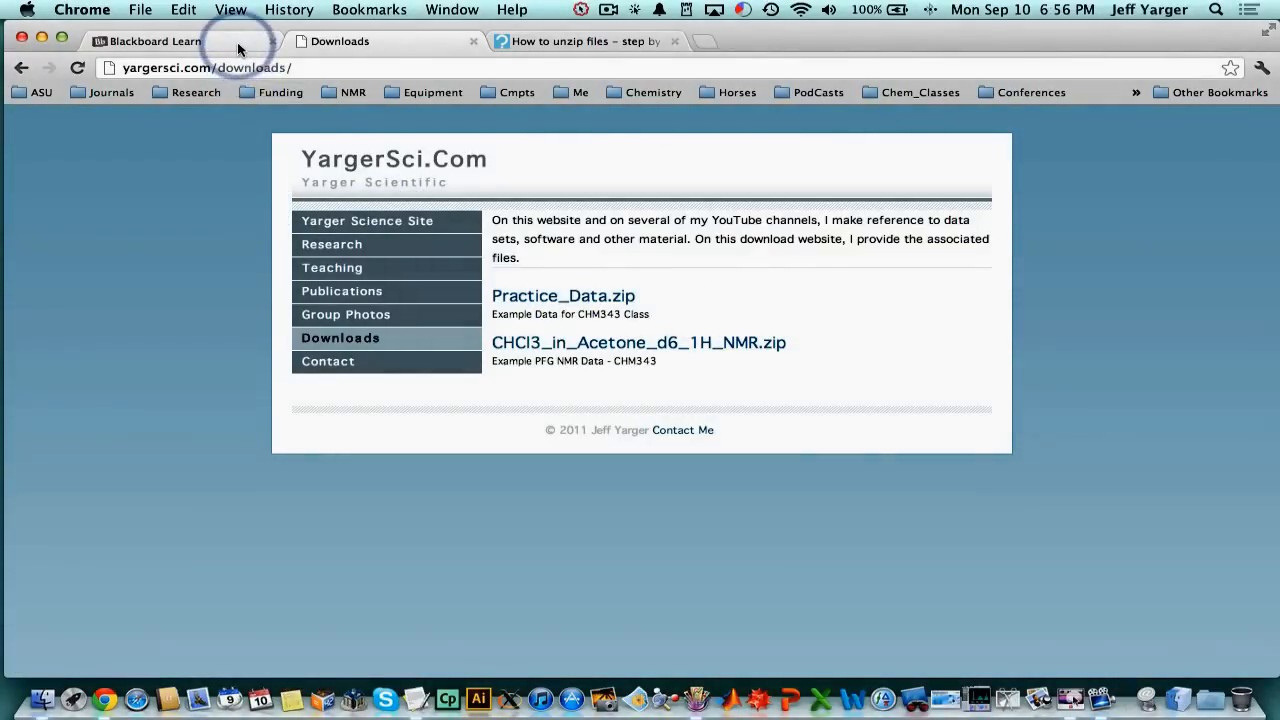
Switch to Blackboard Learn and open the course Content's Example Data folder
left_click(155, 41)
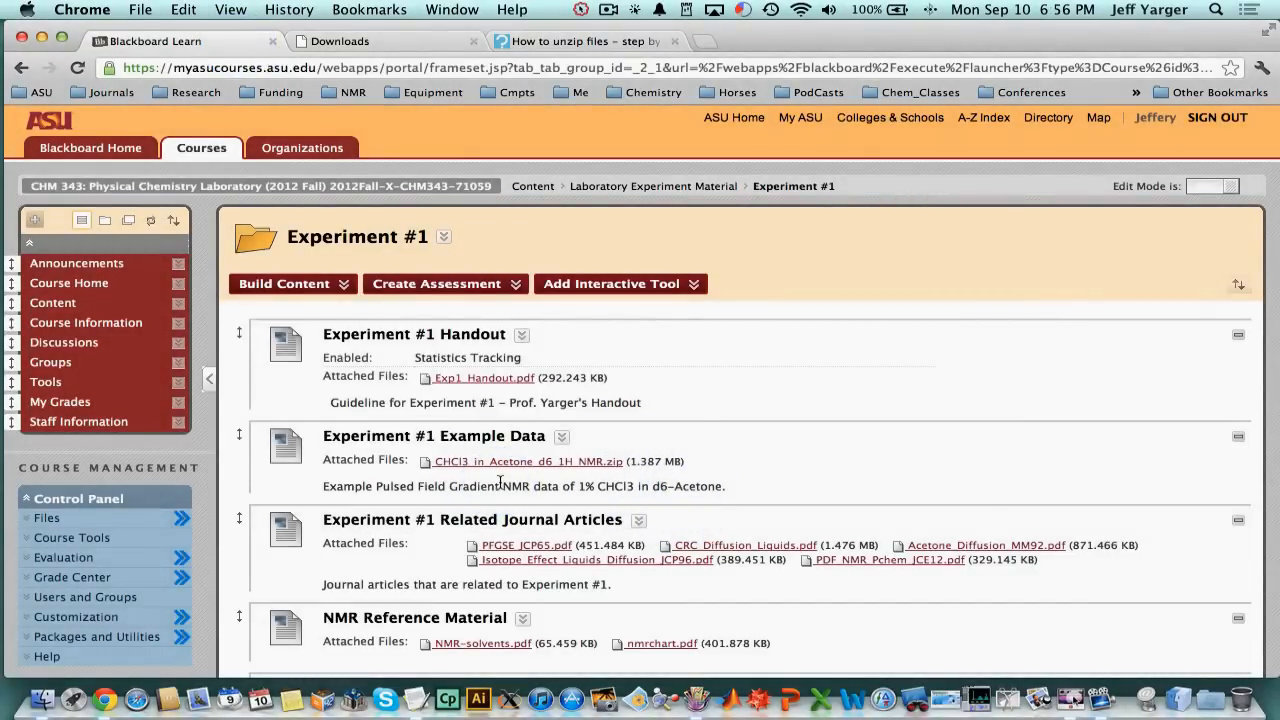
left_click(567, 475)
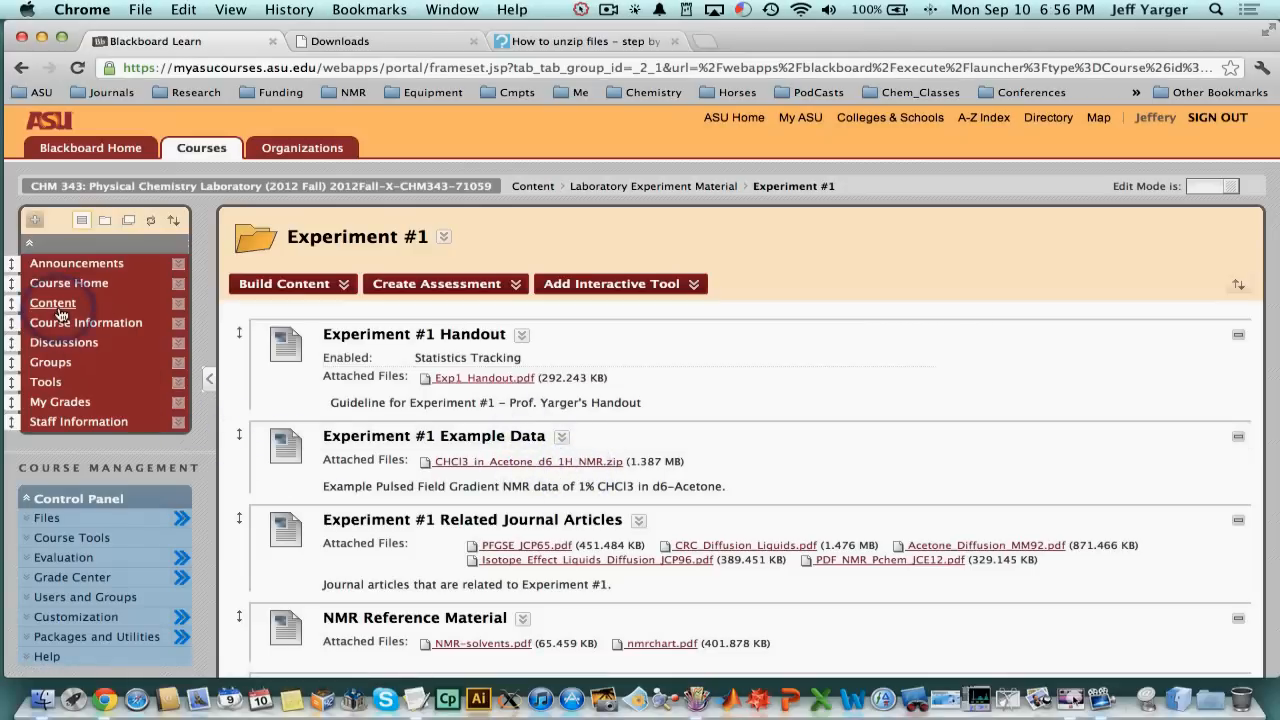
left_click(52, 302)
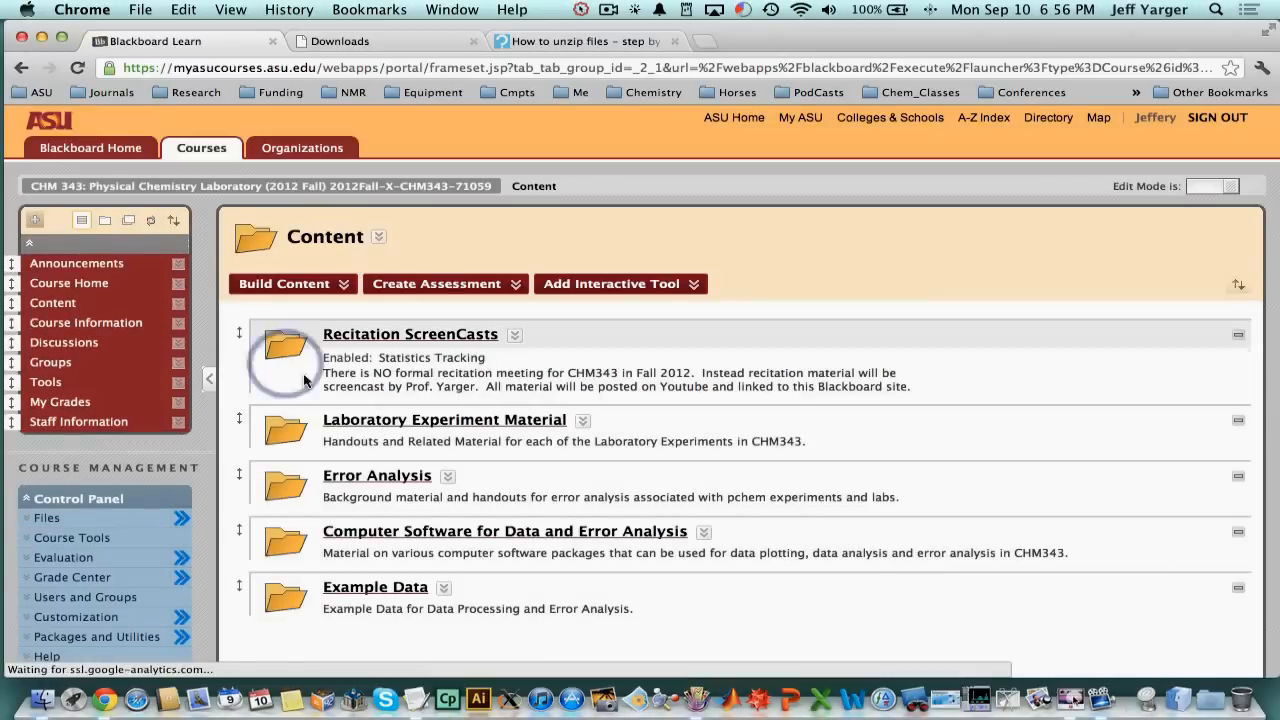
left_click(375, 587)
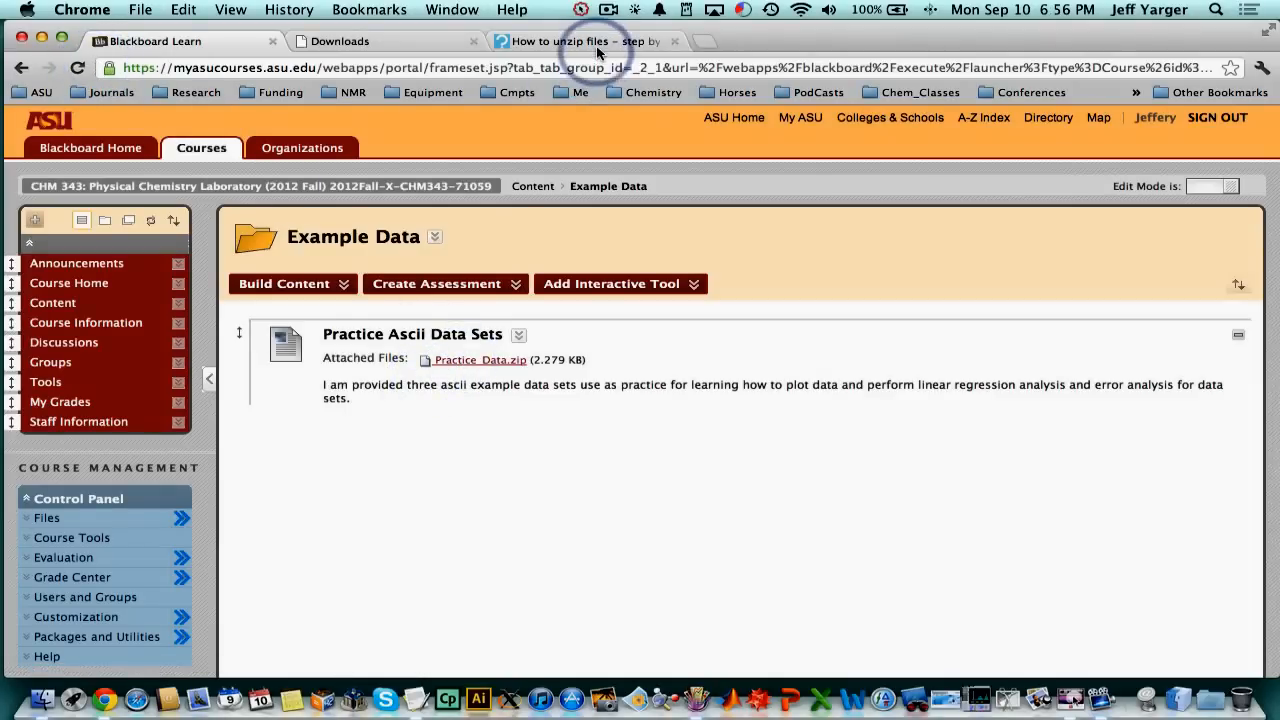
Switch to the 'How to unzip files' tab showing the unzipping guide
left_click(585, 41)
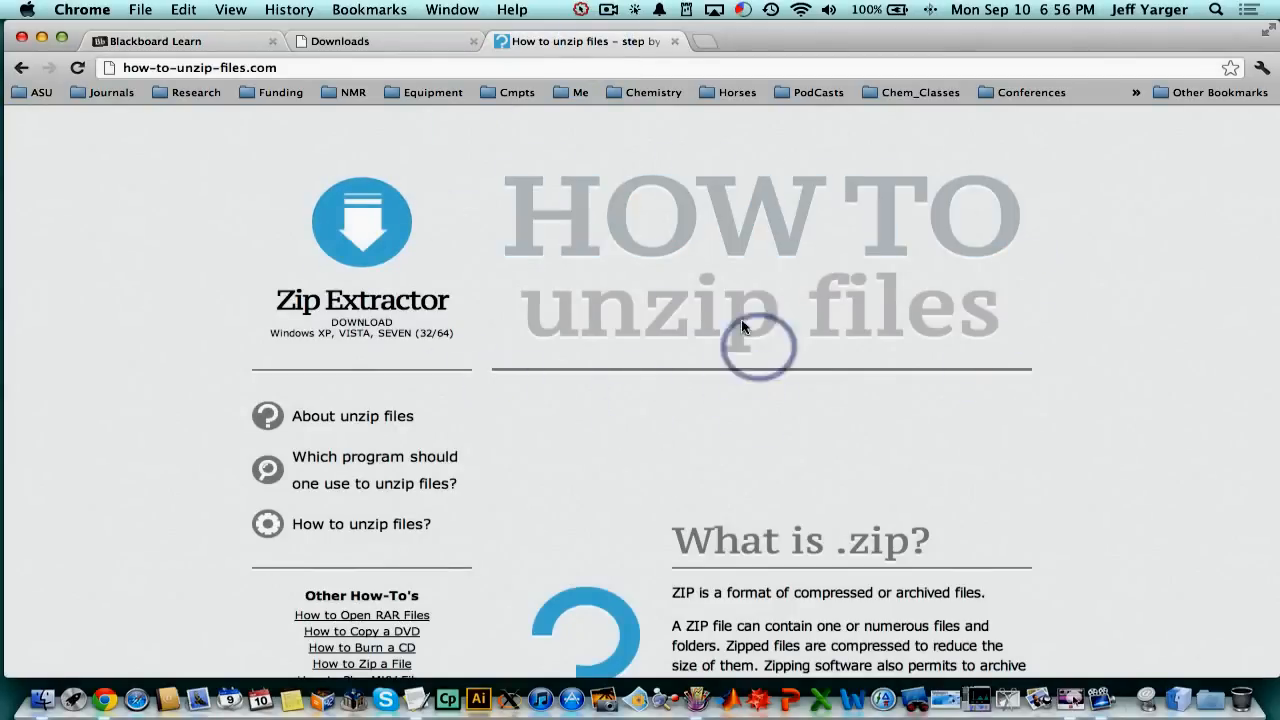
mouse_move(172, 200)
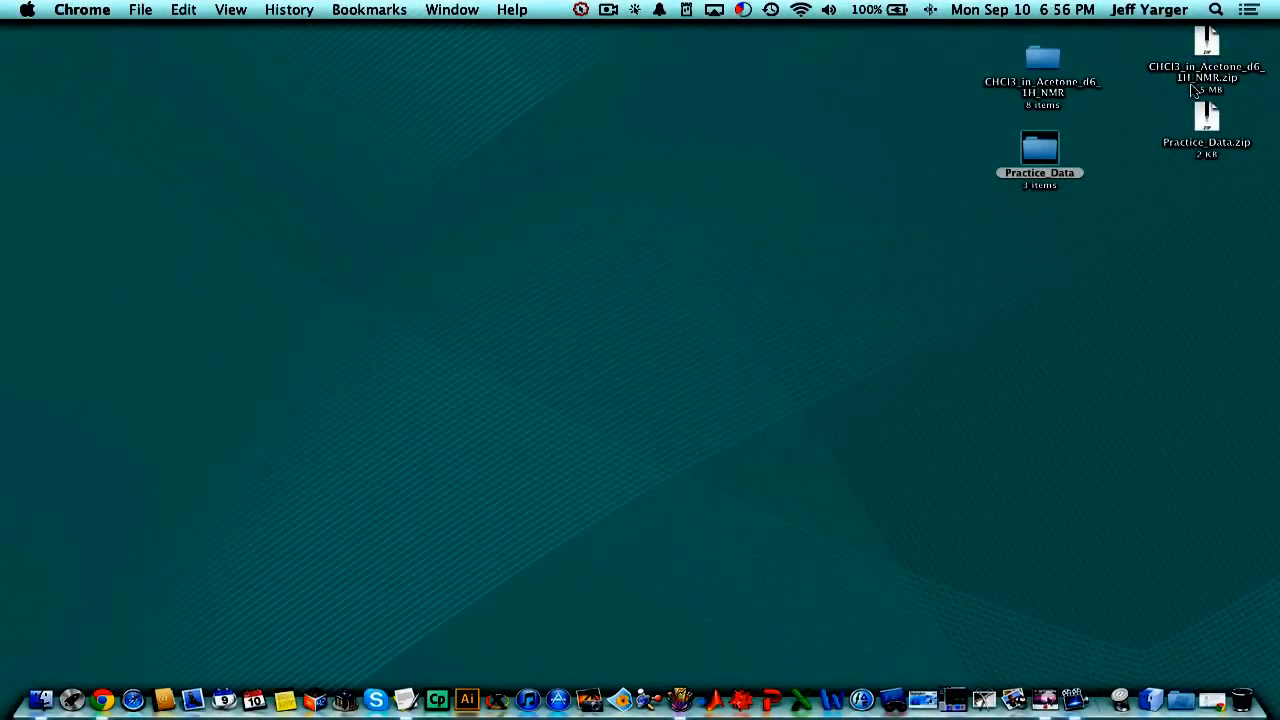
Open the unzipped Practice_Data and CHCl3_in_Acetone_d6_1H_NMR folders in Finder
left_click(1038, 150)
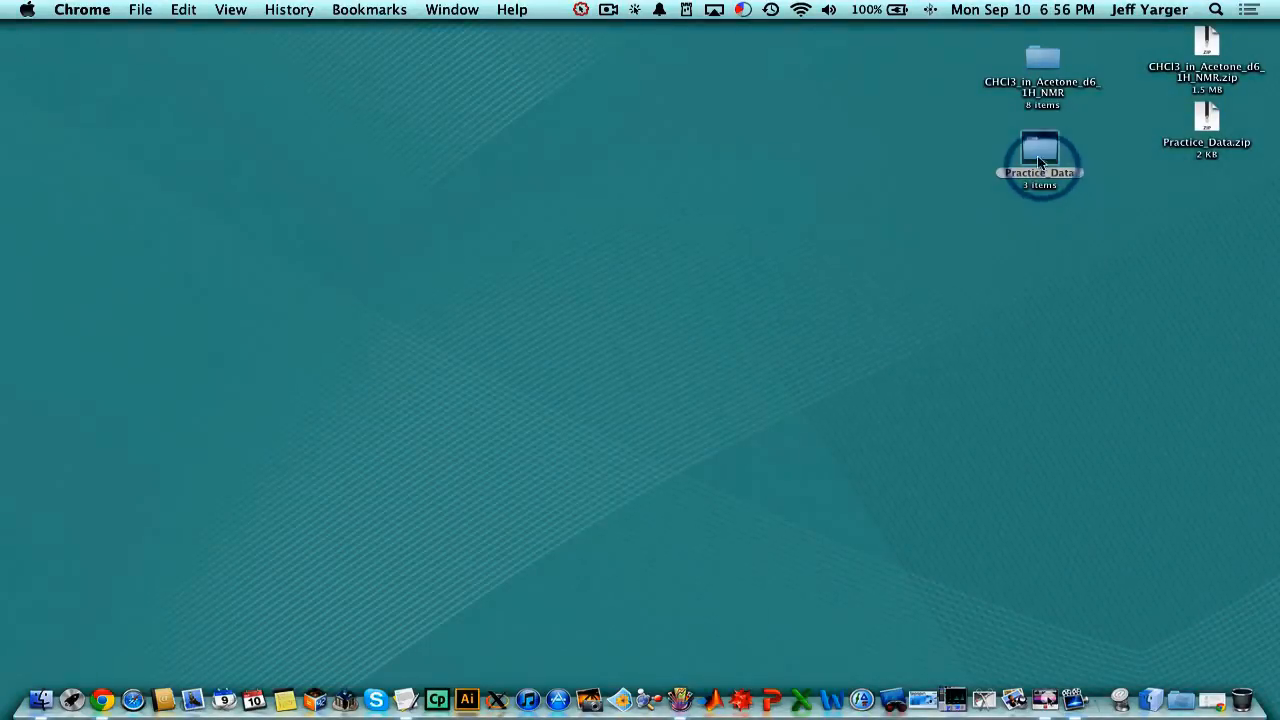
double_click(1039, 160)
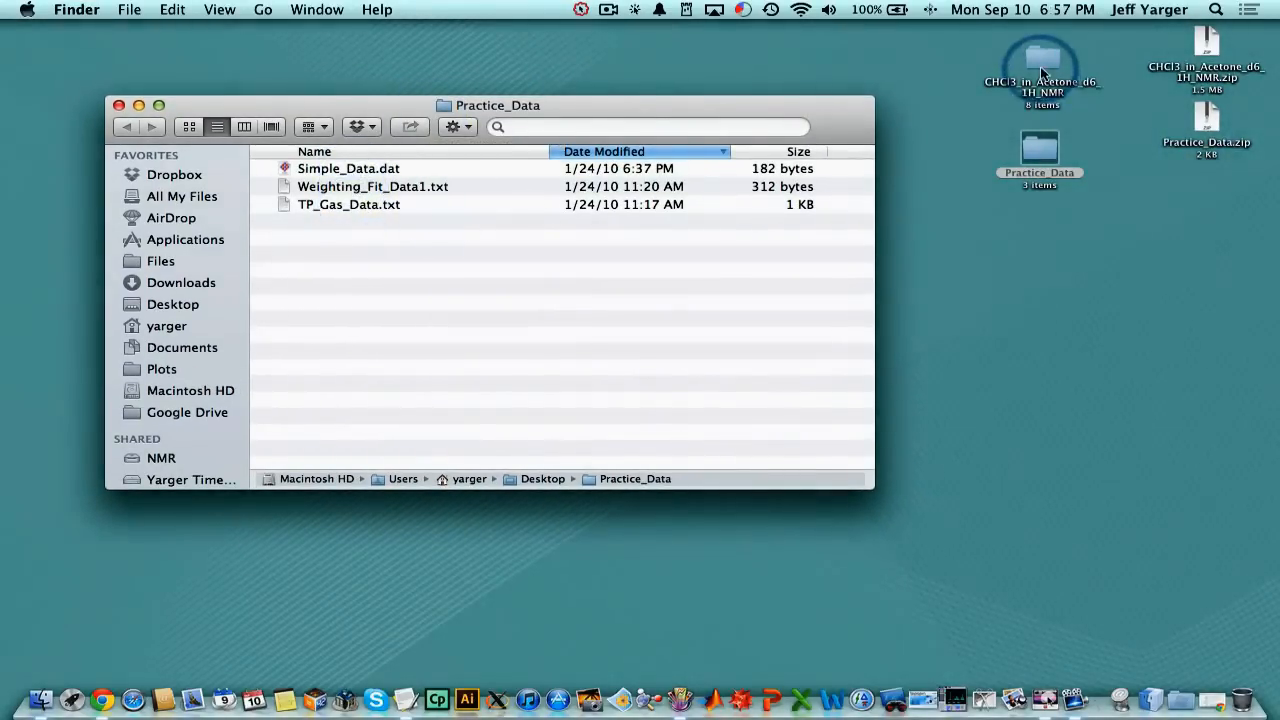
double_click(1042, 57)
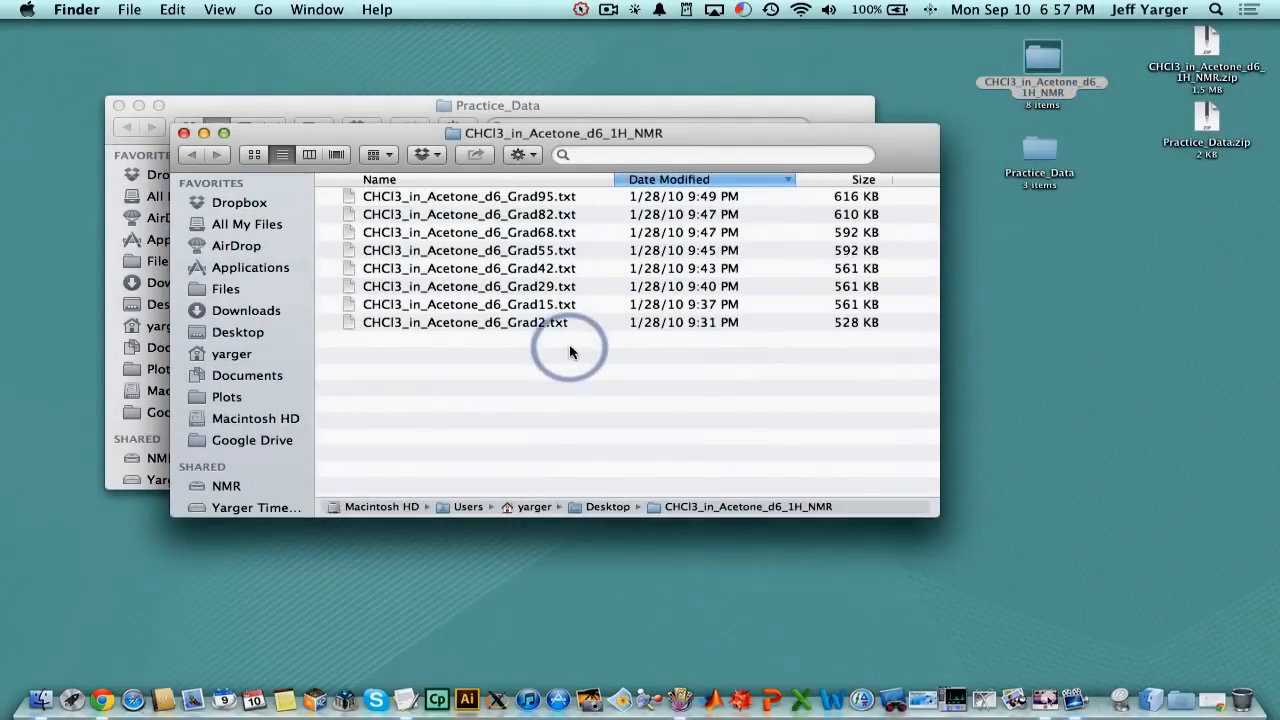
mouse_move(305, 185)
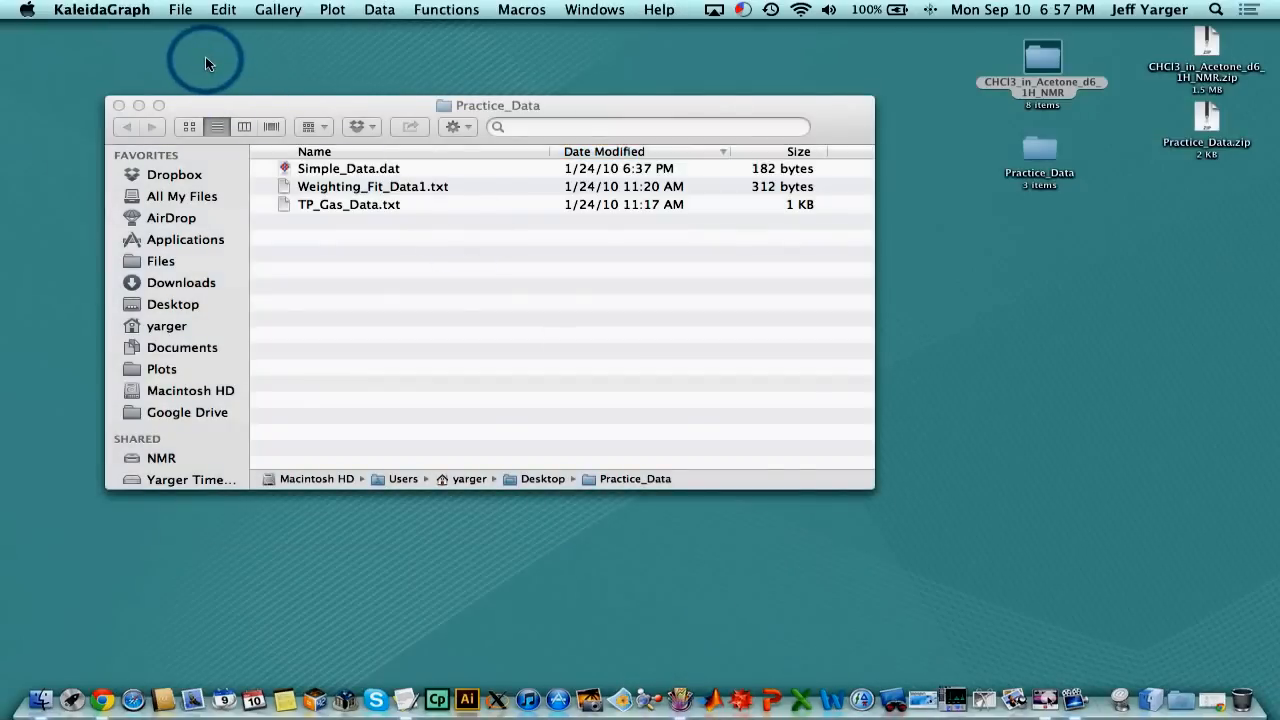
Check the About KaleidaGraph box confirming version 4.1.3, then dismiss it
left_click(101, 9)
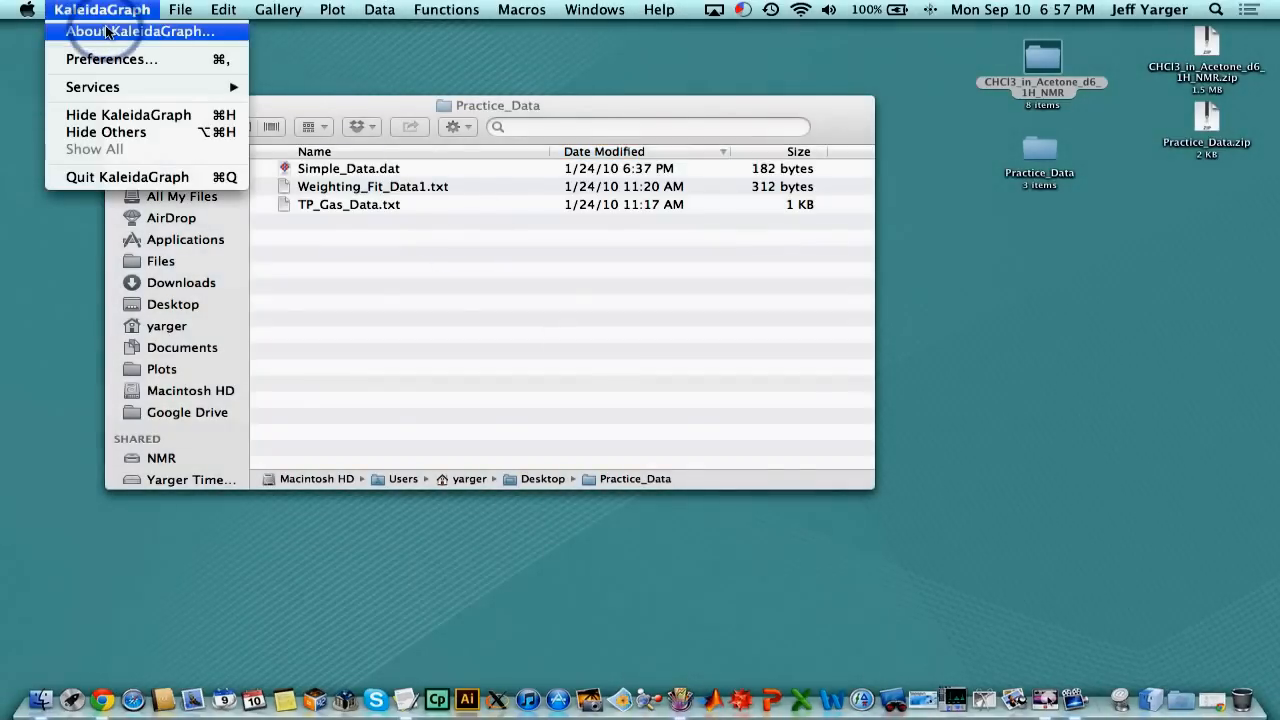
left_click(139, 31)
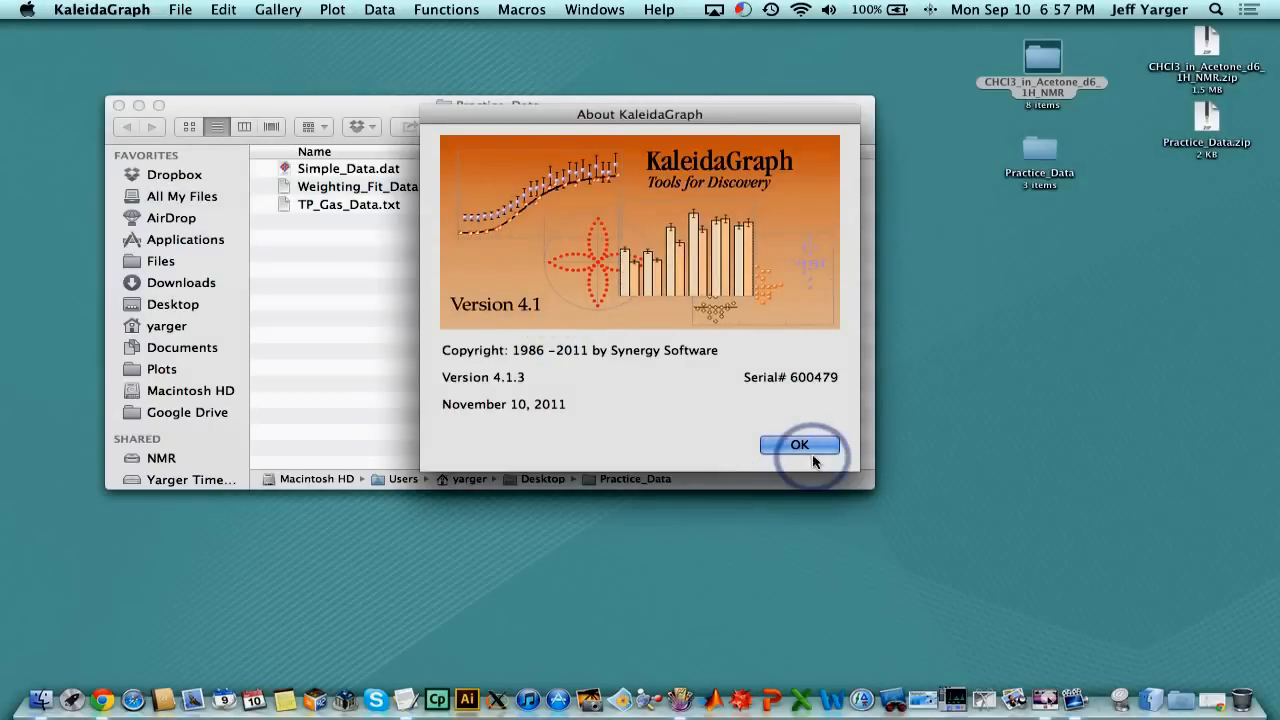
left_click(799, 444)
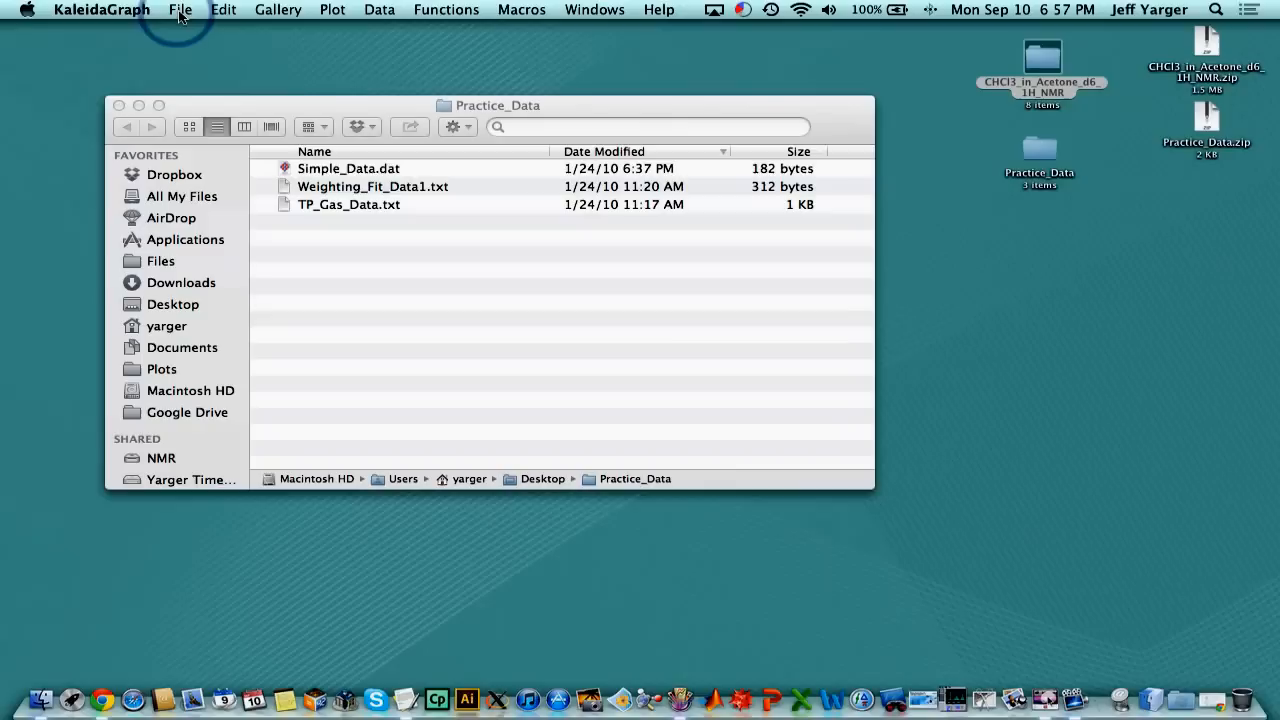
left_click(180, 9)
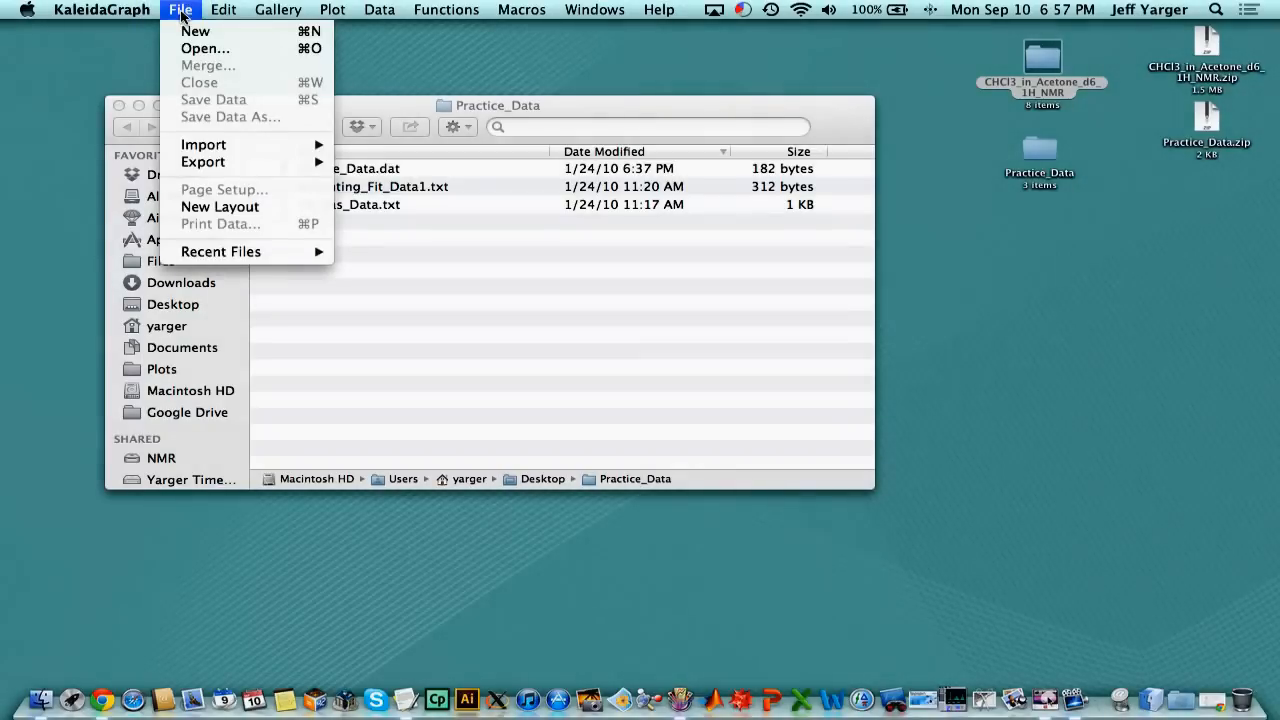
Browse to Desktop > Practice_Data with all documents shown and open Simple_Data.dat
left_click(204, 48)
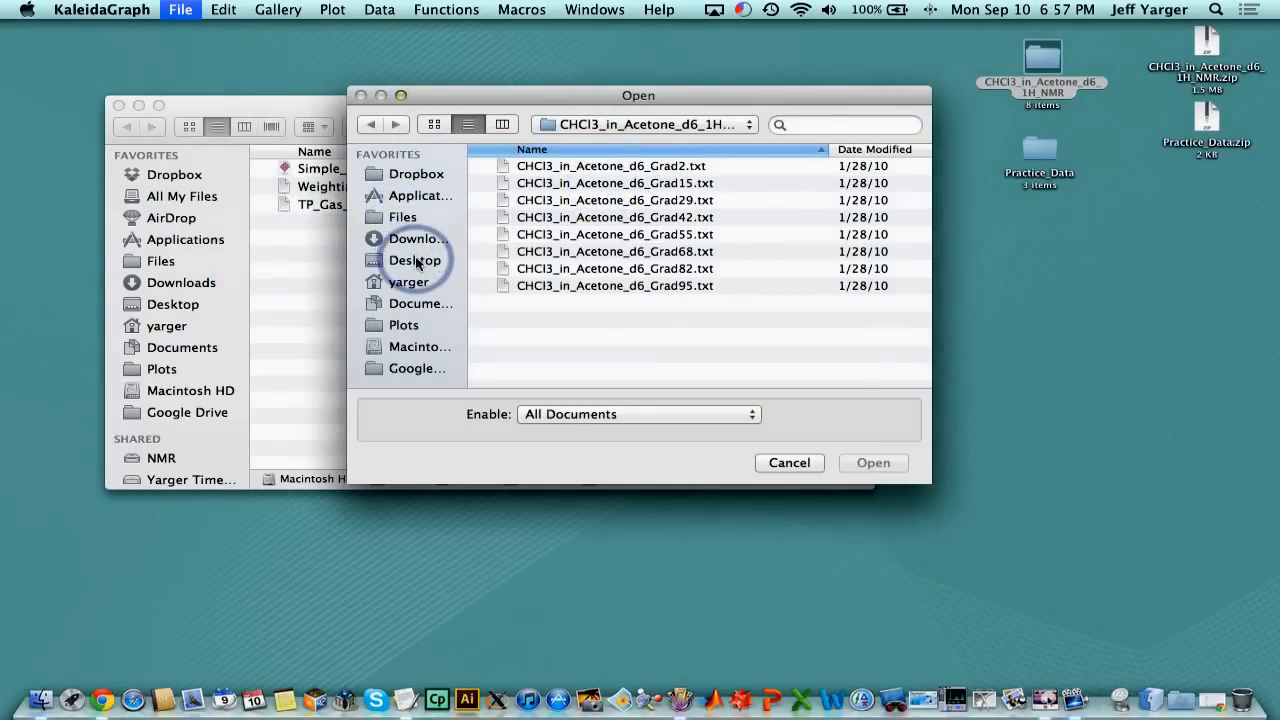
left_click(415, 260)
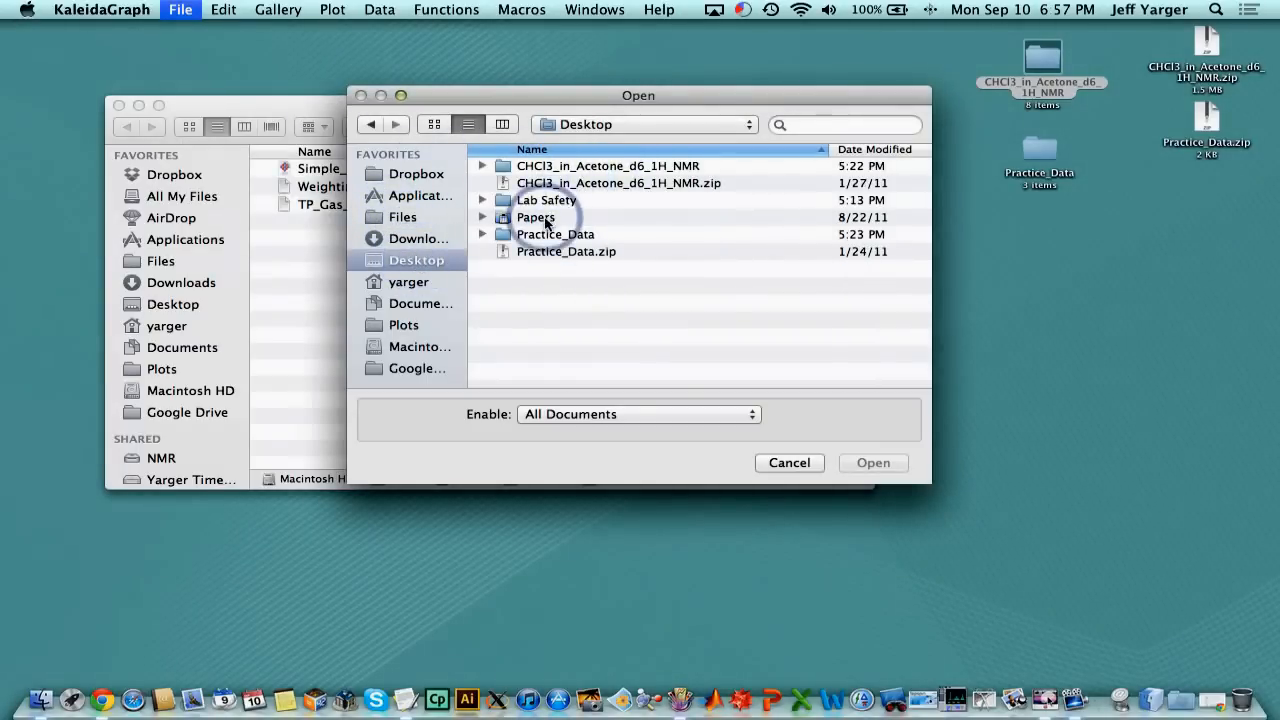
double_click(555, 234)
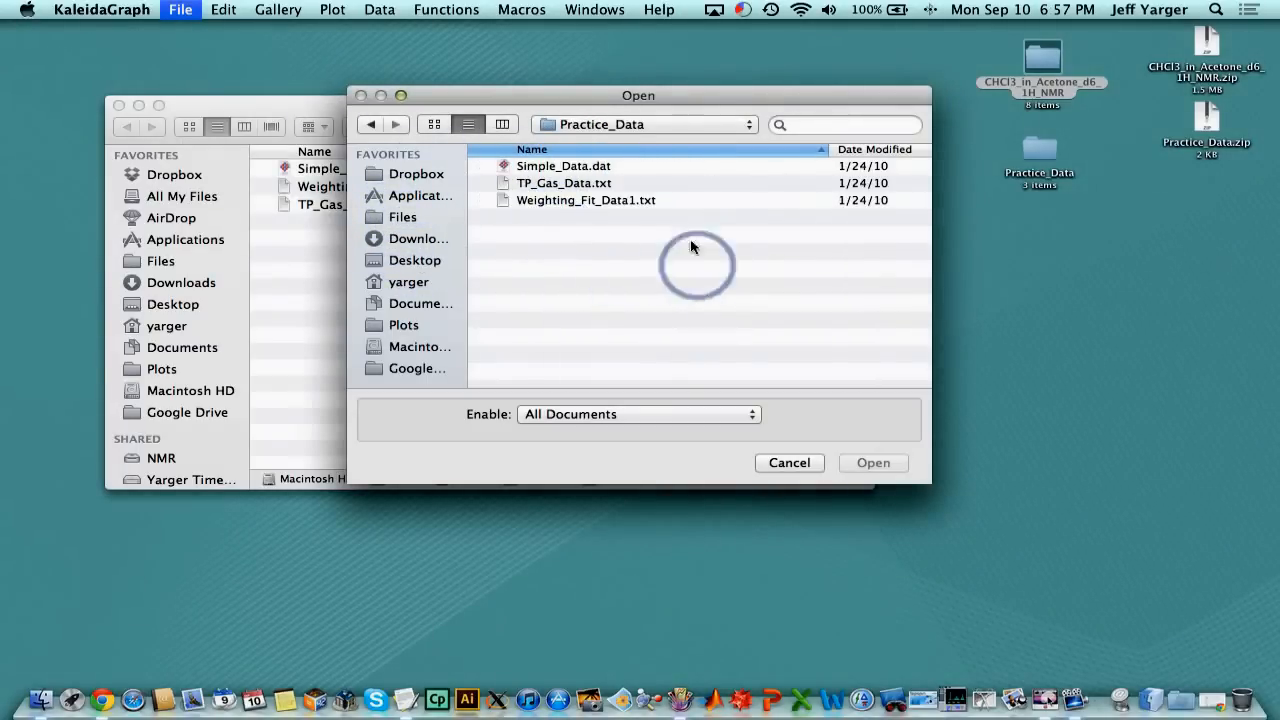
mouse_move(700, 332)
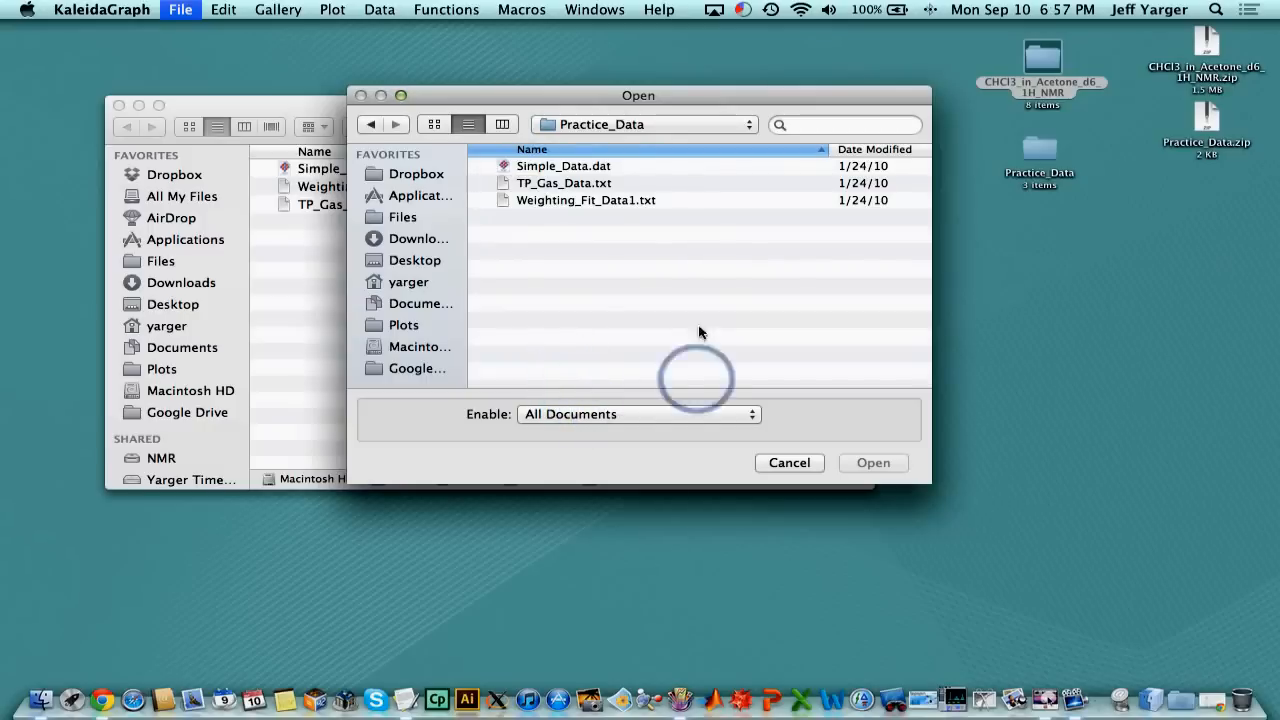
left_click(638, 413)
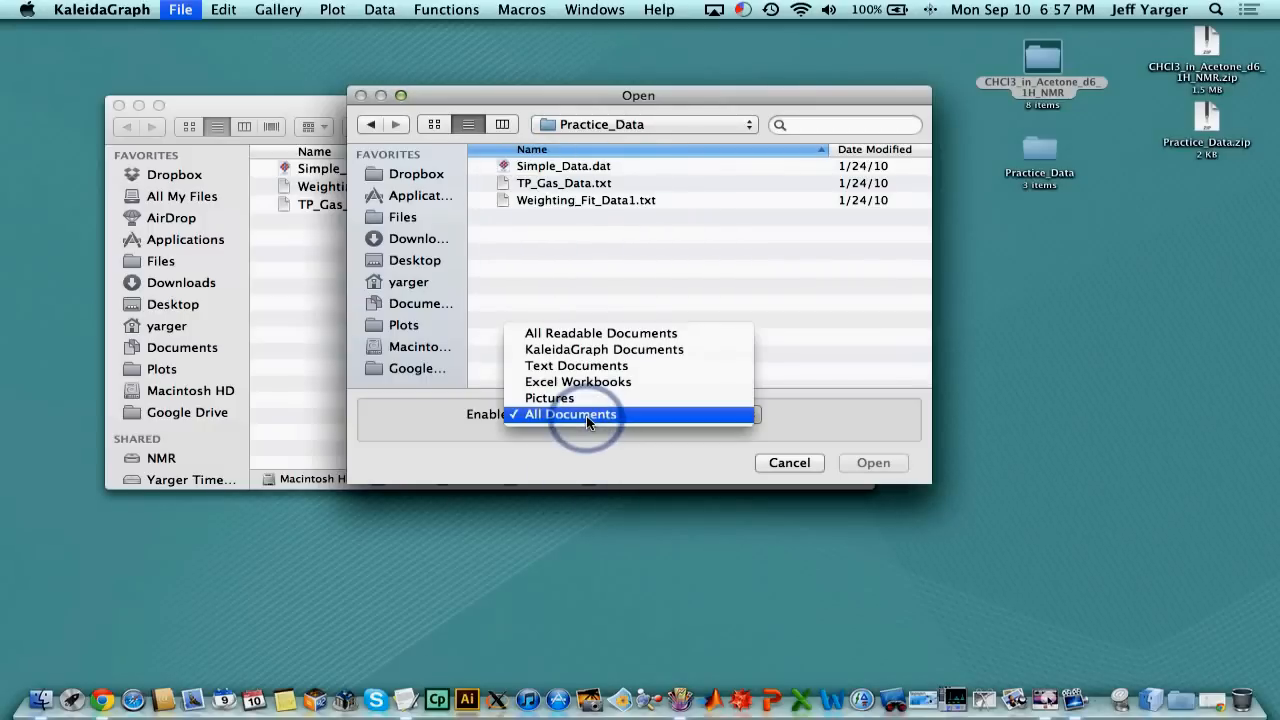
left_click(570, 414)
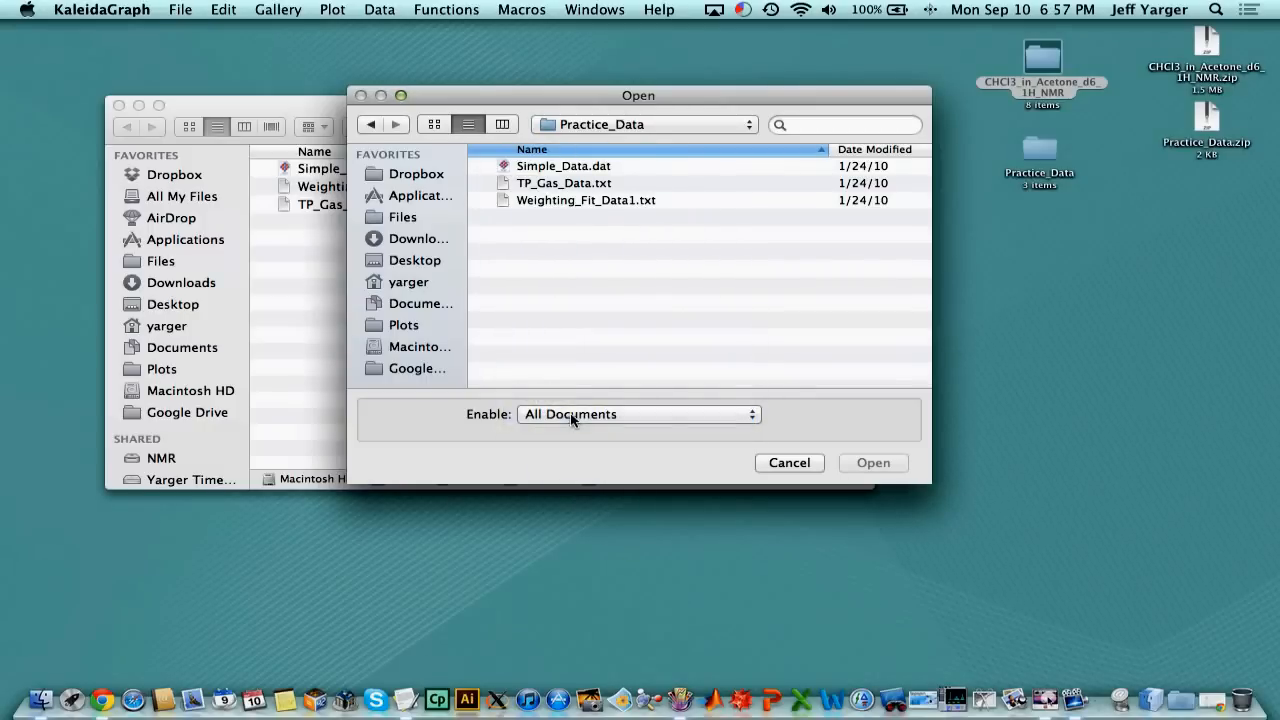
left_click(638, 414)
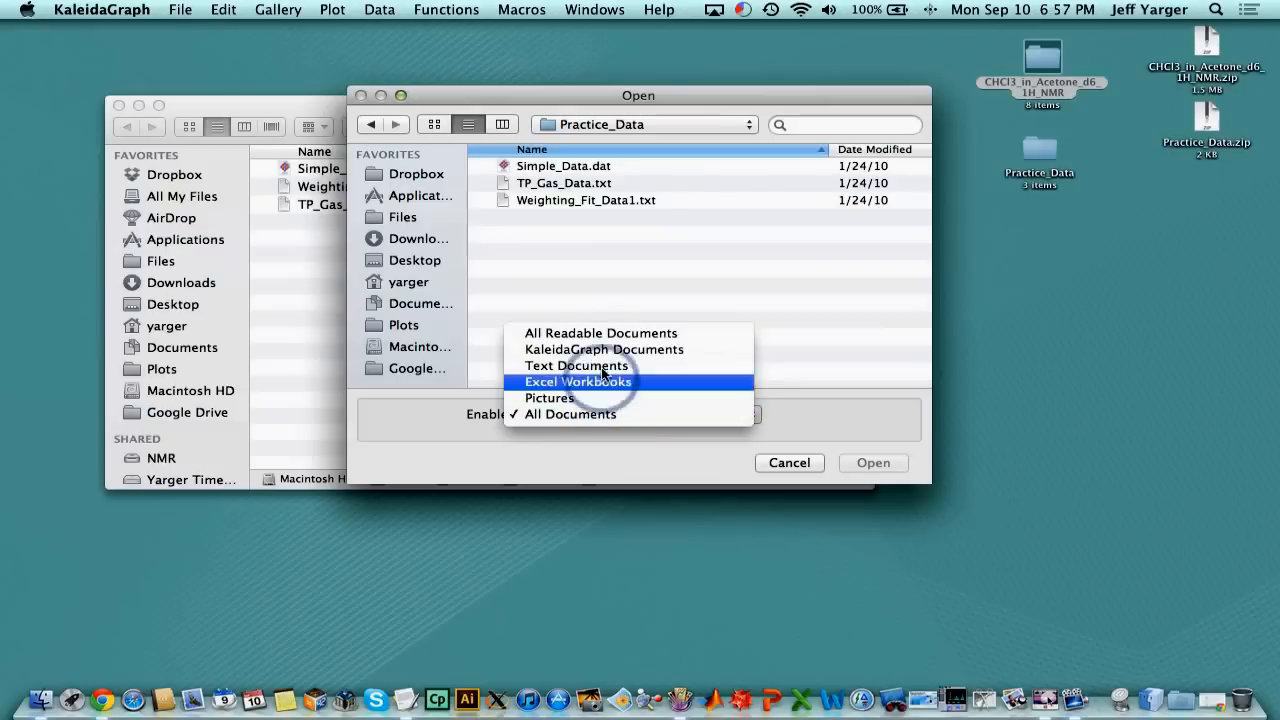
left_click(601, 333)
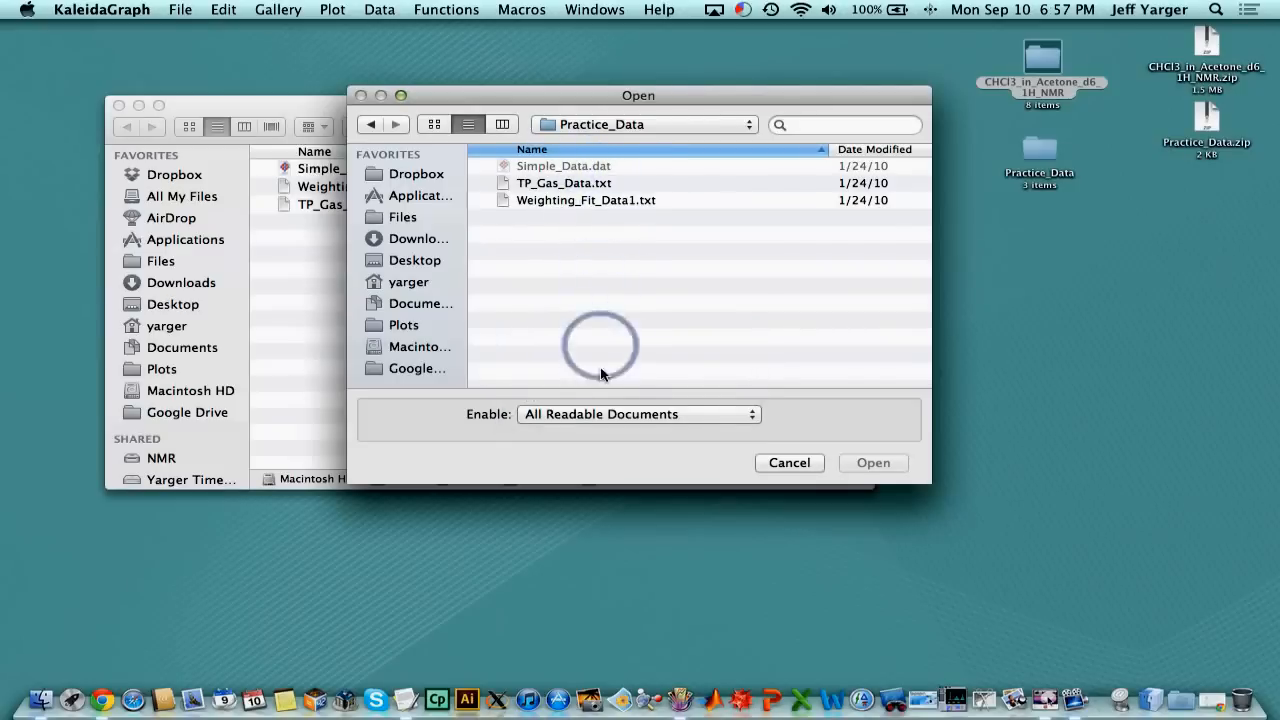
left_click(638, 414)
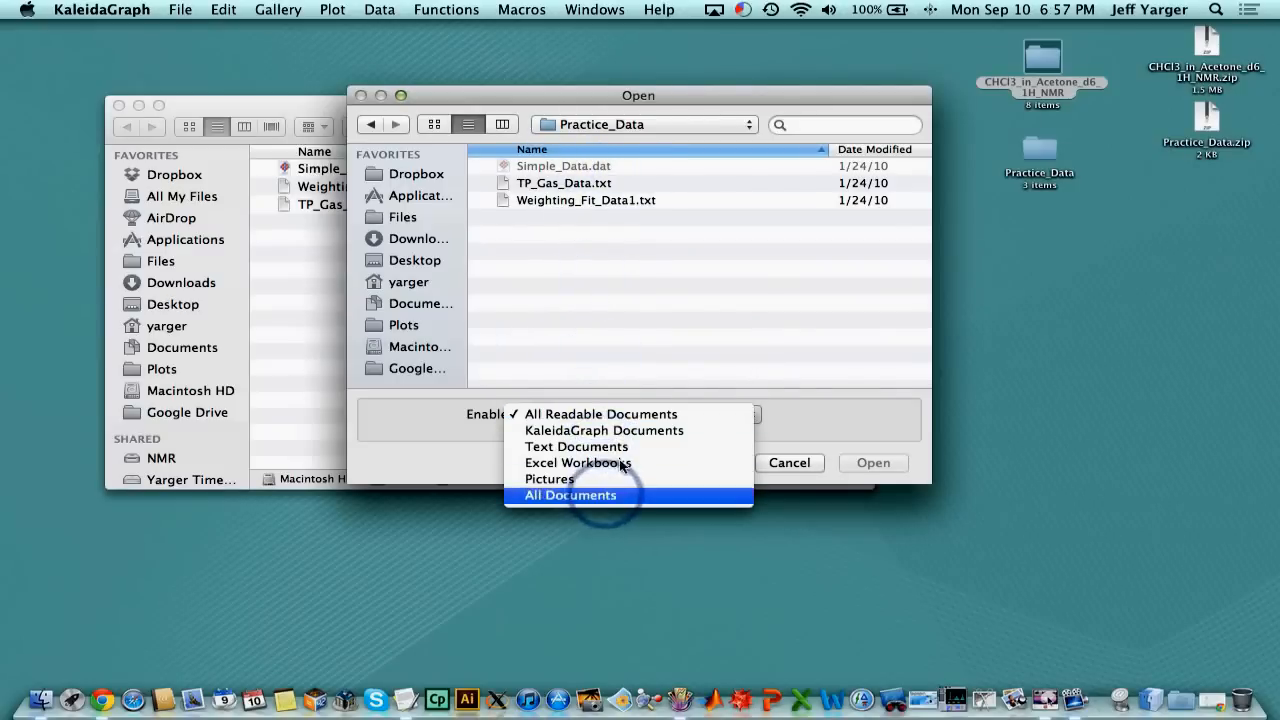
left_click(570, 495)
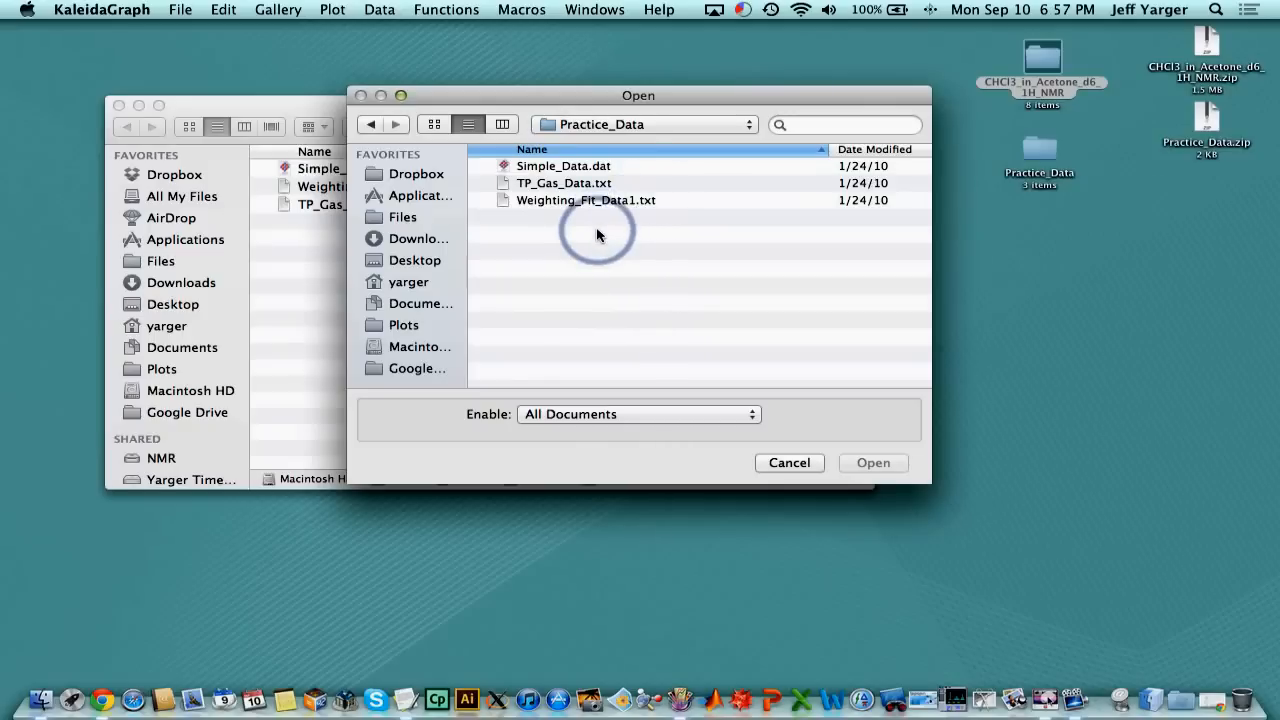
left_click(563, 165)
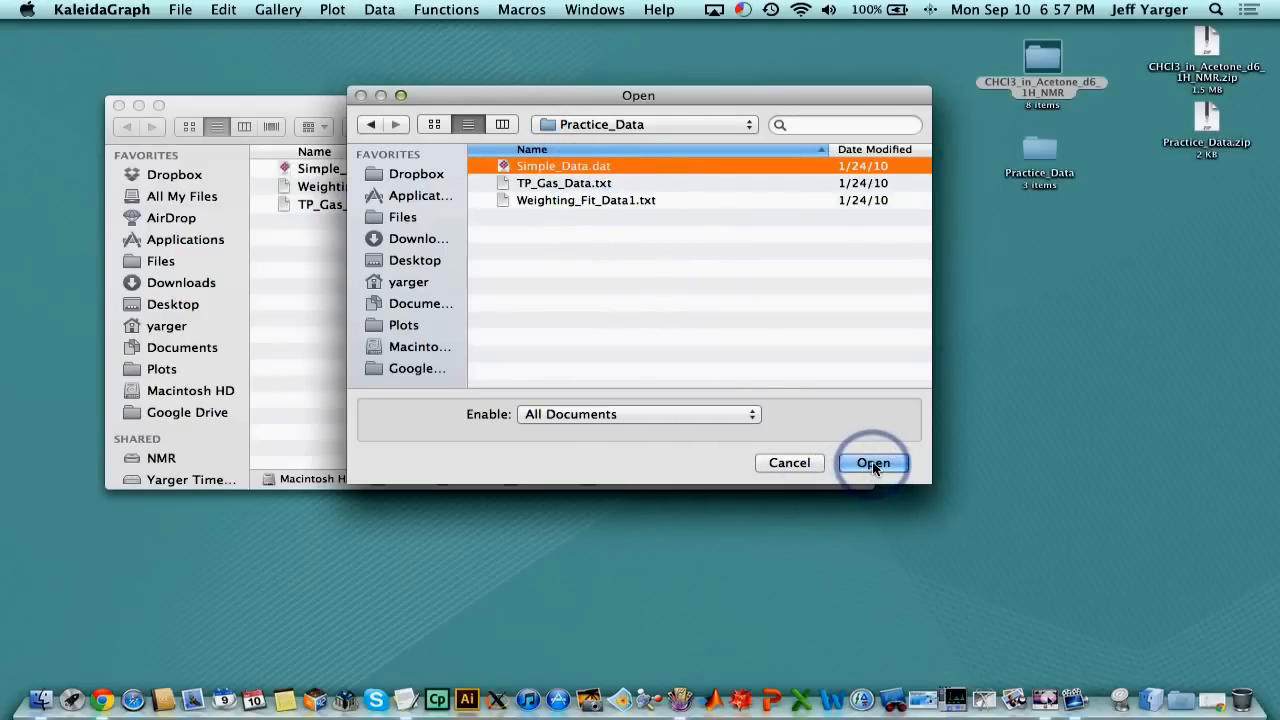
left_click(872, 463)
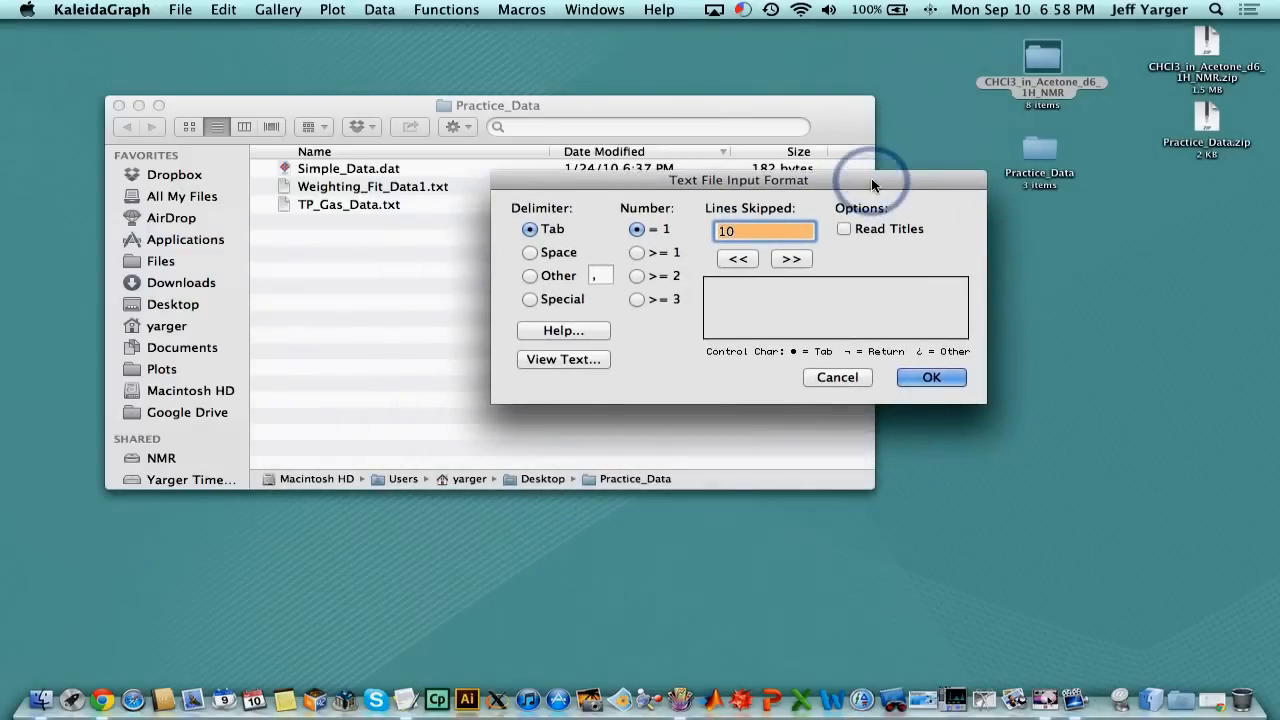
Import Simple_Data.dat with 0 lines skipped and Read Titles checked
left_click(737, 259)
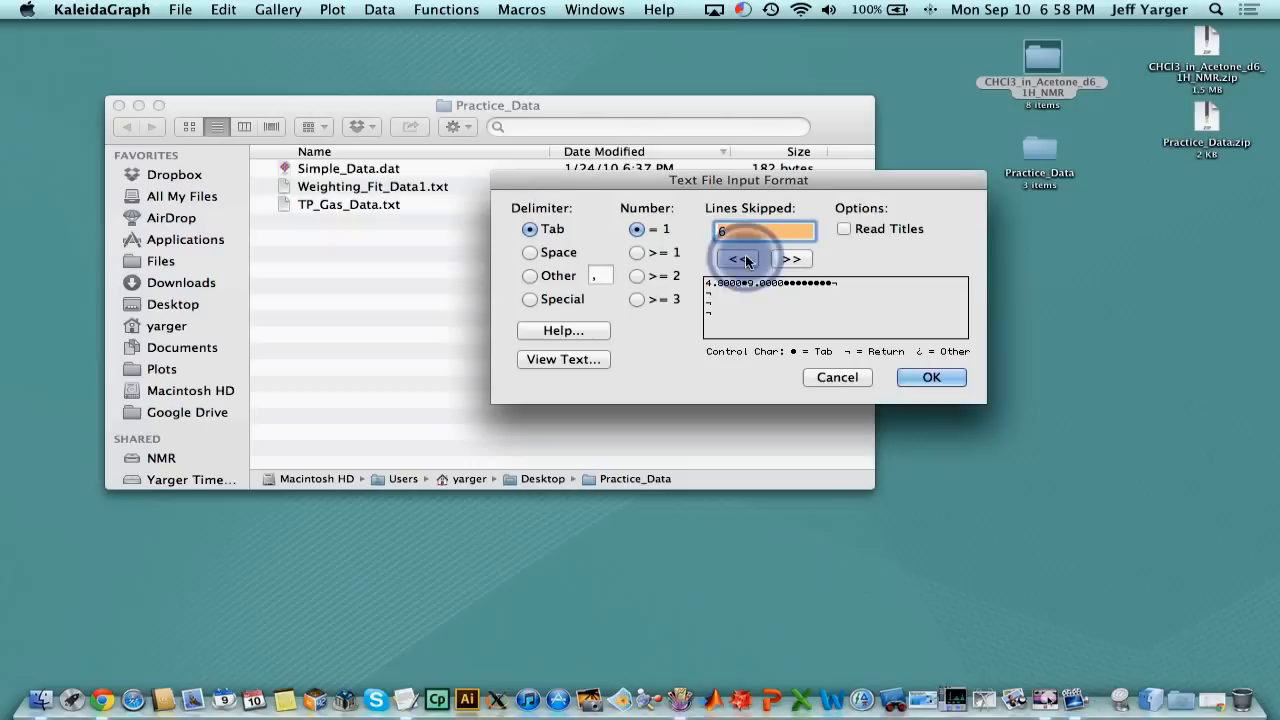
left_click(738, 259)
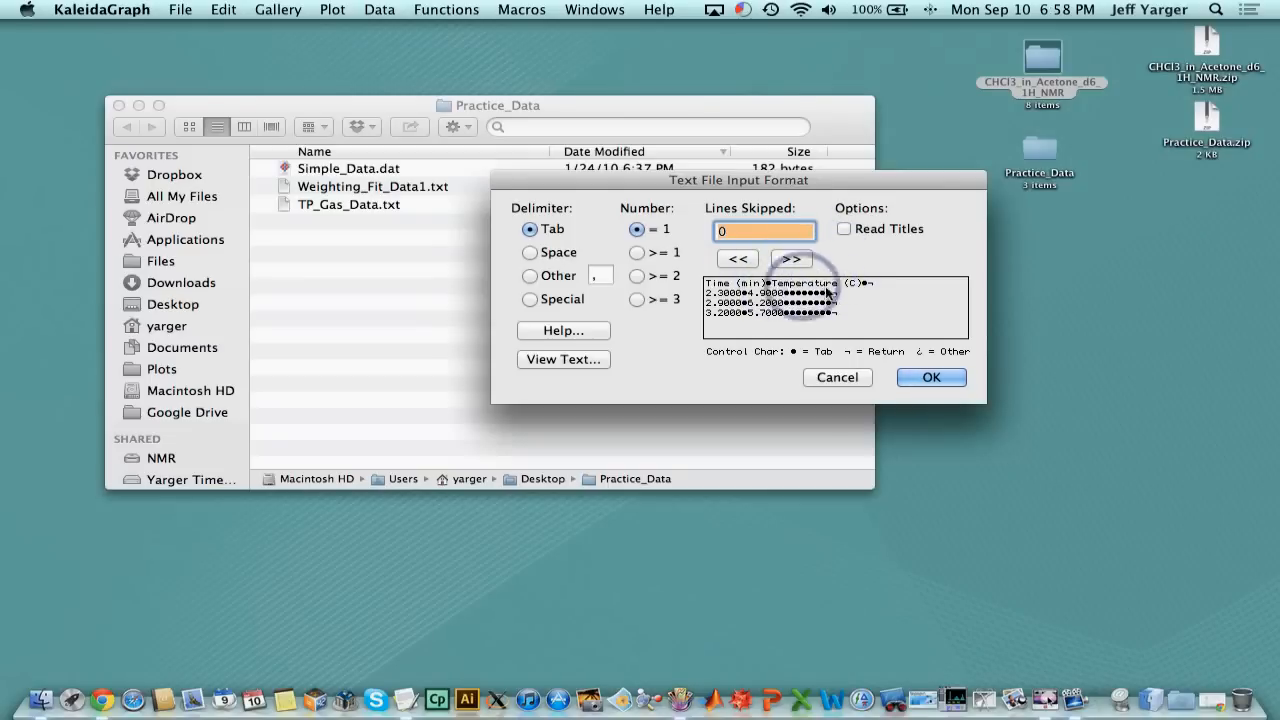
left_click(845, 229)
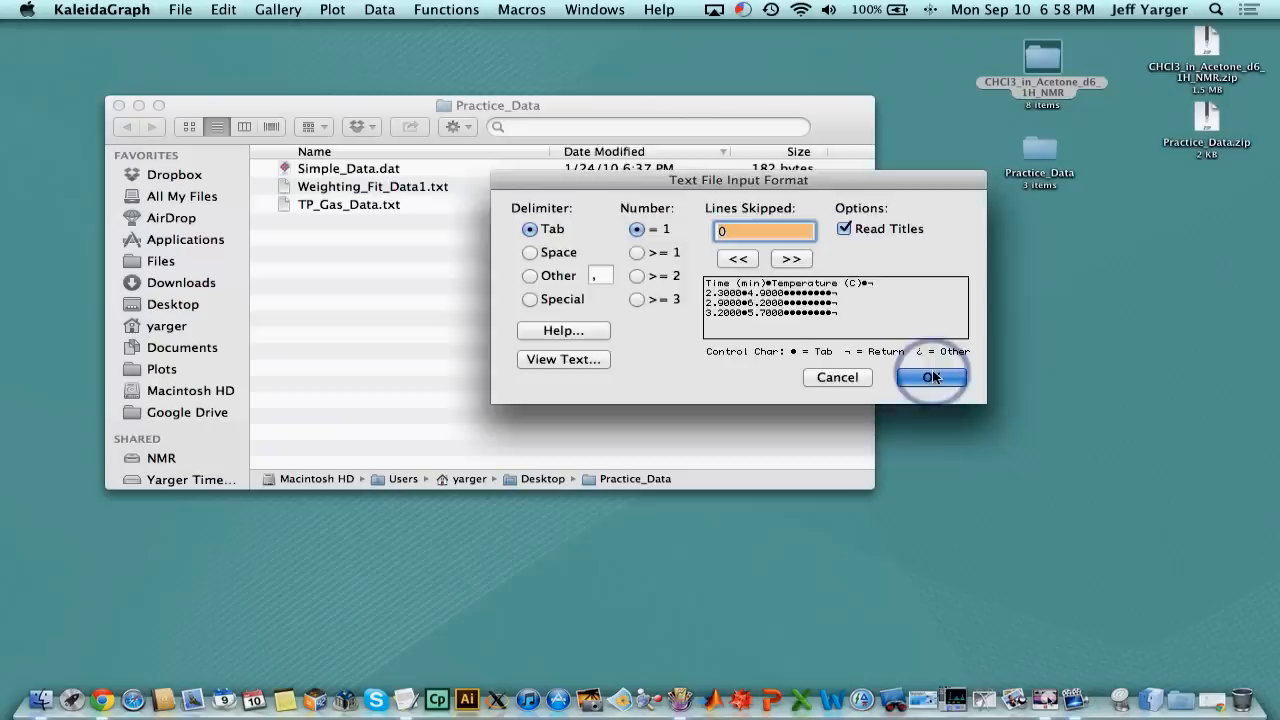
left_click(931, 377)
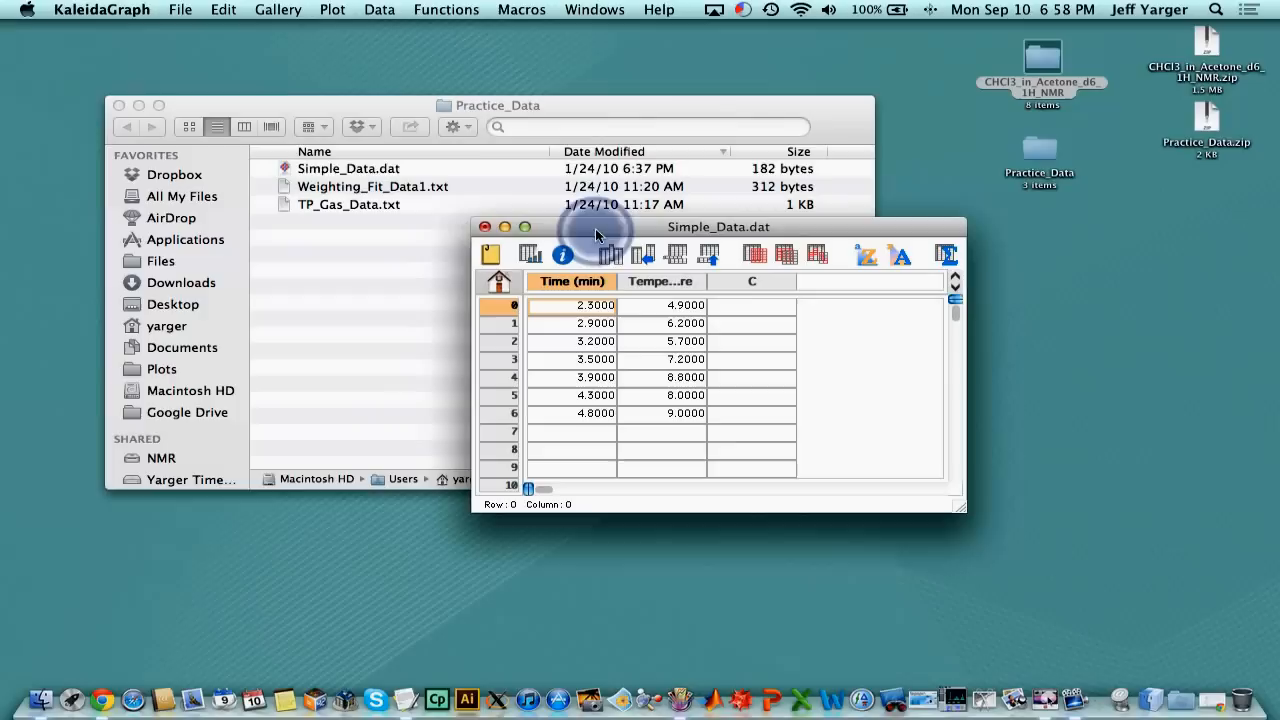
Create a linear scatter plot with Time (min) as X and Temperature (C) as Y
left_click(278, 9)
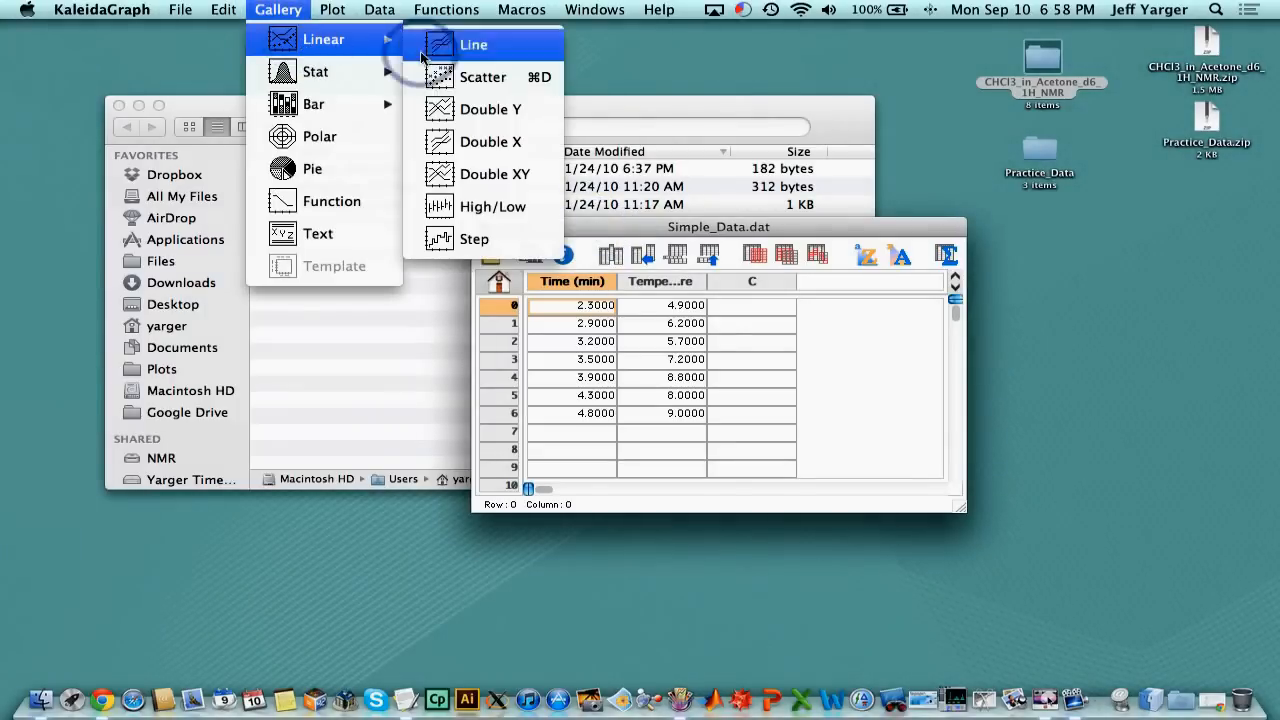
left_click(482, 77)
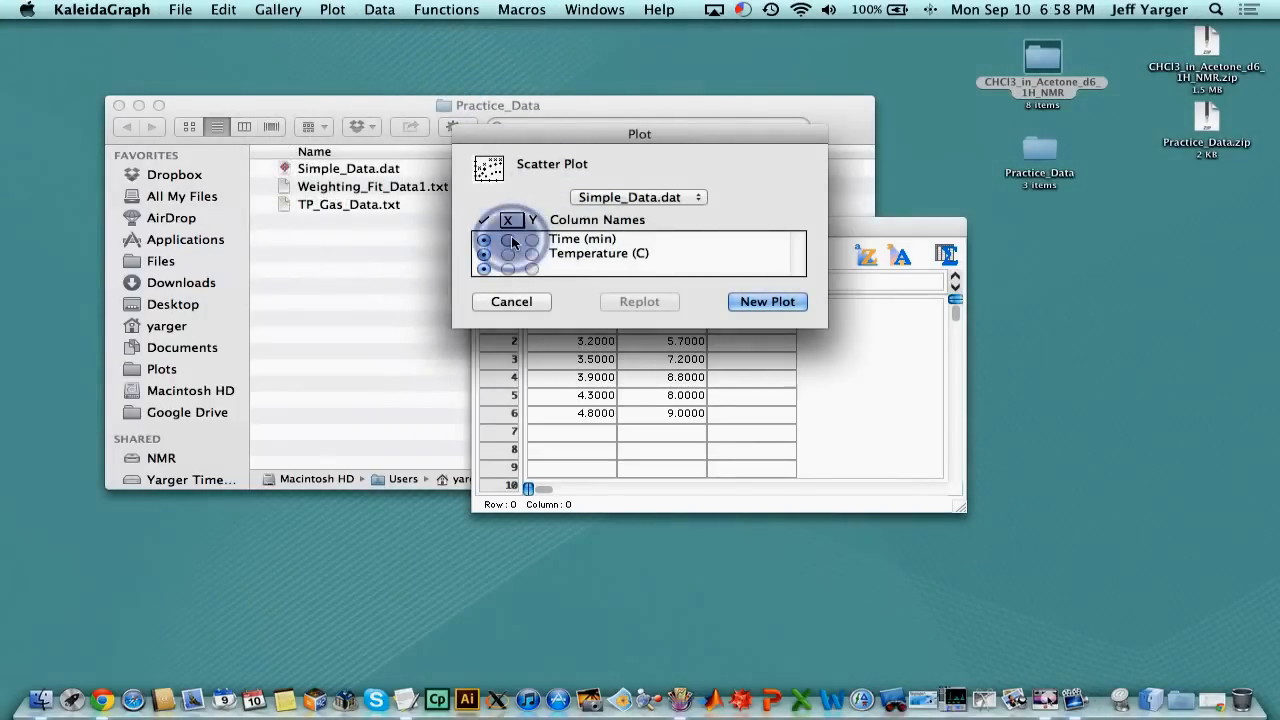
left_click(767, 301)
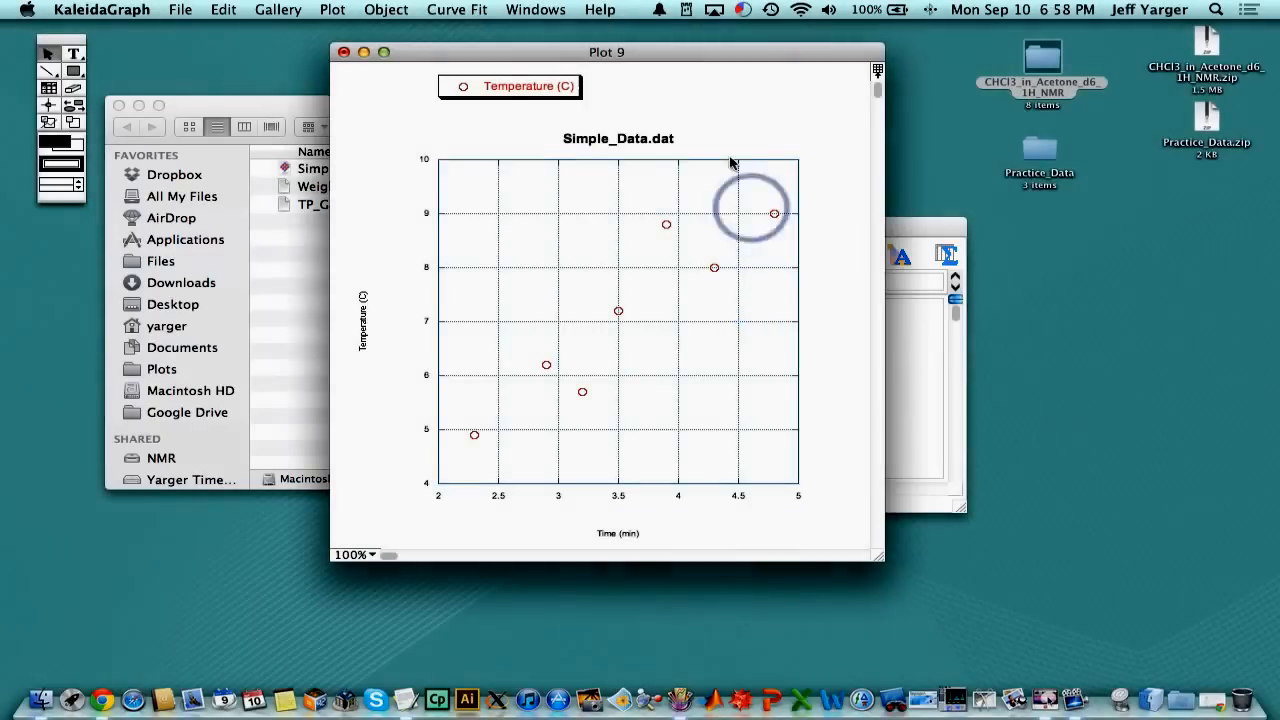
left_click(617, 138)
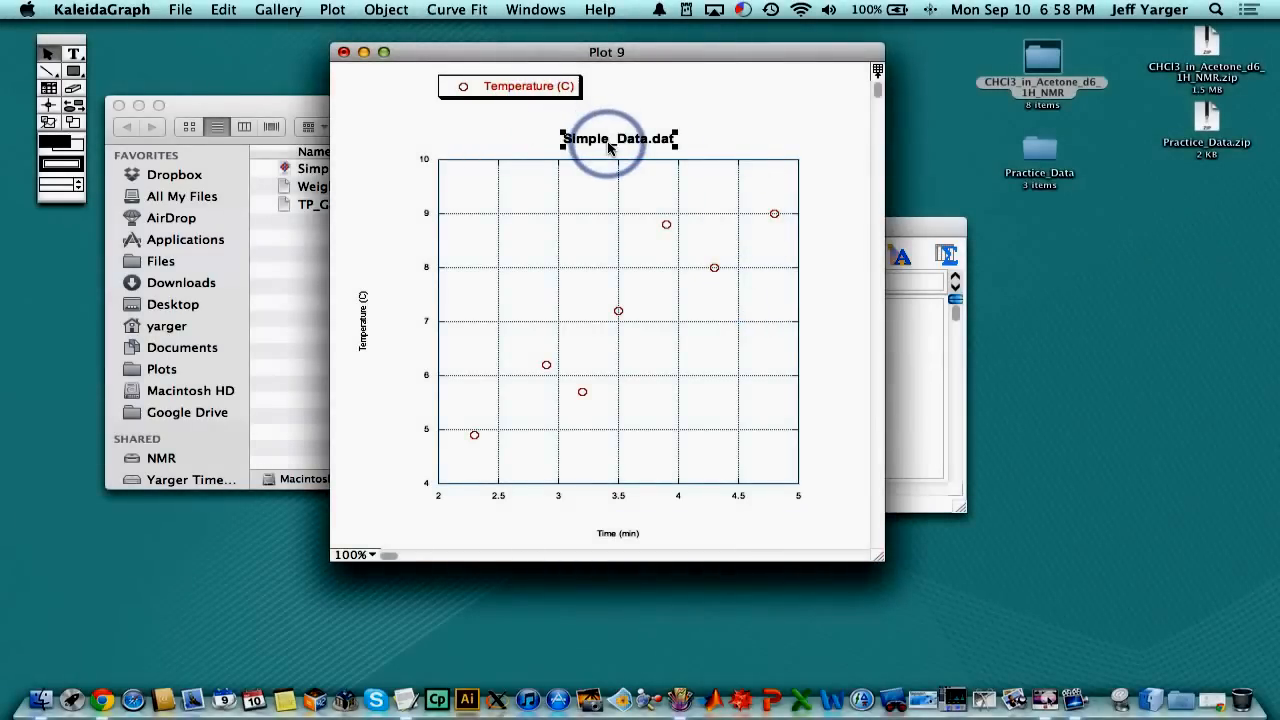
left_click(456, 9)
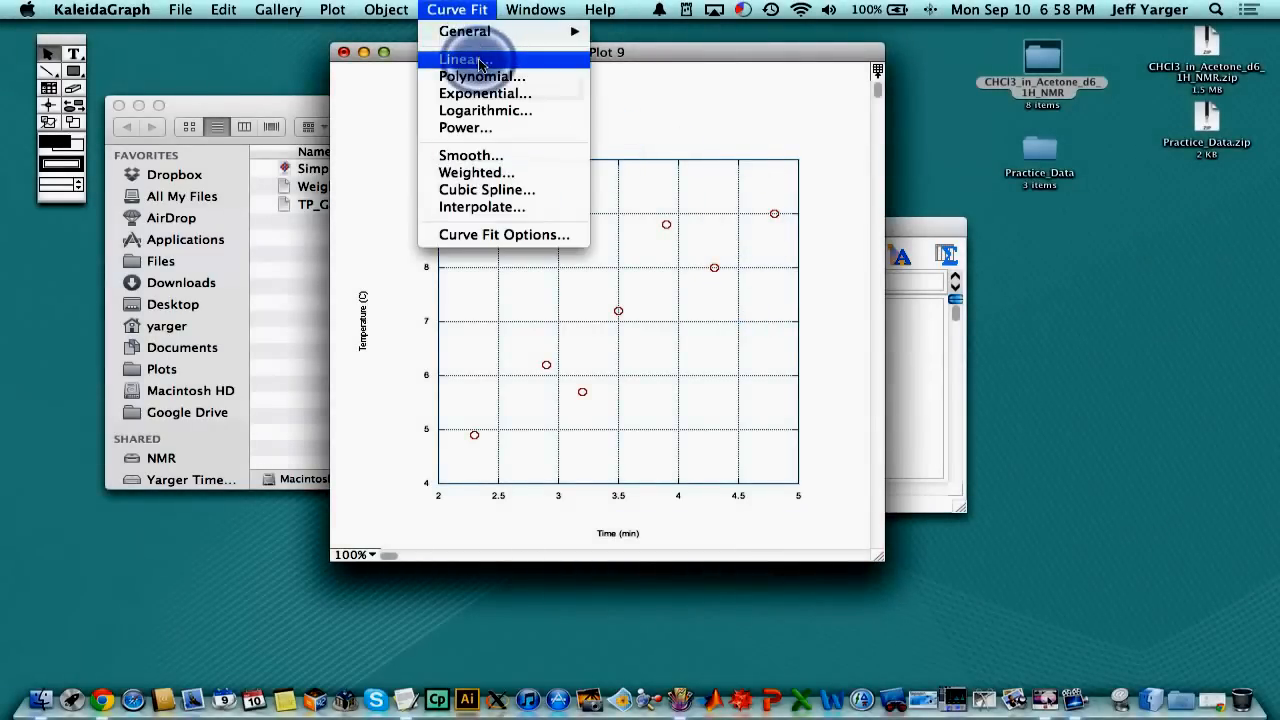
Fit a line to Temperature (C) (y = 1.0205 + 1.7131x) and enlarge both axis labels
left_click(462, 59)
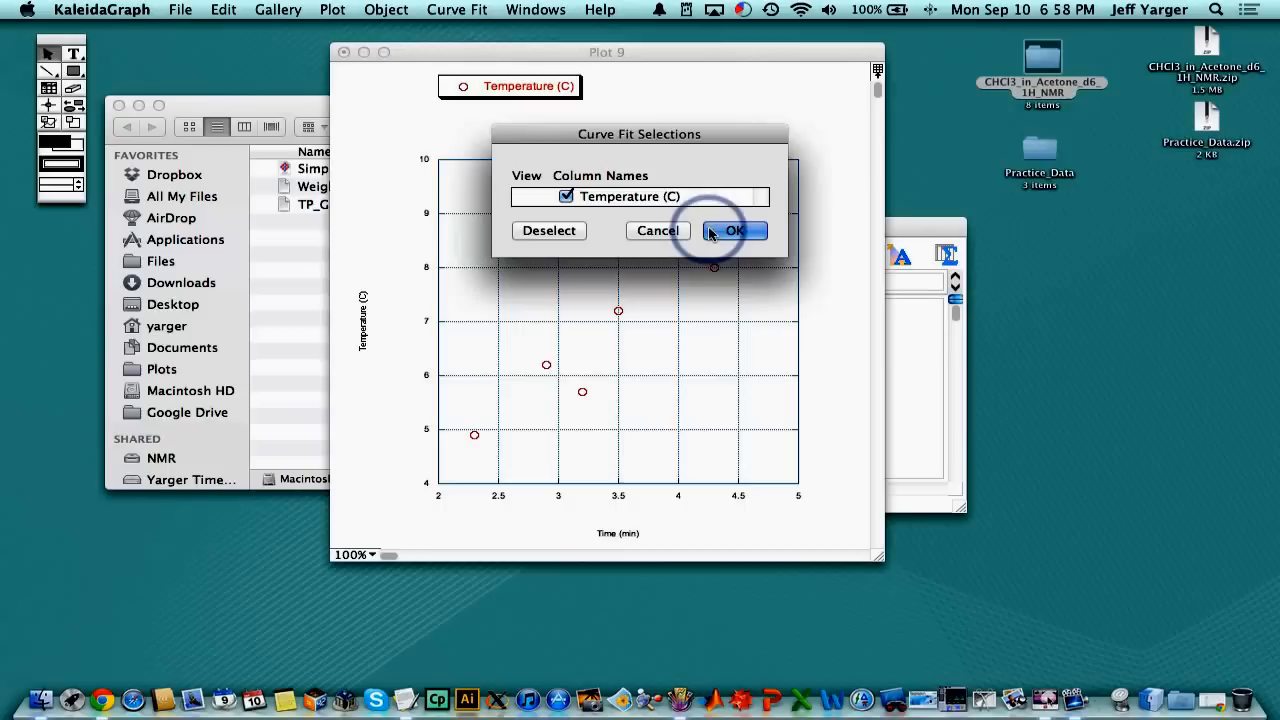
left_click(735, 230)
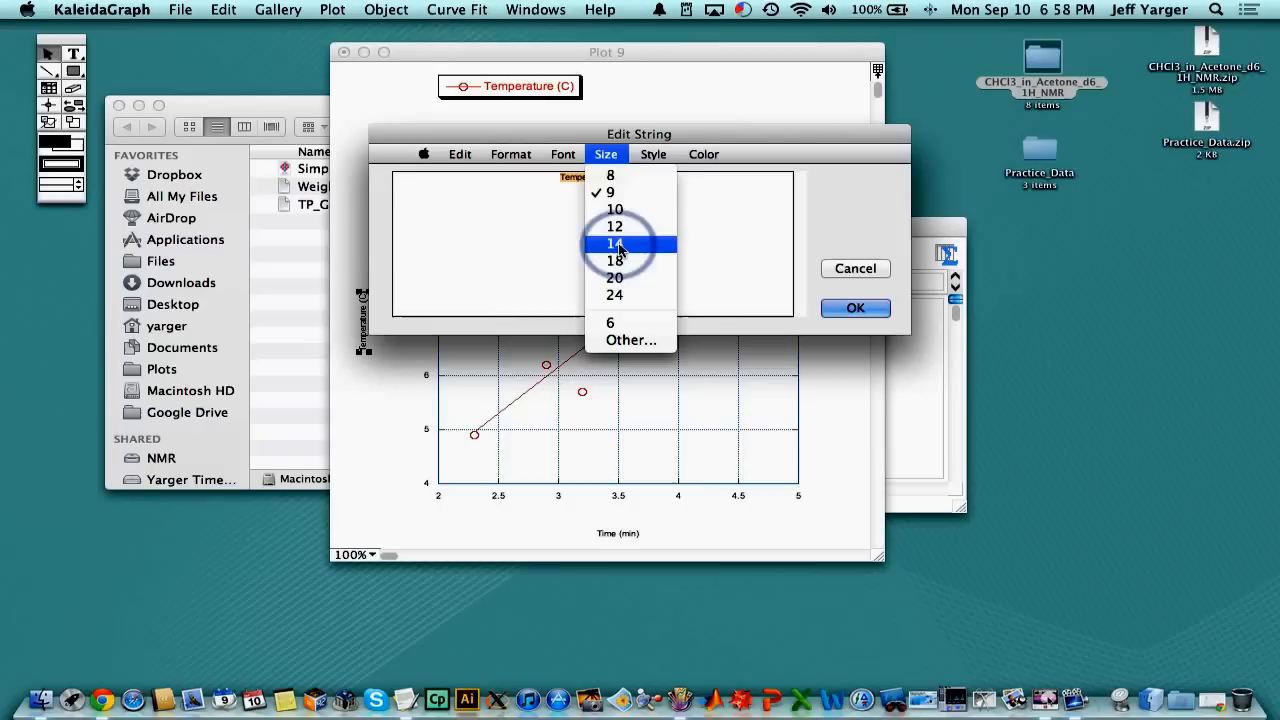
left_click(614, 243)
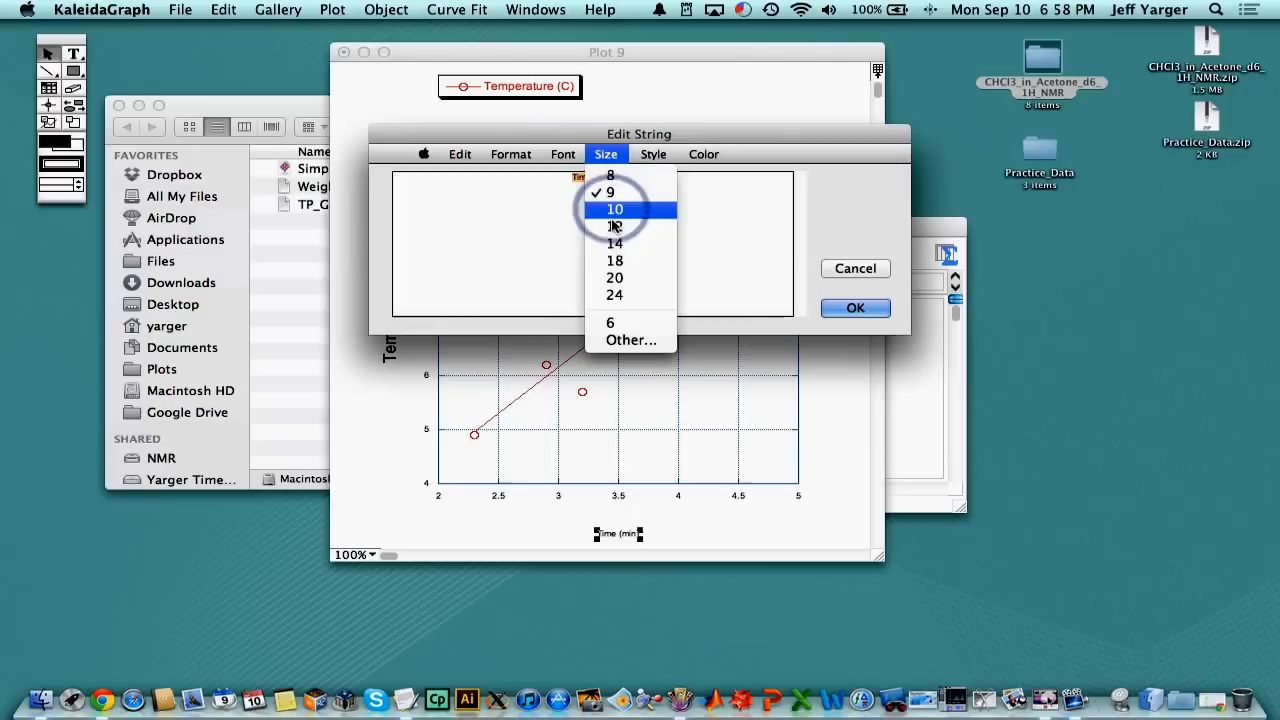
left_click(855, 307)
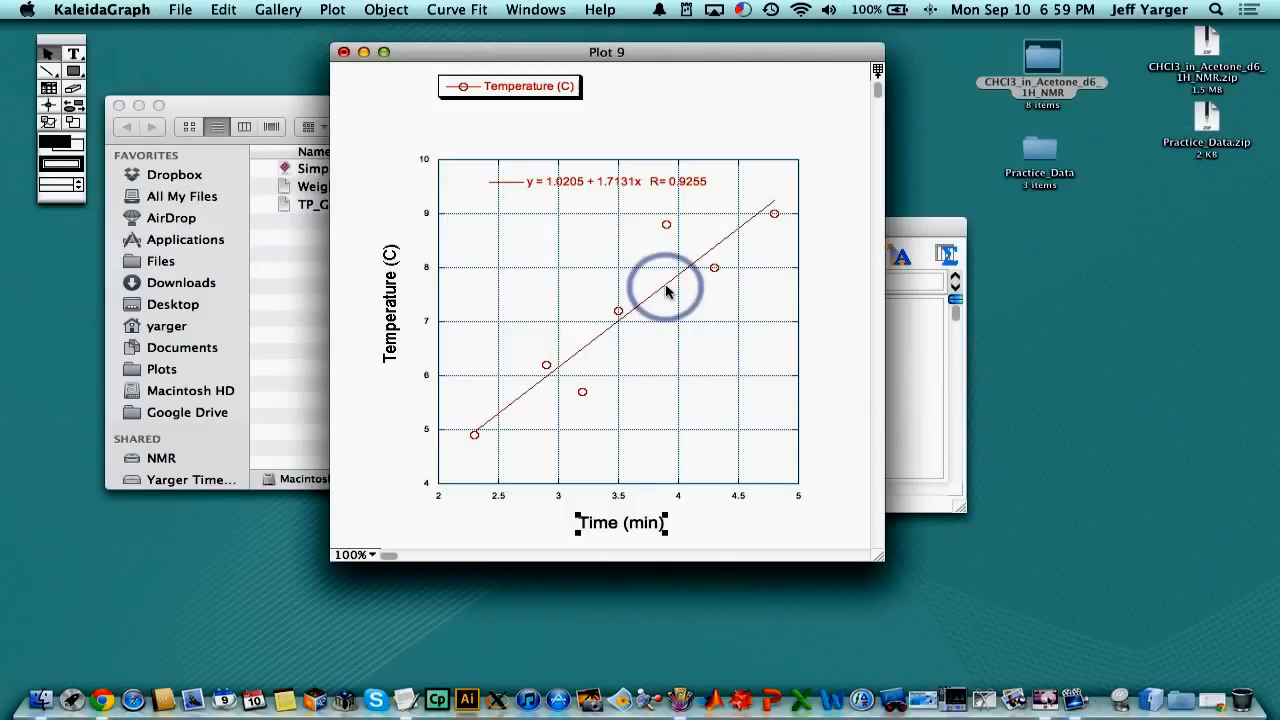
Check the Save Graph As format list, cancel, and close Plot 9 without saving
left_click(180, 9)
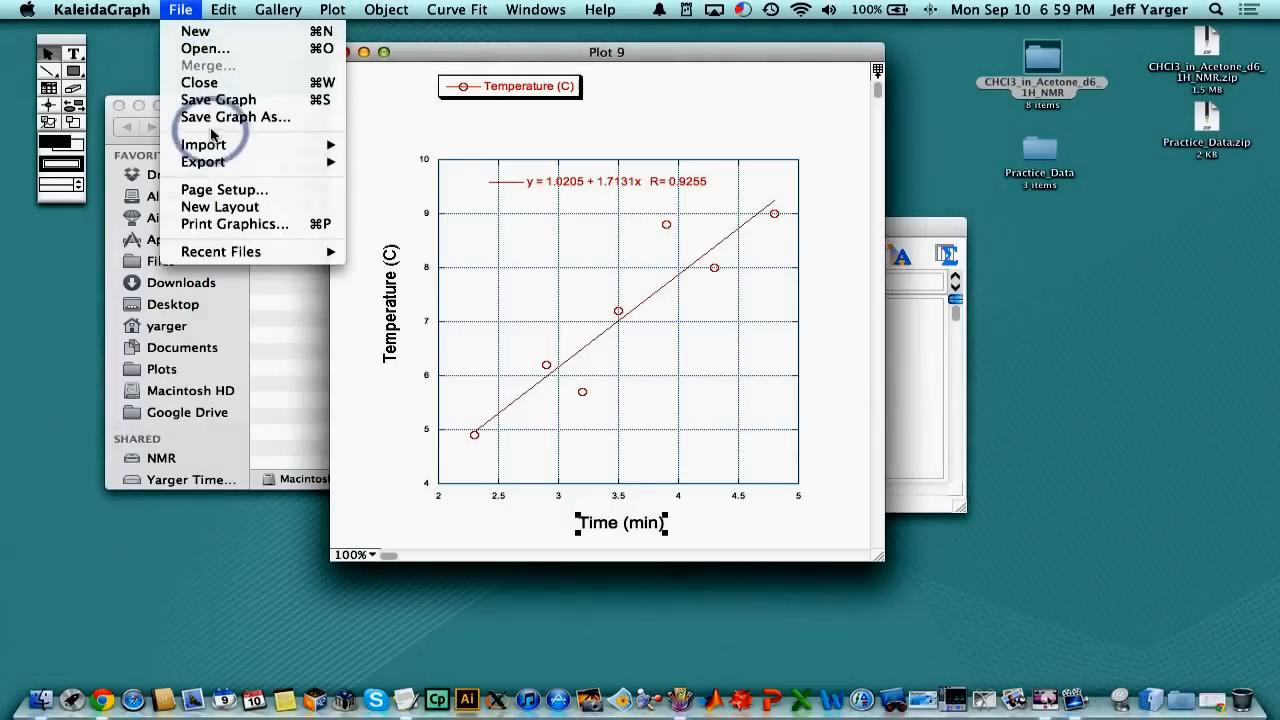
left_click(235, 117)
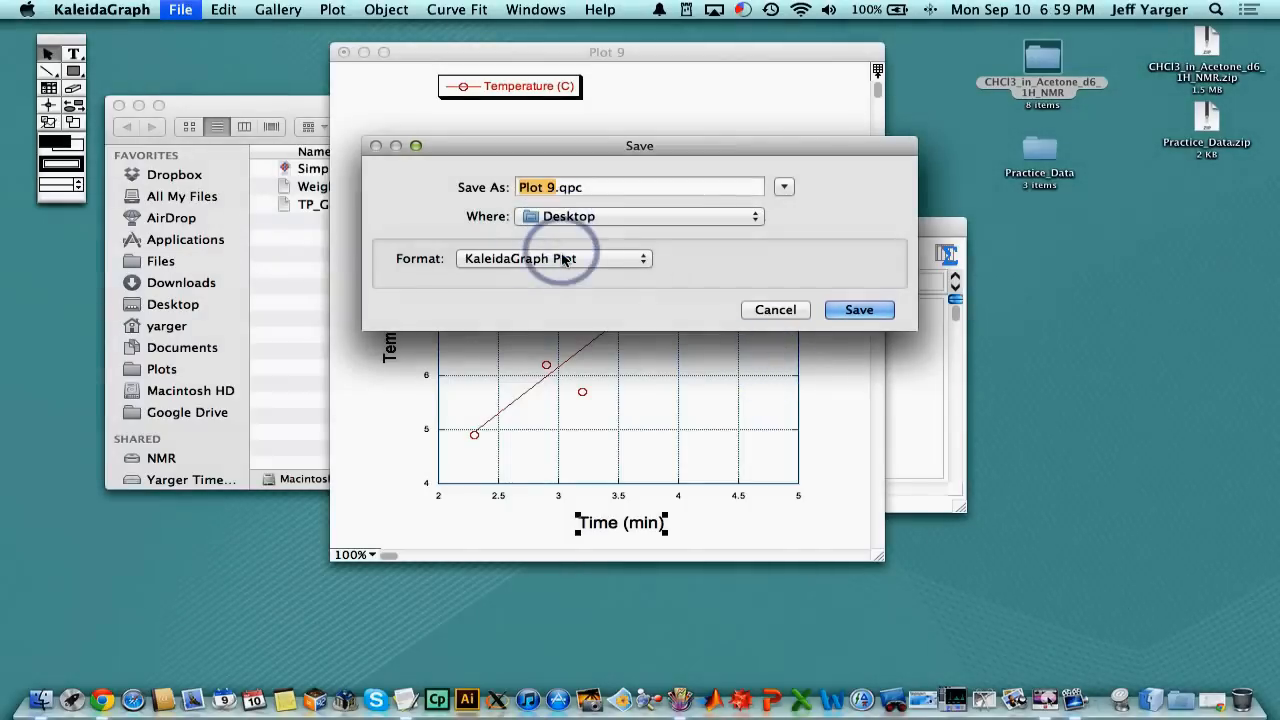
left_click(553, 258)
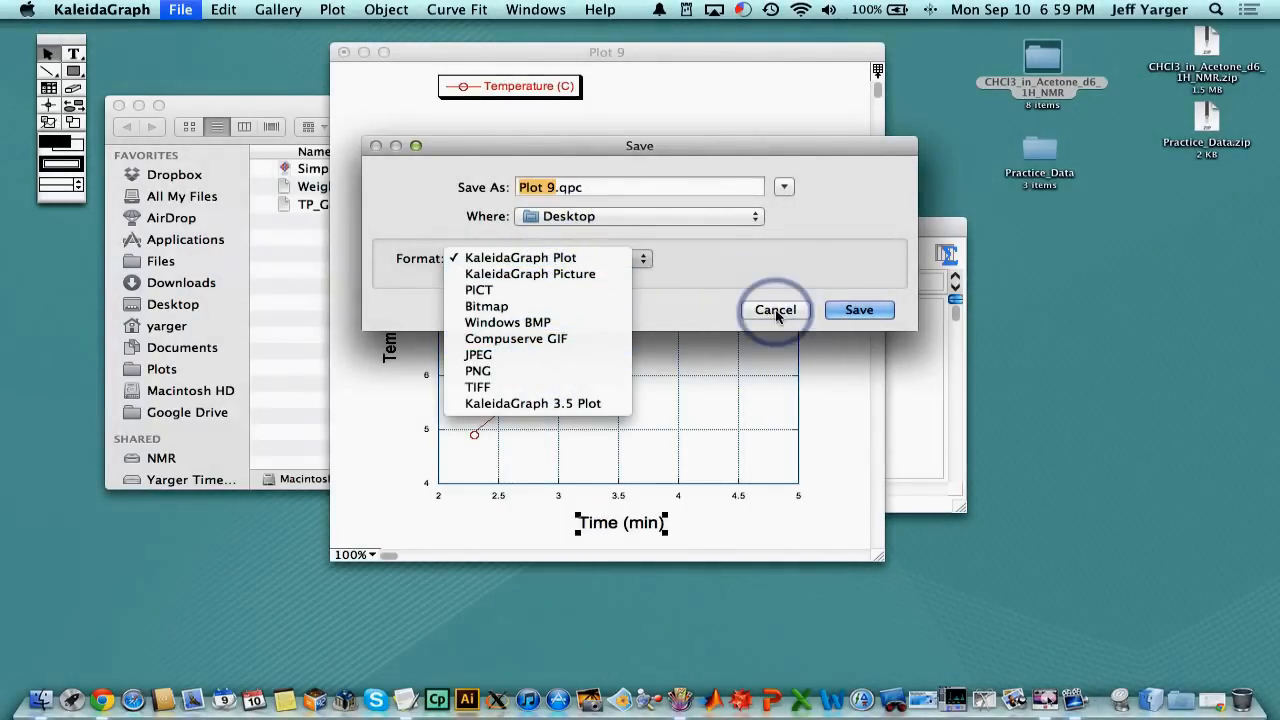
left_click(775, 310)
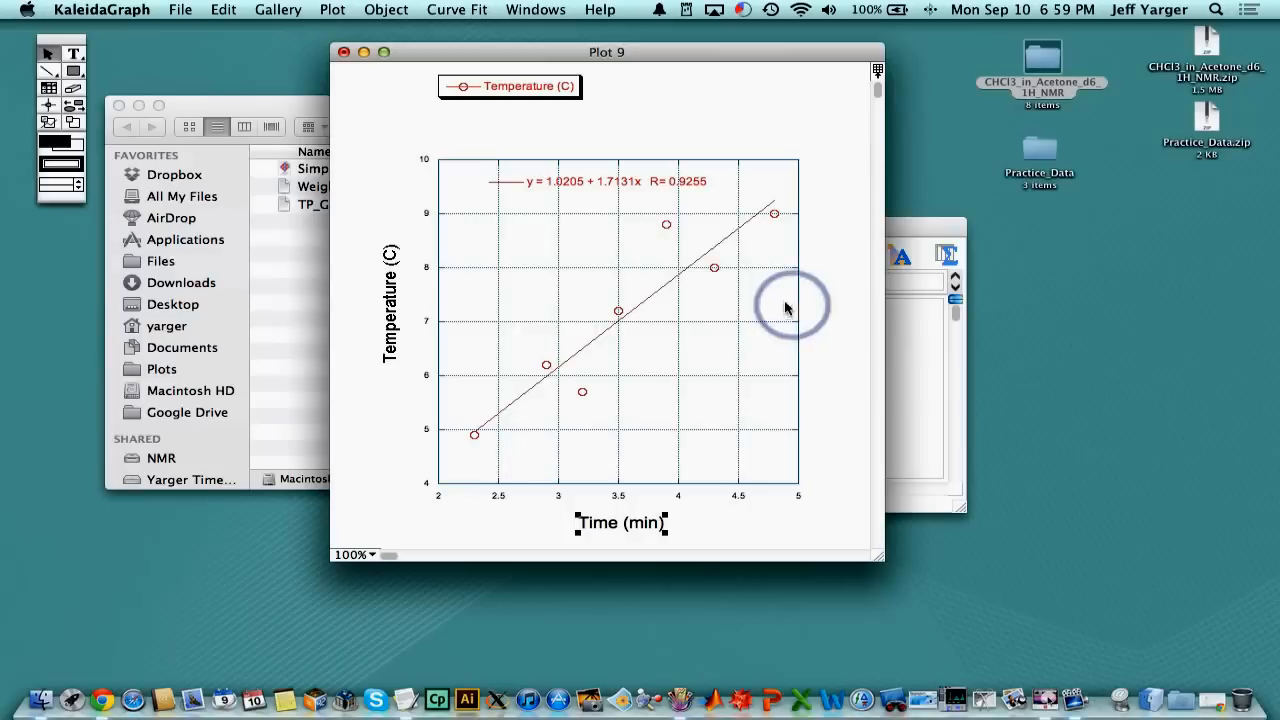
left_click(344, 52)
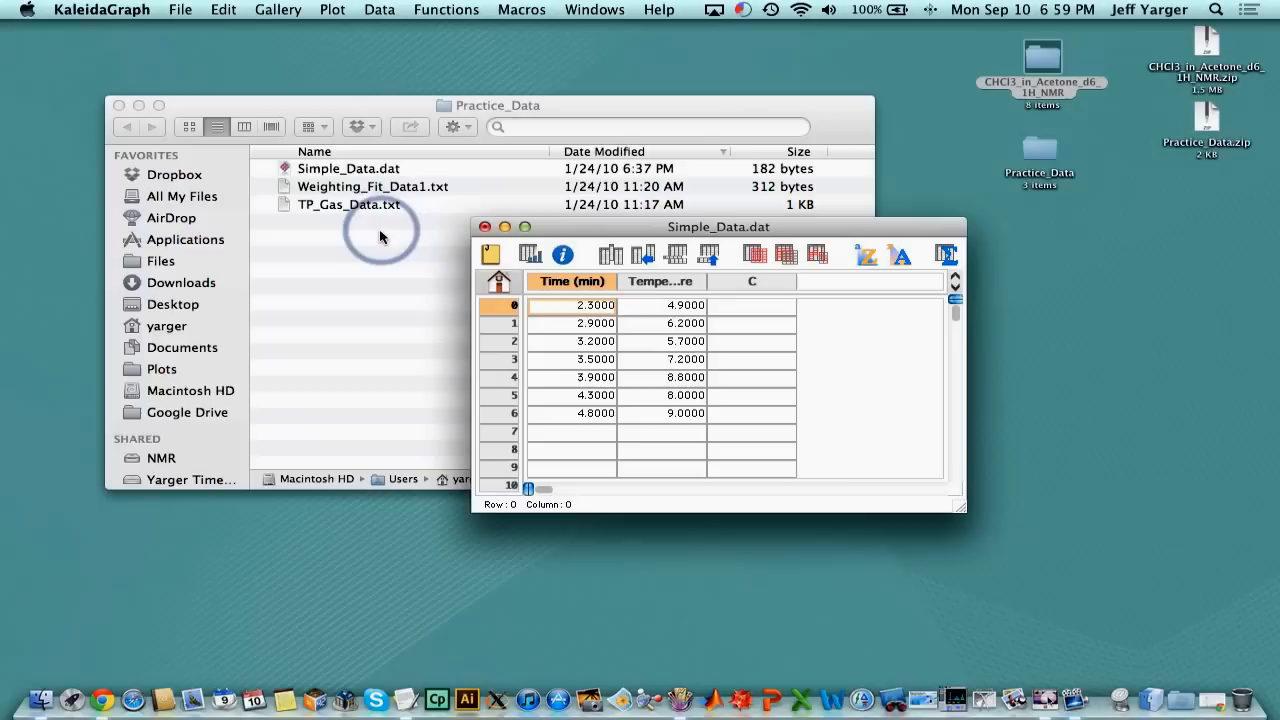
Import Weighting_Fit_Data1.txt with titles read as X-Values, Y-Values and Error in Y columns
left_click(180, 9)
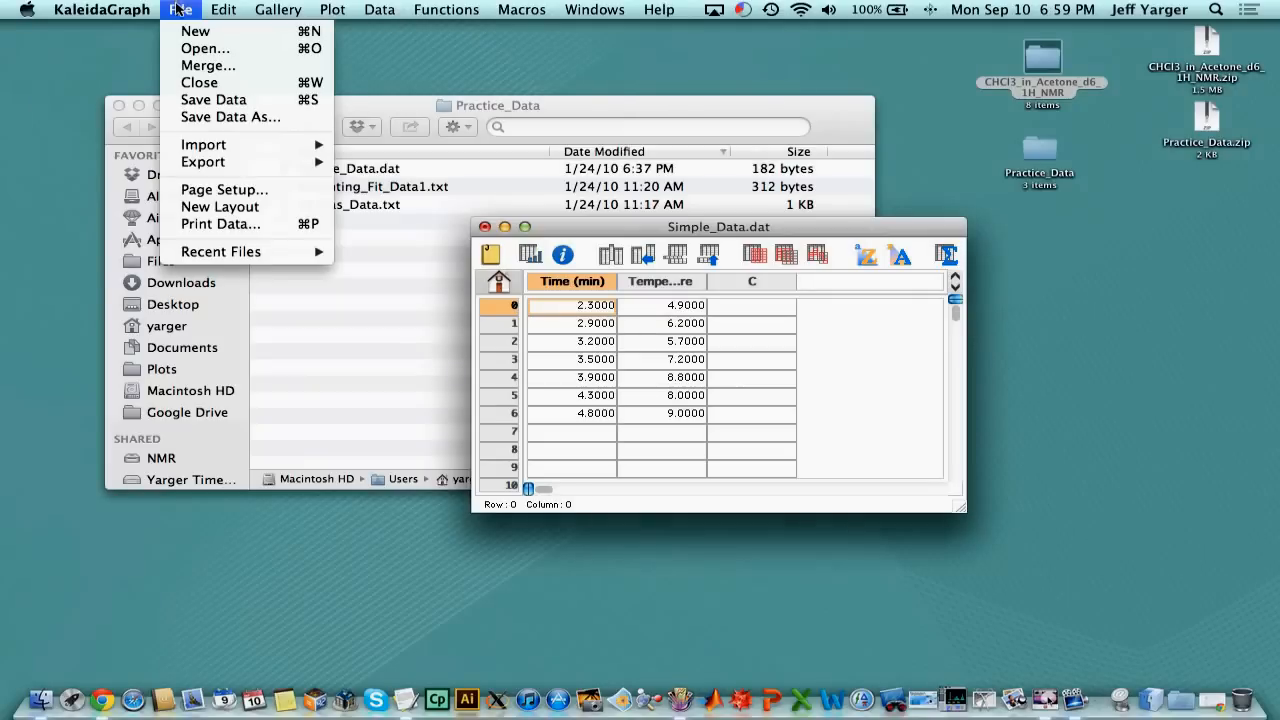
left_click(205, 48)
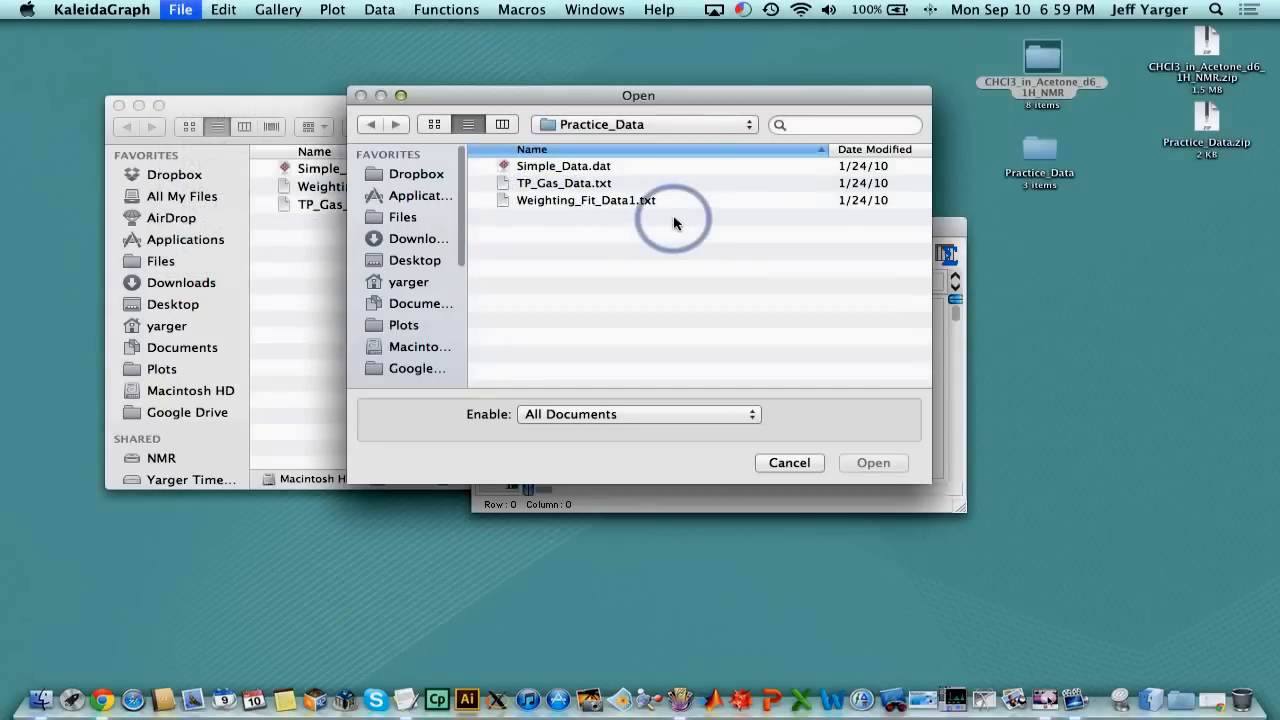
left_click(585, 200)
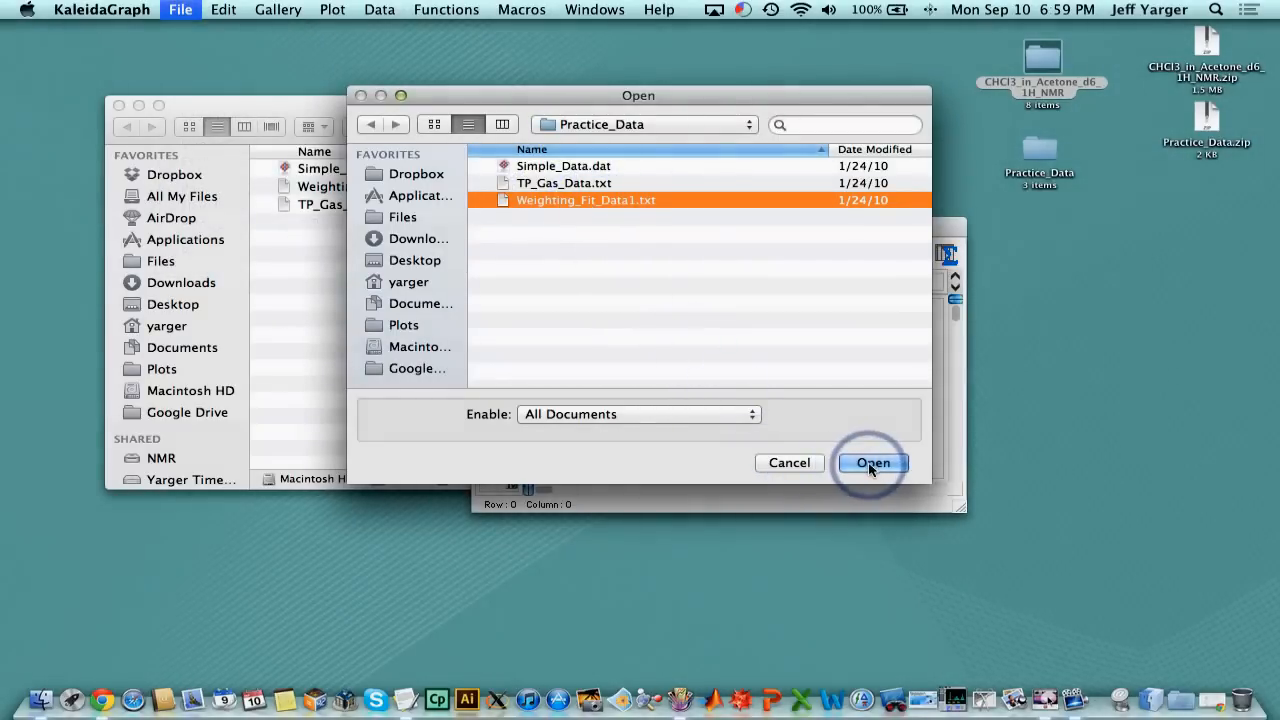
left_click(871, 462)
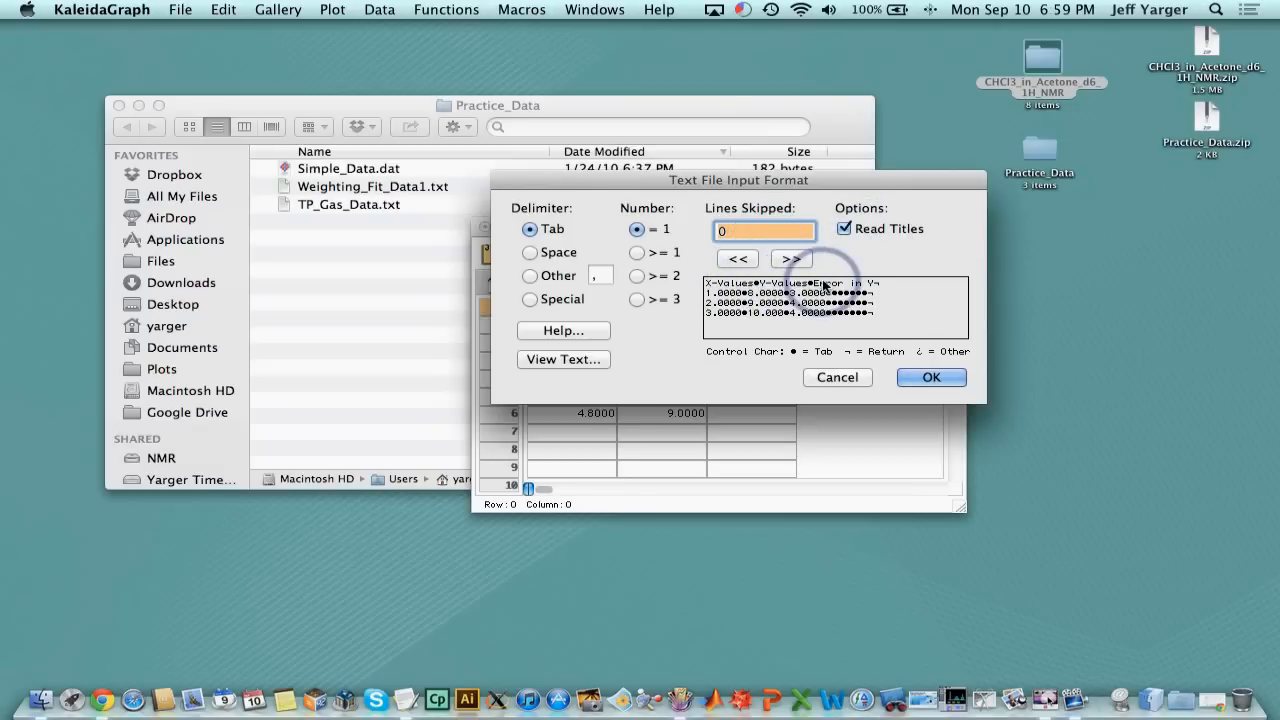
left_click(930, 377)
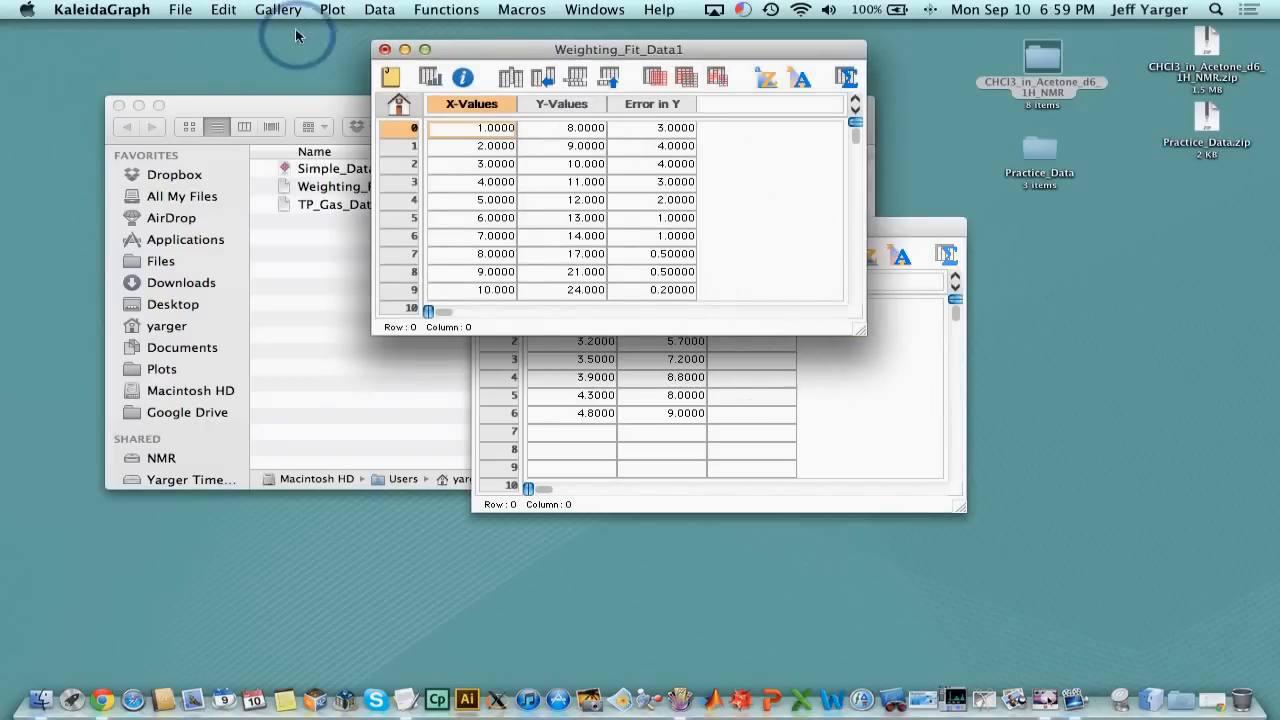
Create a scatter plot of the Weighting_Fit_Data1 Y-Values
left_click(278, 9)
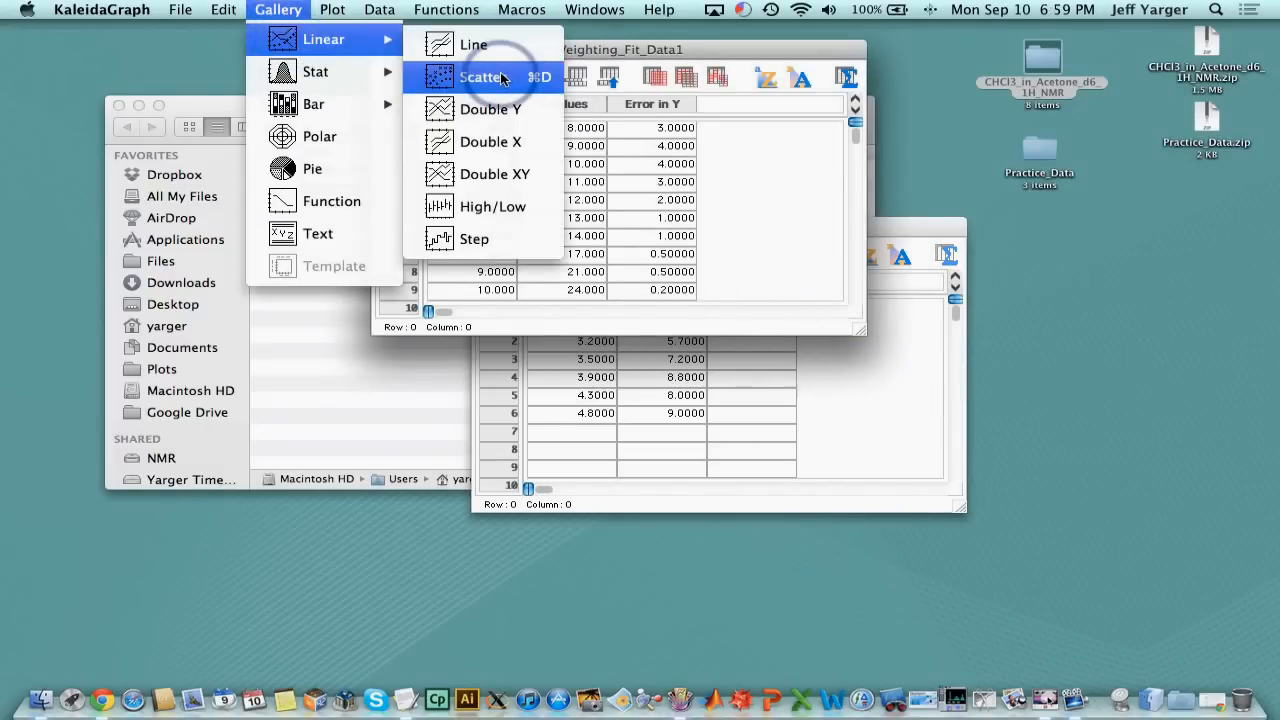
left_click(483, 77)
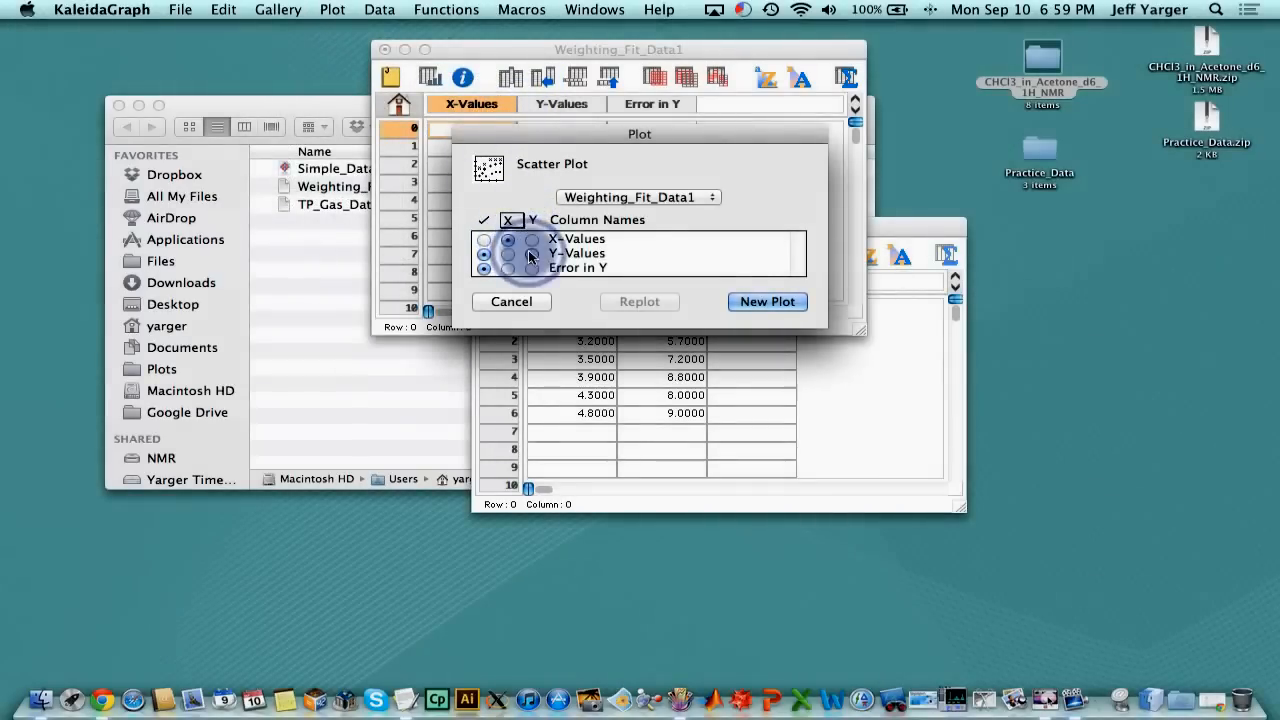
left_click(767, 301)
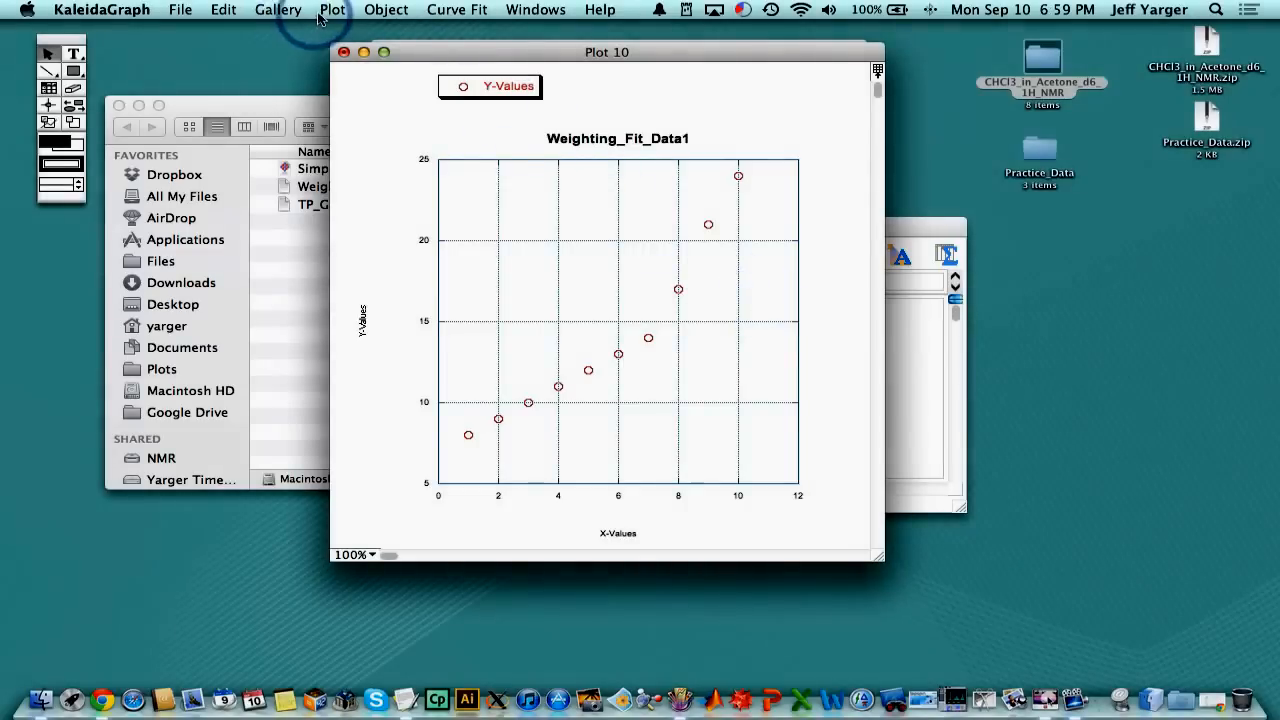
Add Y error bars taken from the Error in Y column
left_click(331, 9)
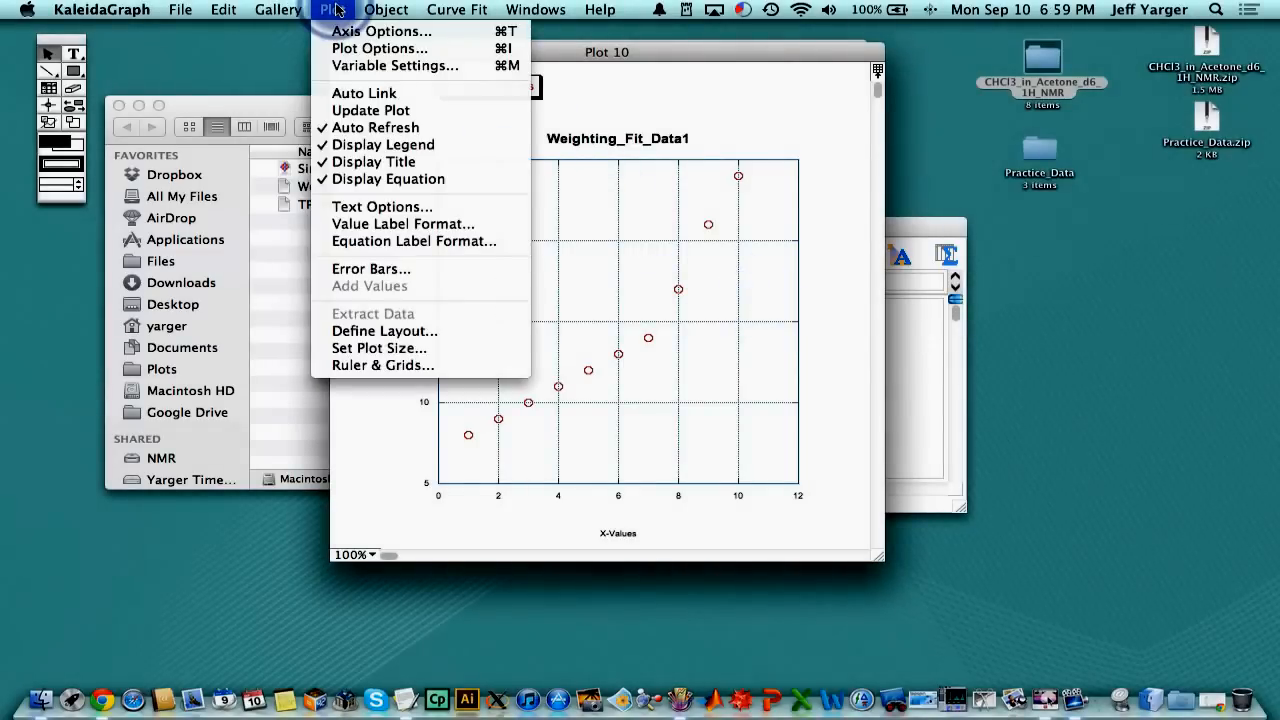
left_click(371, 268)
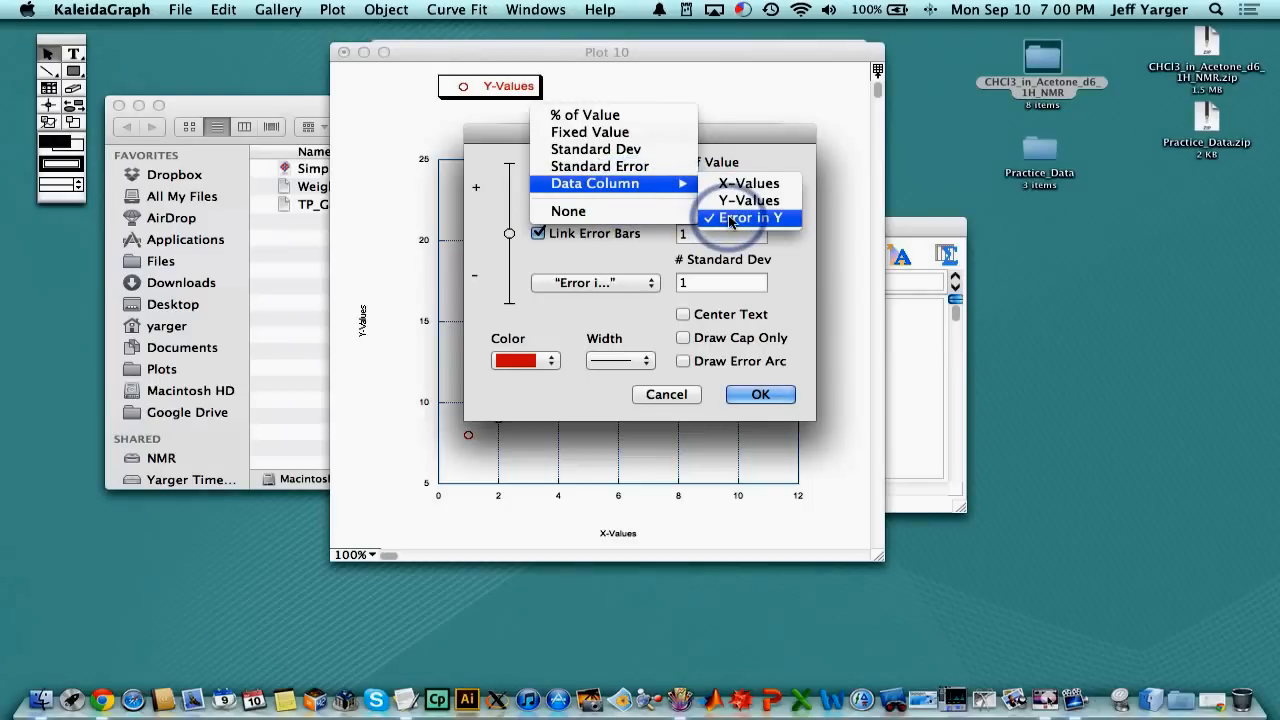
left_click(749, 217)
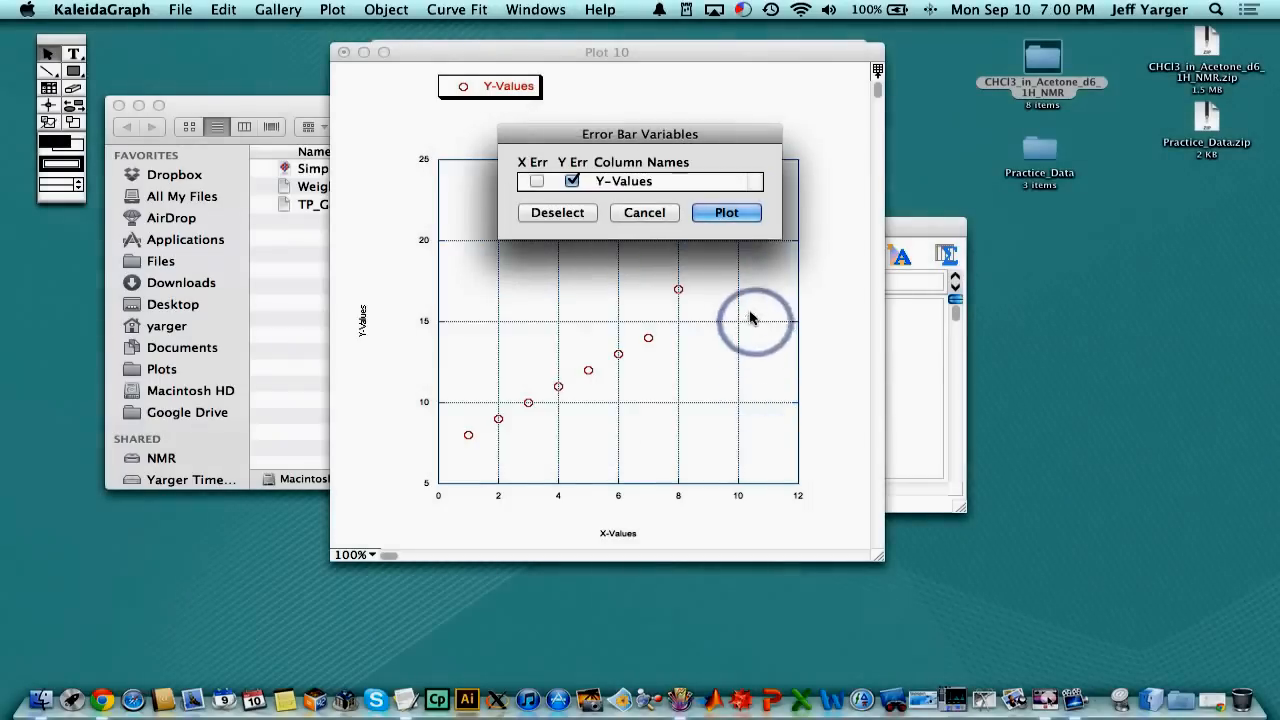
left_click(726, 212)
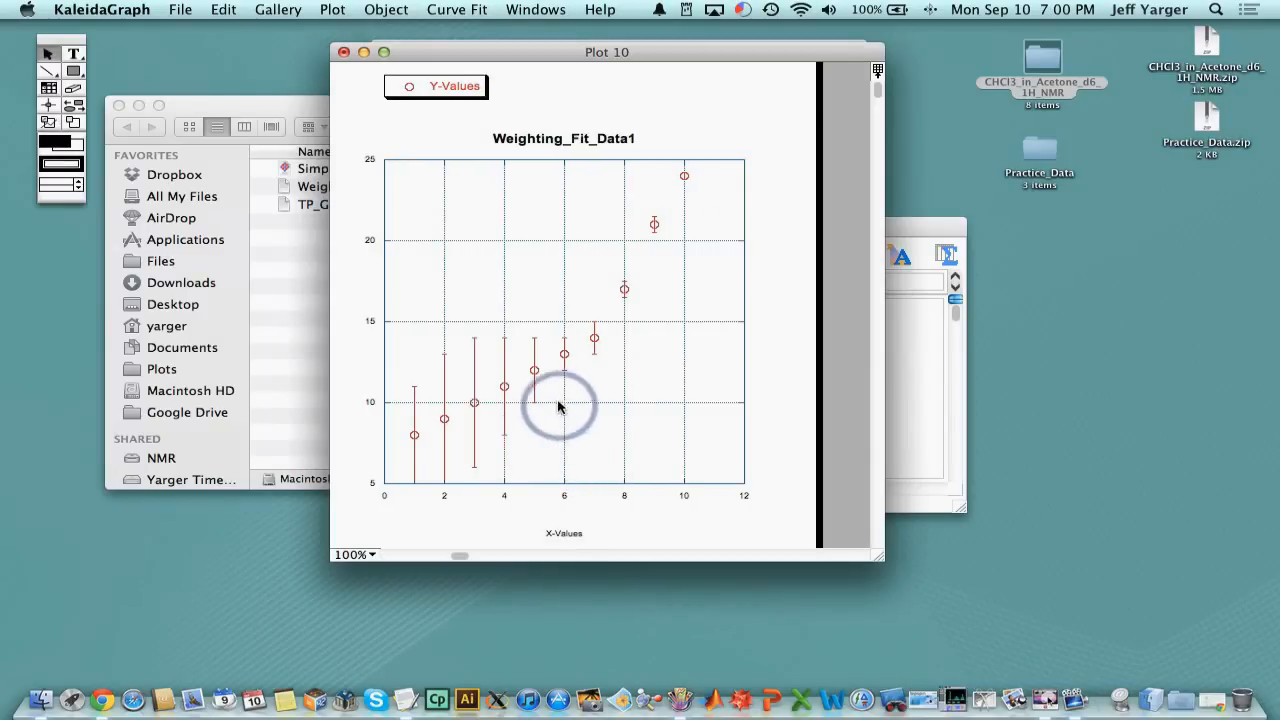
mouse_move(540, 347)
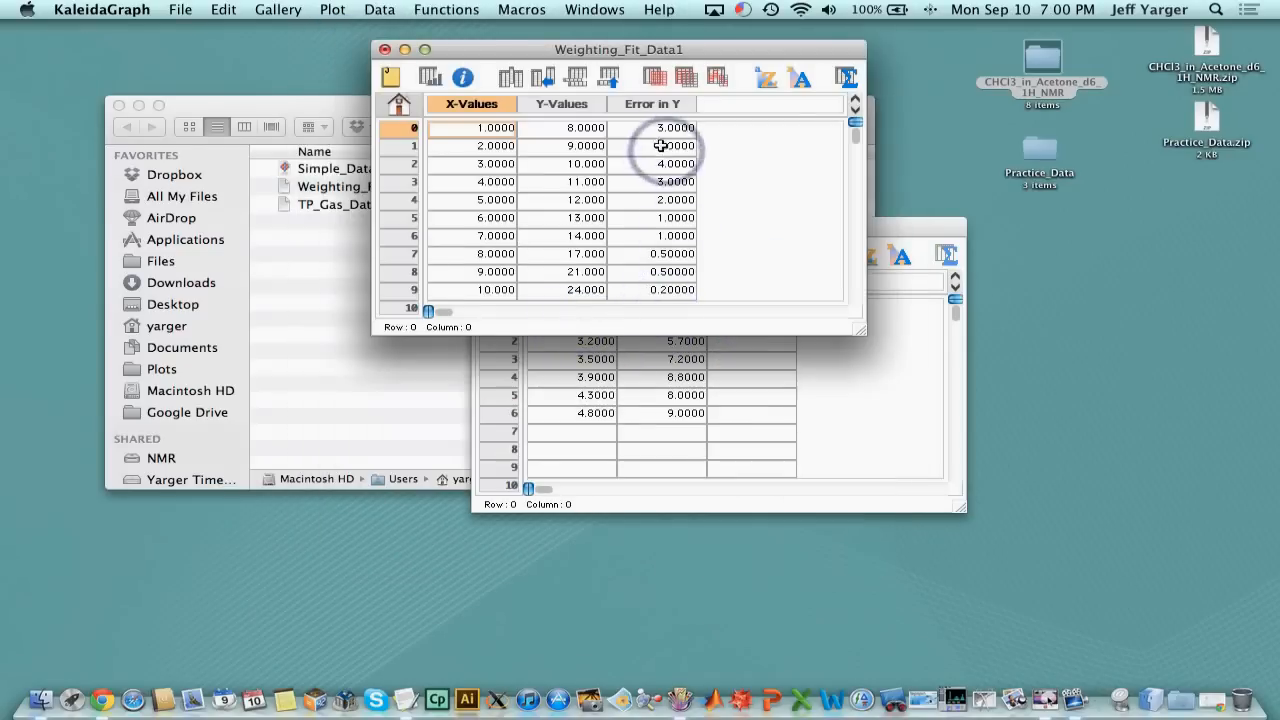
Open TP_Gas_Data.txt for text import
left_click(180, 10)
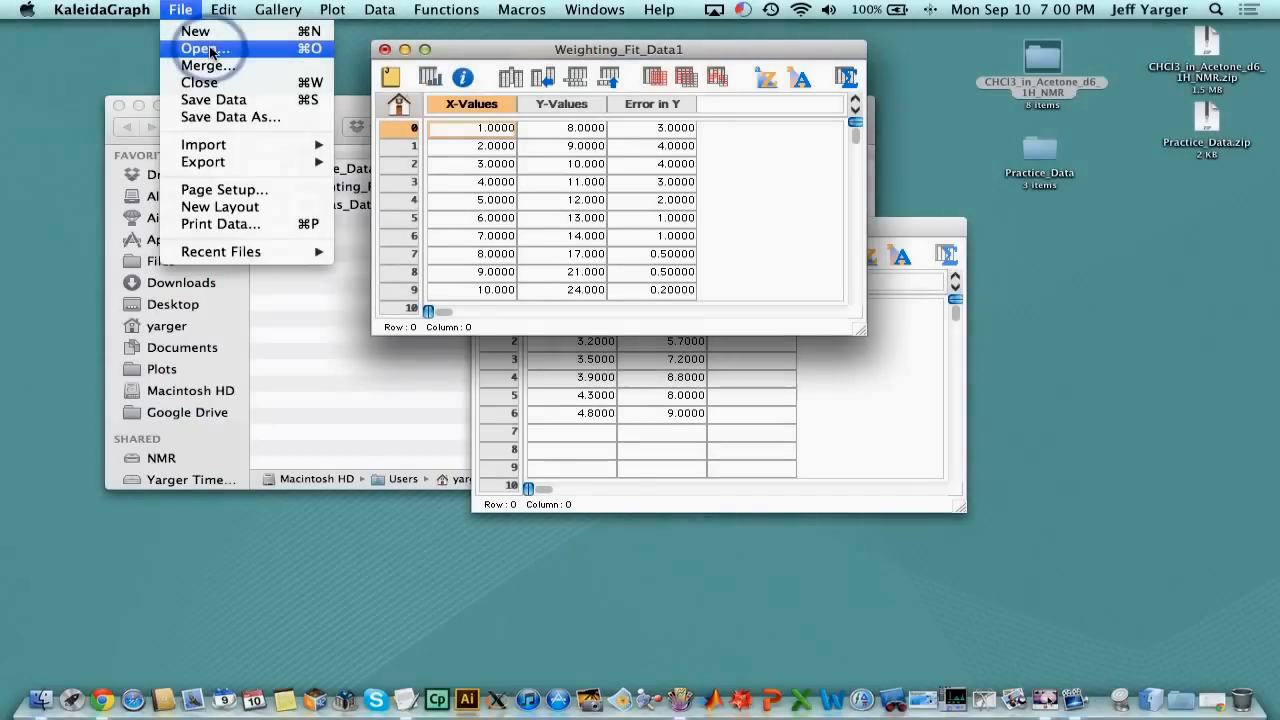
left_click(205, 48)
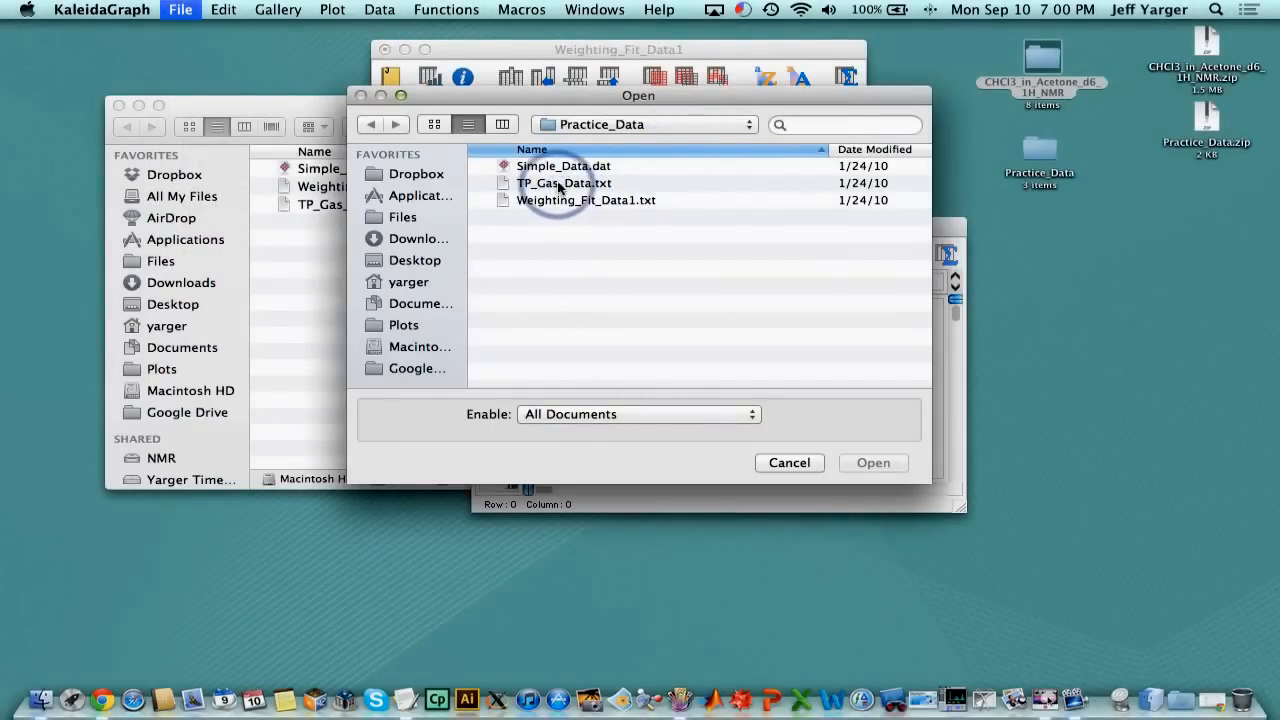
left_click(563, 182)
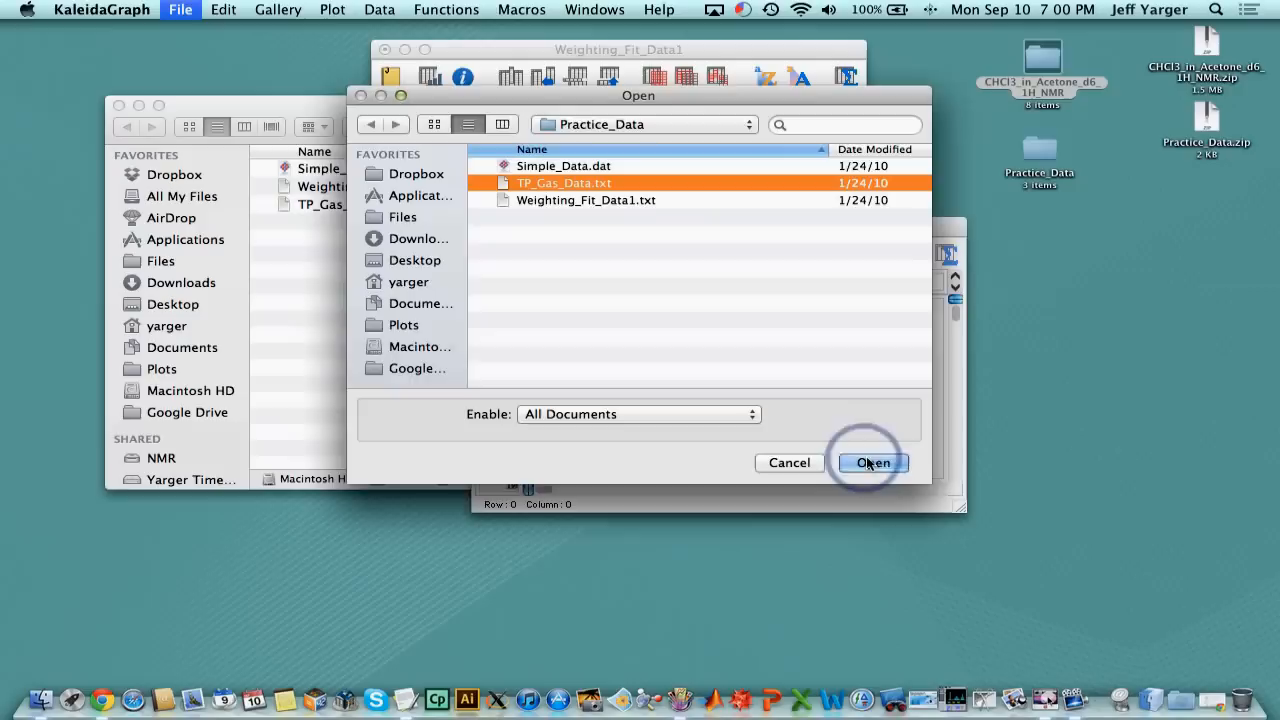
left_click(872, 462)
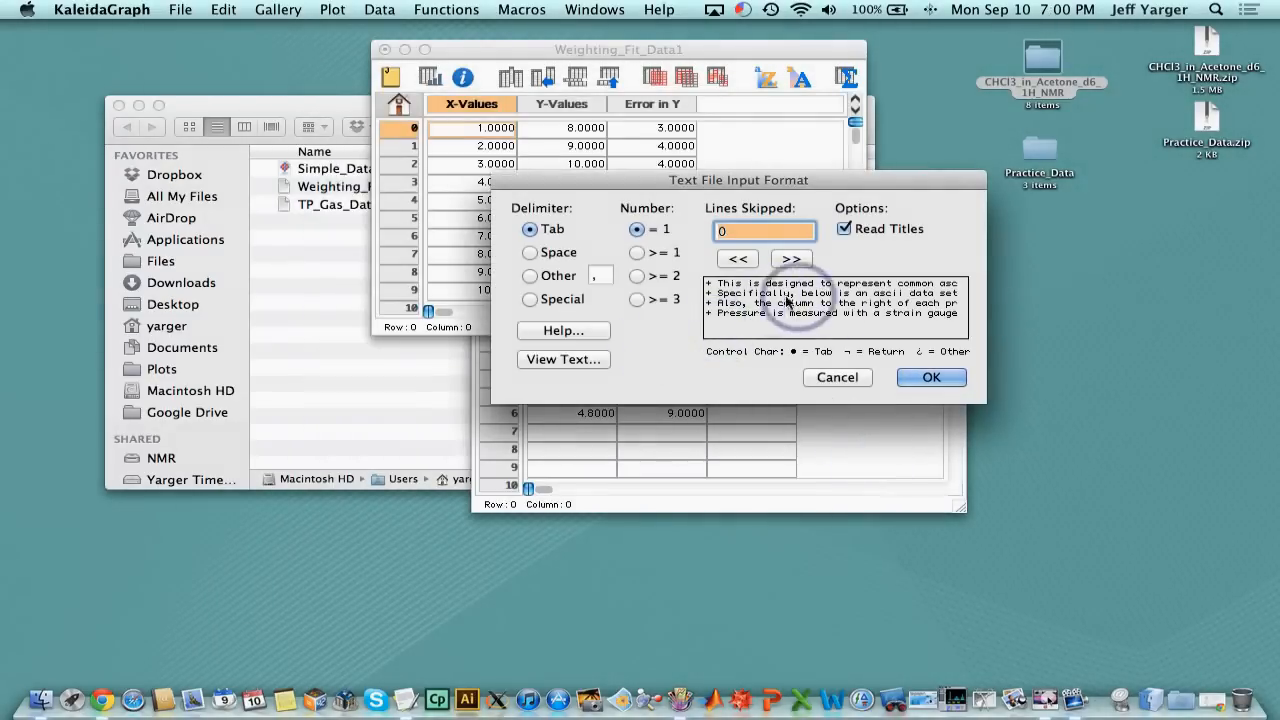
mouse_move(865, 290)
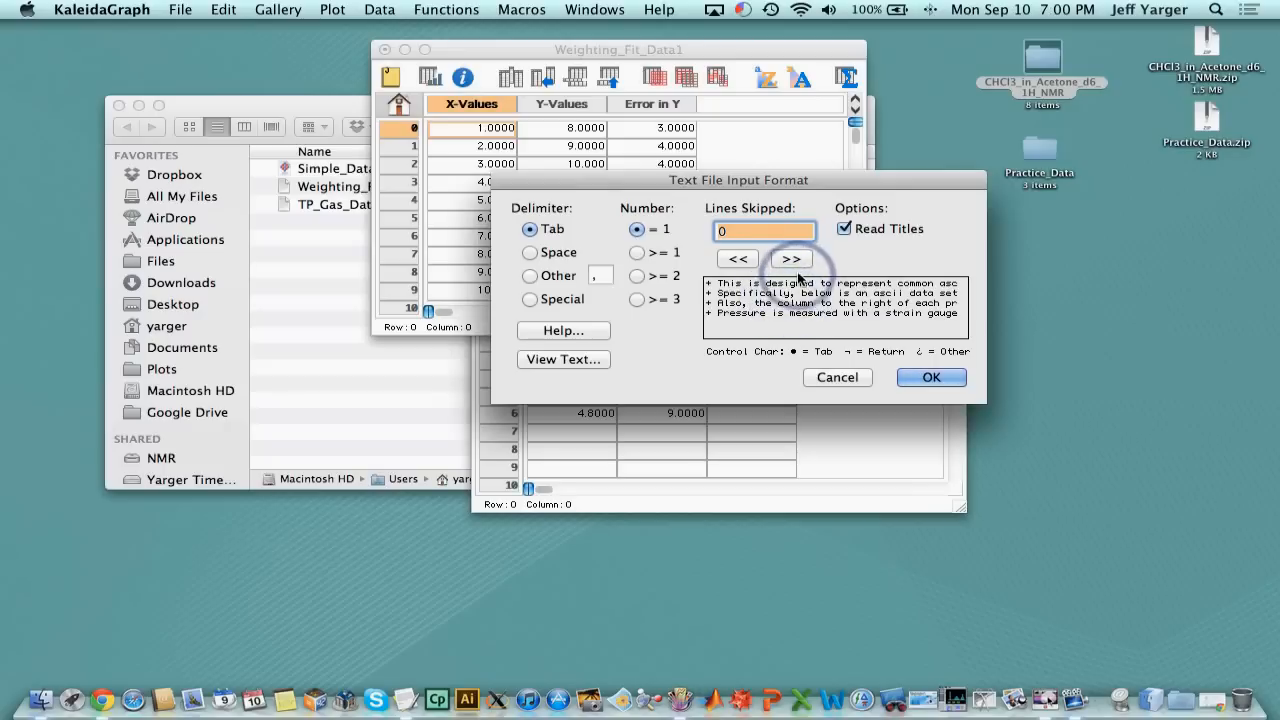
Skip the 11 header lines, treat repeated delimiters as one, and load the data
left_click(790, 259)
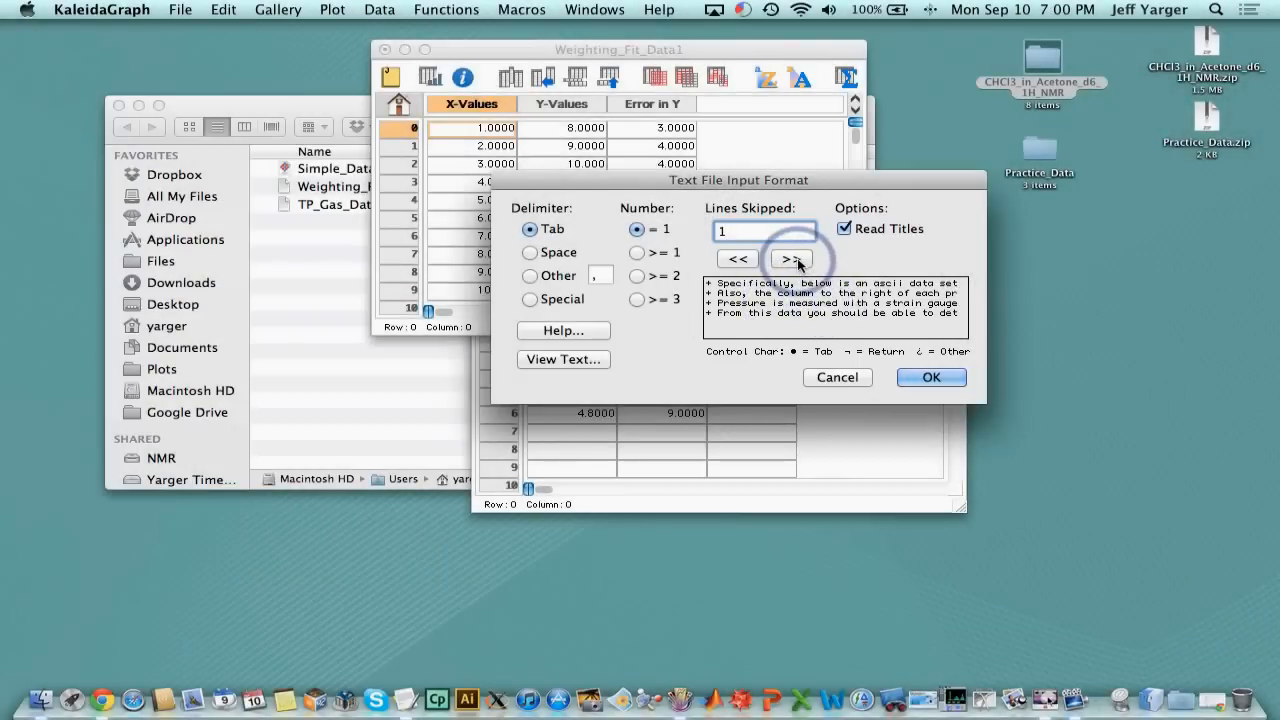
left_click(789, 259)
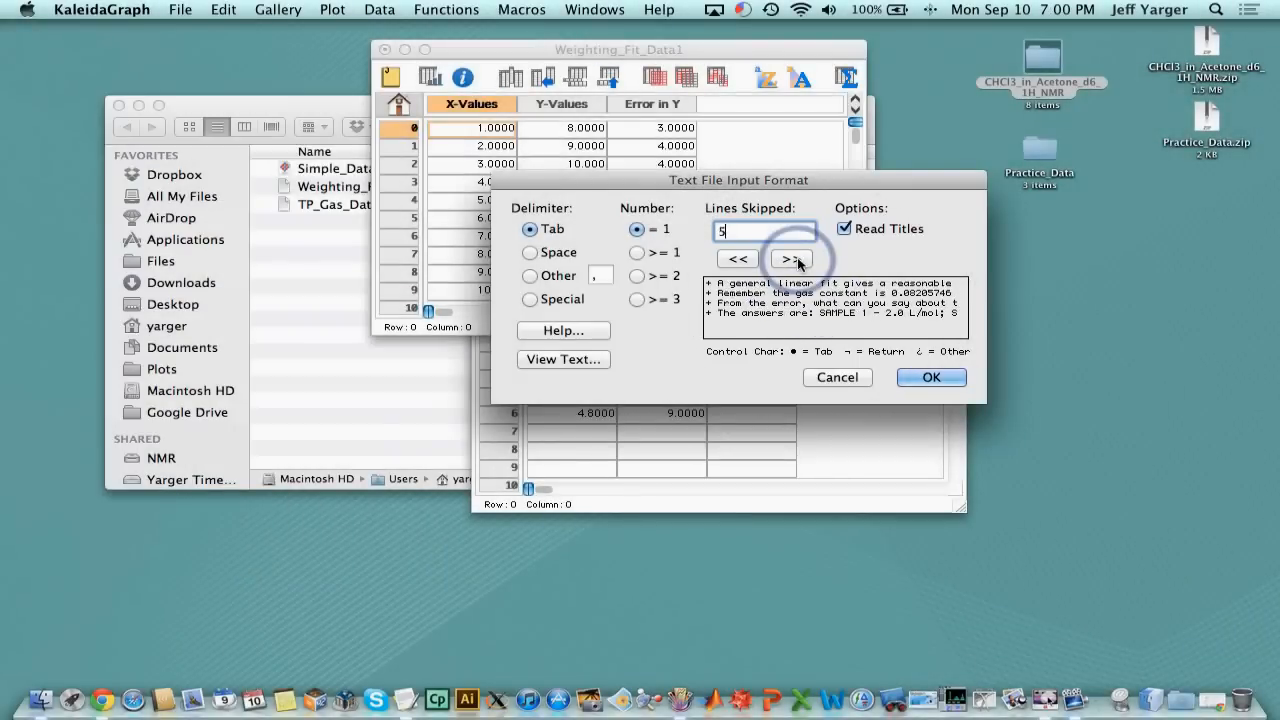
left_click(790, 258)
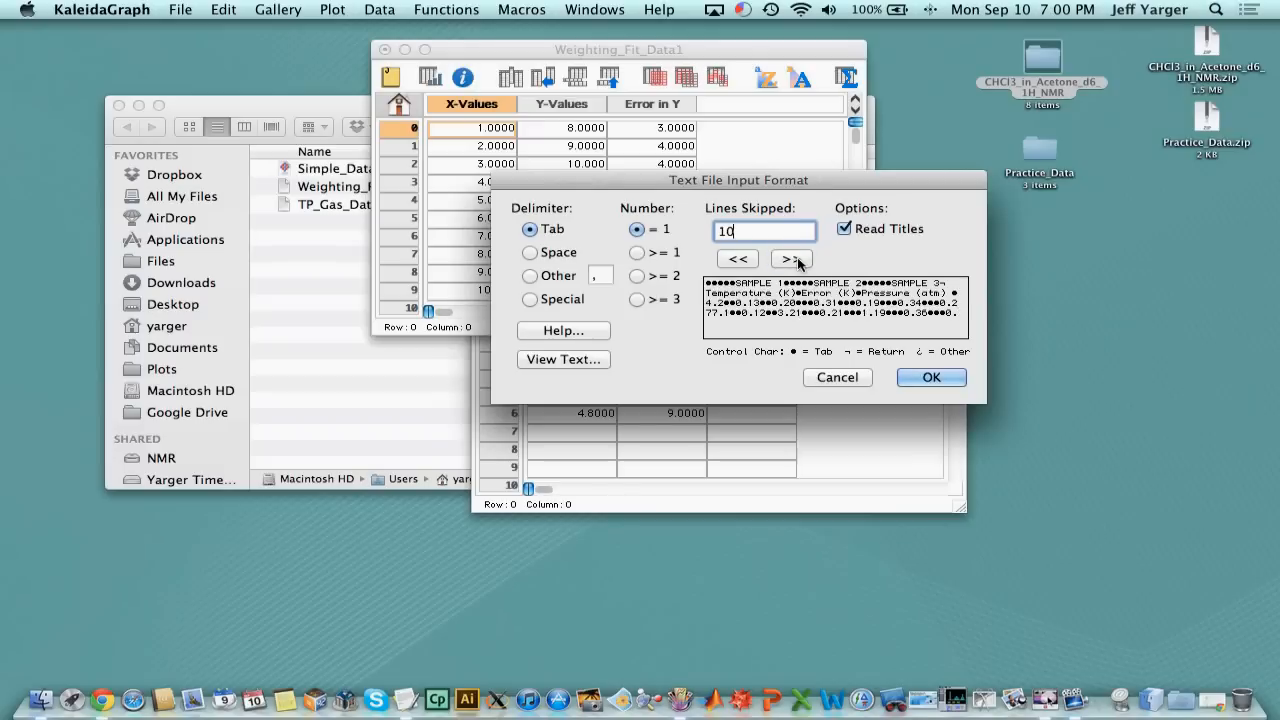
left_click(790, 259)
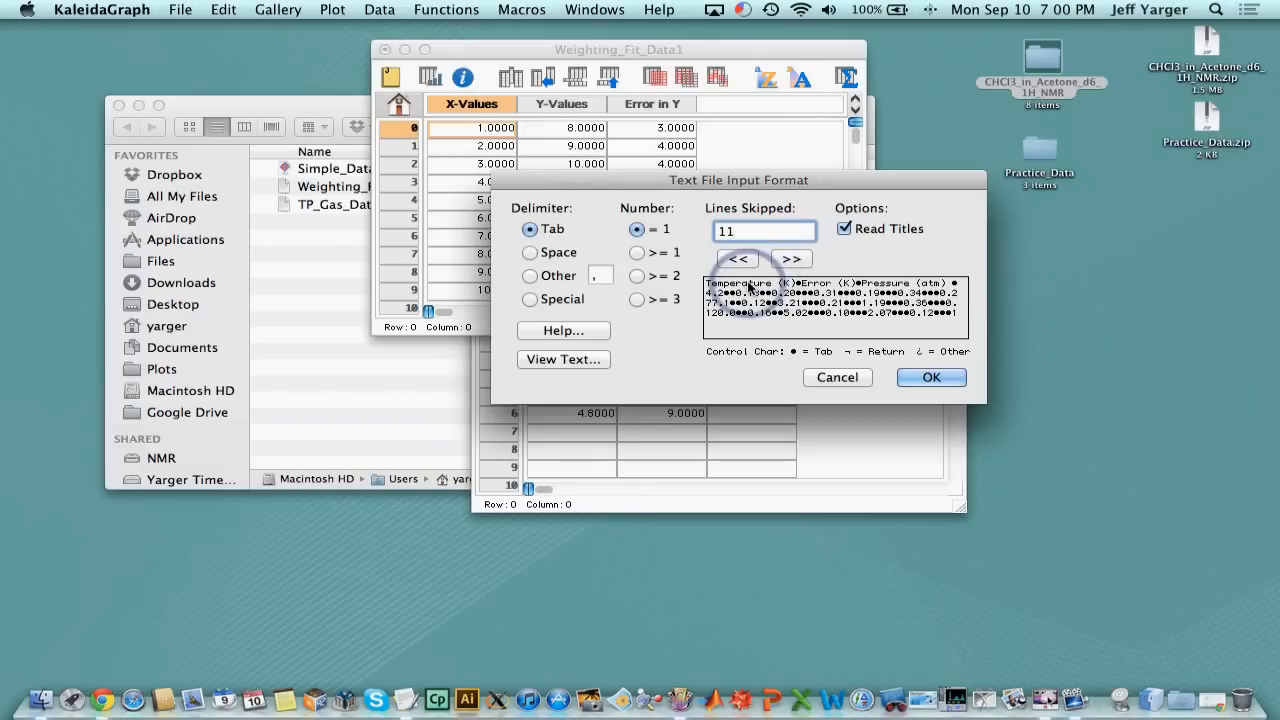
mouse_move(925, 290)
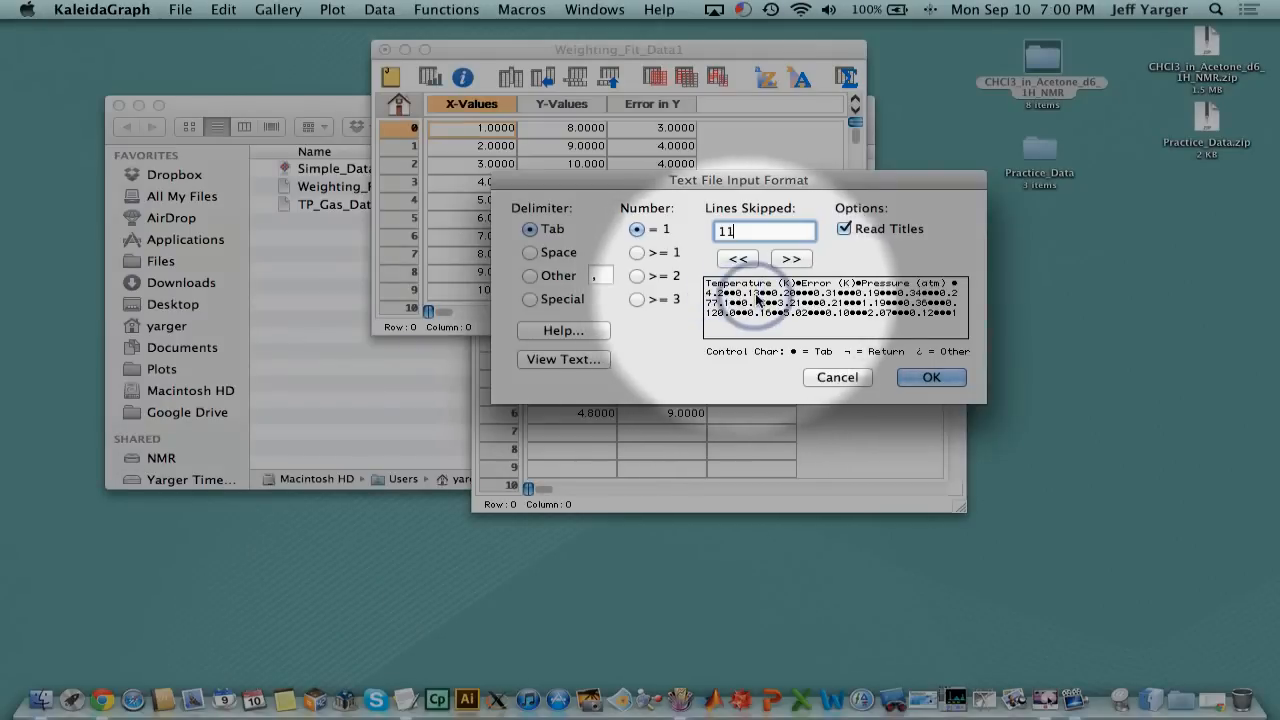
mouse_move(885, 300)
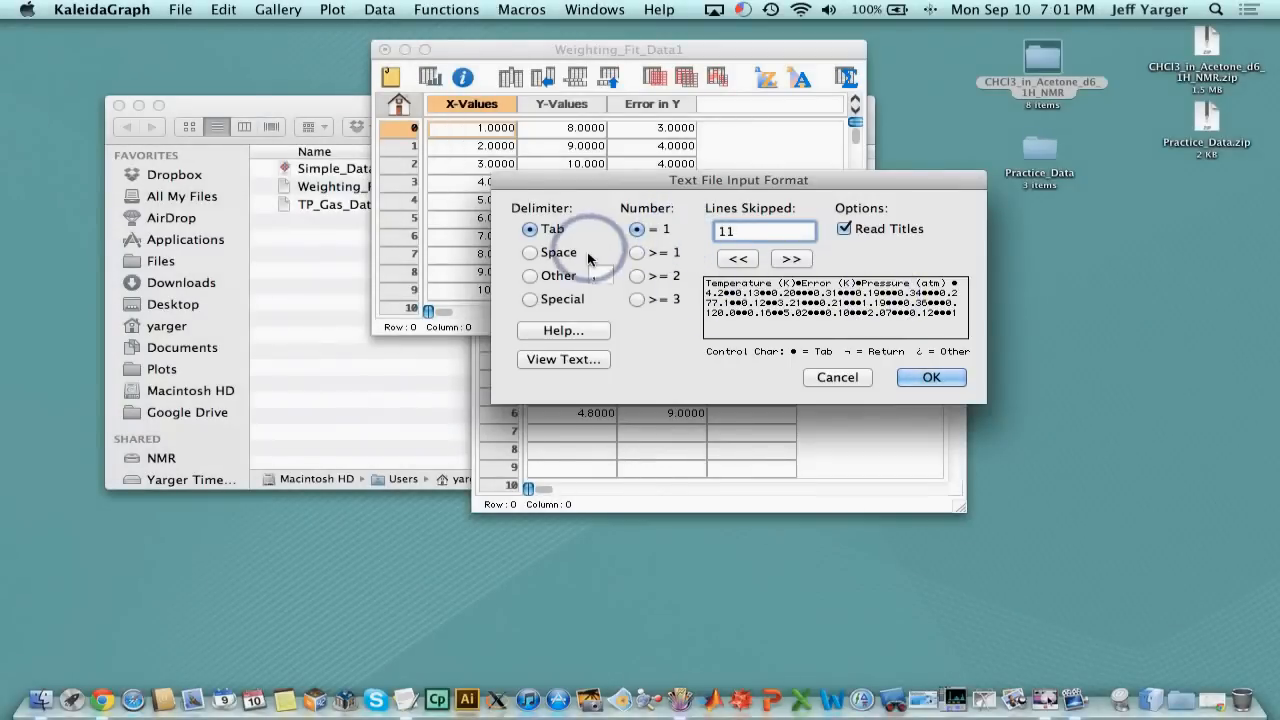
left_click(637, 252)
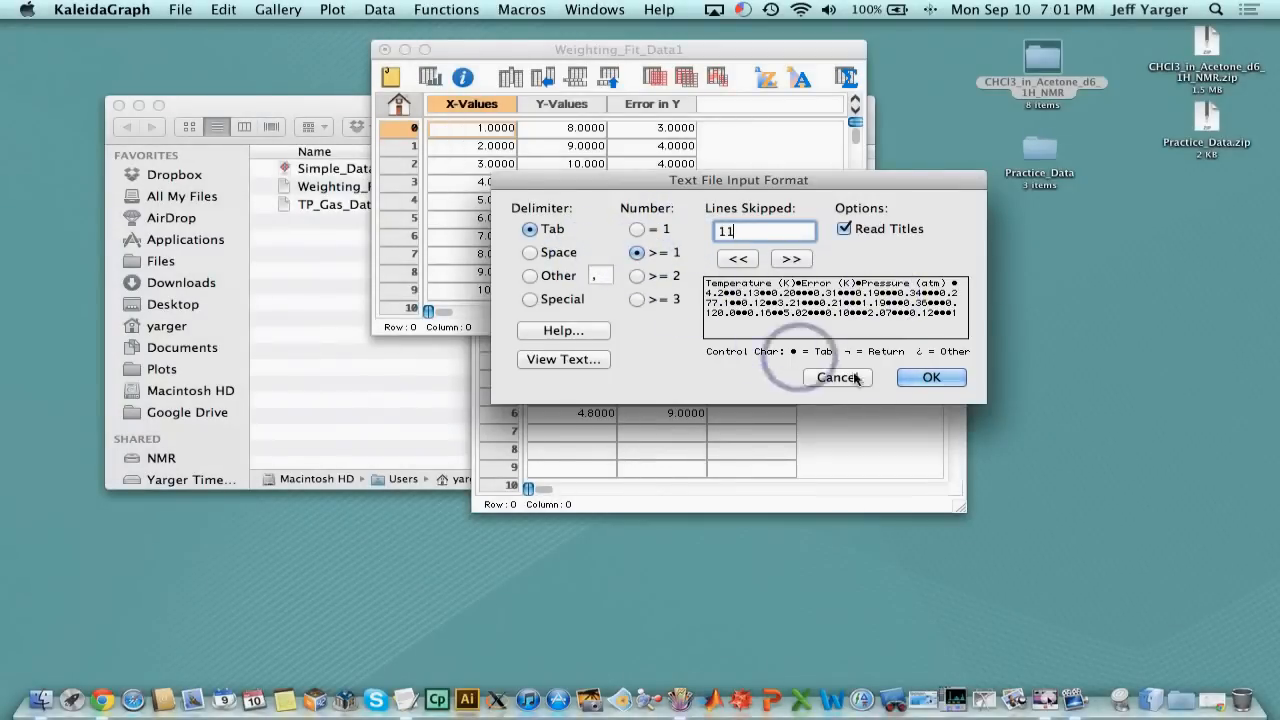
left_click(930, 377)
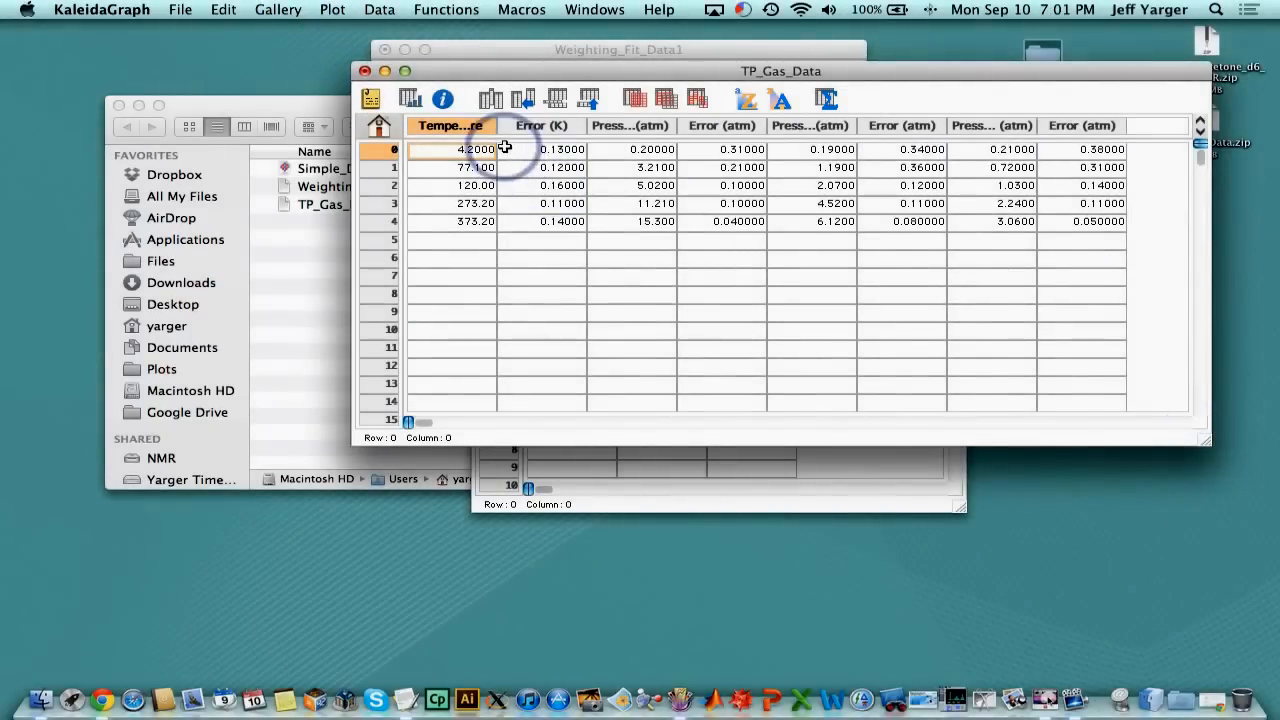
mouse_move(968, 152)
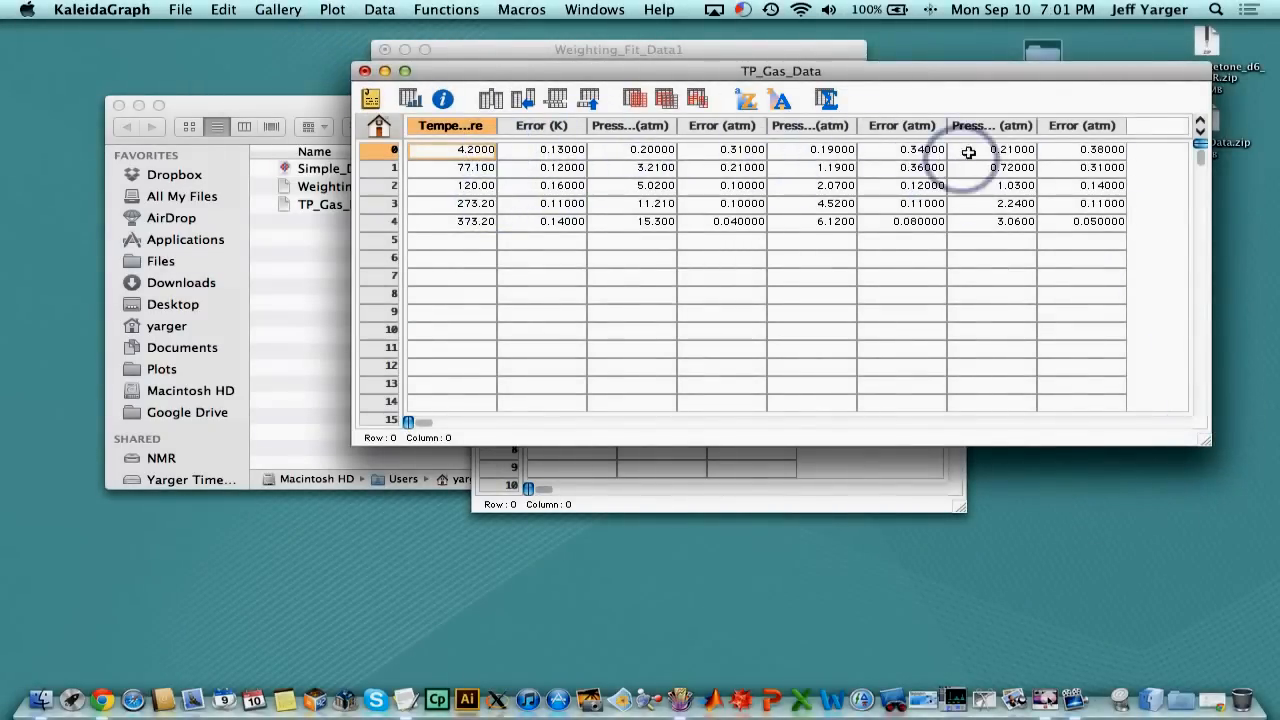
mouse_move(1173, 188)
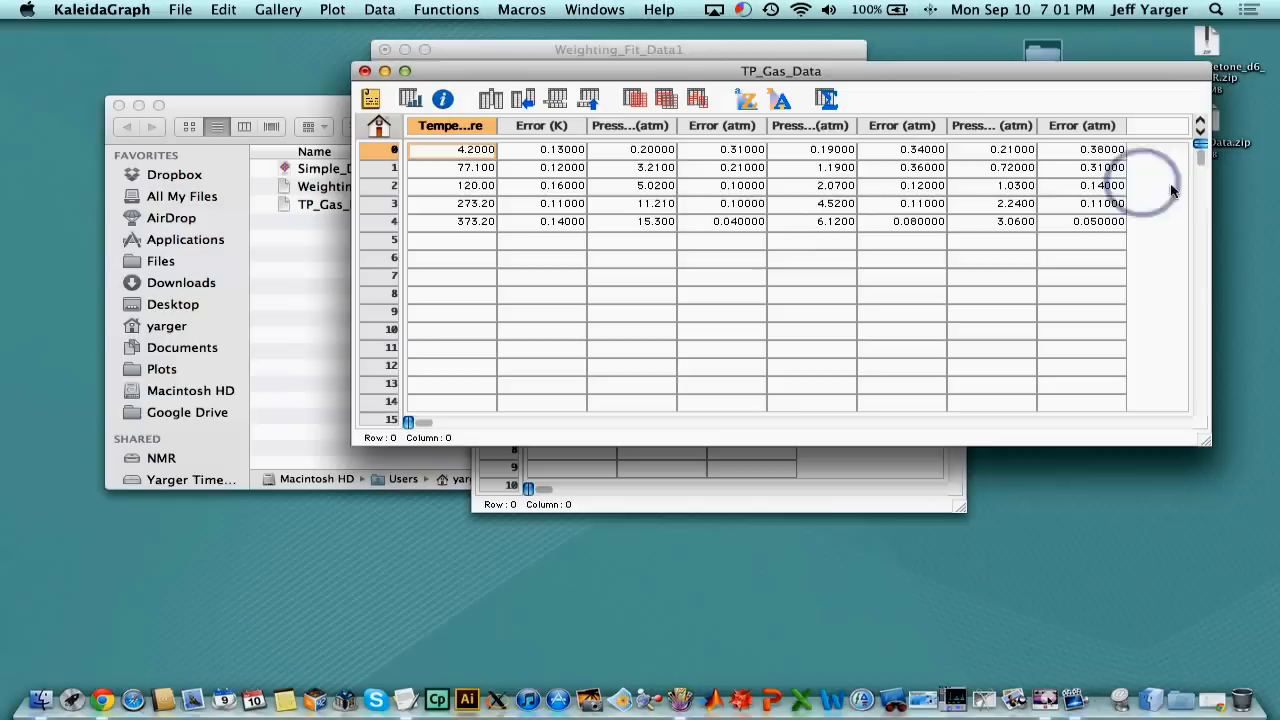
left_click(278, 9)
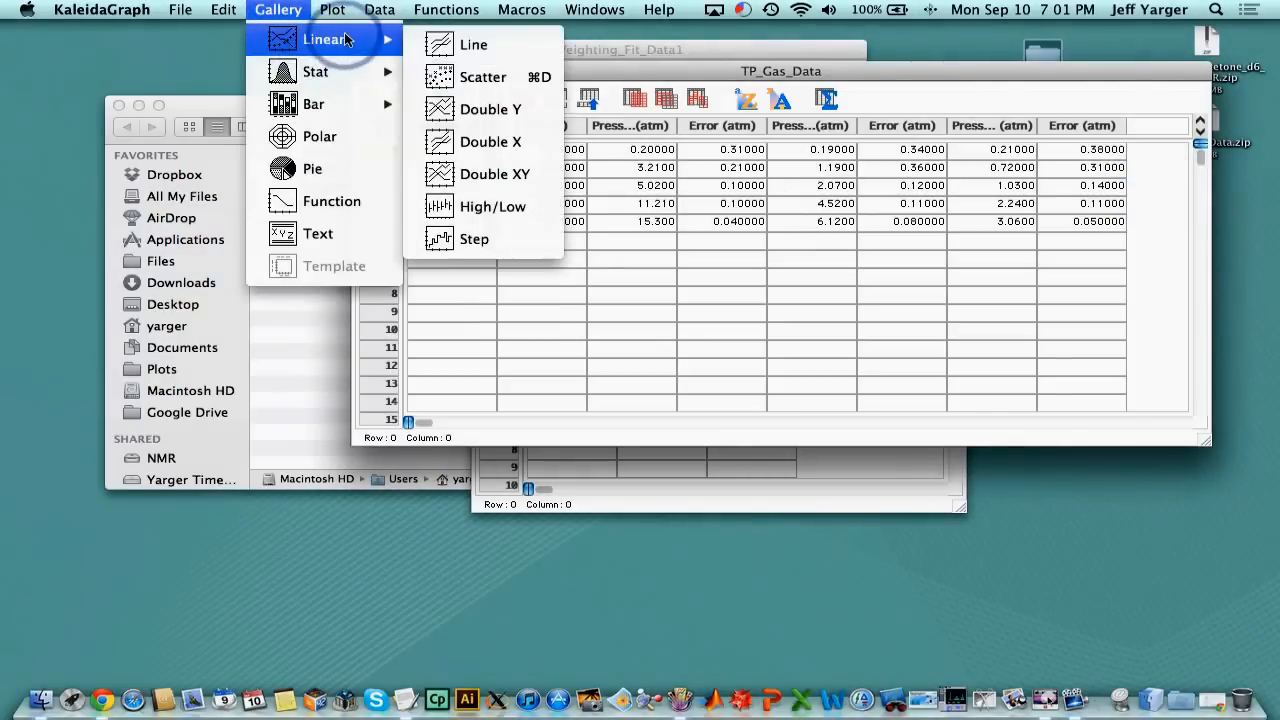
left_click(483, 77)
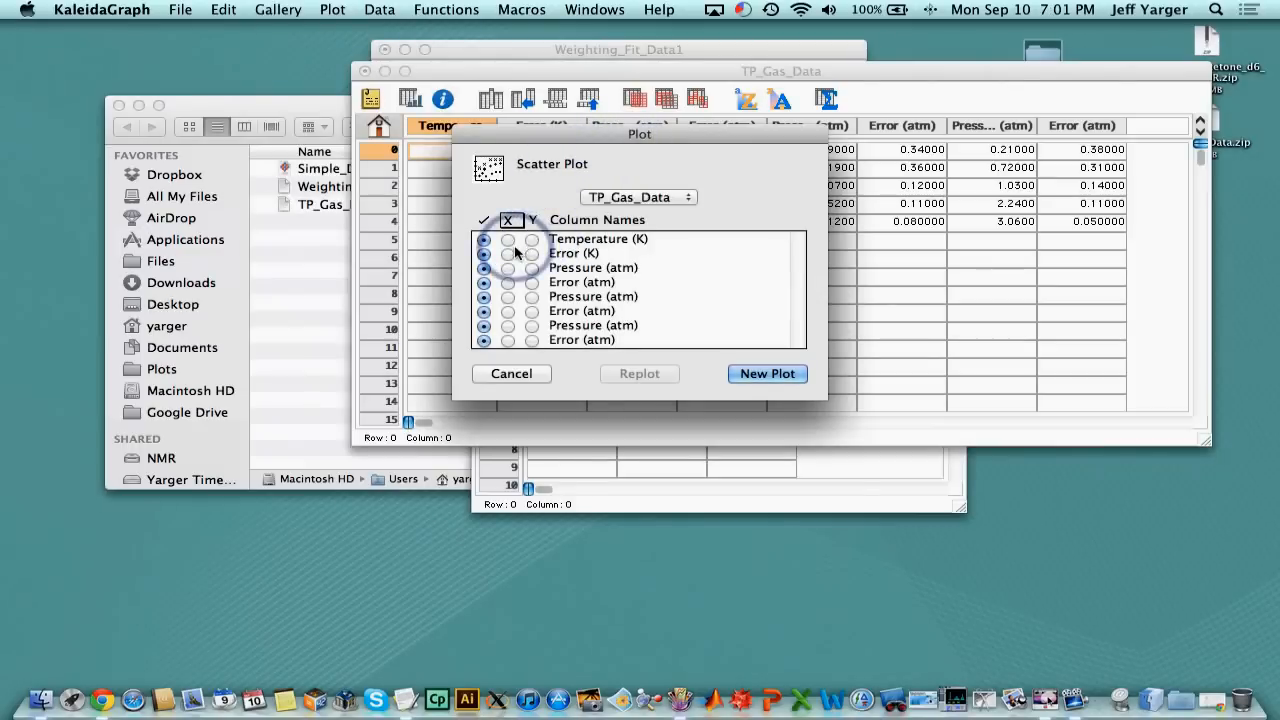
left_click(508, 239)
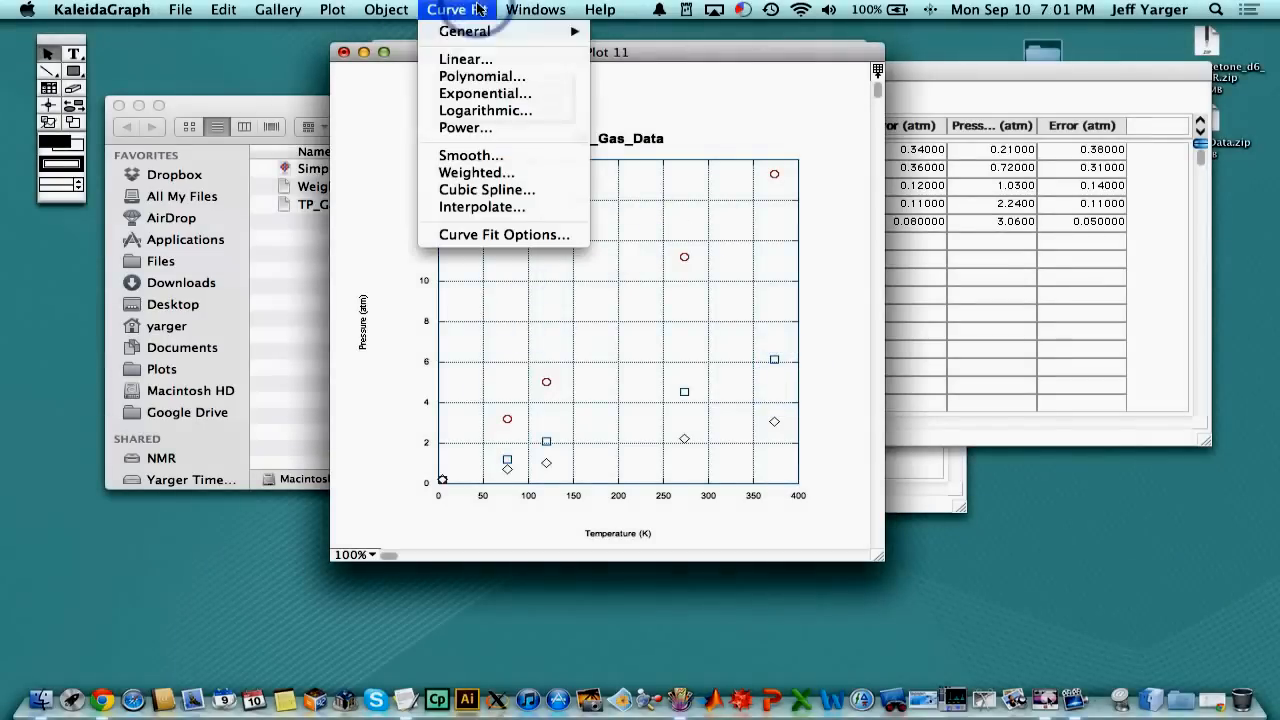
left_click(464, 58)
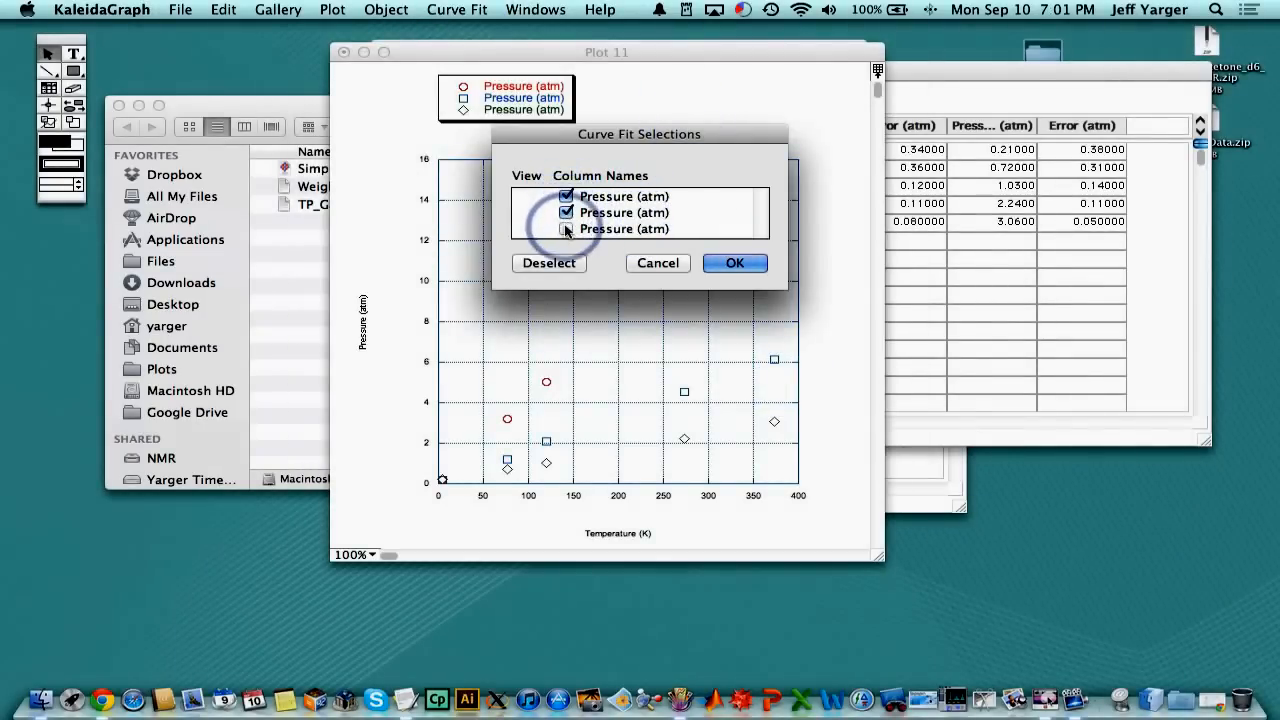
left_click(735, 263)
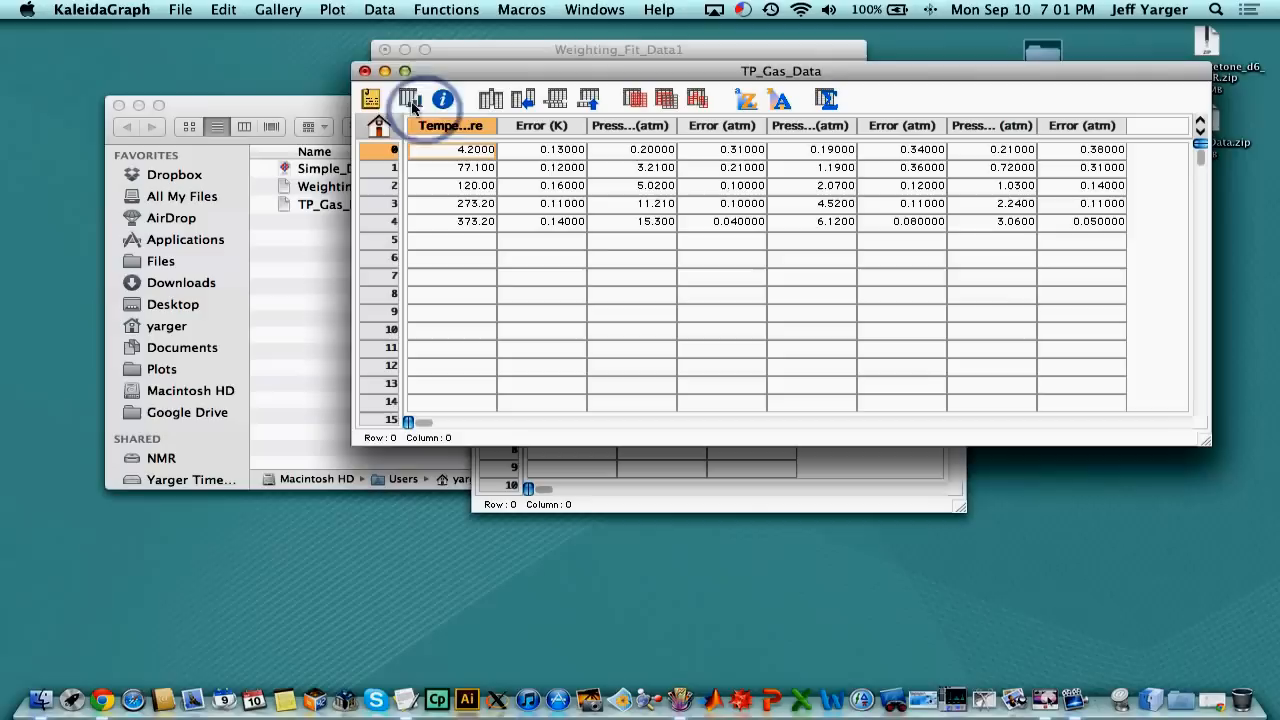
left_click(365, 71)
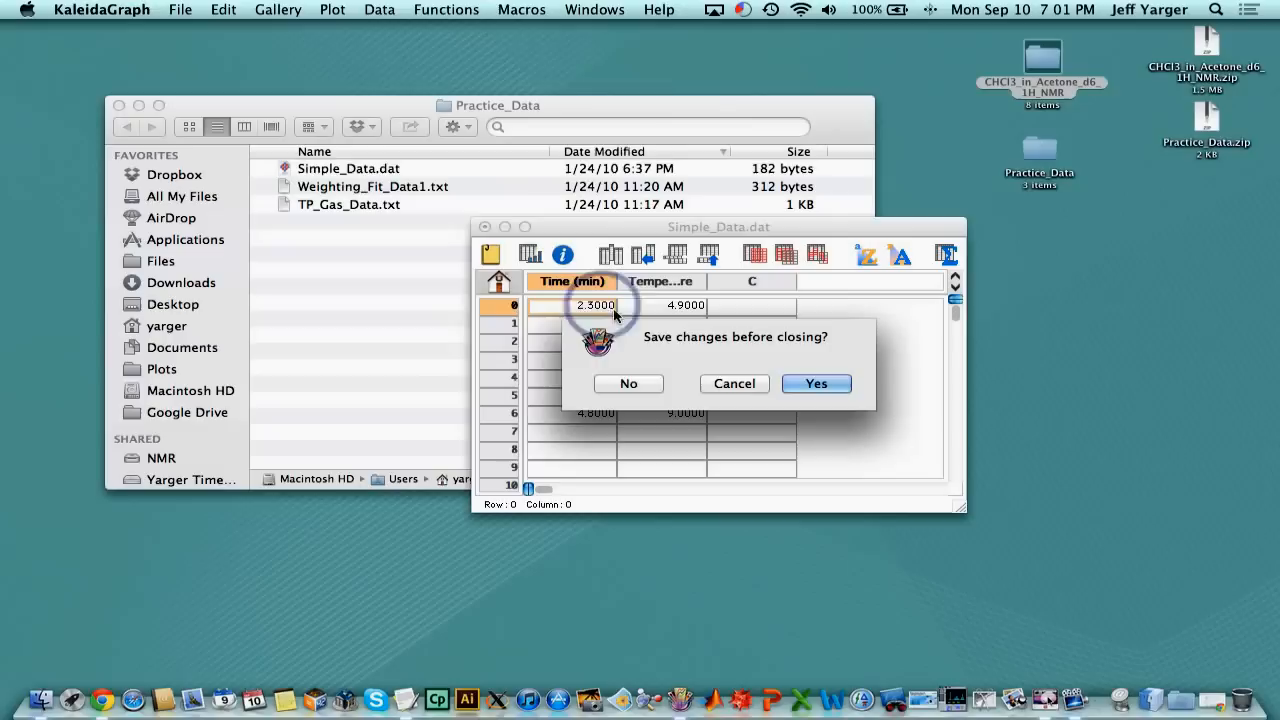
left_click(628, 383)
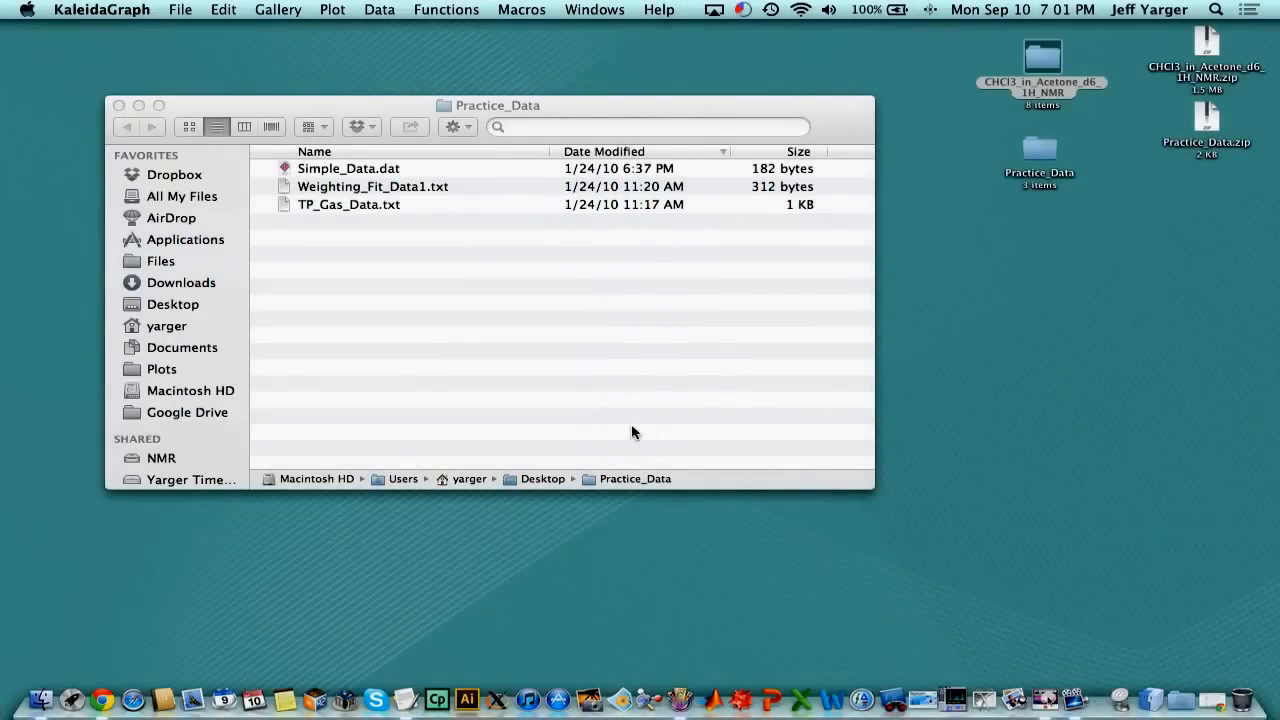
left_click(558, 218)
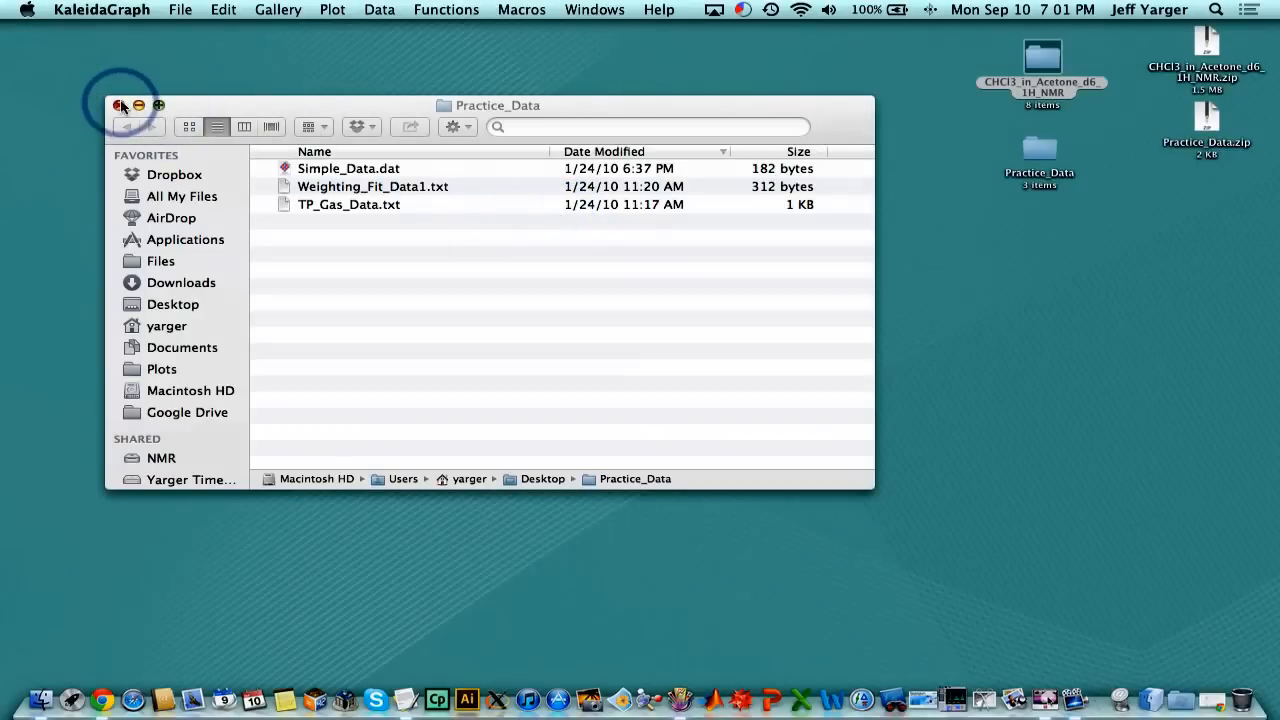
Close the Practice_Data folder window
double_click(1042, 57)
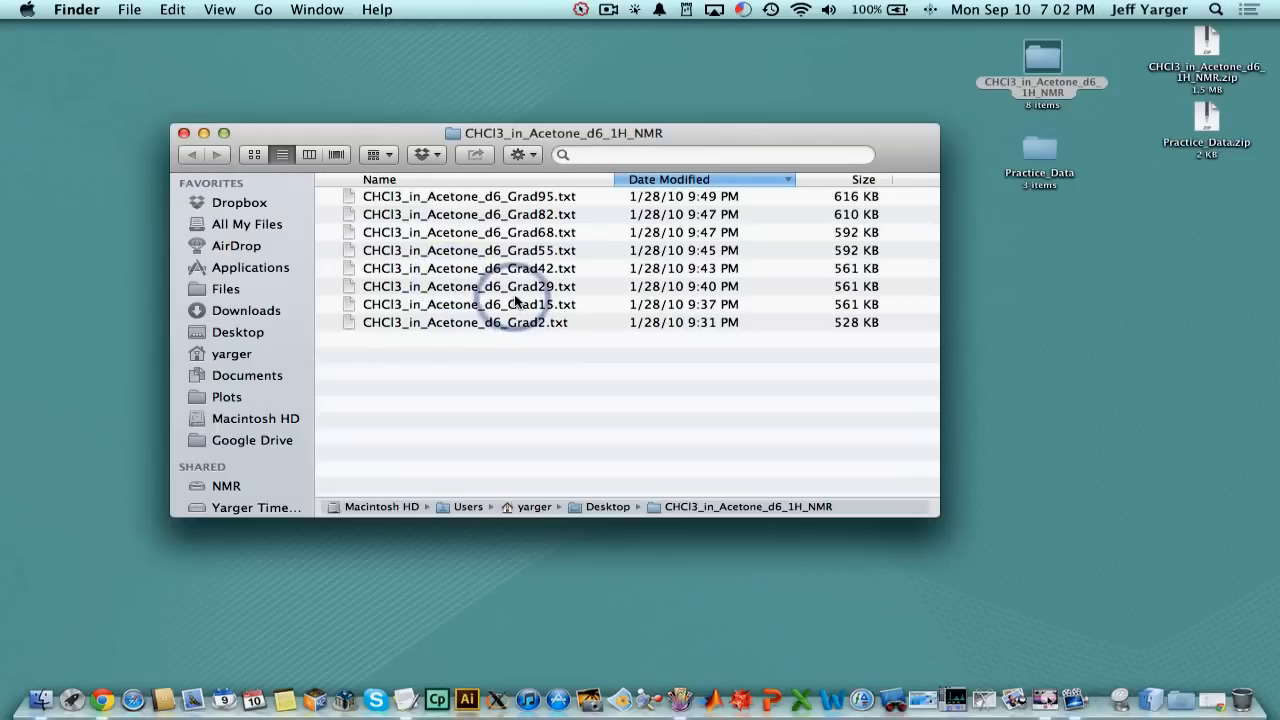
mouse_move(510, 272)
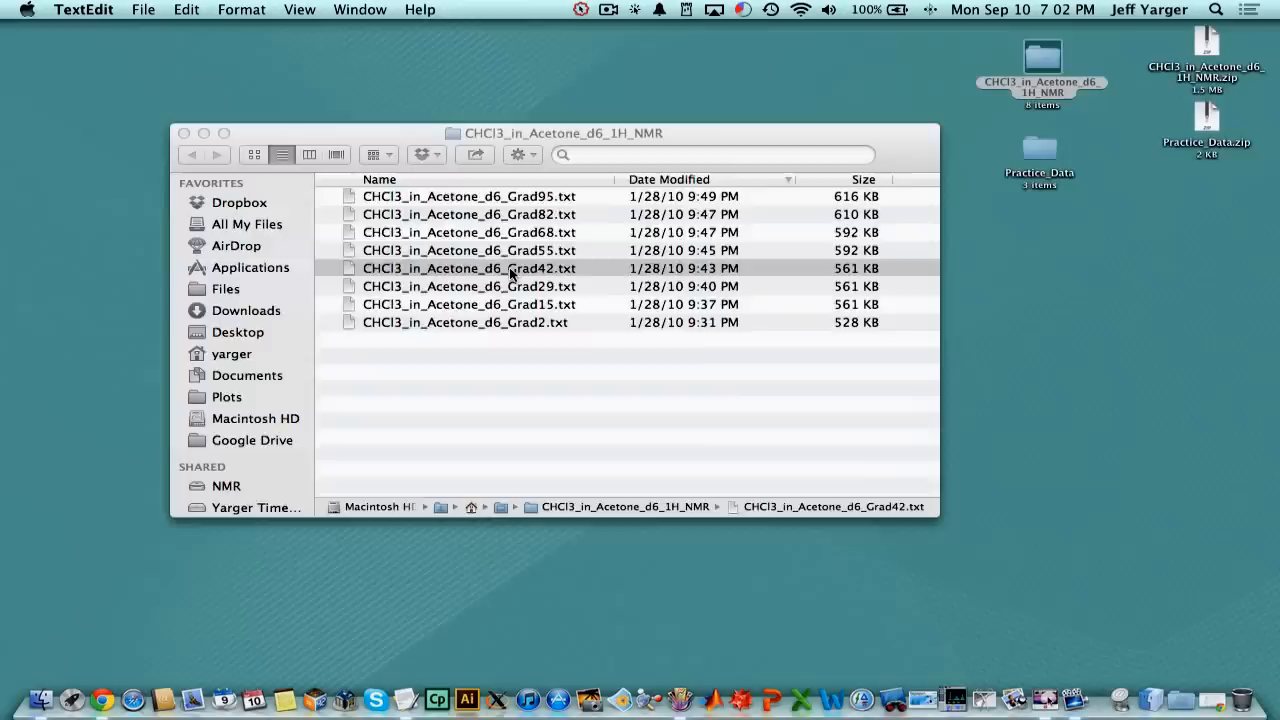
double_click(469, 268)
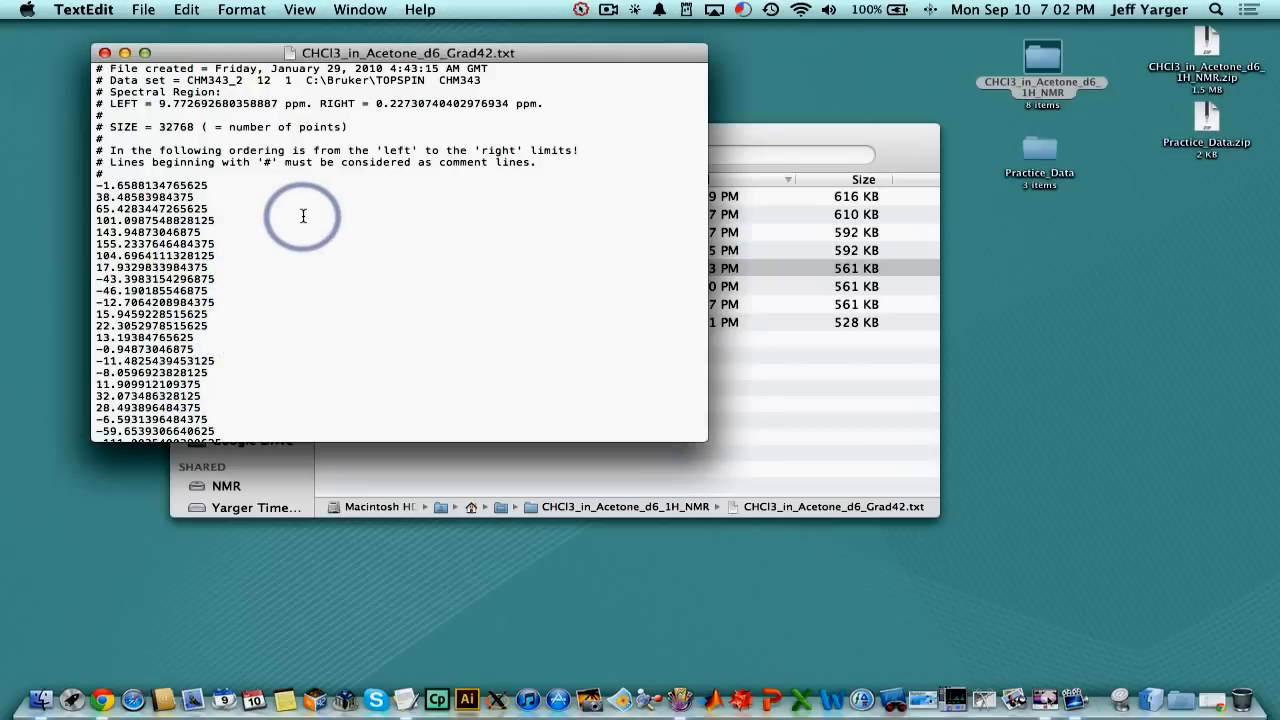
mouse_move(318, 112)
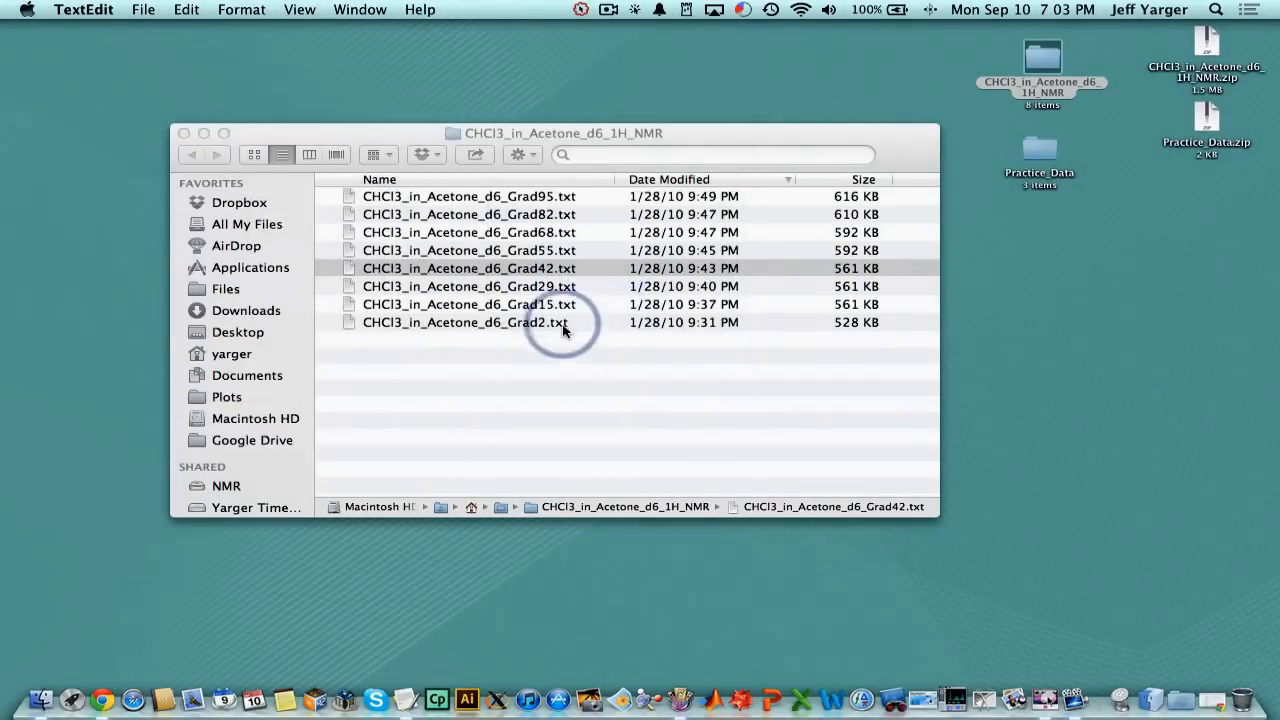
mouse_move(568, 238)
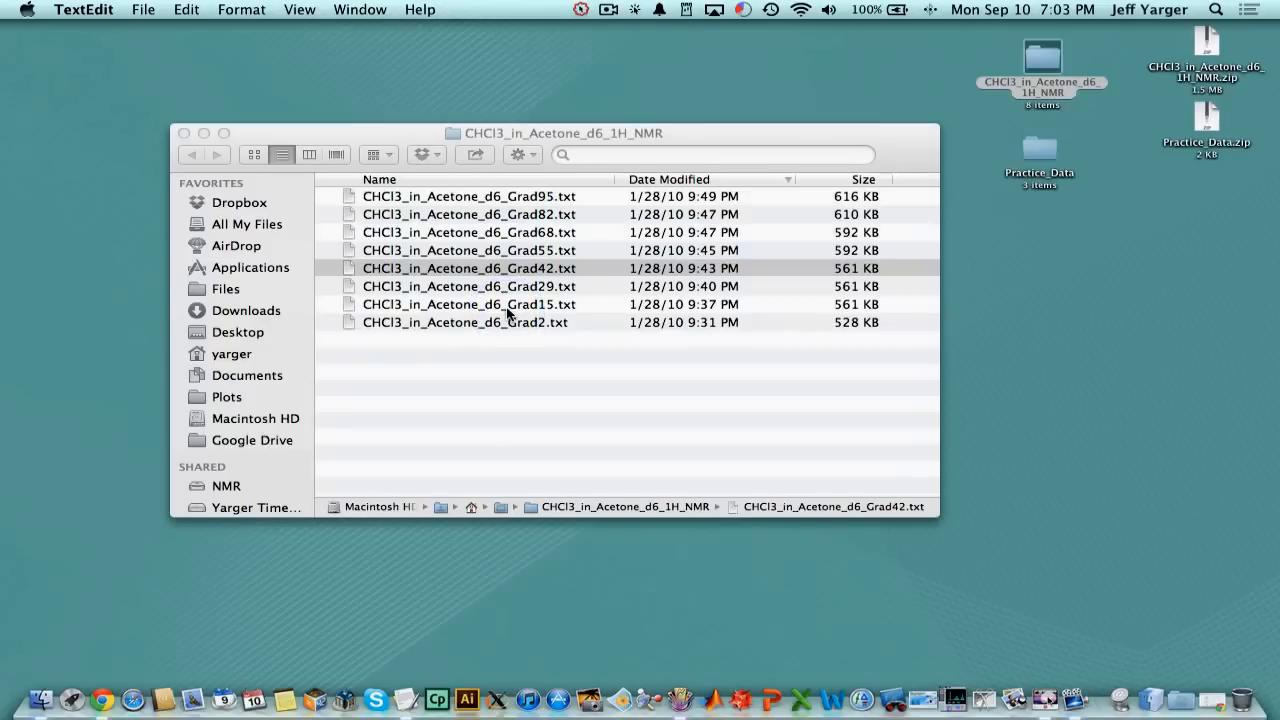
left_click(615, 470)
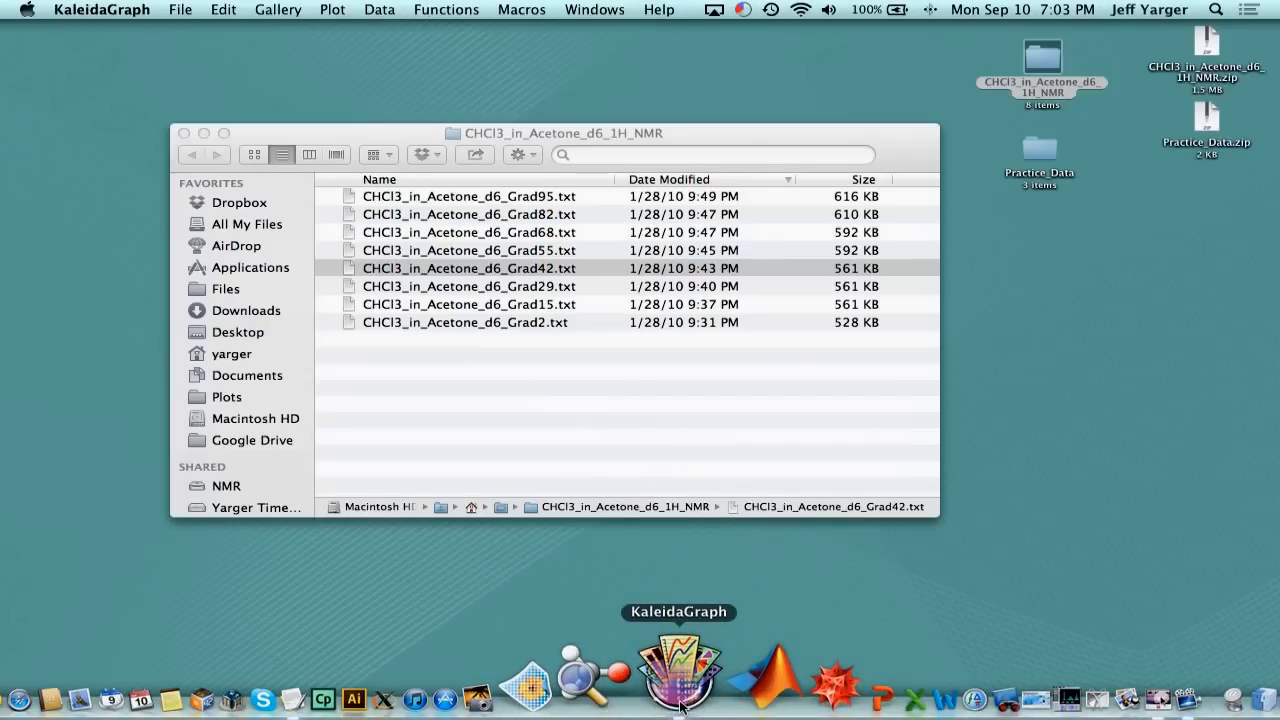
Open CHCl3_in_Acetone_d6_Grad2.txt from the CHCl3_in_Acetone_d6_1H_NMR folder for import
left_click(180, 9)
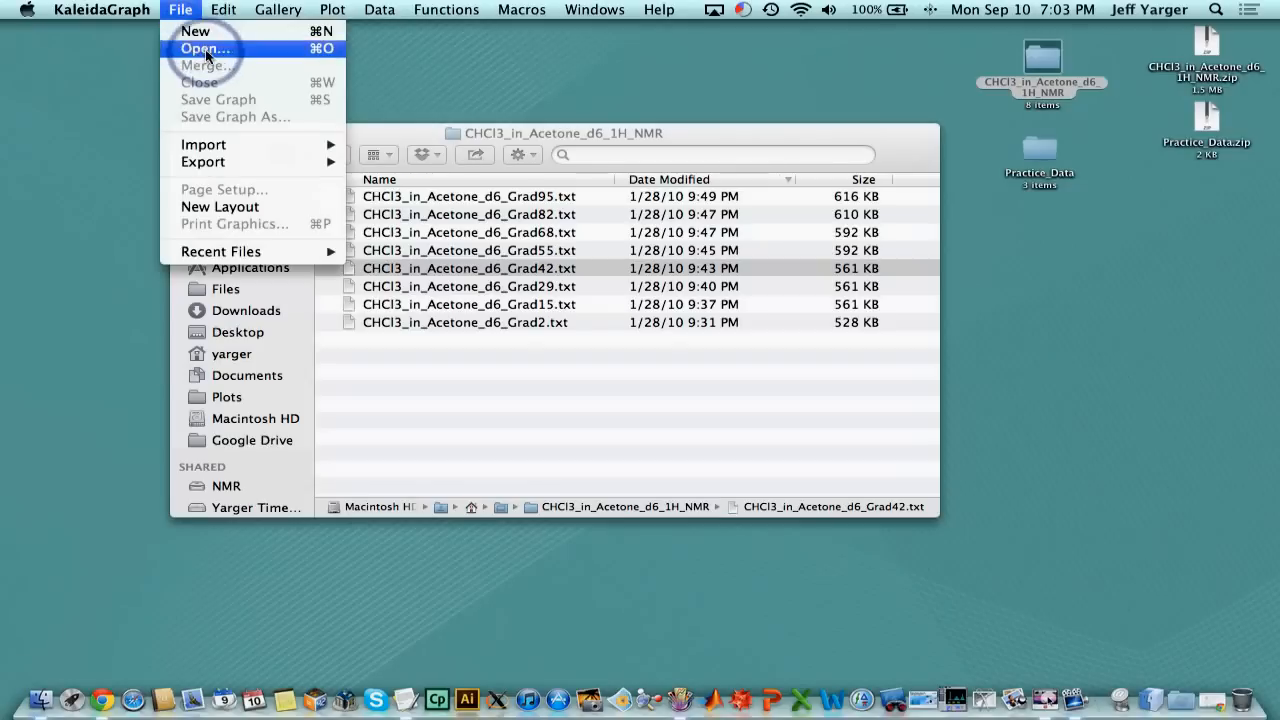
left_click(205, 48)
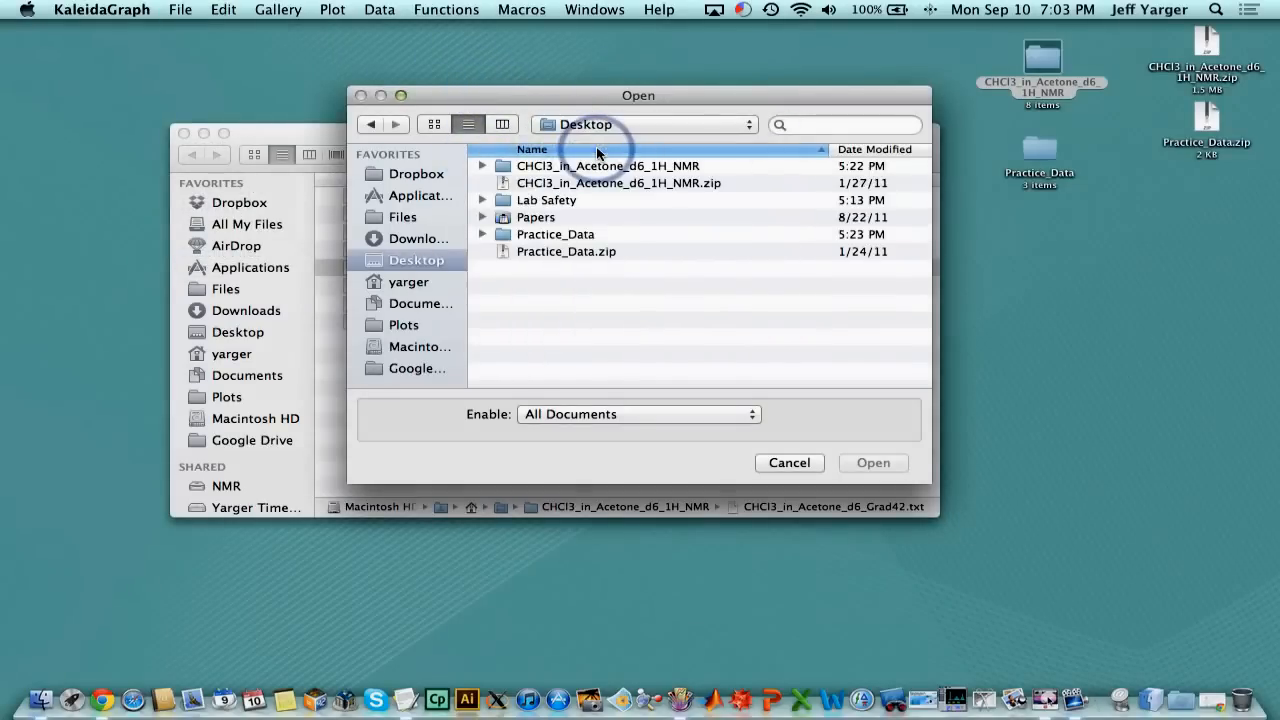
double_click(607, 166)
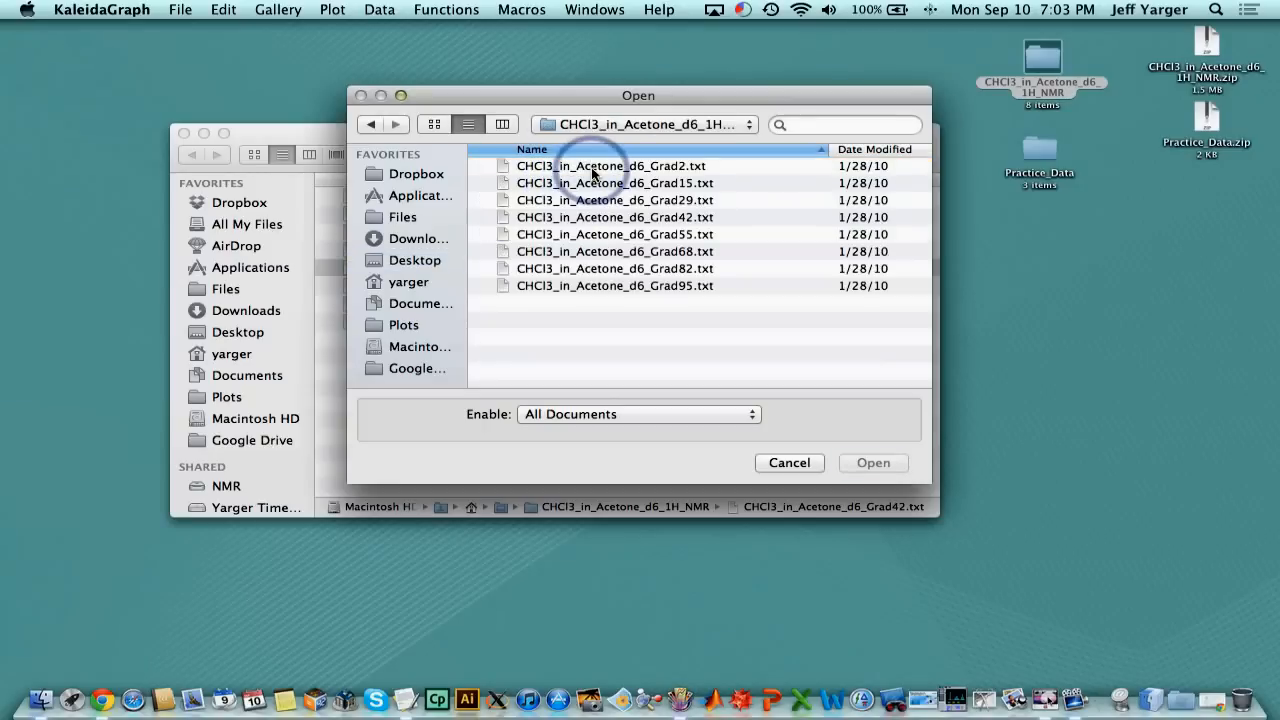
mouse_move(660, 166)
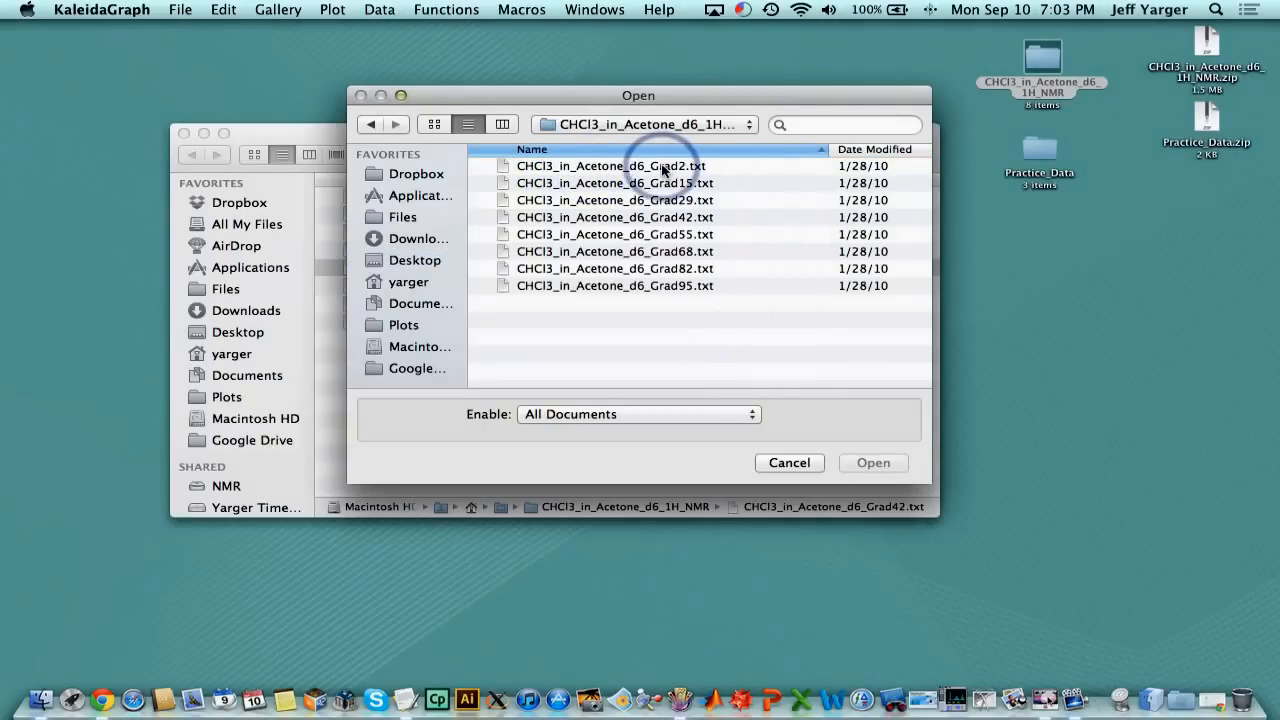
left_click(610, 165)
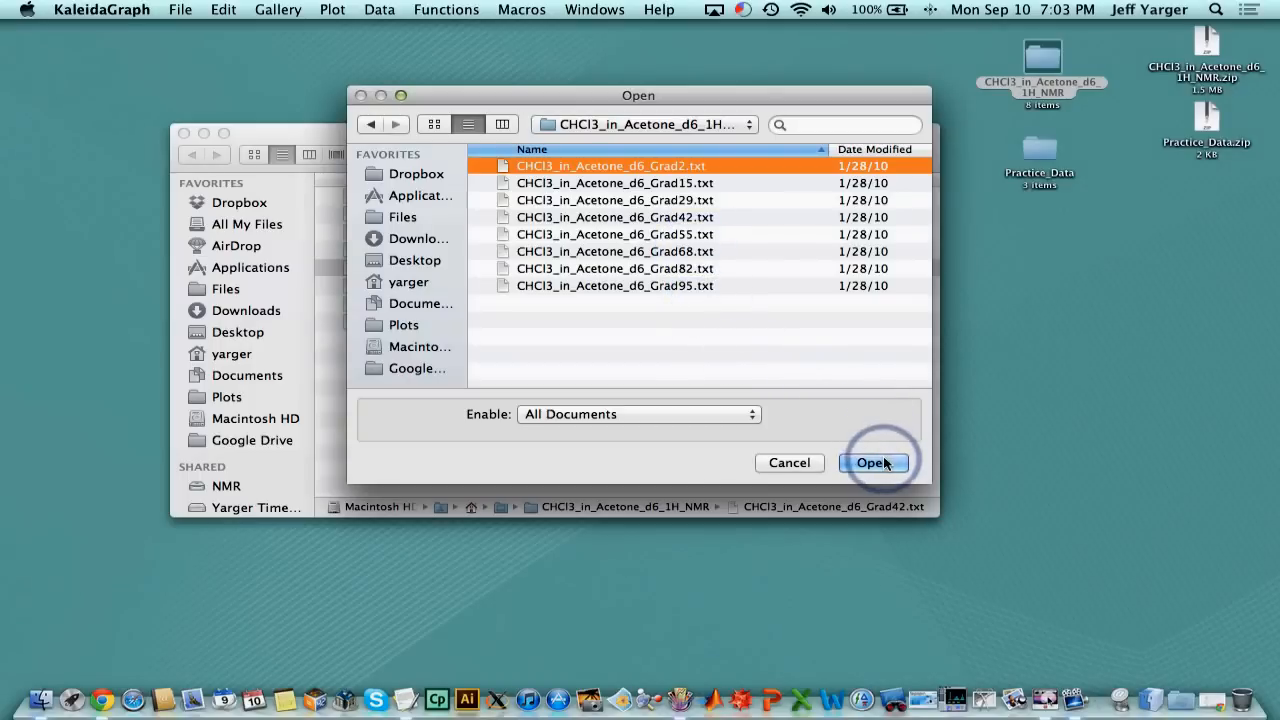
left_click(871, 462)
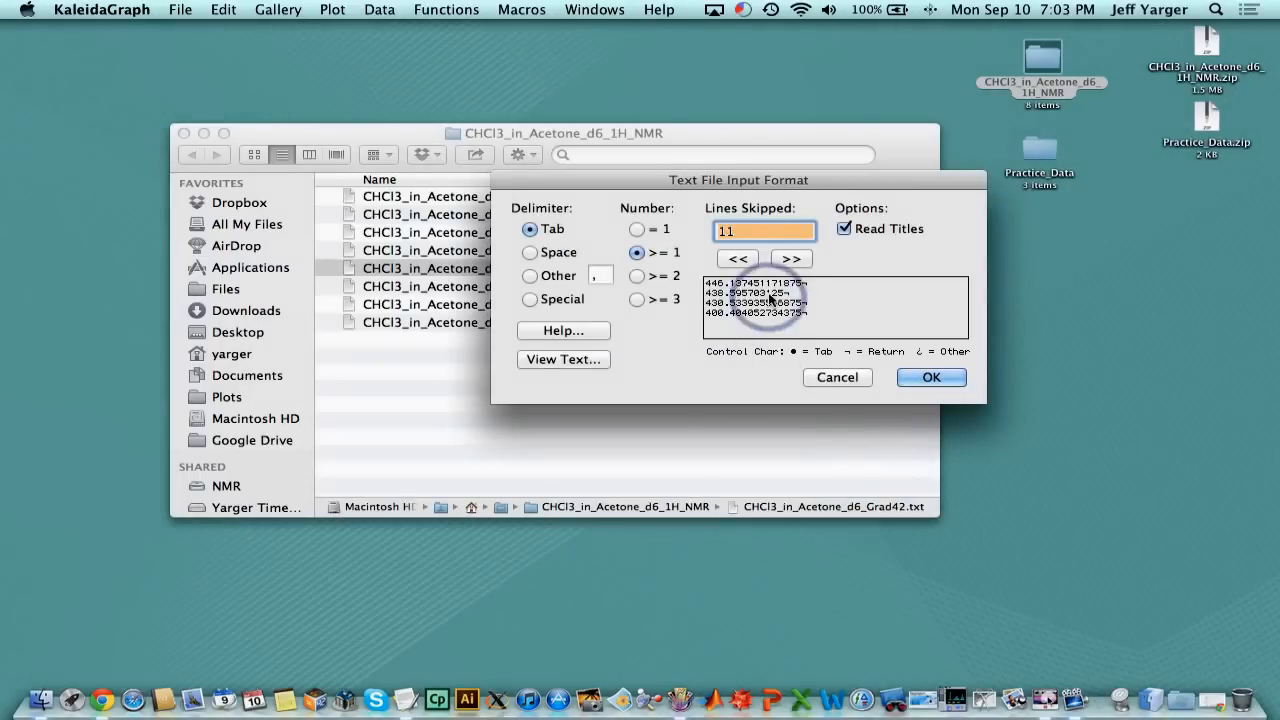
Set import to one number per line, skipping the 10 comment header lines
left_click(738, 258)
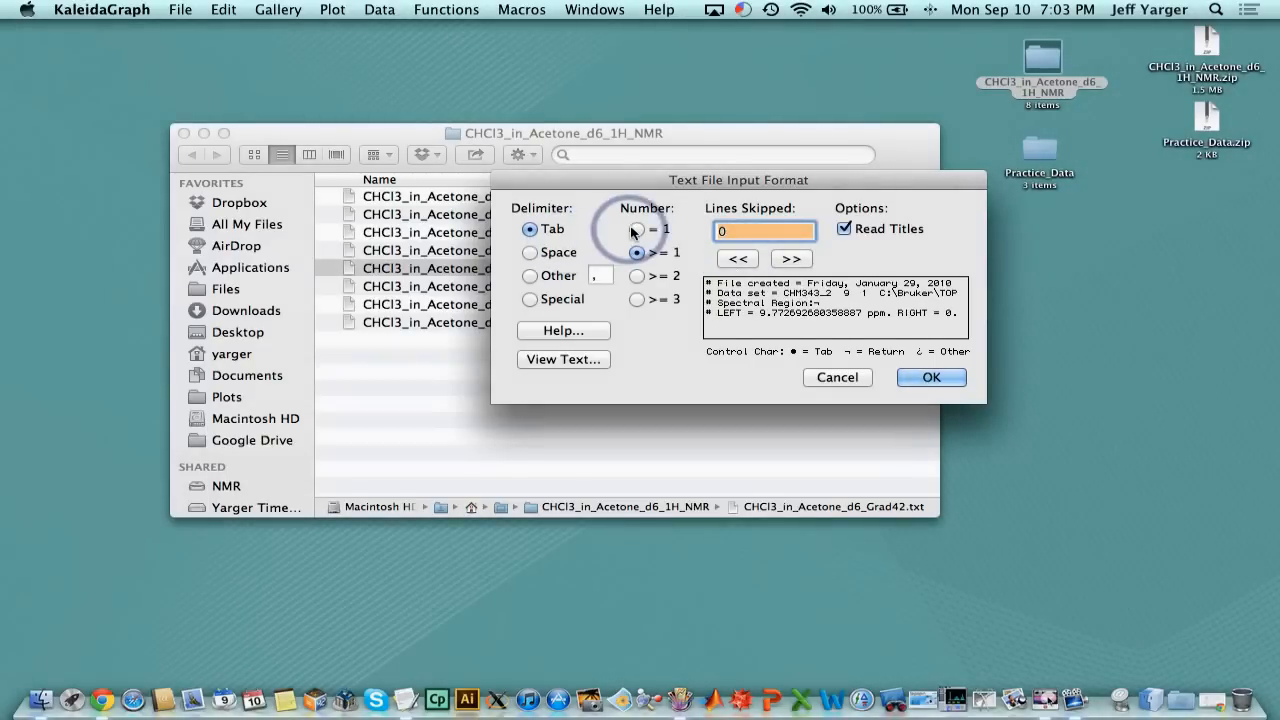
left_click(636, 229)
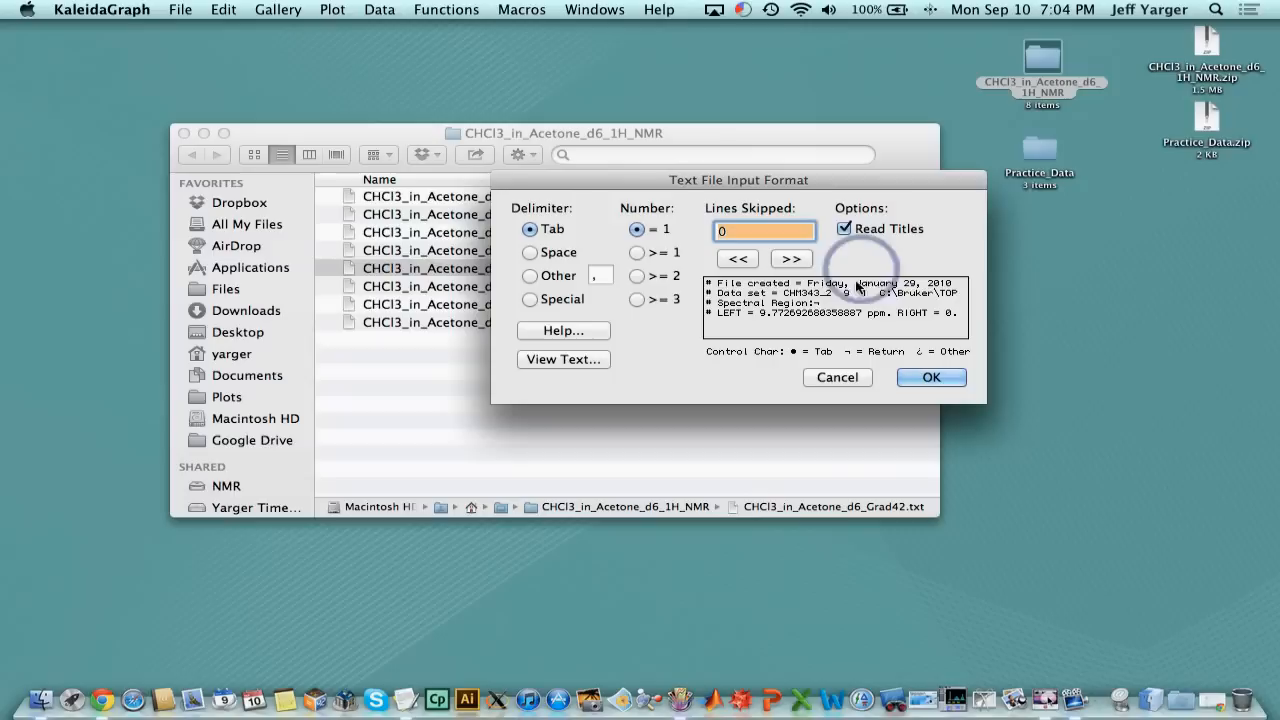
left_click(791, 258)
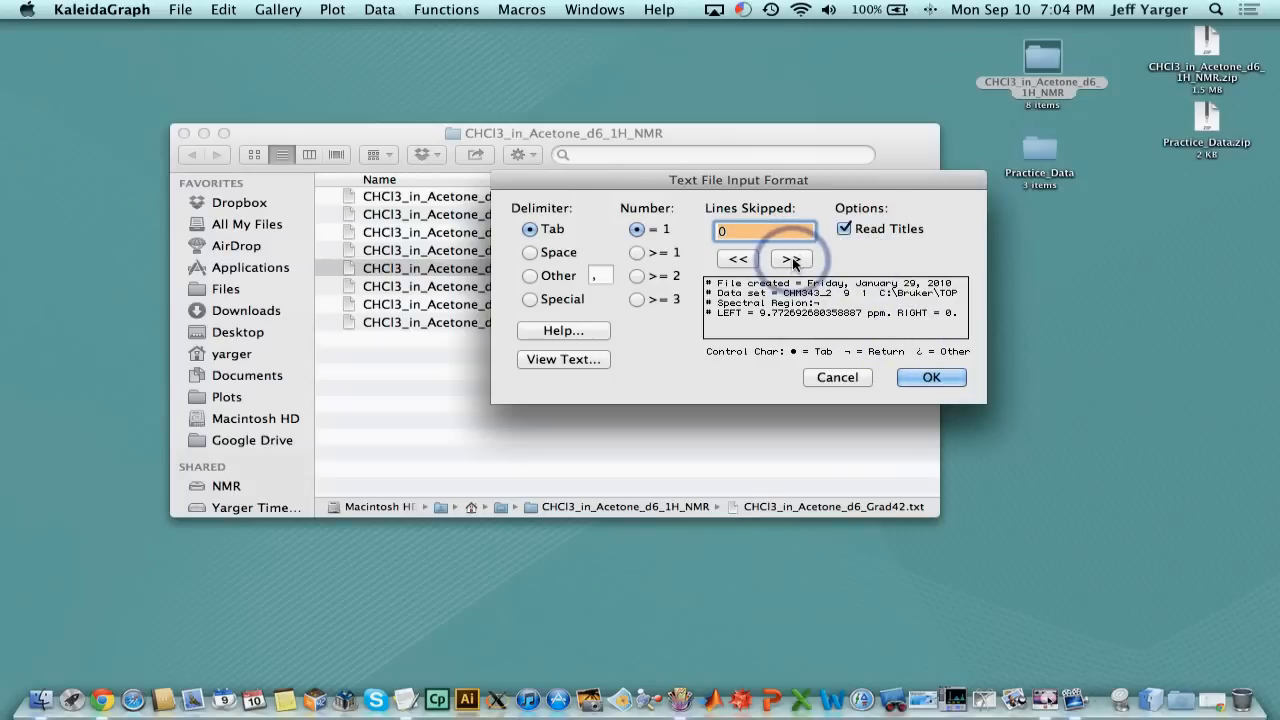
left_click(790, 259)
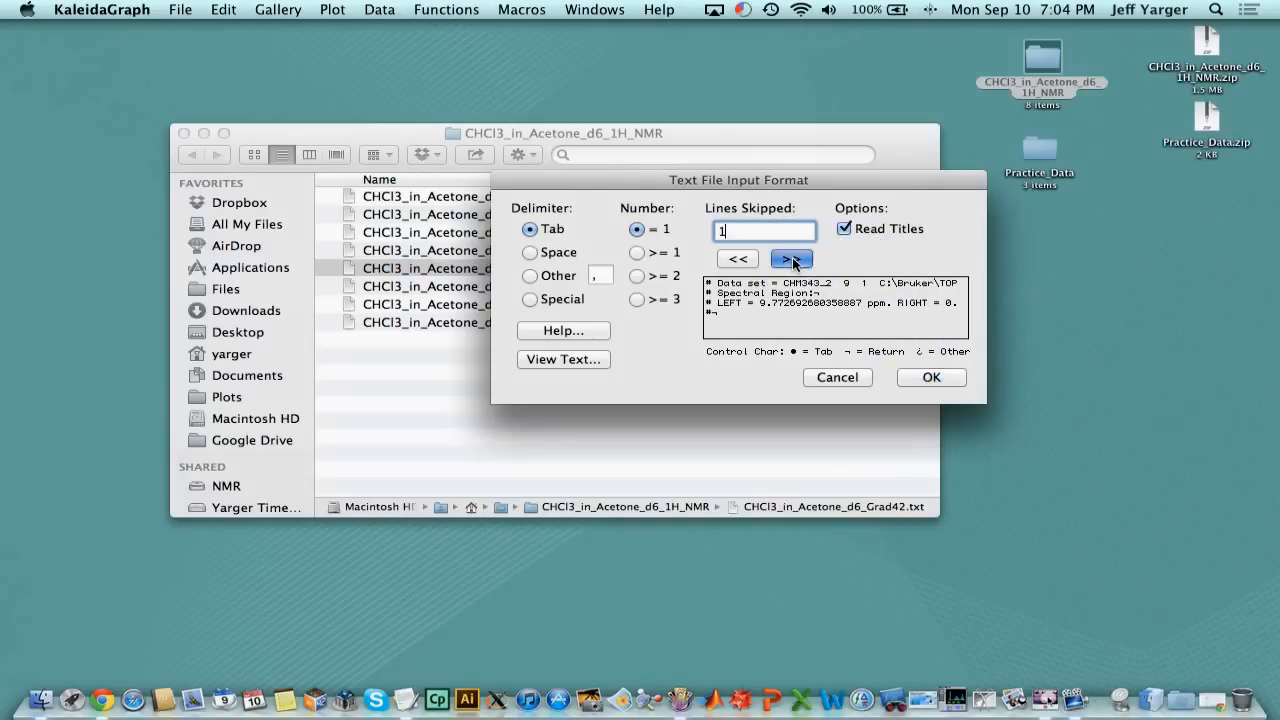
left_click(791, 258)
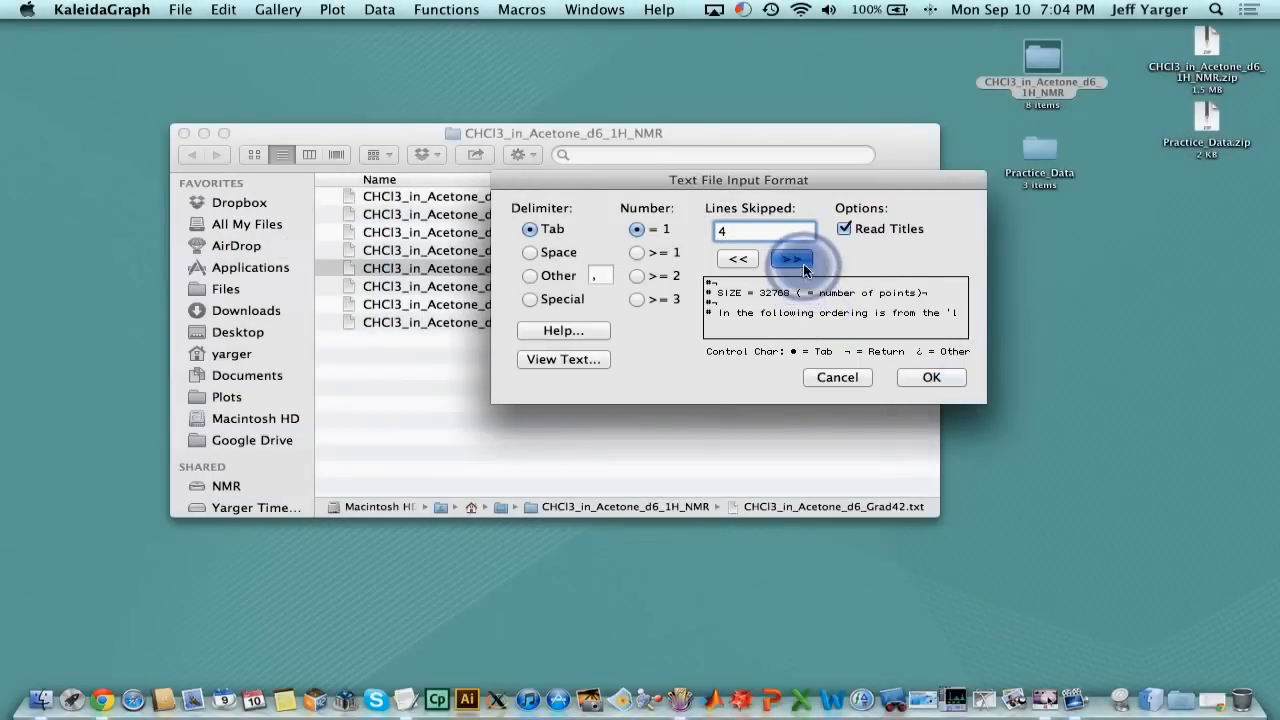
left_click(791, 258)
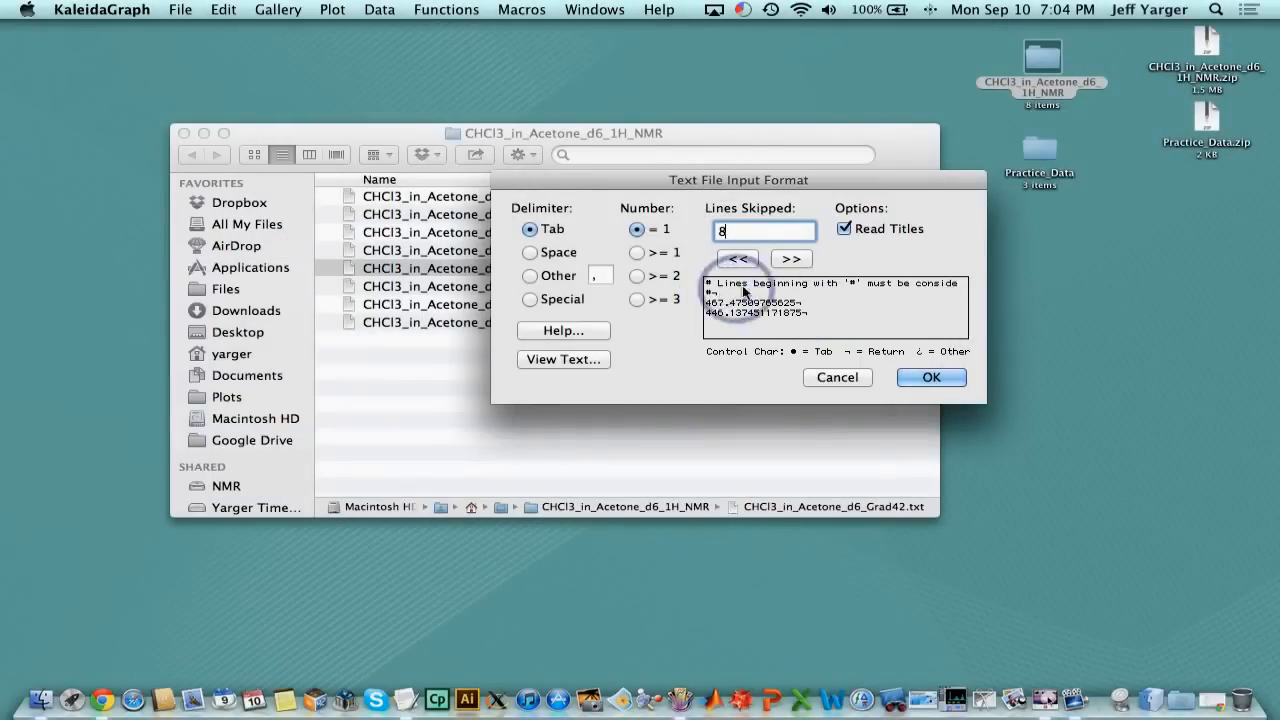
left_click(791, 258)
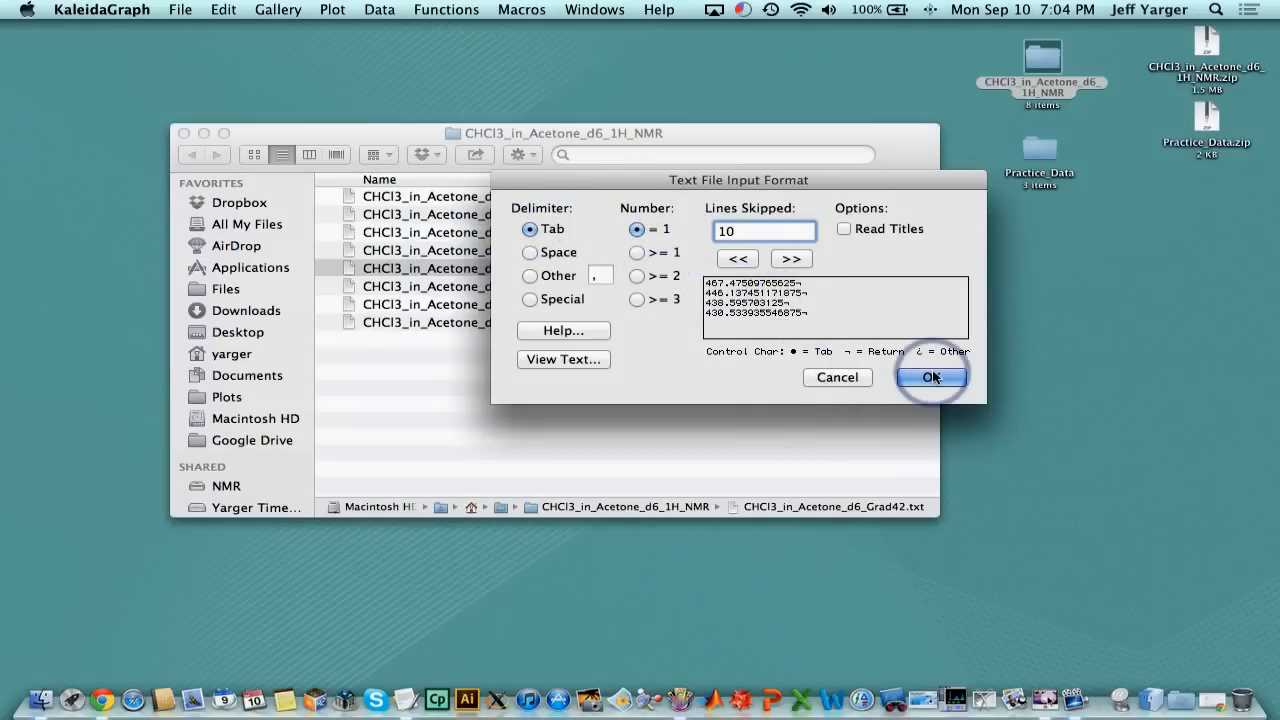
Load the Grad2 data, title column A '2% Gradient', and add empty columns
left_click(930, 377)
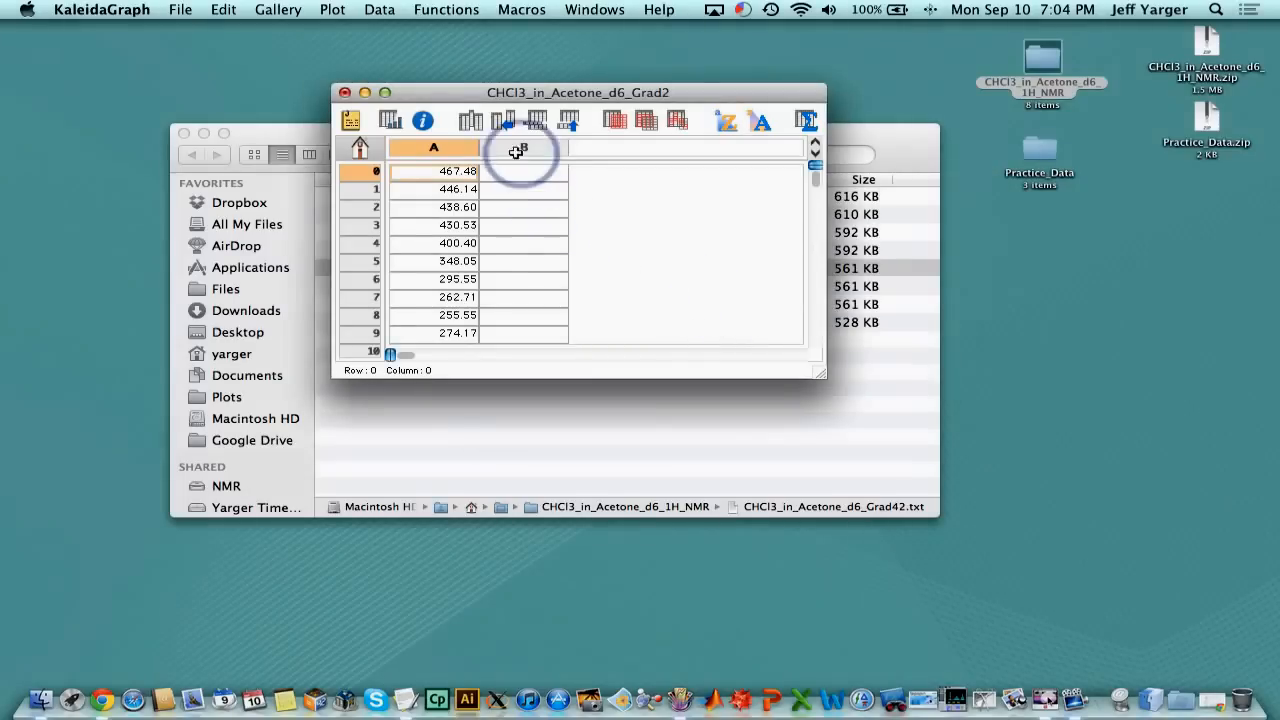
left_click(433, 147)
type("2")
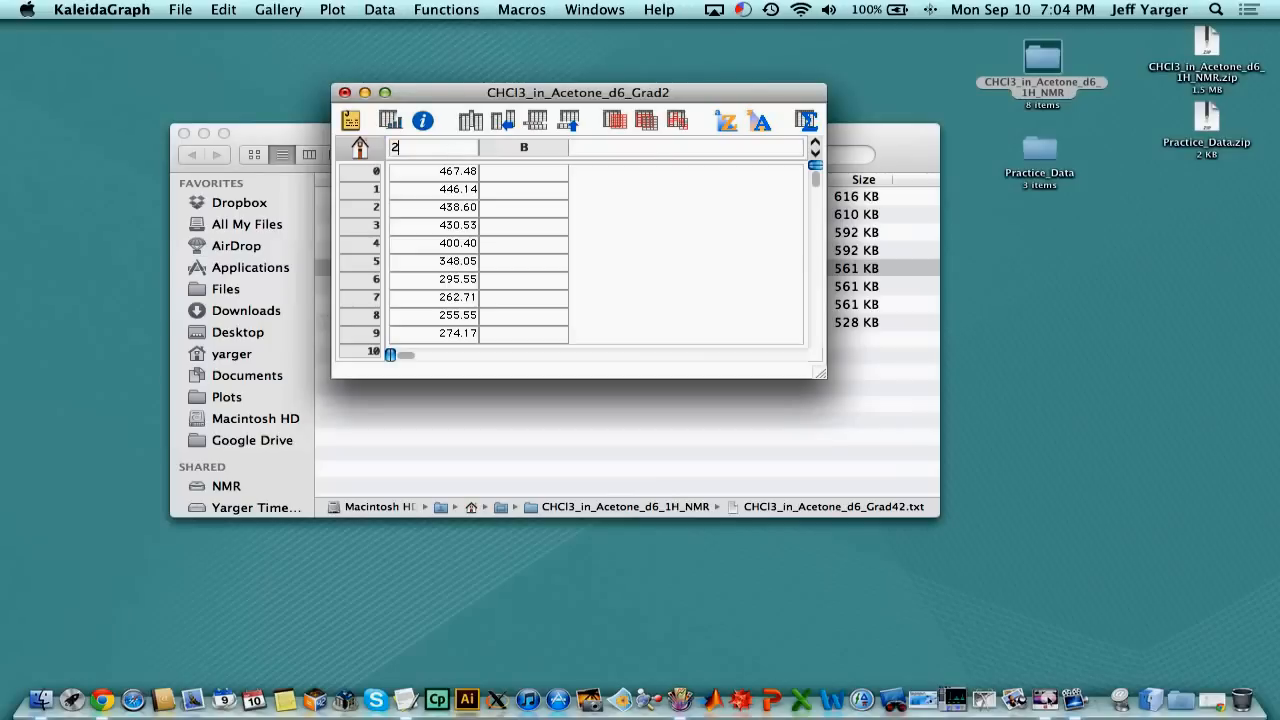
type("% Gradient")
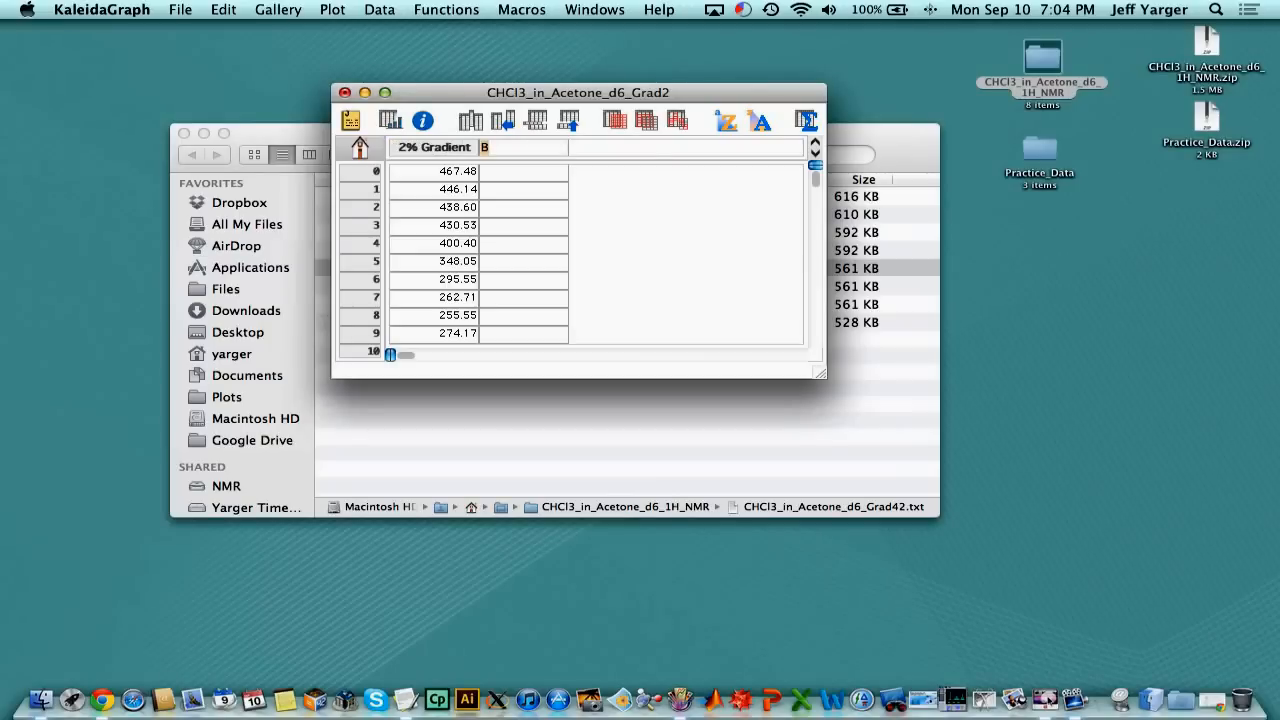
left_click(524, 147)
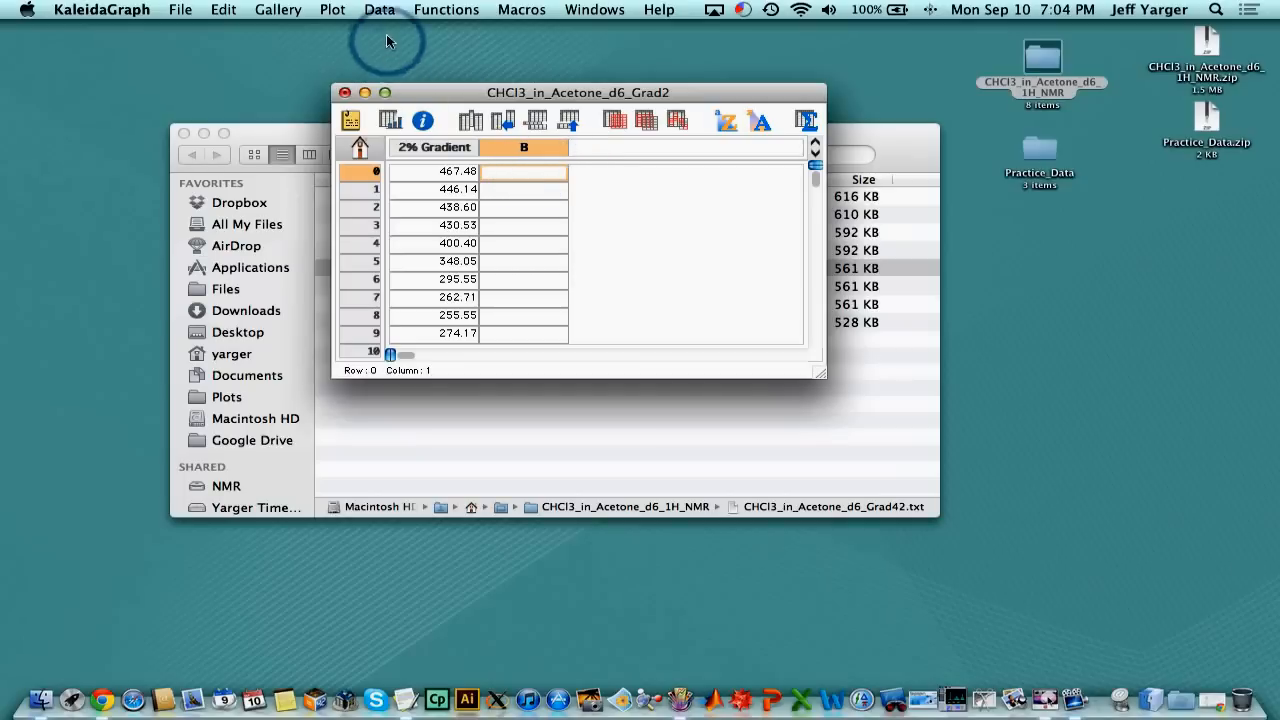
left_click(332, 9)
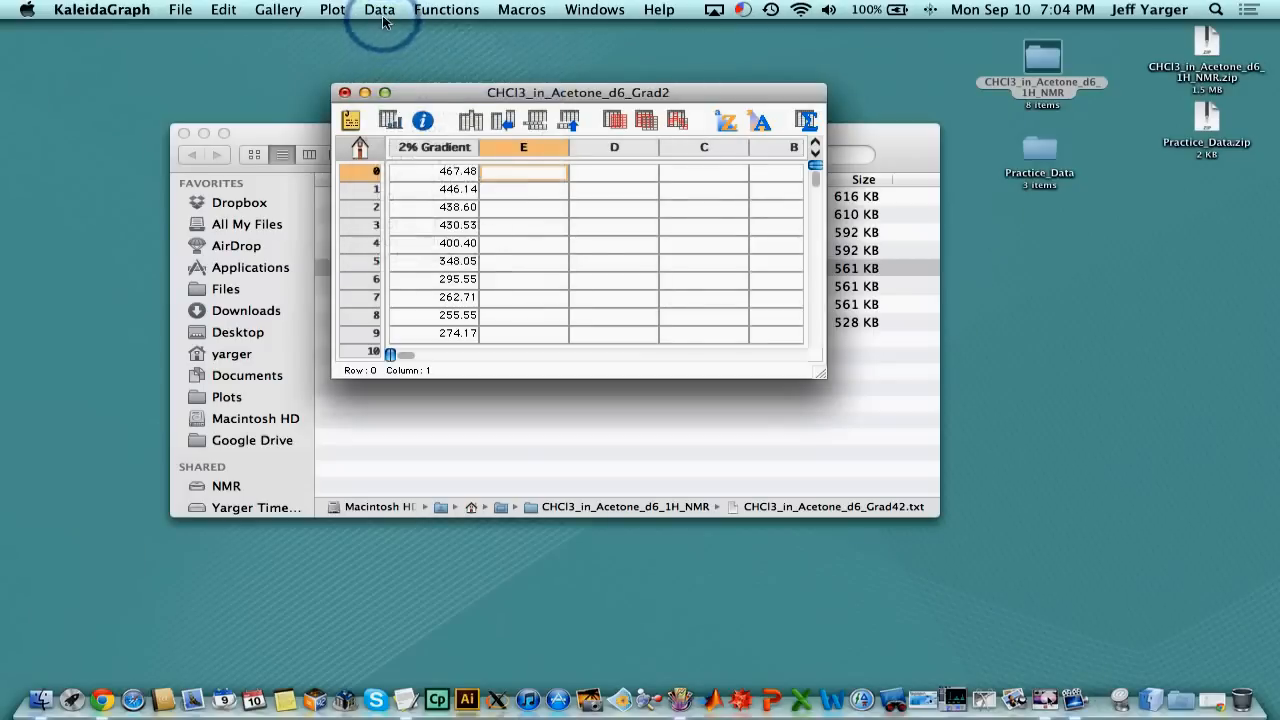
left_click(379, 9)
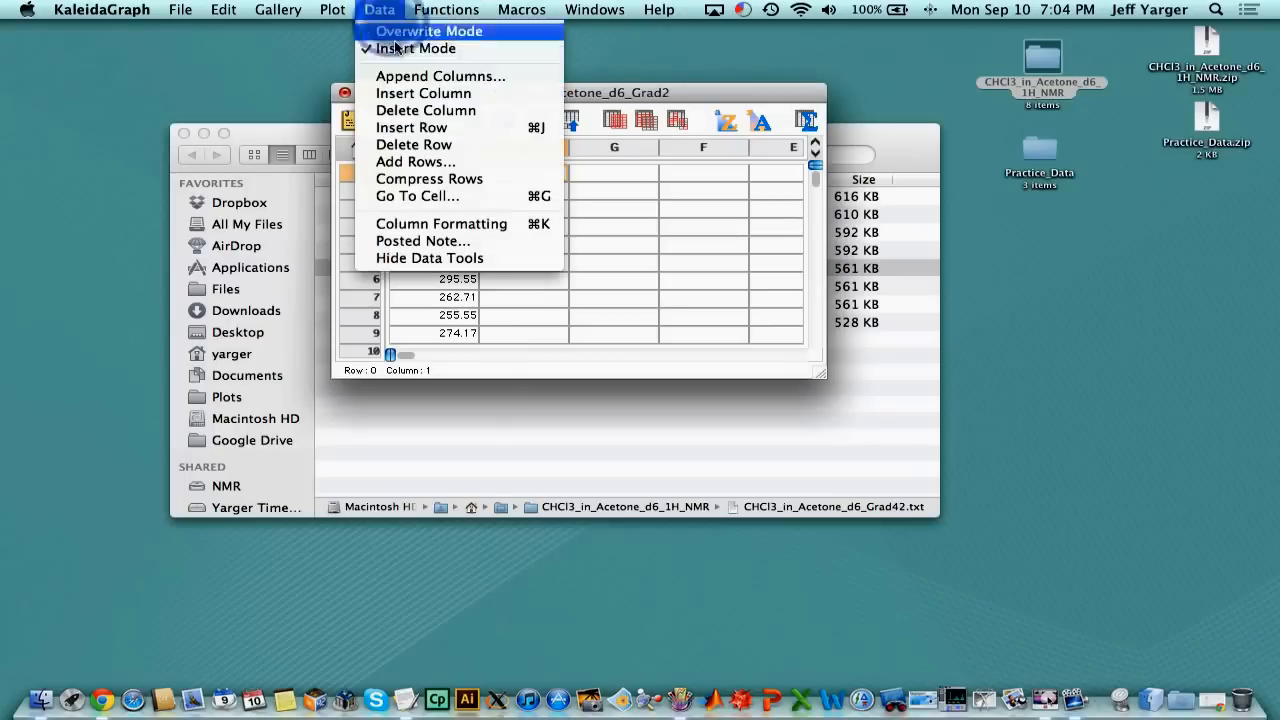
left_click(423, 93)
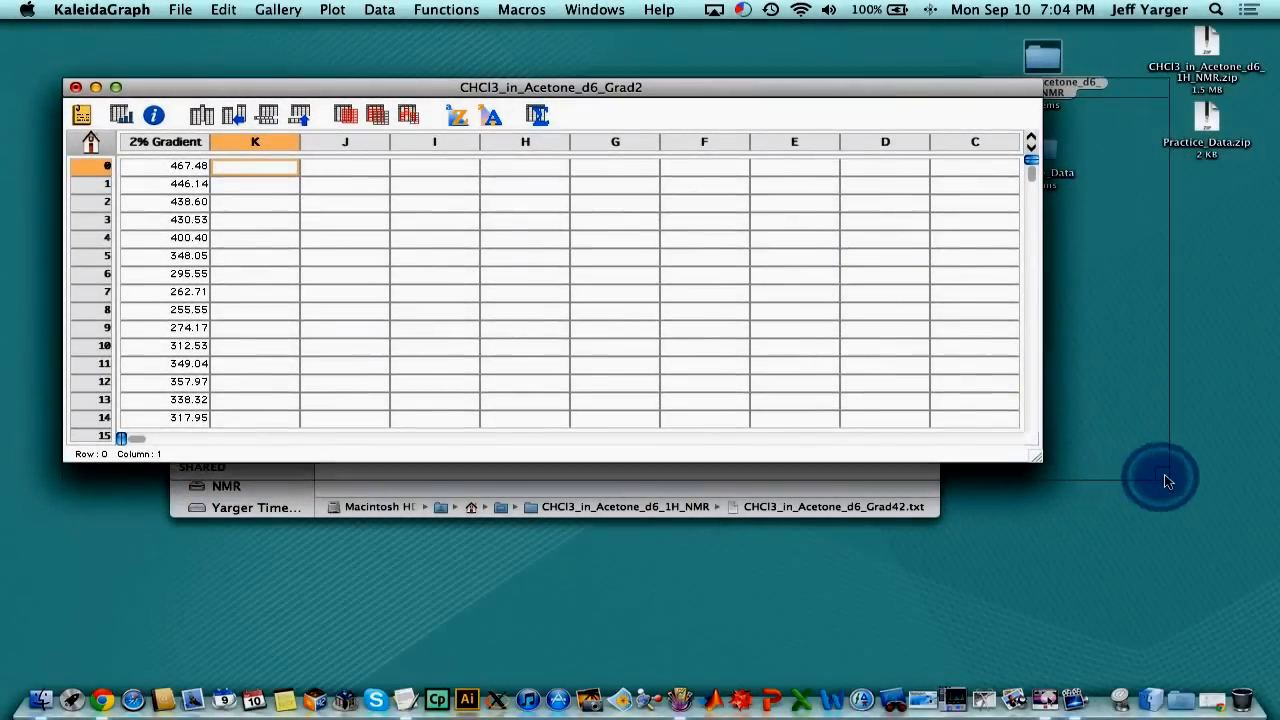
Import the Grad15 spectrum file with the default text settings
left_click(180, 9)
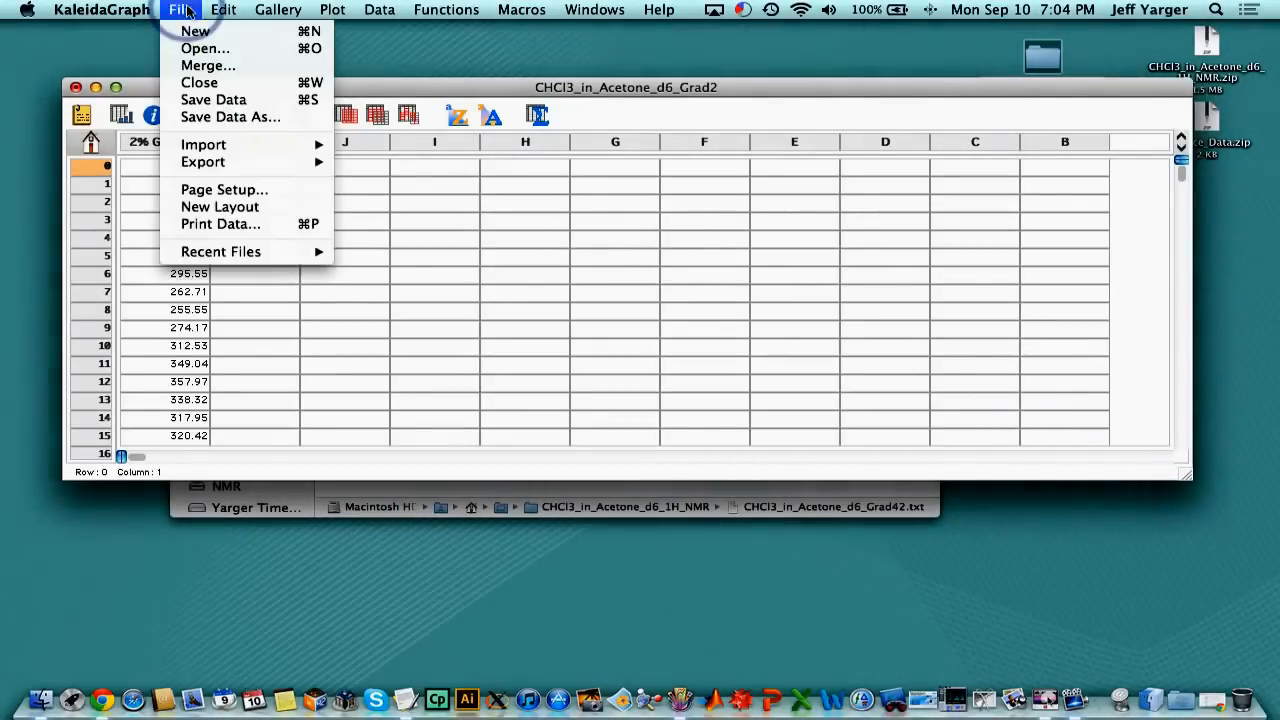
left_click(205, 48)
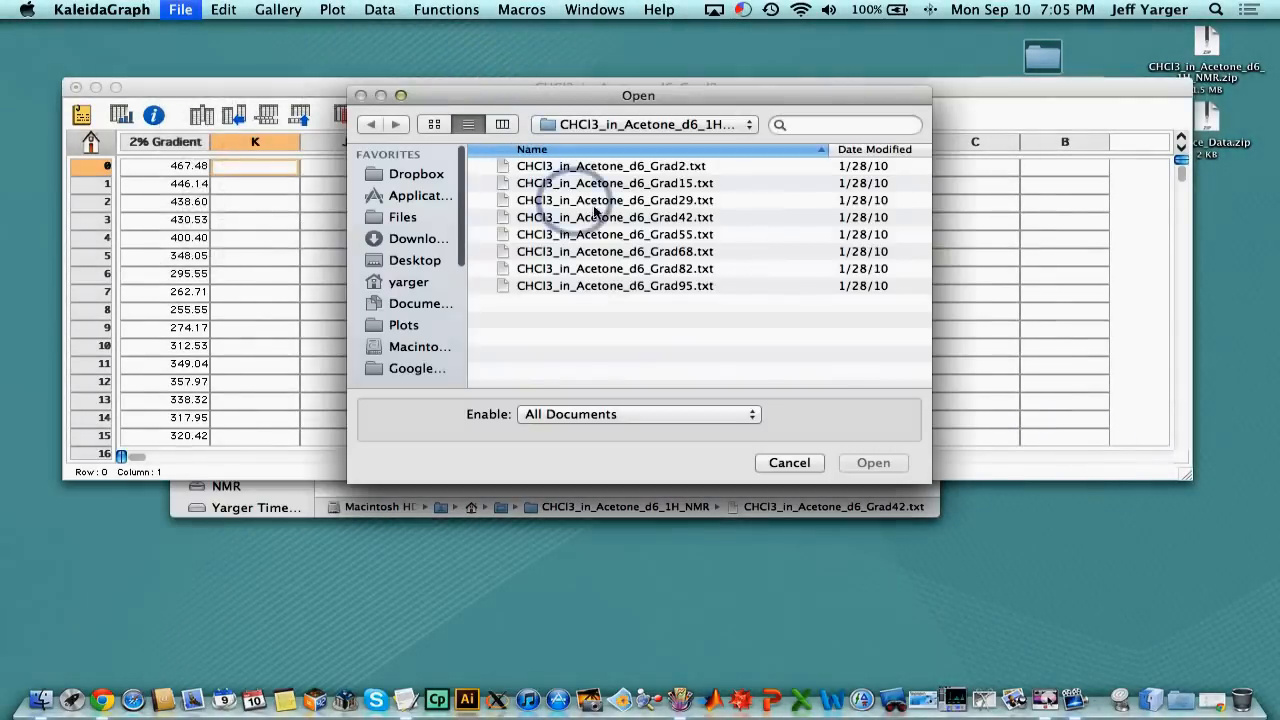
left_click(614, 182)
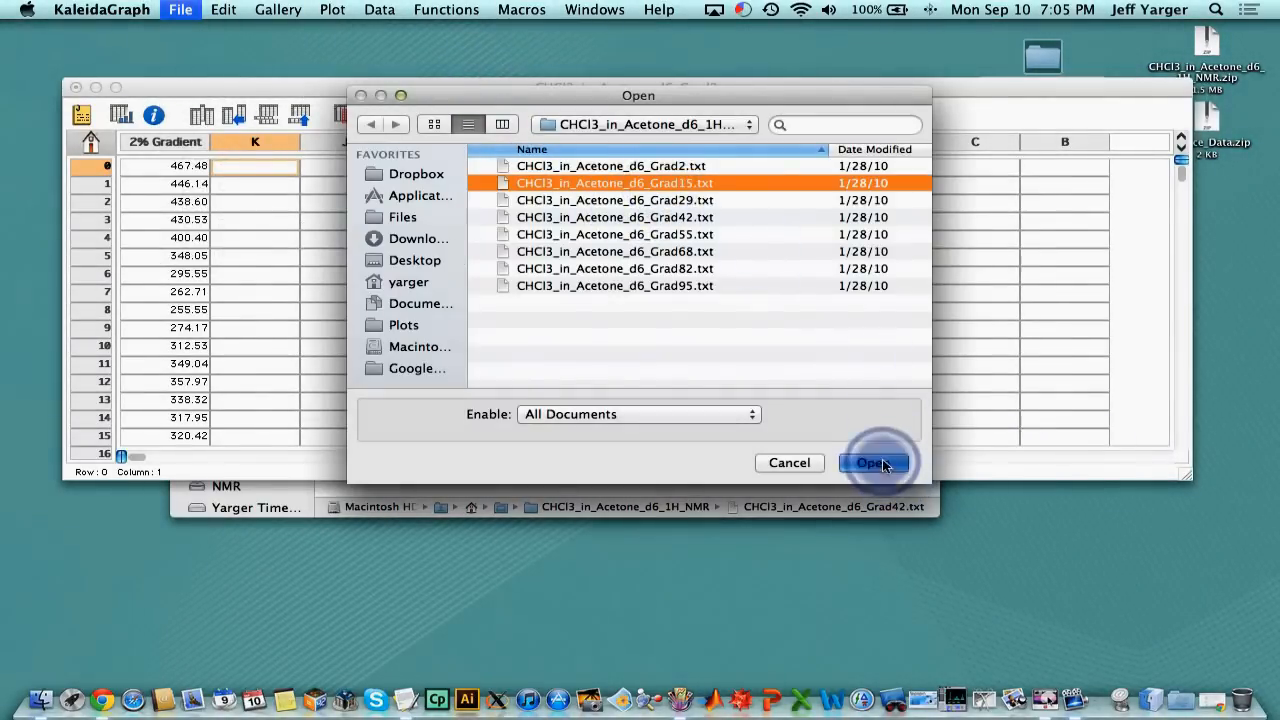
left_click(871, 462)
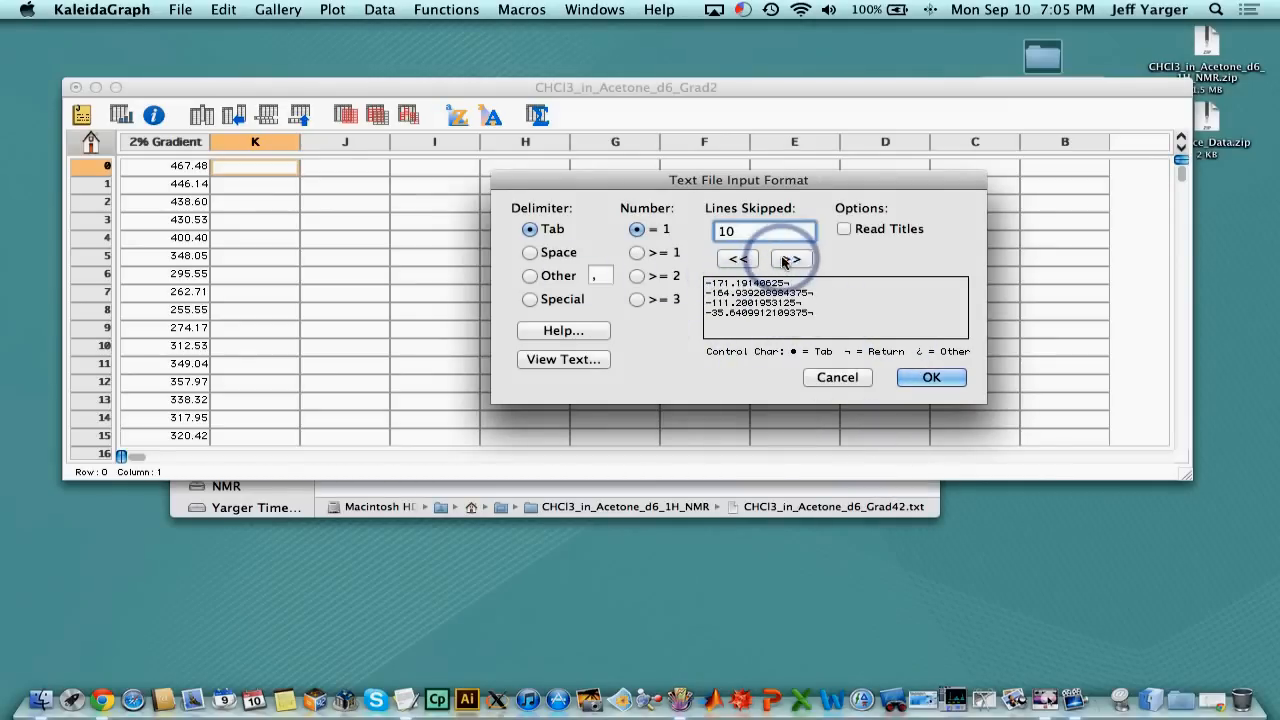
left_click(930, 377)
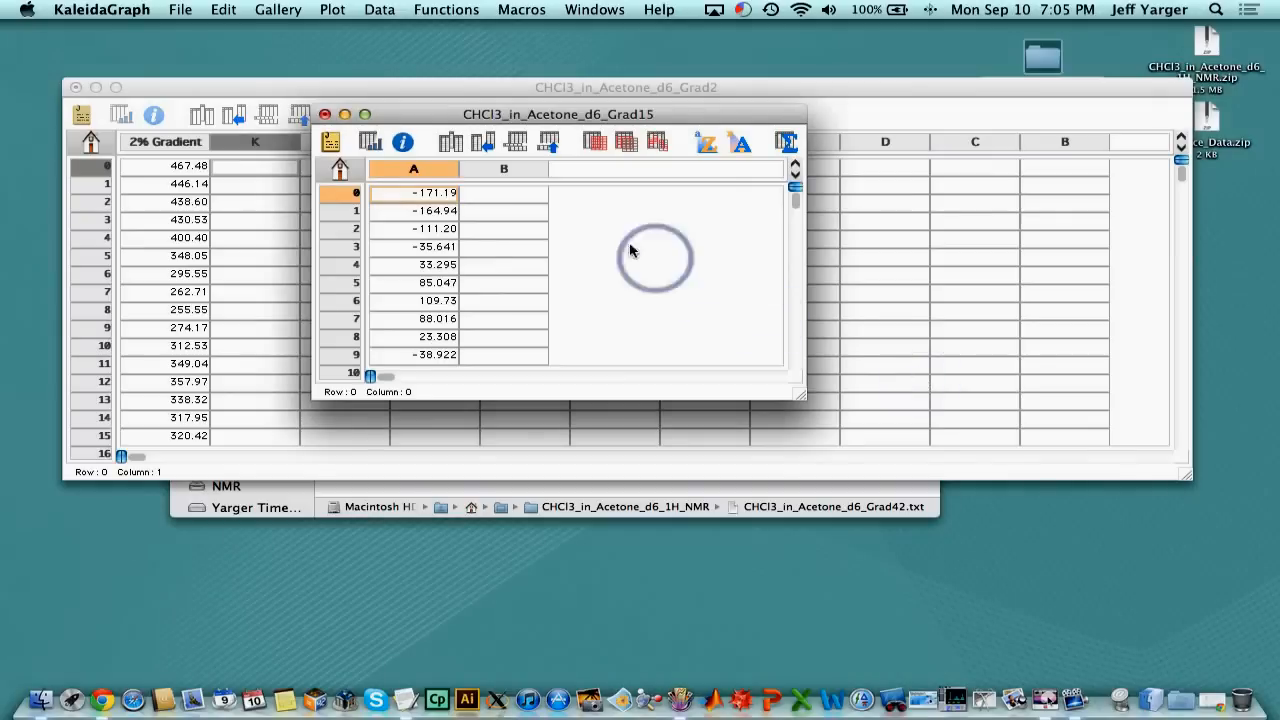
Copy the Grad15 column into Grad2 and title it '15% Gradient'
left_click(413, 168)
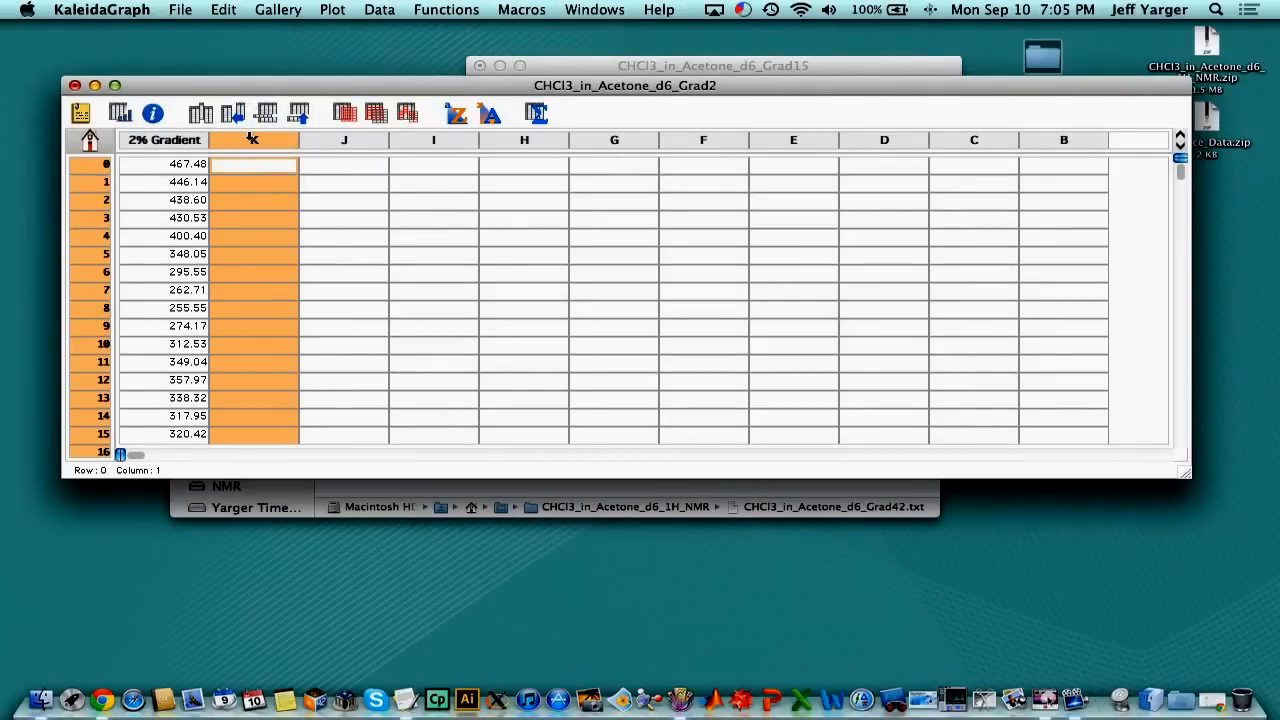
left_click(254, 140)
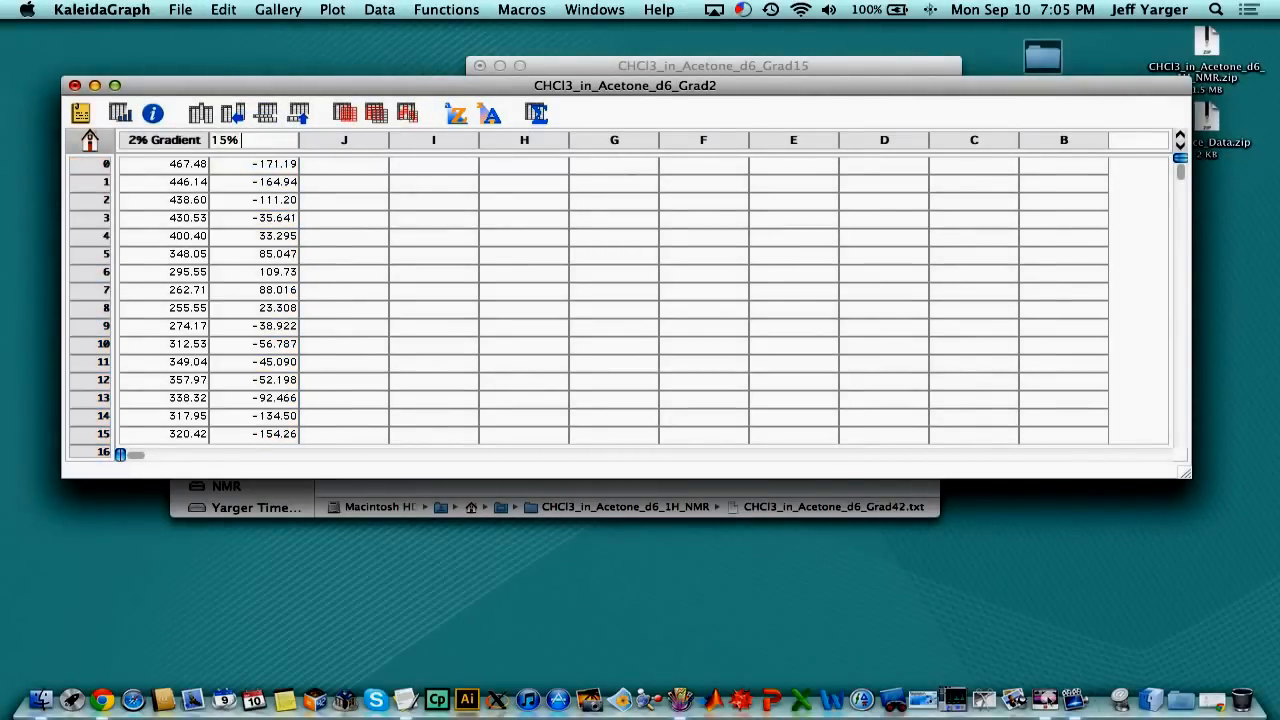
type("Gradient")
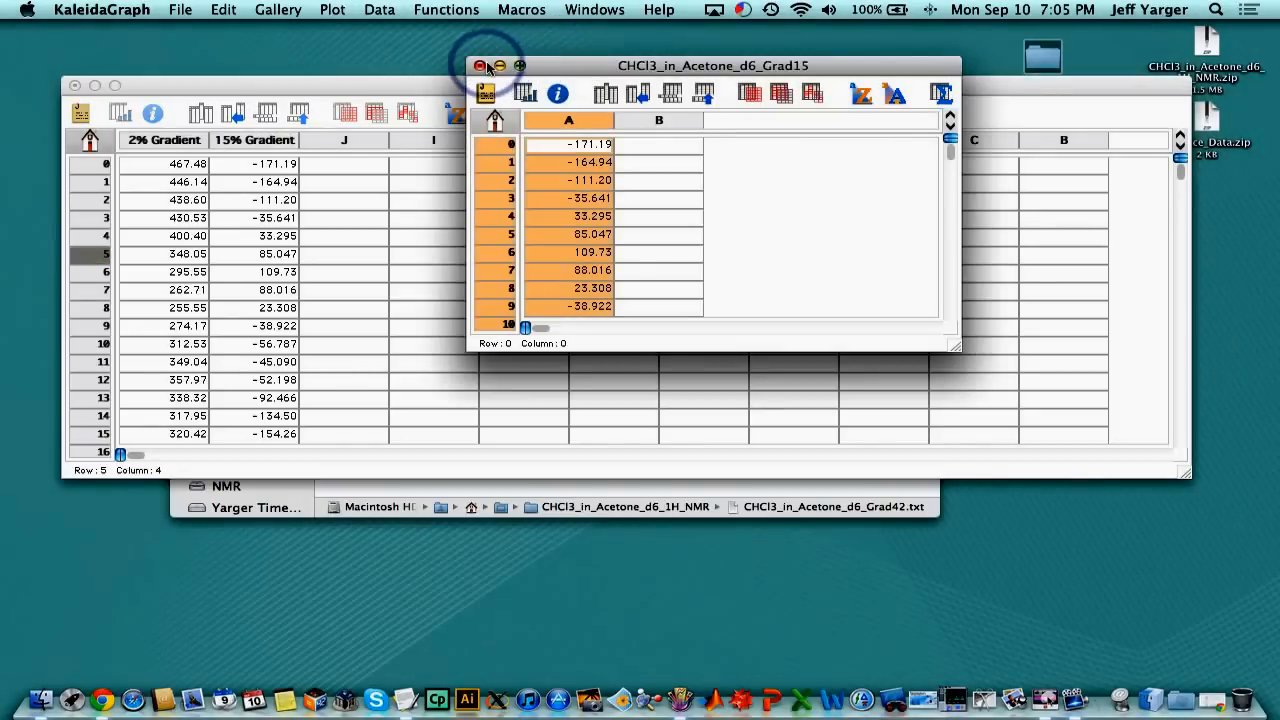
Close Grad15, open Grad29, and title its Grad2 column '29% Gradient'
left_click(481, 65)
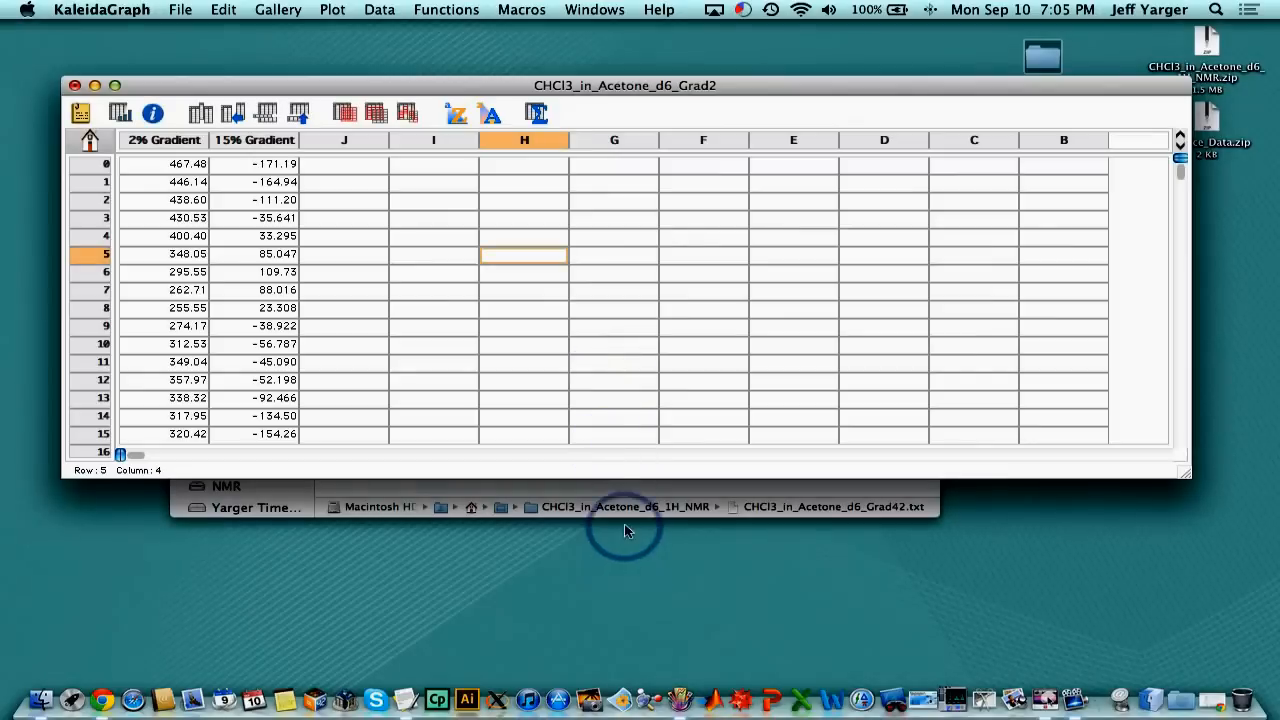
left_click(180, 9)
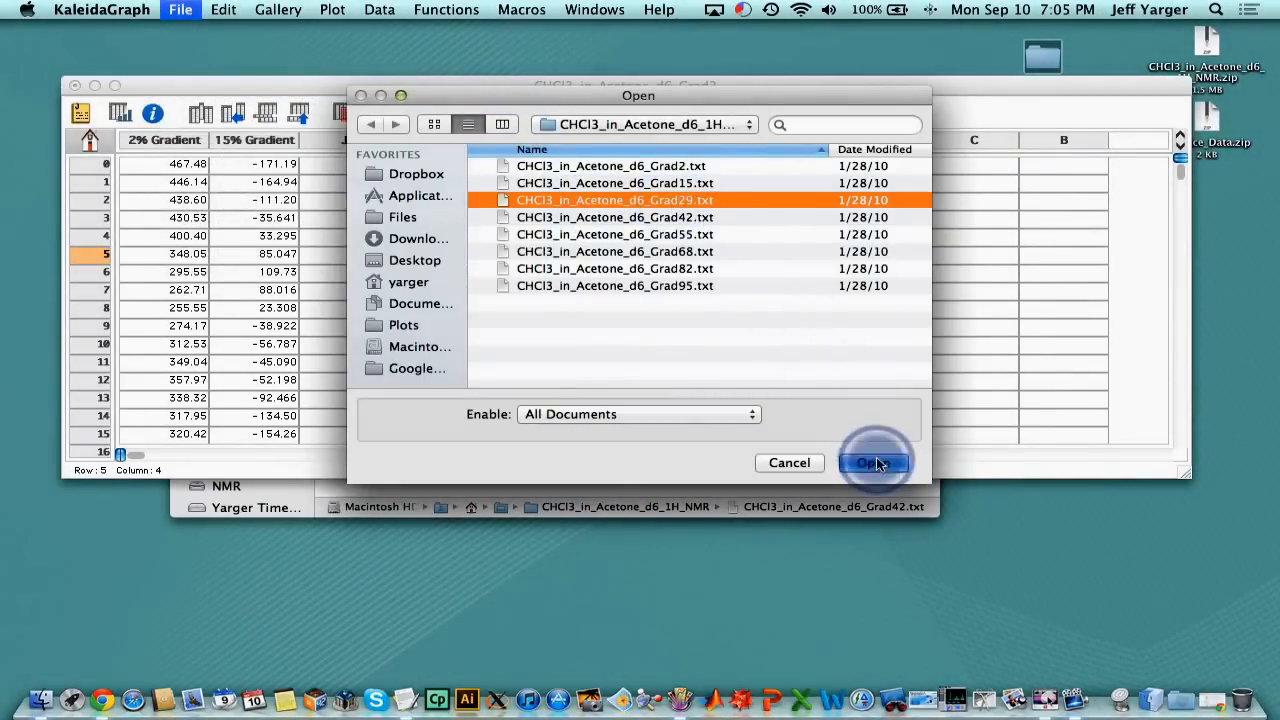
left_click(873, 462)
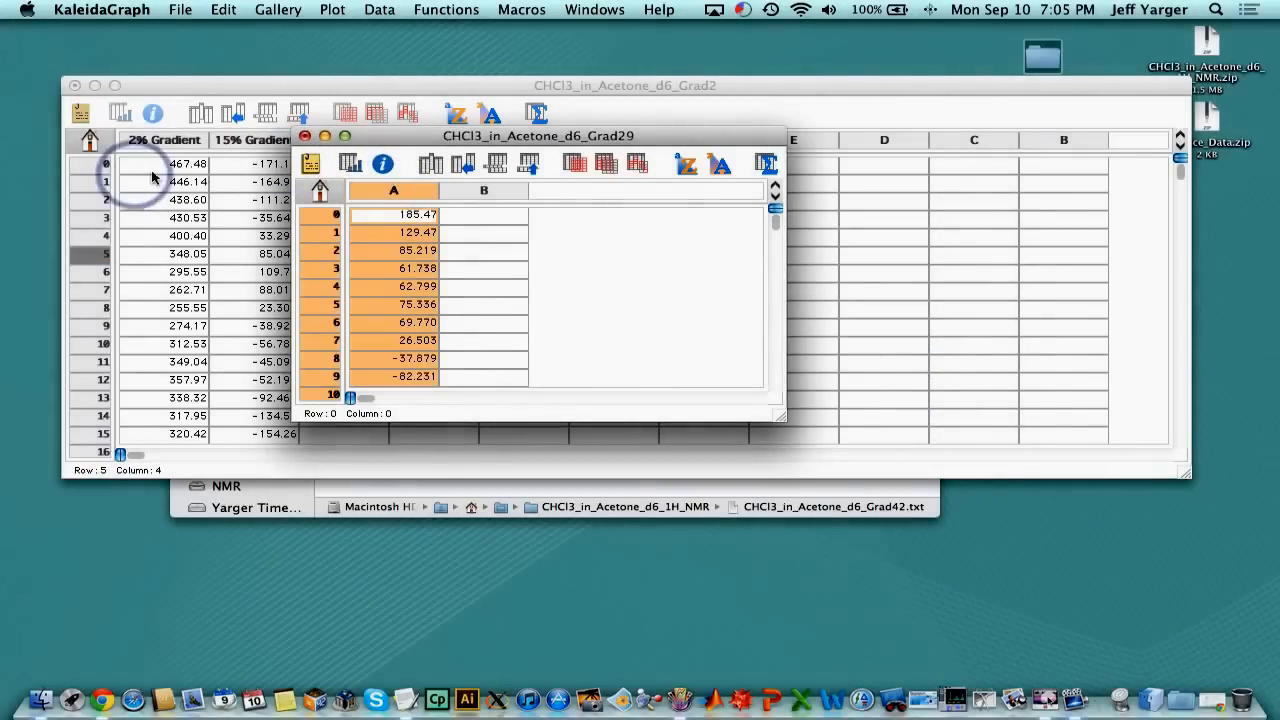
left_click(305, 136)
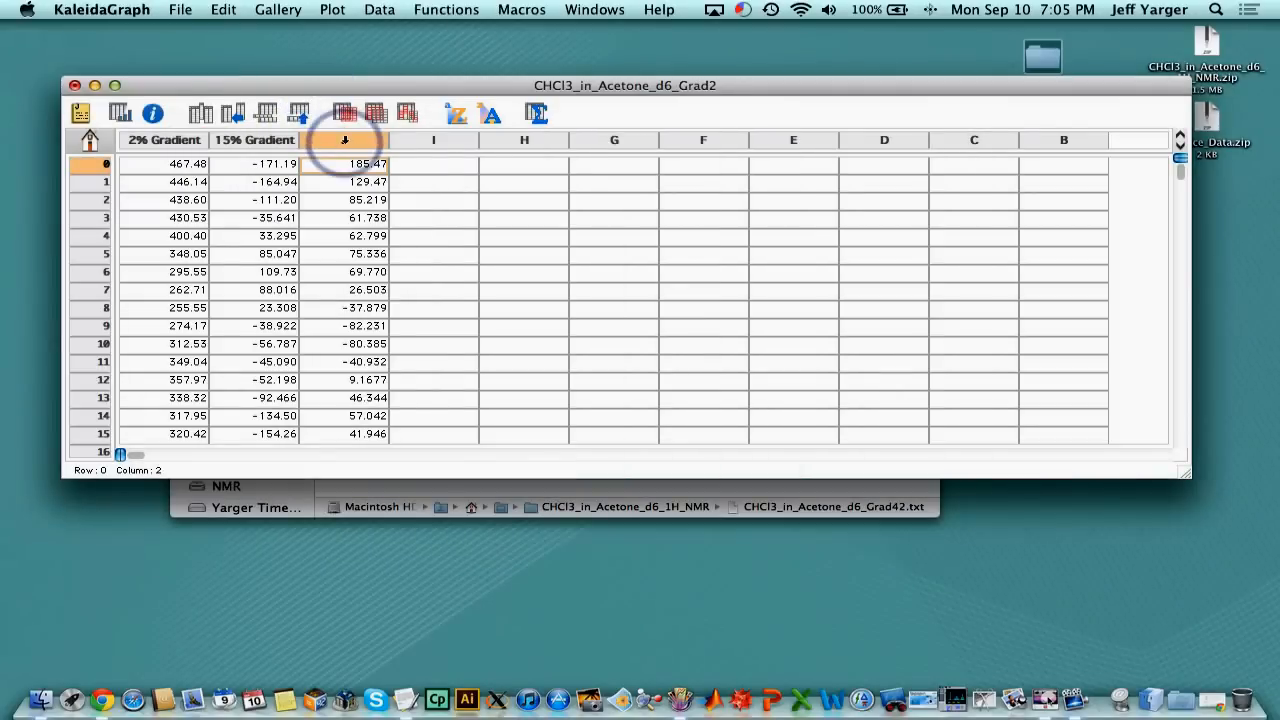
type("29% Gradi")
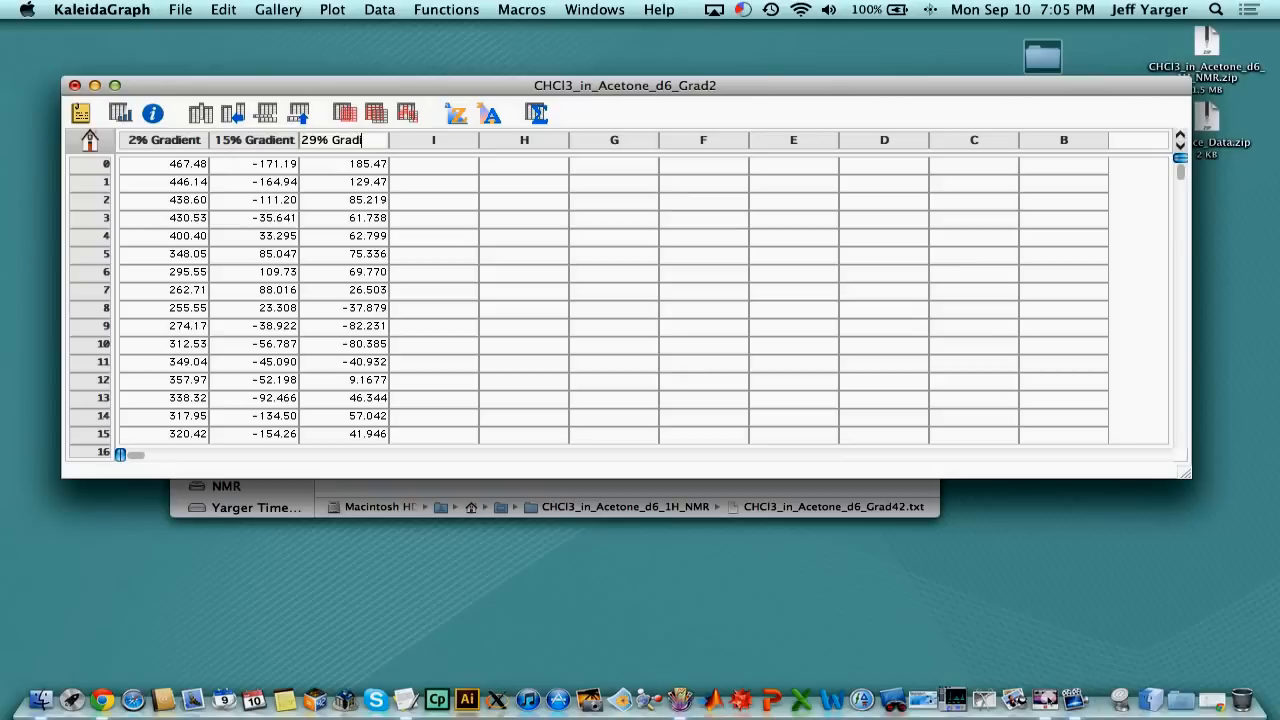
left_click(456, 199)
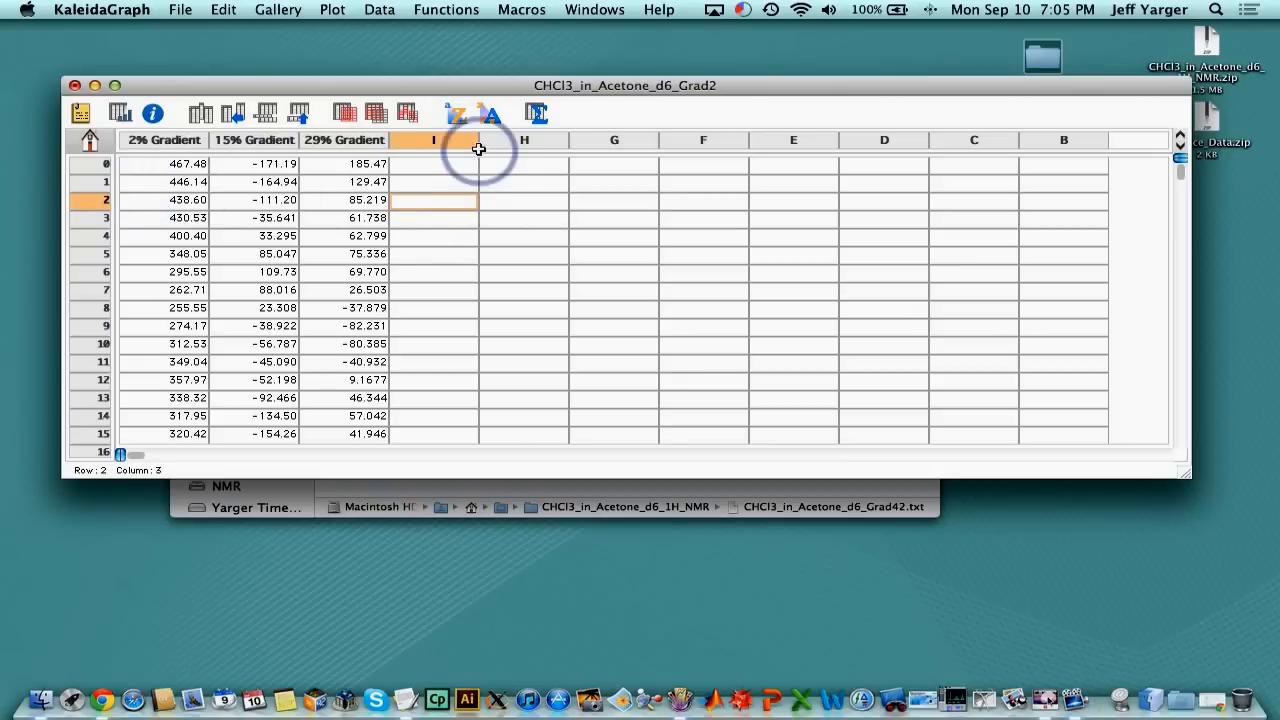
mouse_move(440, 92)
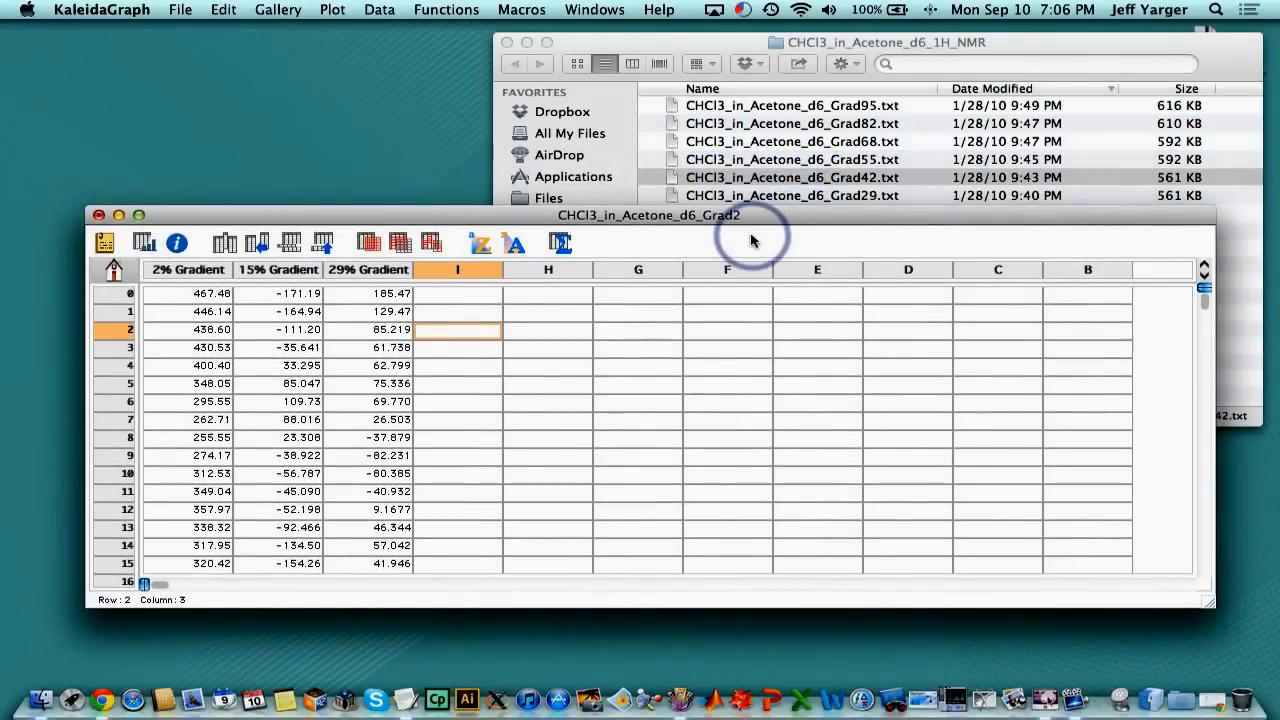
mouse_move(727, 309)
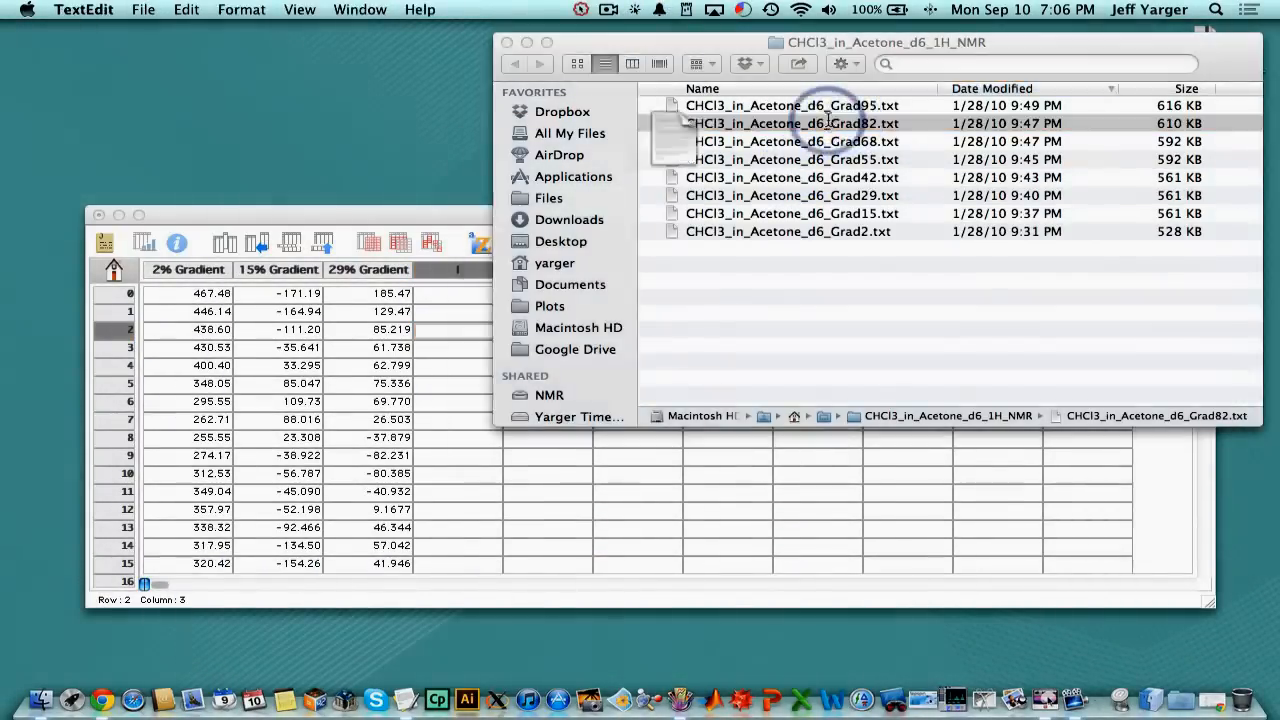
Open CHCl3_in_Acetone_d6_Grad82.txt in TextEdit to view its ppm limits
double_click(793, 123)
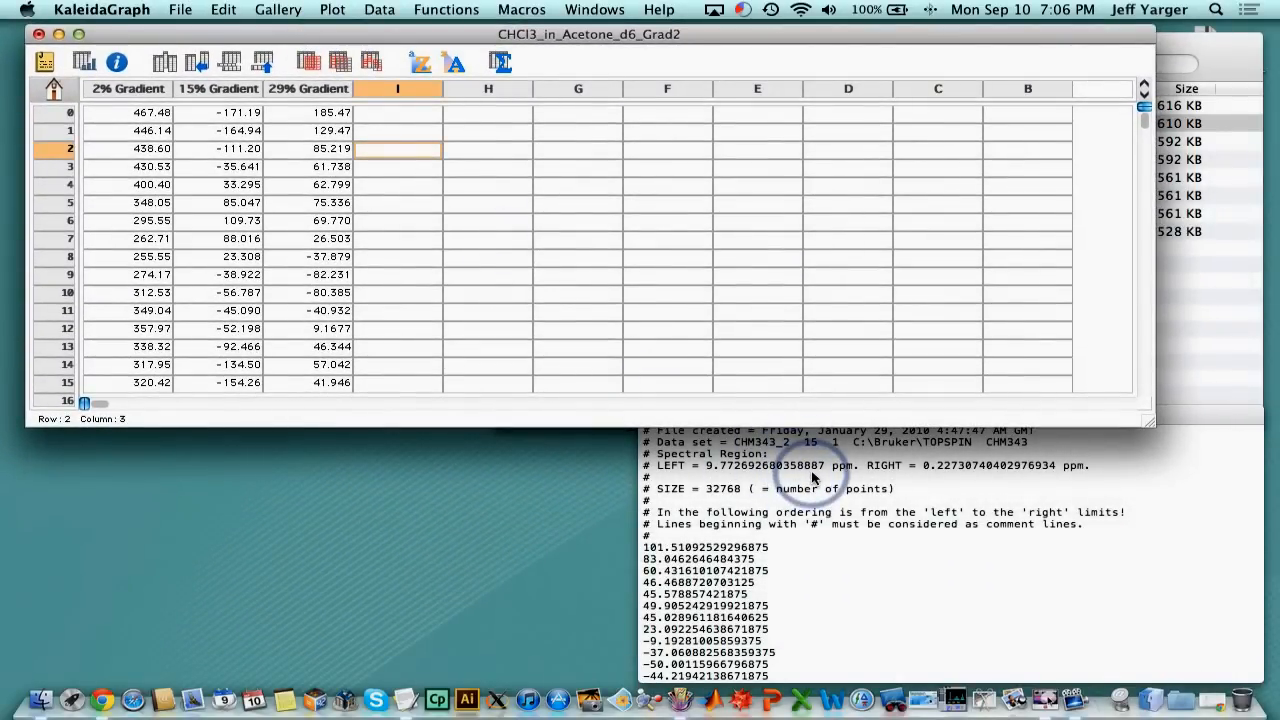
mouse_move(930, 478)
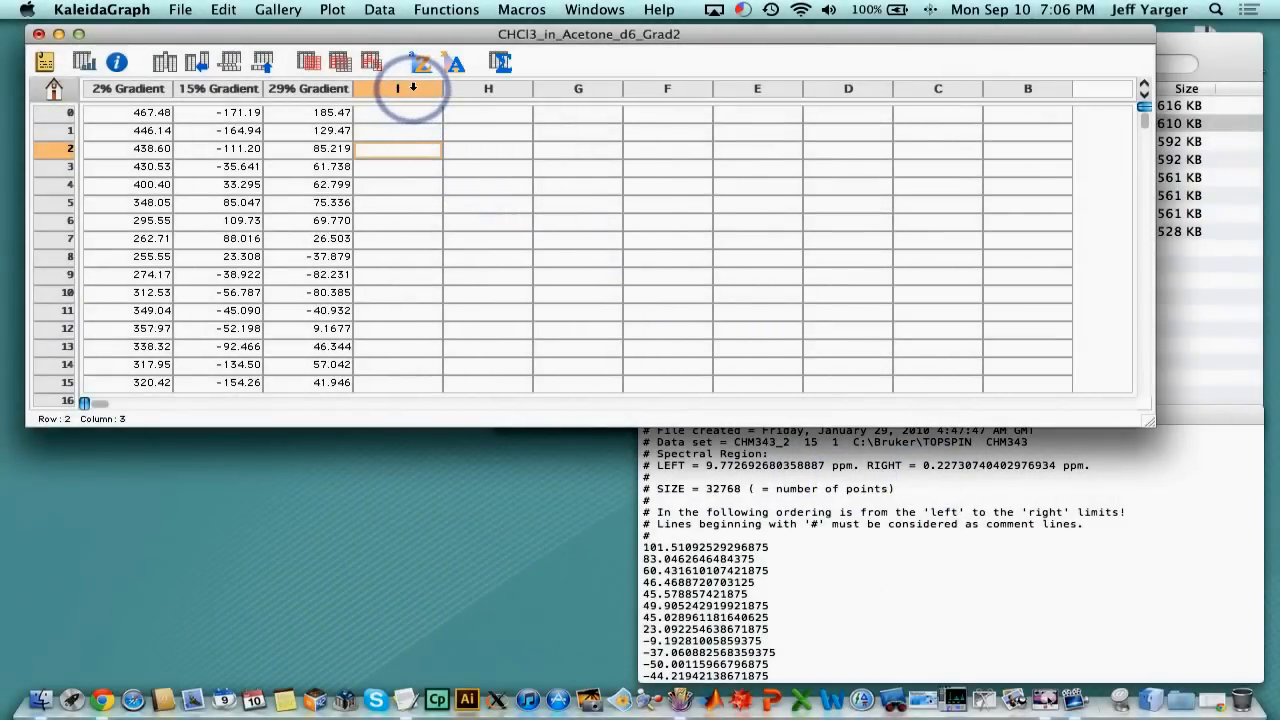
Select column I and enter series limits 9.772692680358887 to 0.22730740402976934 from the header
left_click(397, 88)
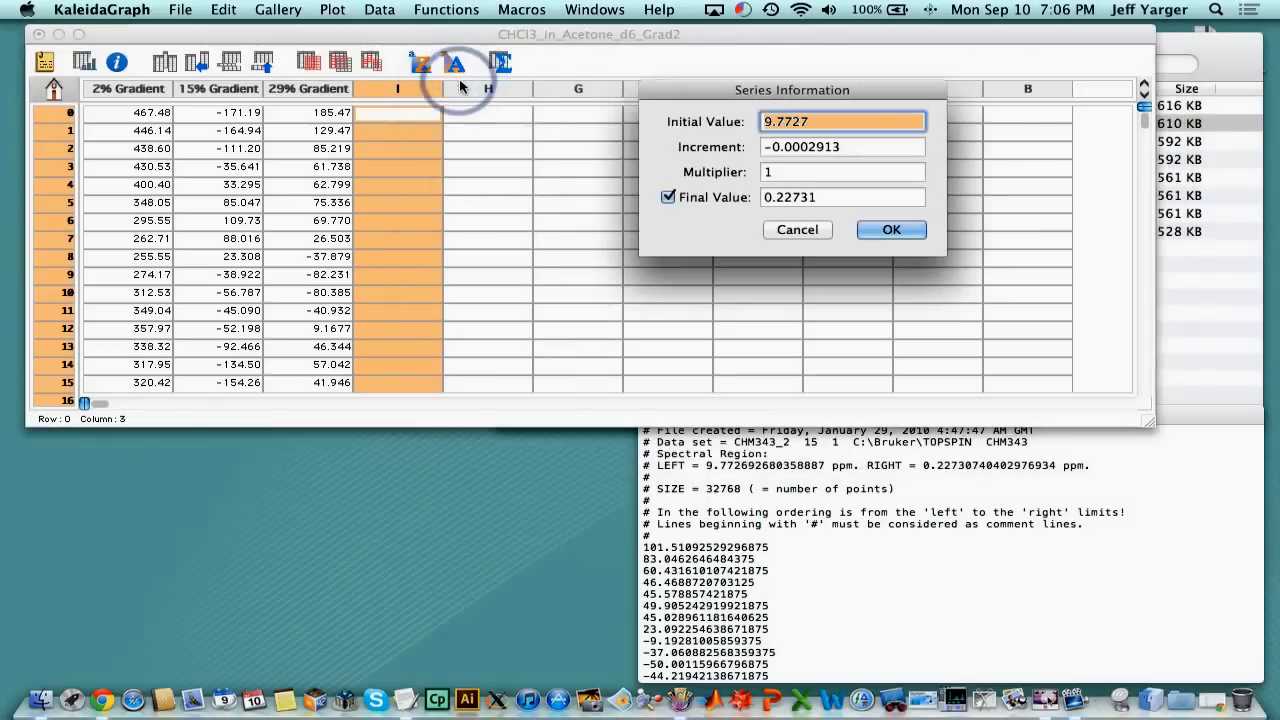
left_click_drag(792, 90, 308, 424)
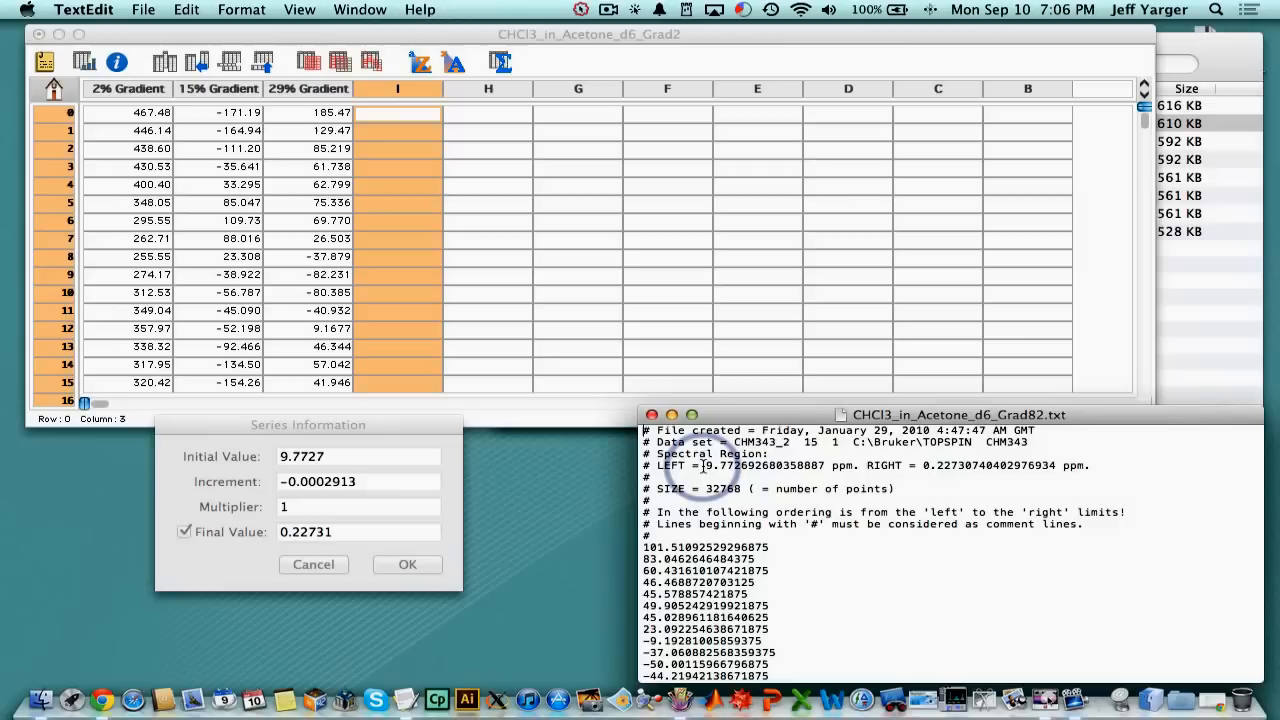
double_click(762, 465)
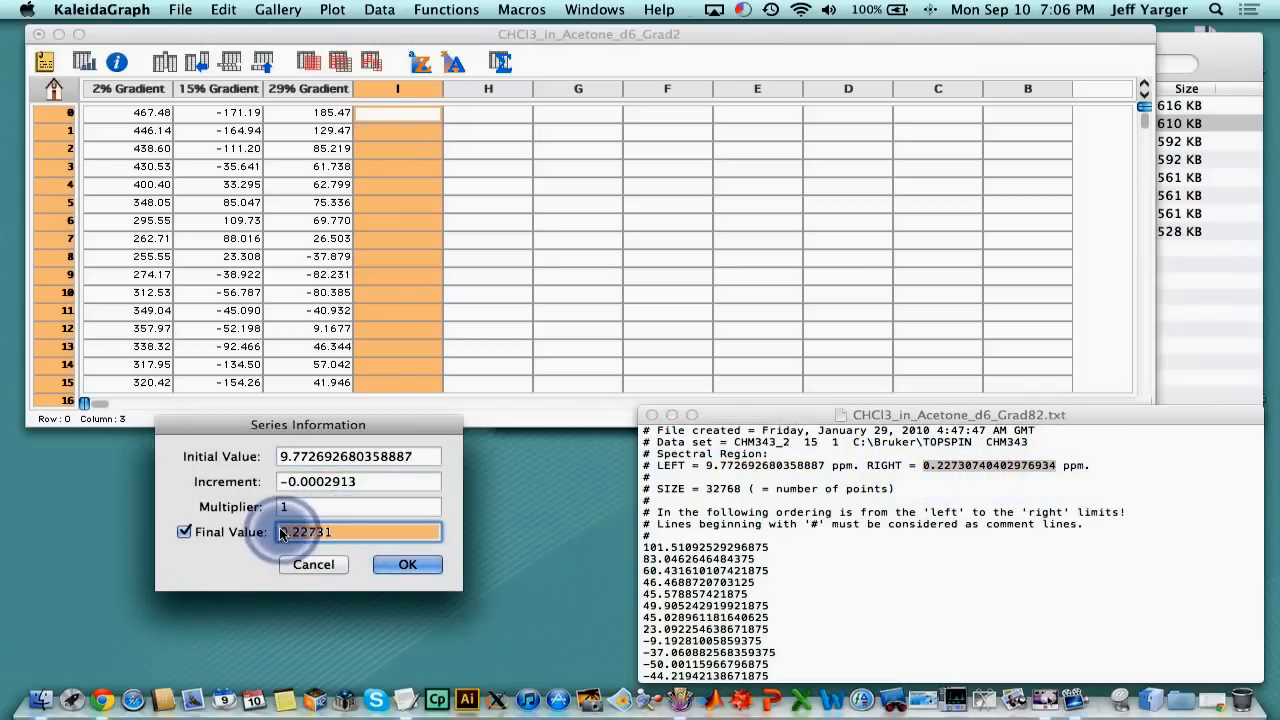
type("0.22730740402976934")
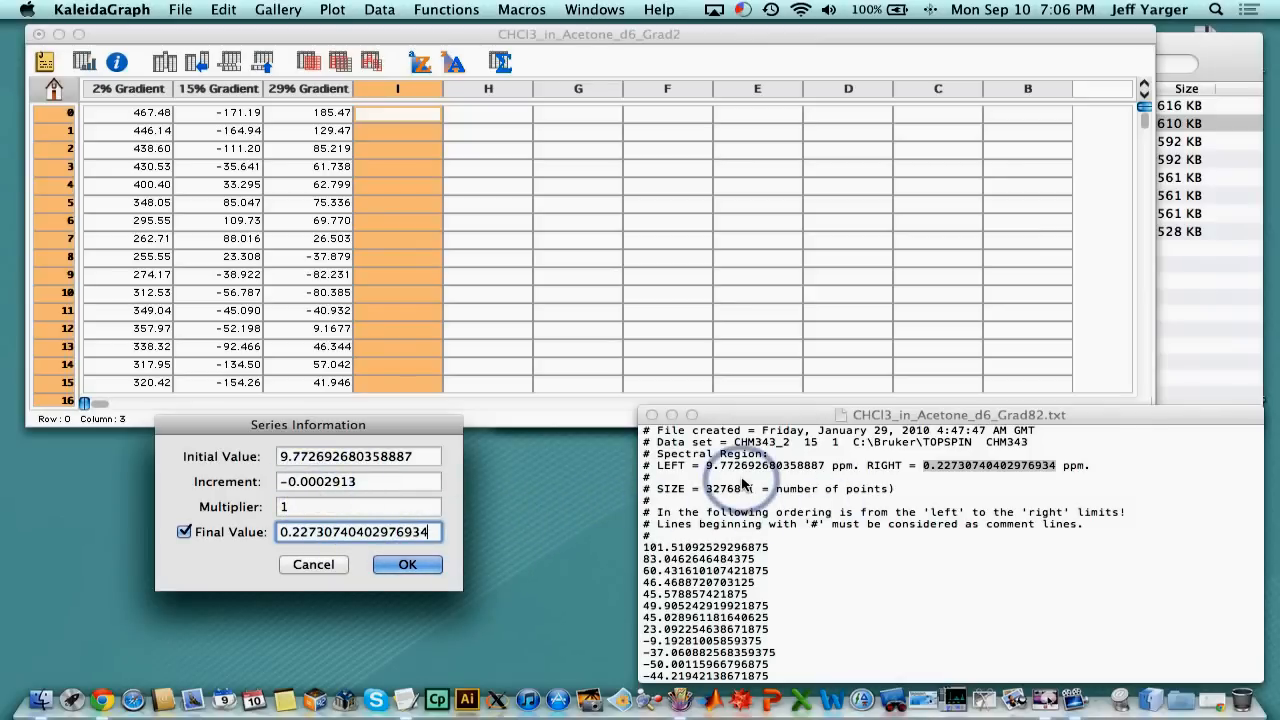
mouse_move(745, 505)
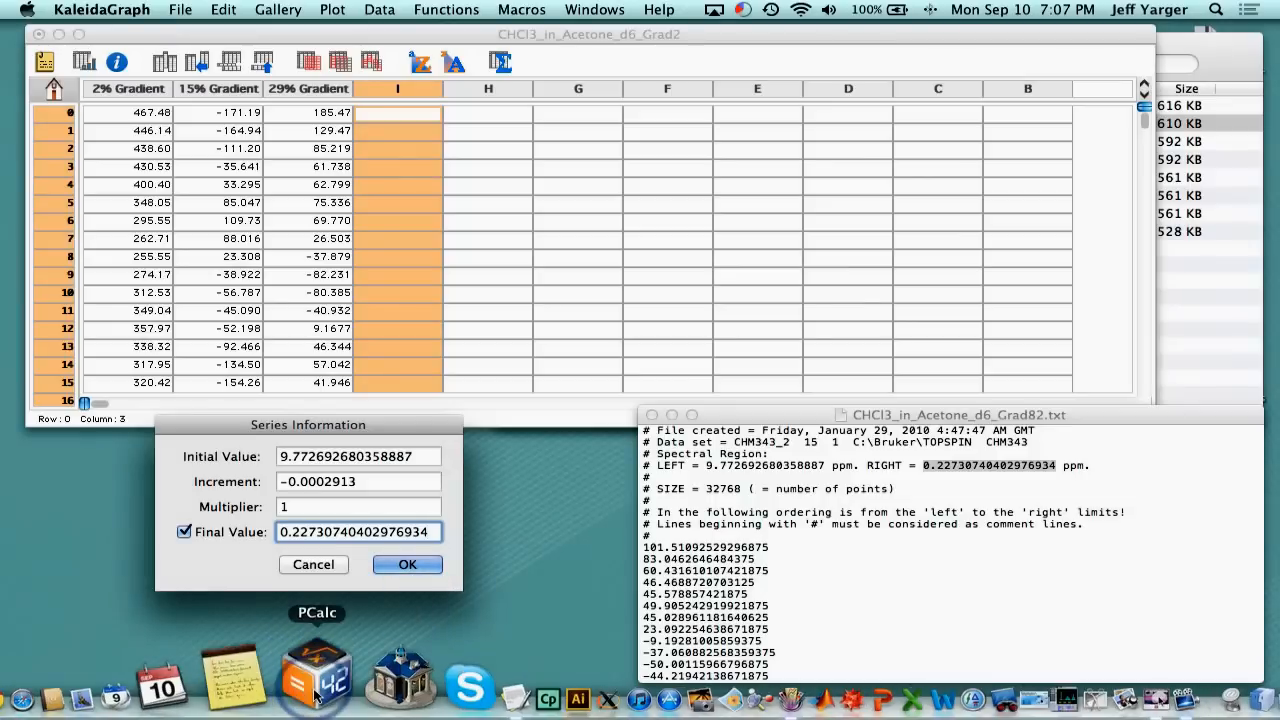
In PCalc, store 9.5453852763 in memory and divide by 32768 points, giving 2.913020409e-4
left_click(315, 675)
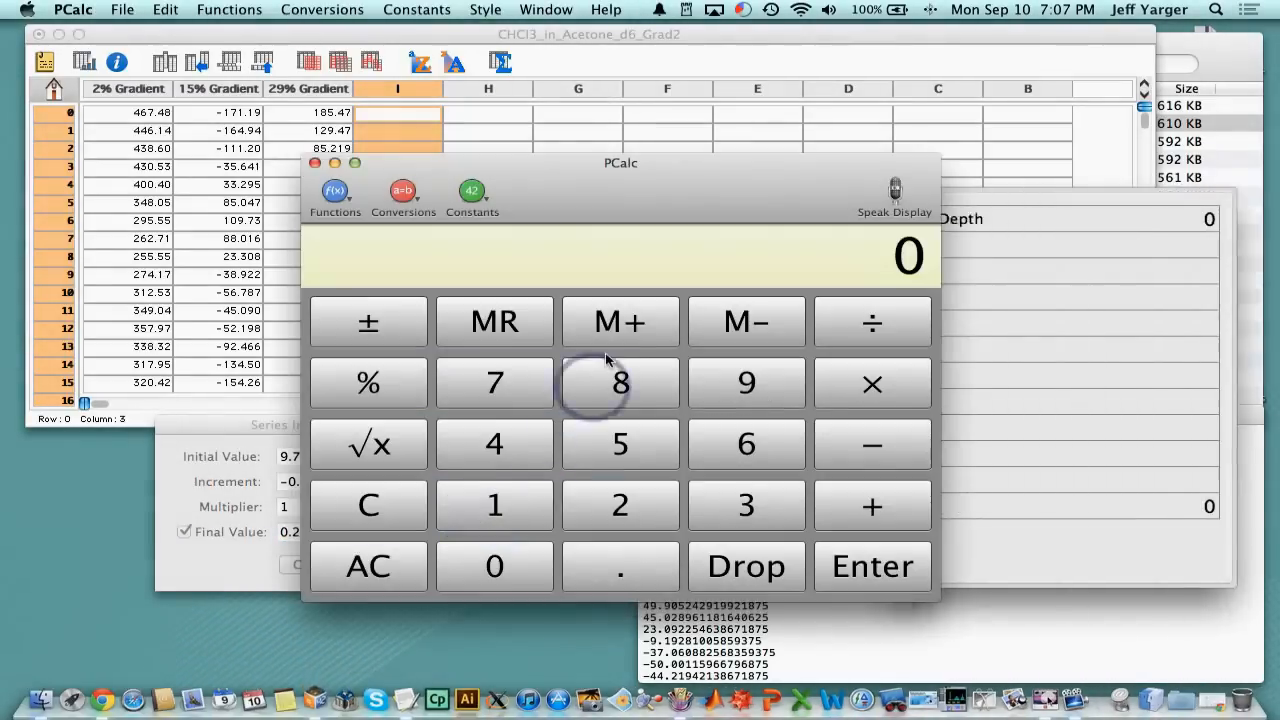
left_click_drag(620, 163, 535, 79)
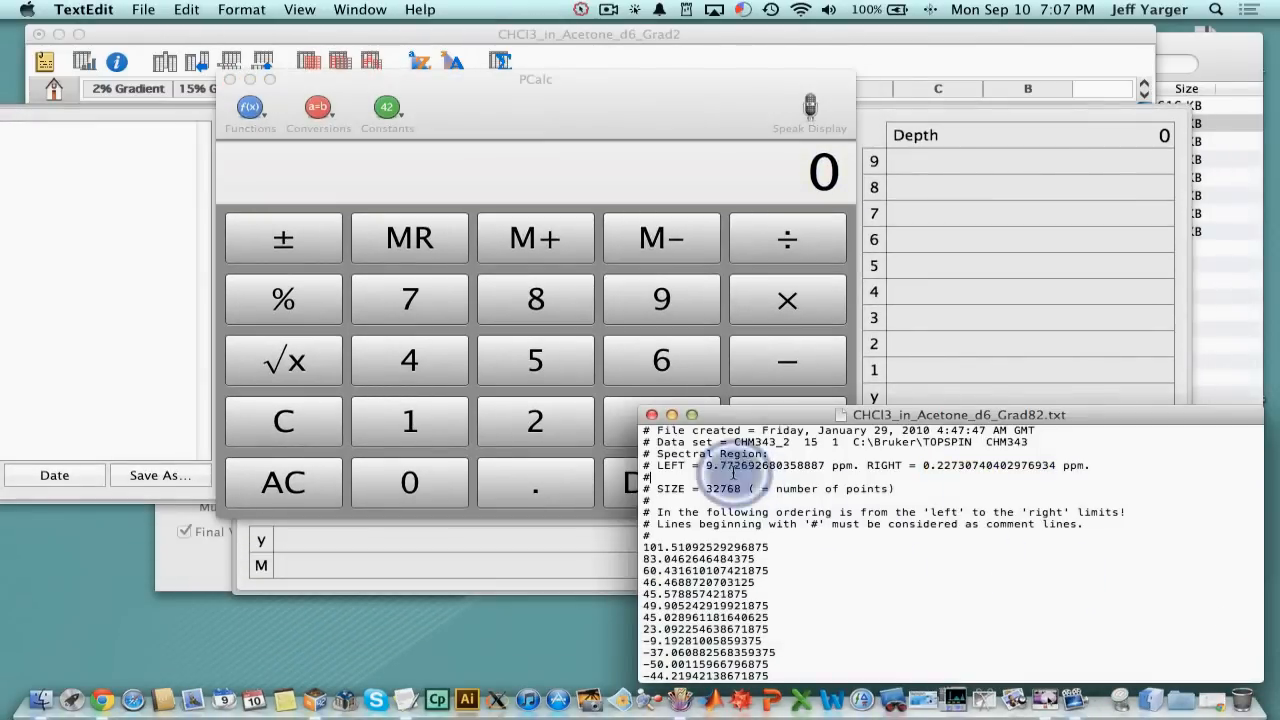
double_click(760, 465)
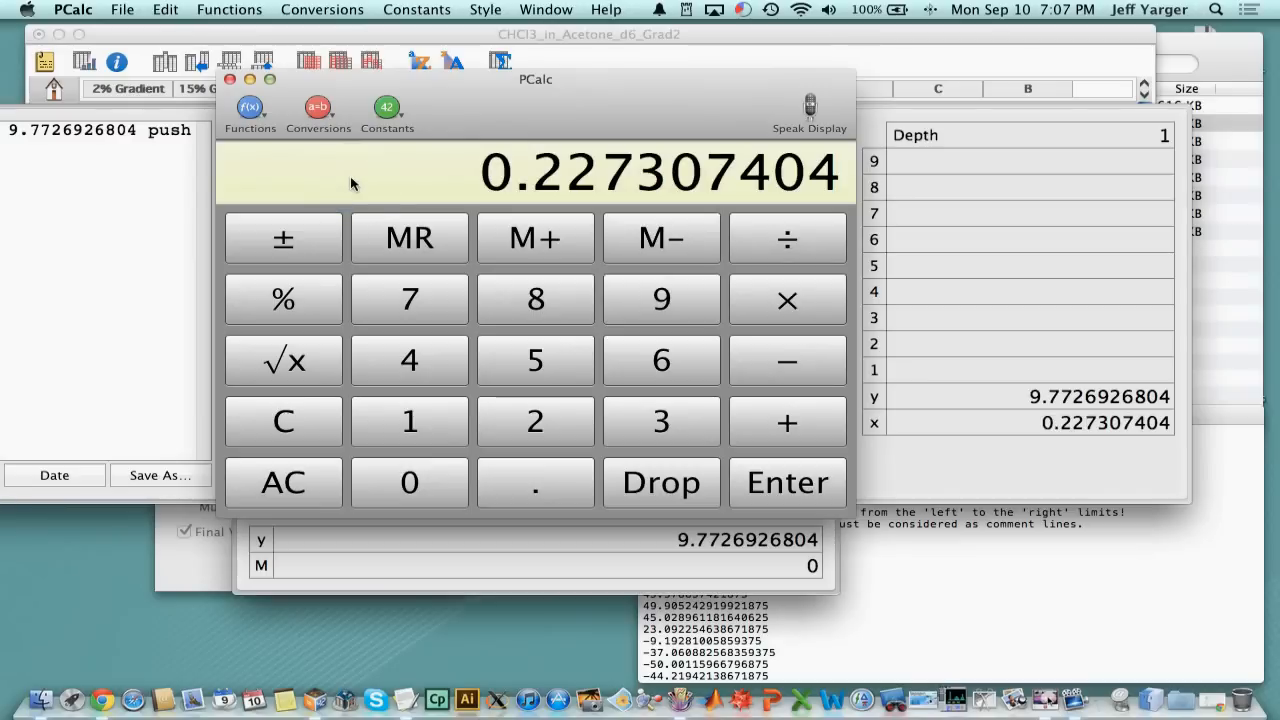
left_click(535, 238)
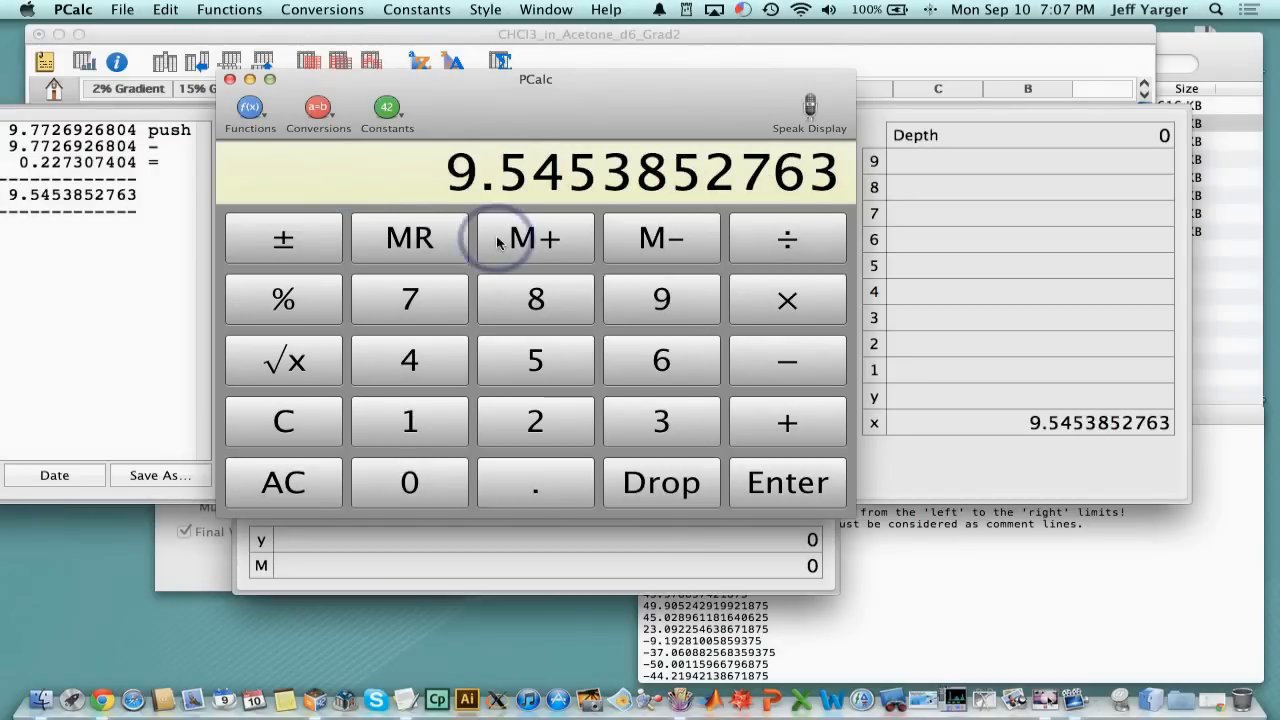
mouse_move(535, 238)
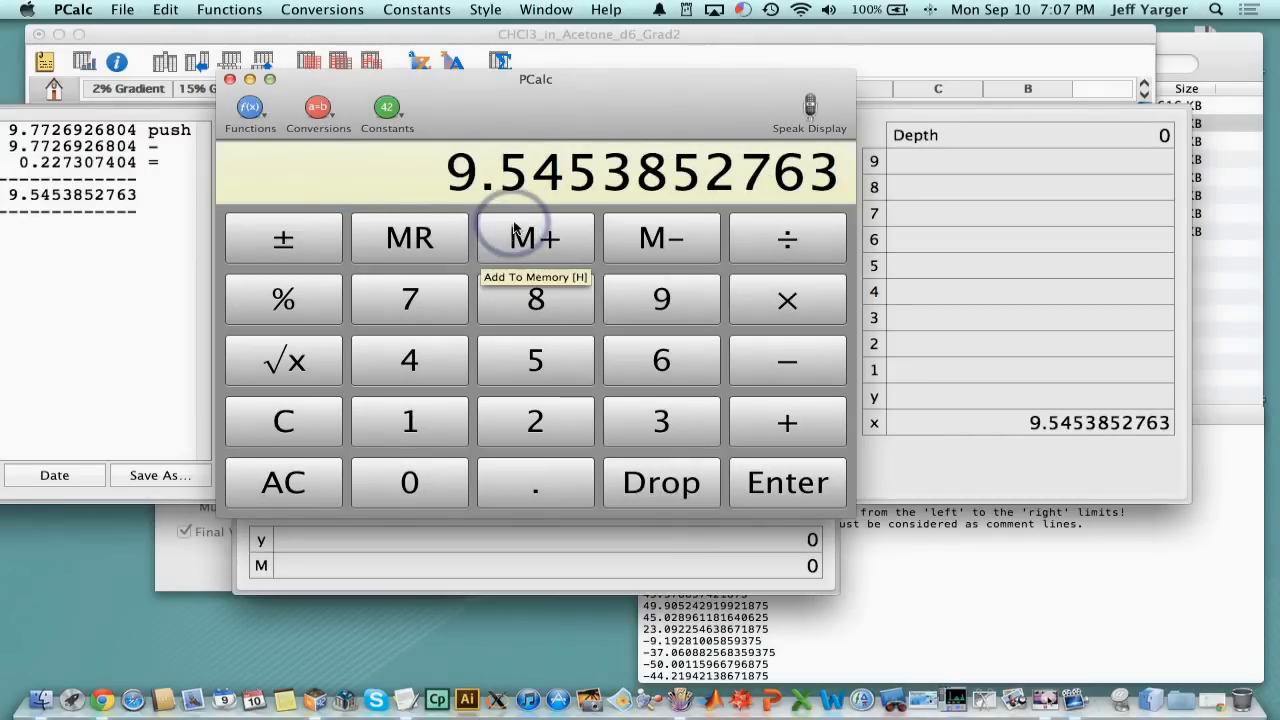
mouse_move(605, 237)
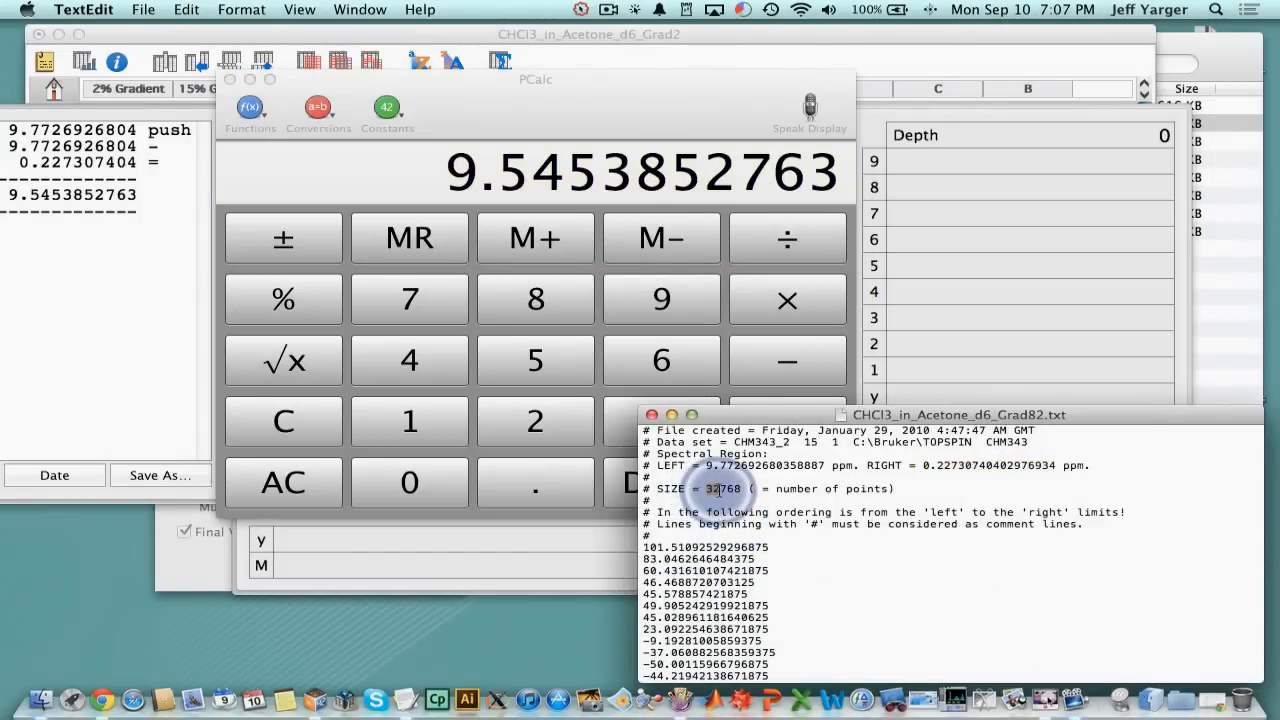
double_click(721, 489)
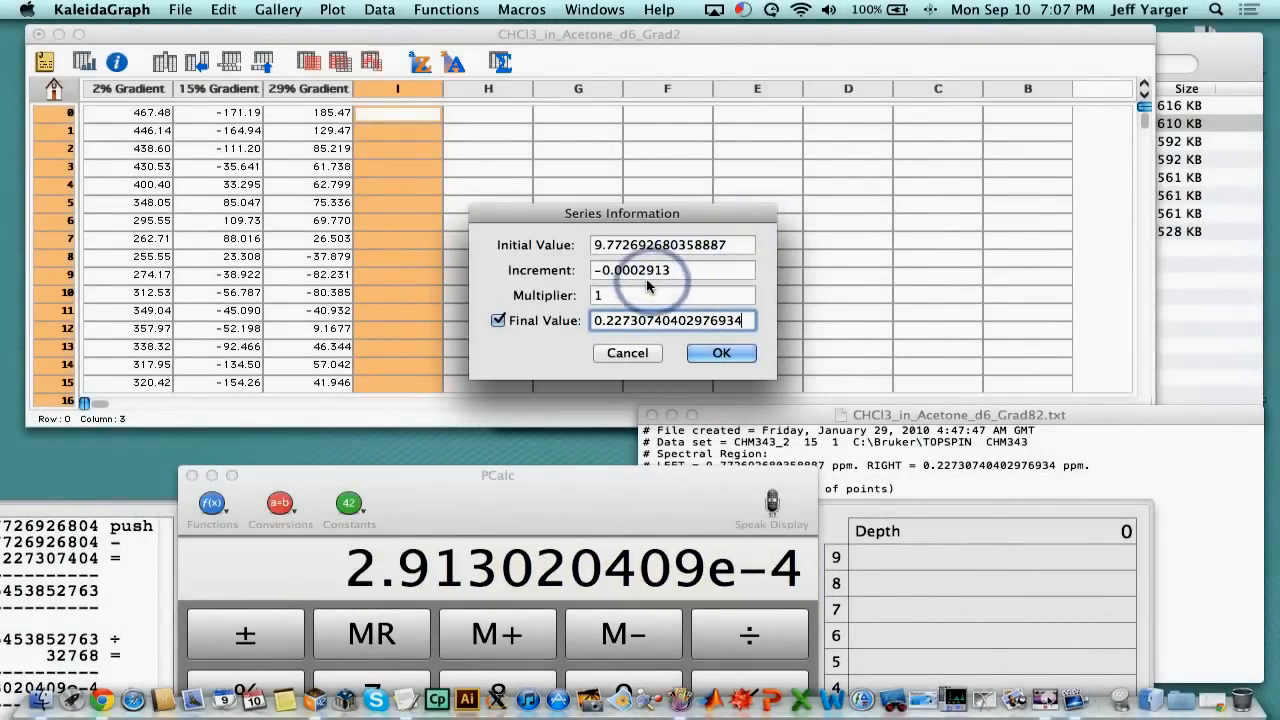
Fill the new column using increment -0.0002913020409, verify the last row, and name it 'Chemical Shift (ppm)'
left_click(670, 270)
type("020409")
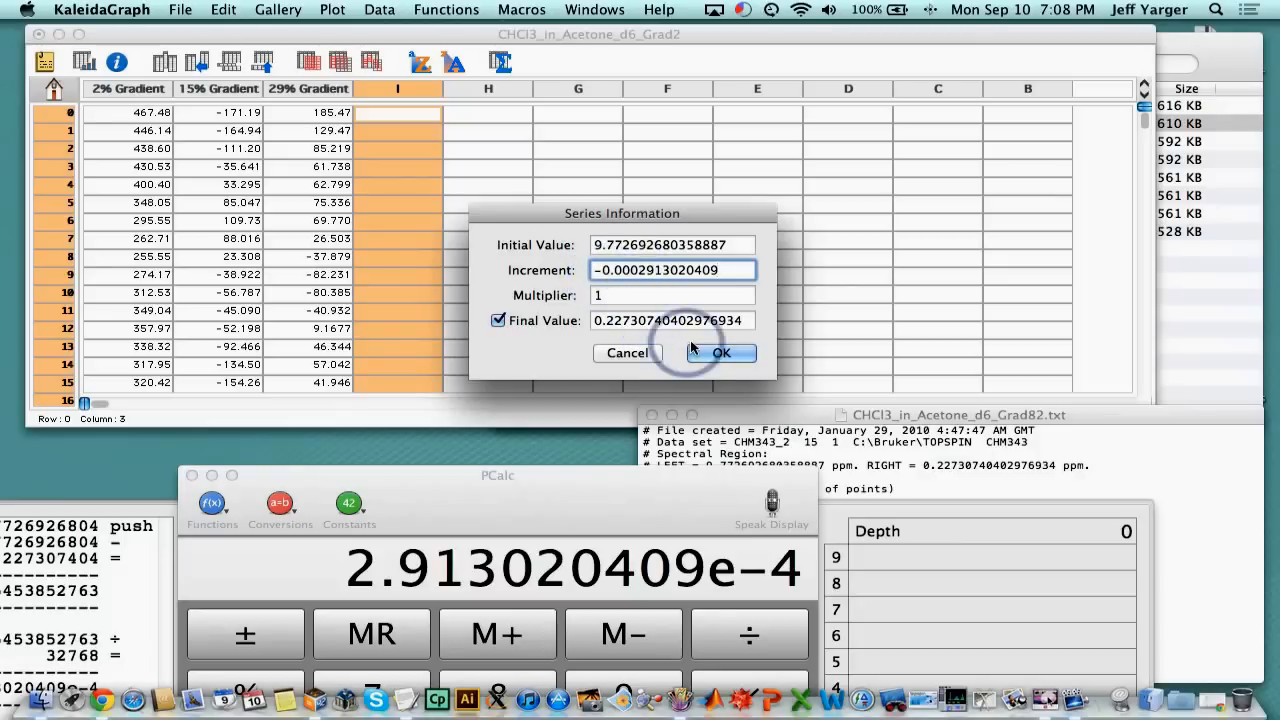
left_click(721, 352)
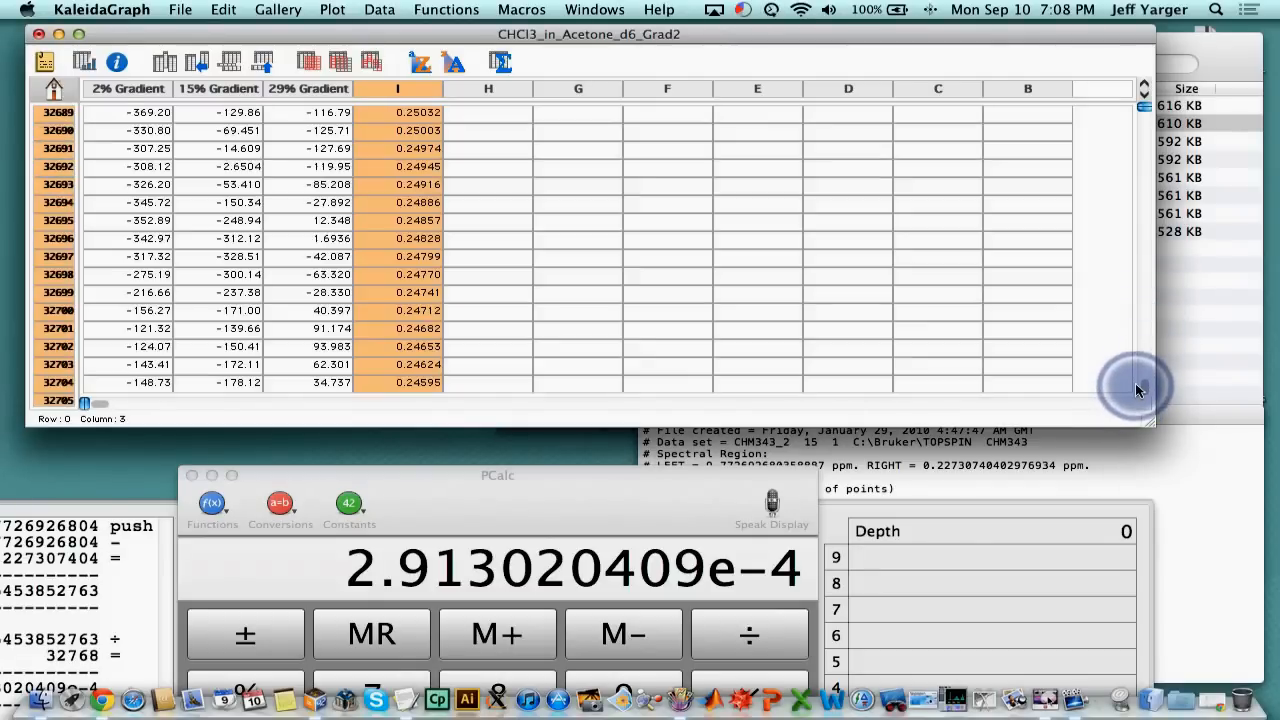
scroll("down", 3)
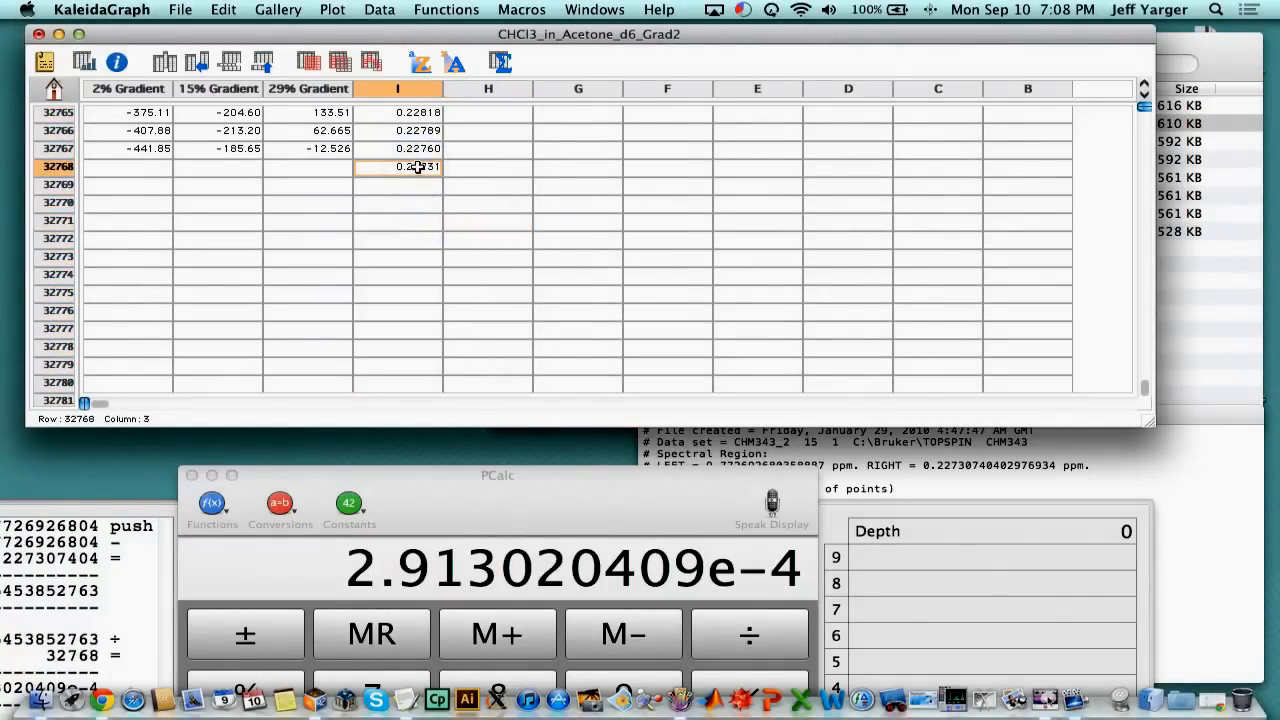
left_click(577, 204)
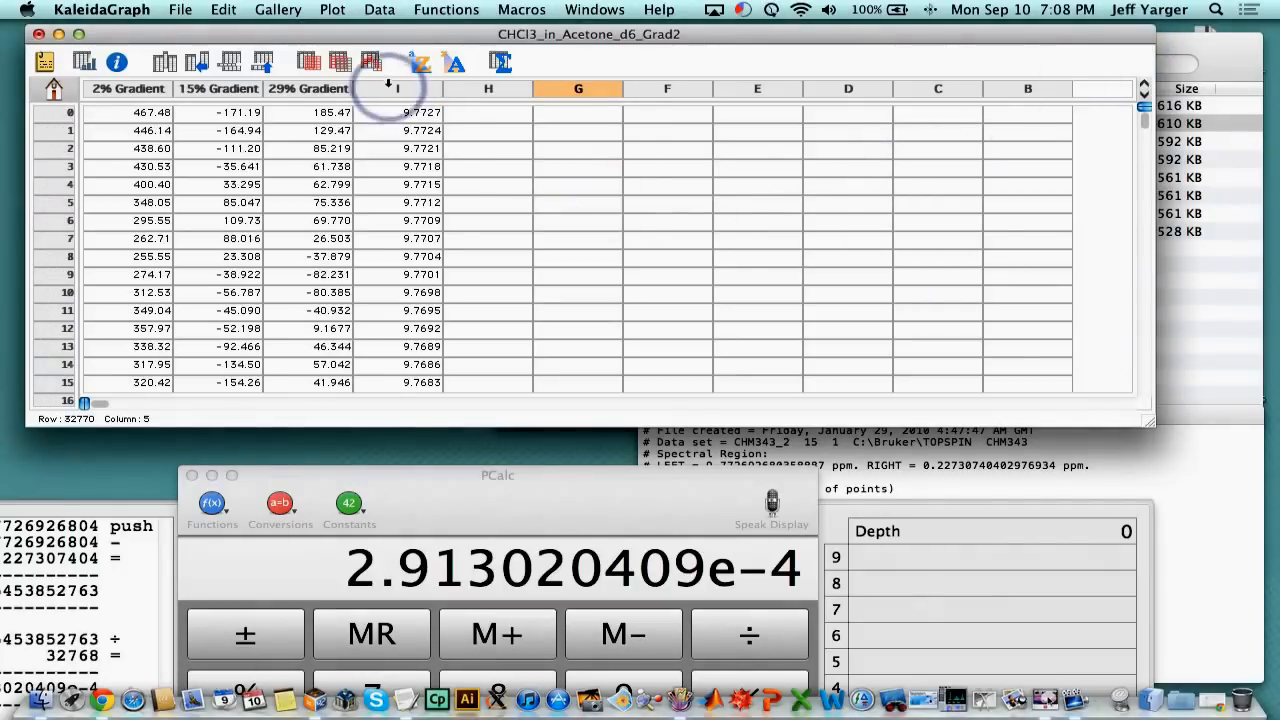
type("Chemical Shift")
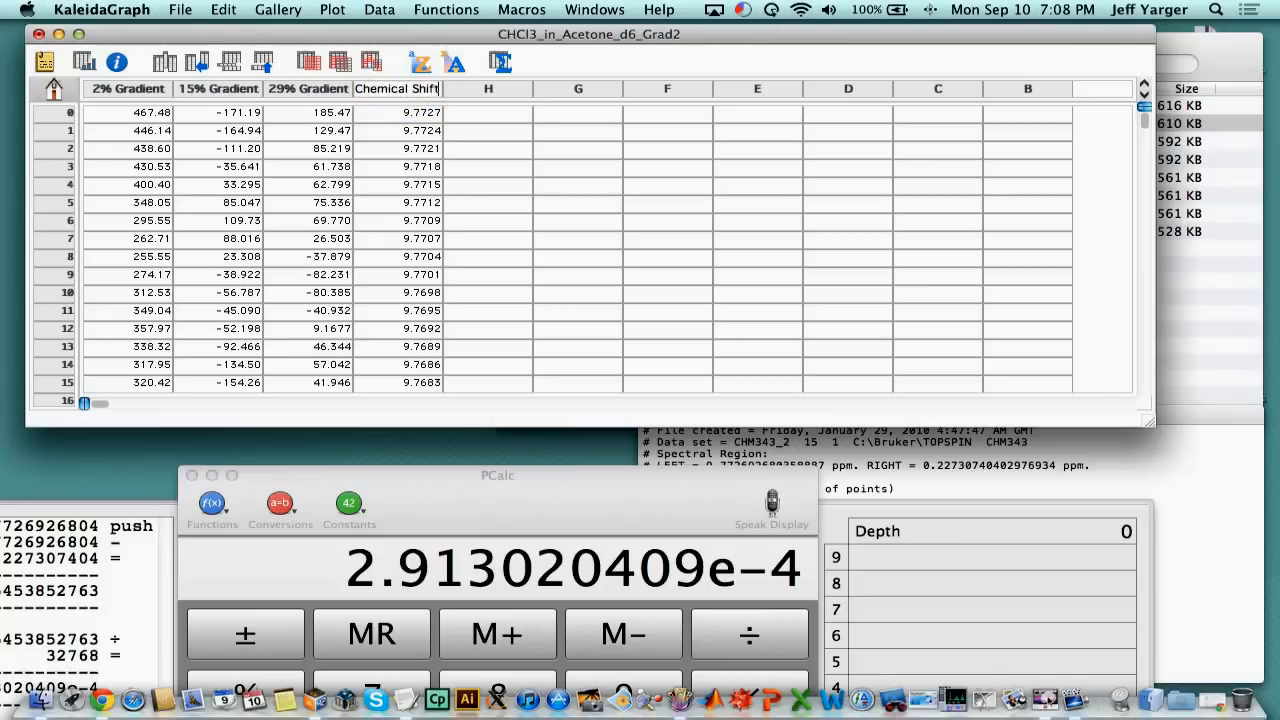
type("(ppm)")
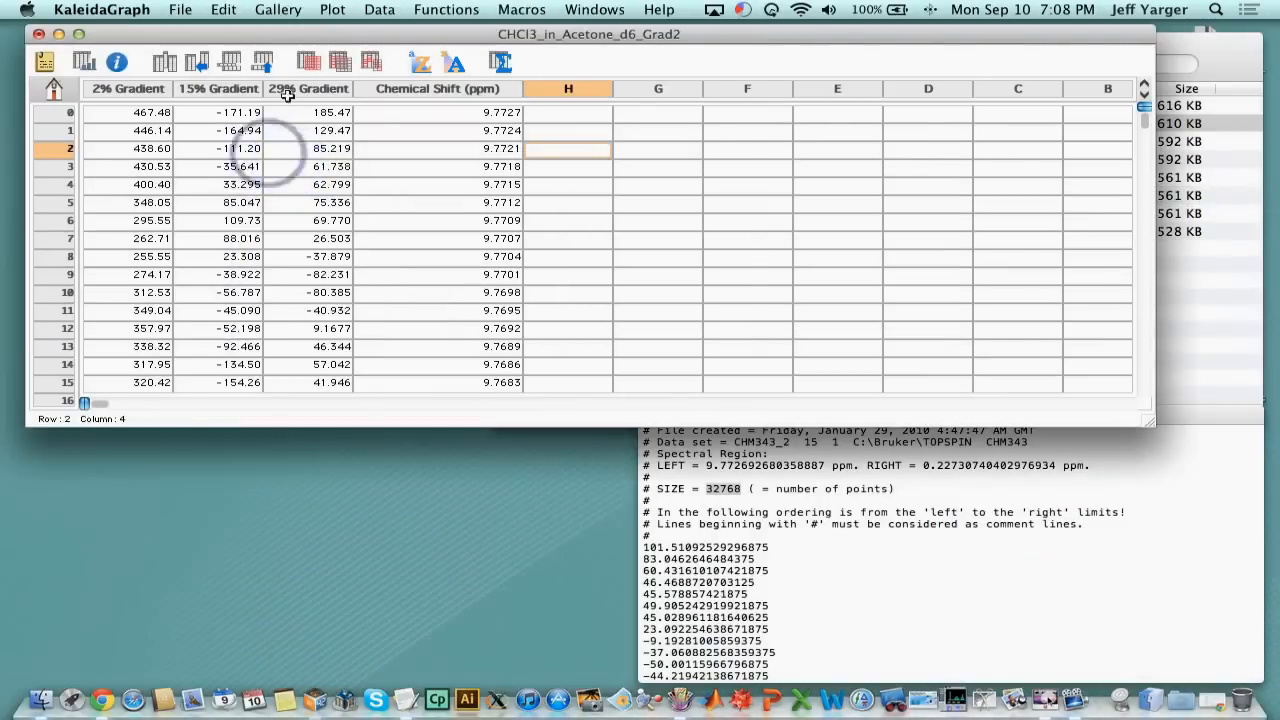
Create a Linear Line plot of the 2%, 15% and 29% Gradient columns against Chemical Shift (ppm)
left_click(278, 9)
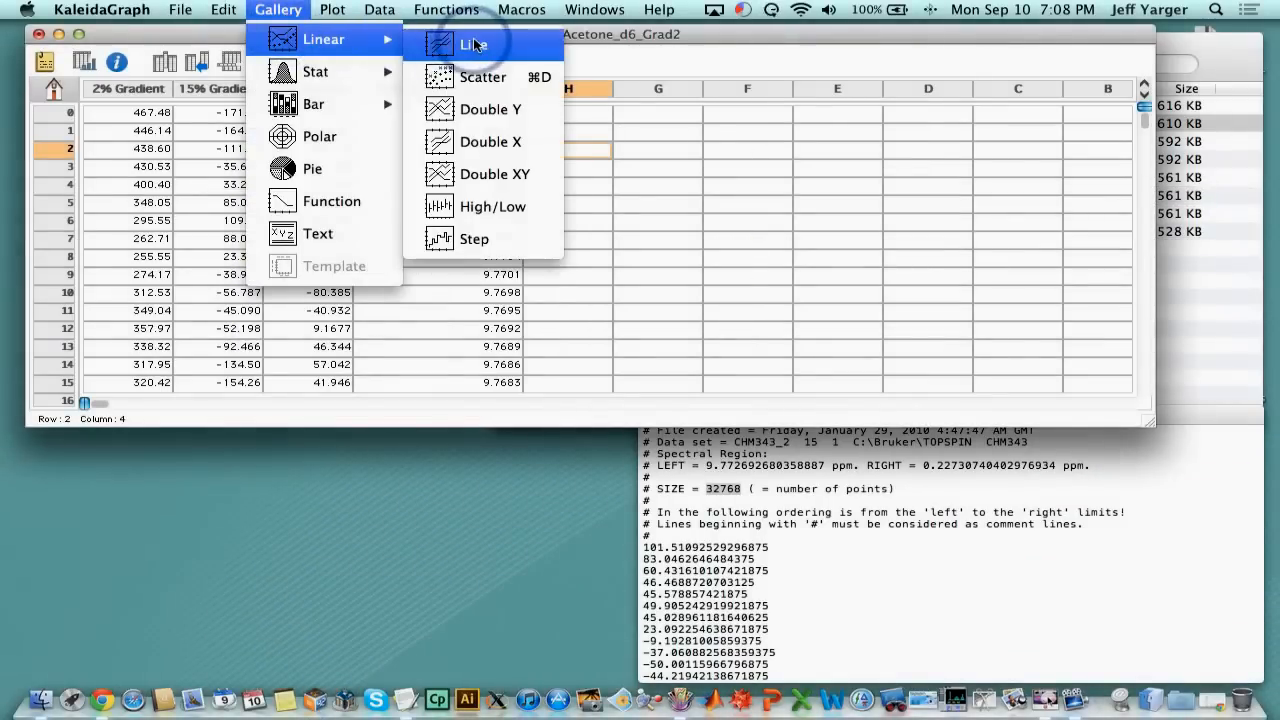
left_click(474, 44)
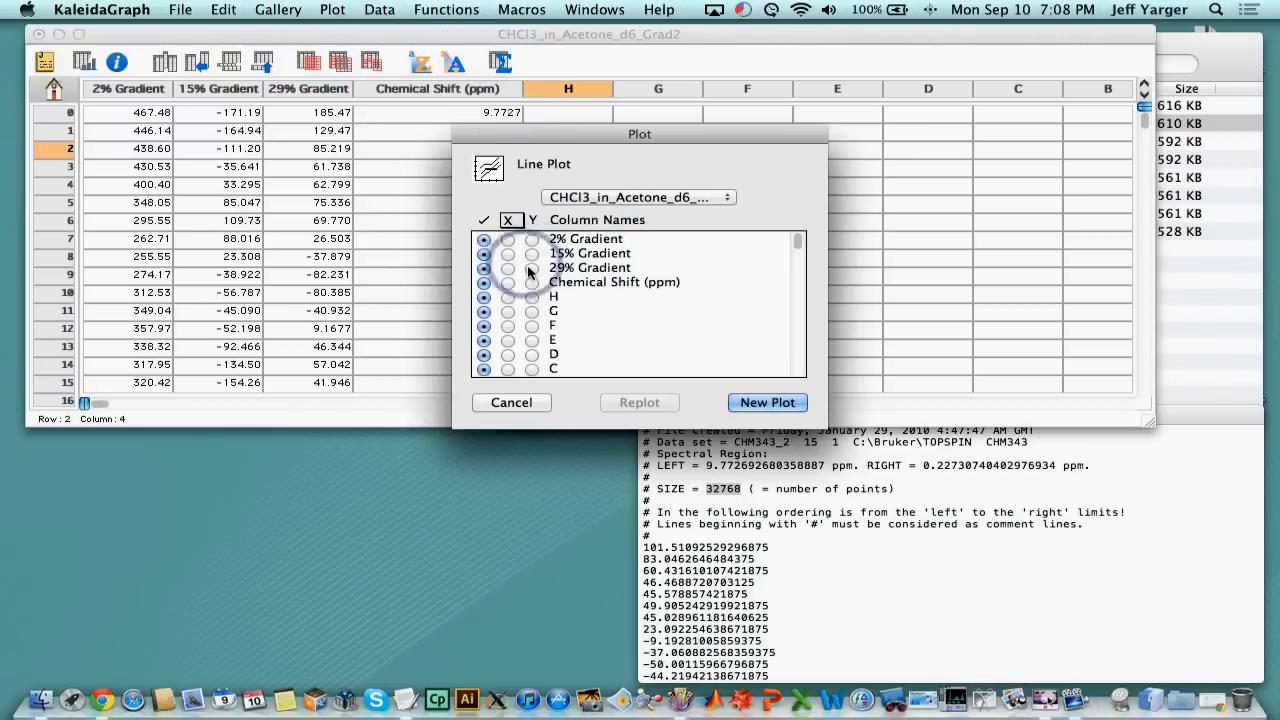
left_click(508, 282)
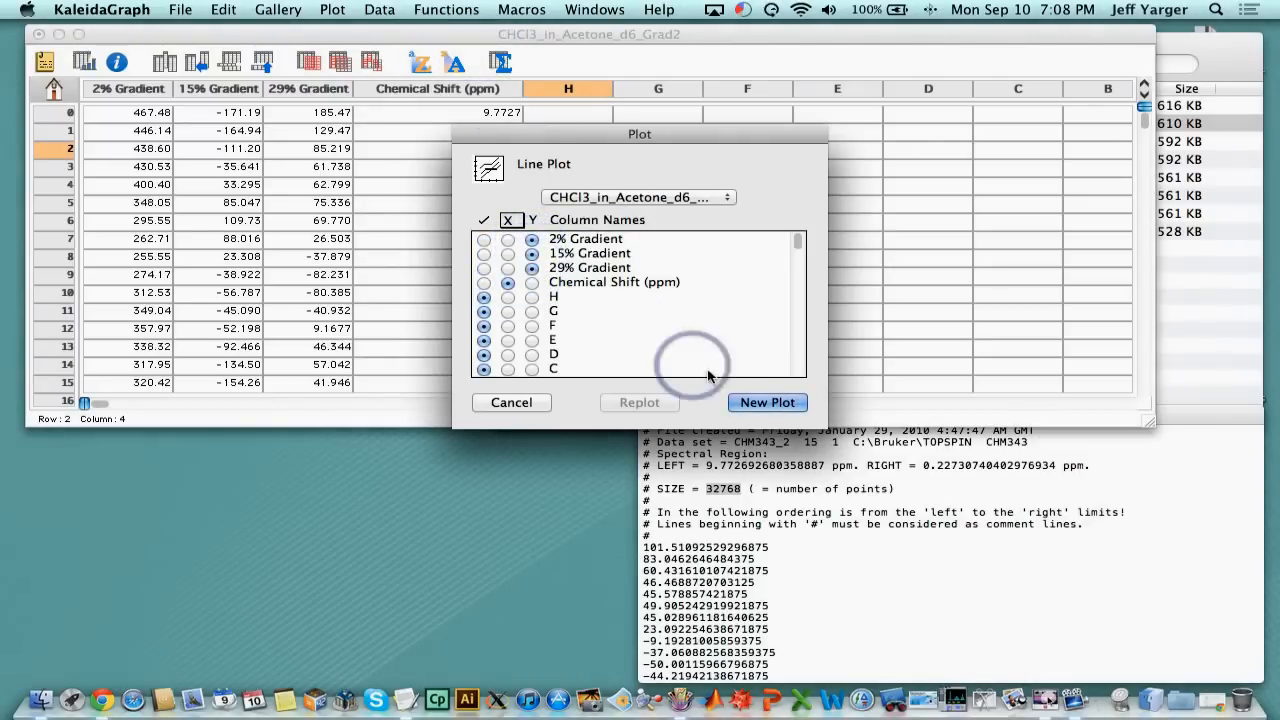
left_click(767, 402)
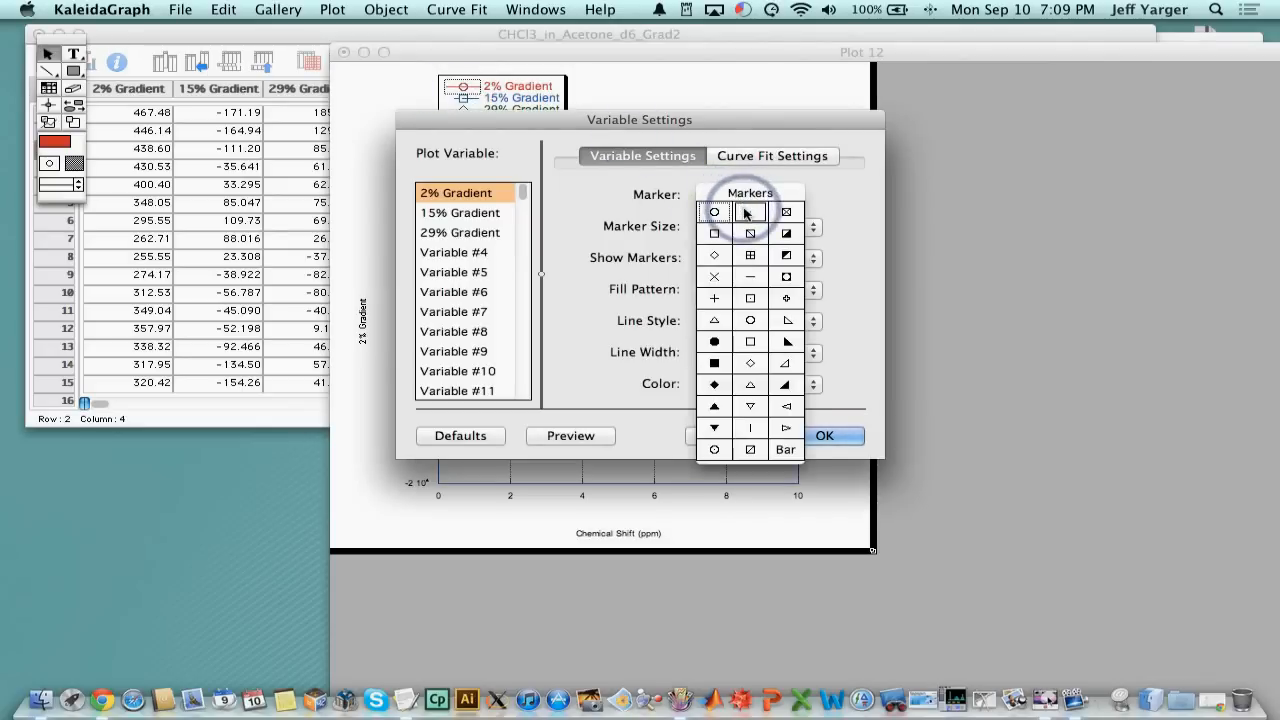
Set the marker to none for the 2%, 15% and 29% Gradient lines
left_click(713, 211)
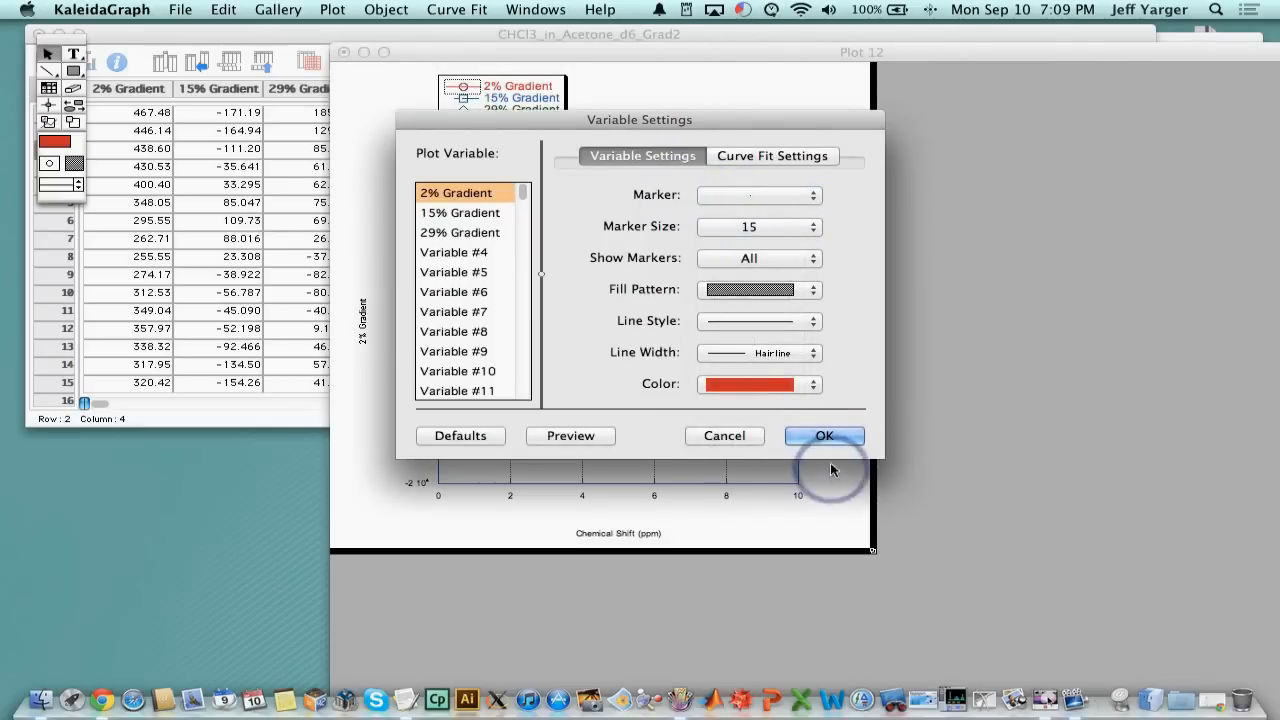
left_click(824, 435)
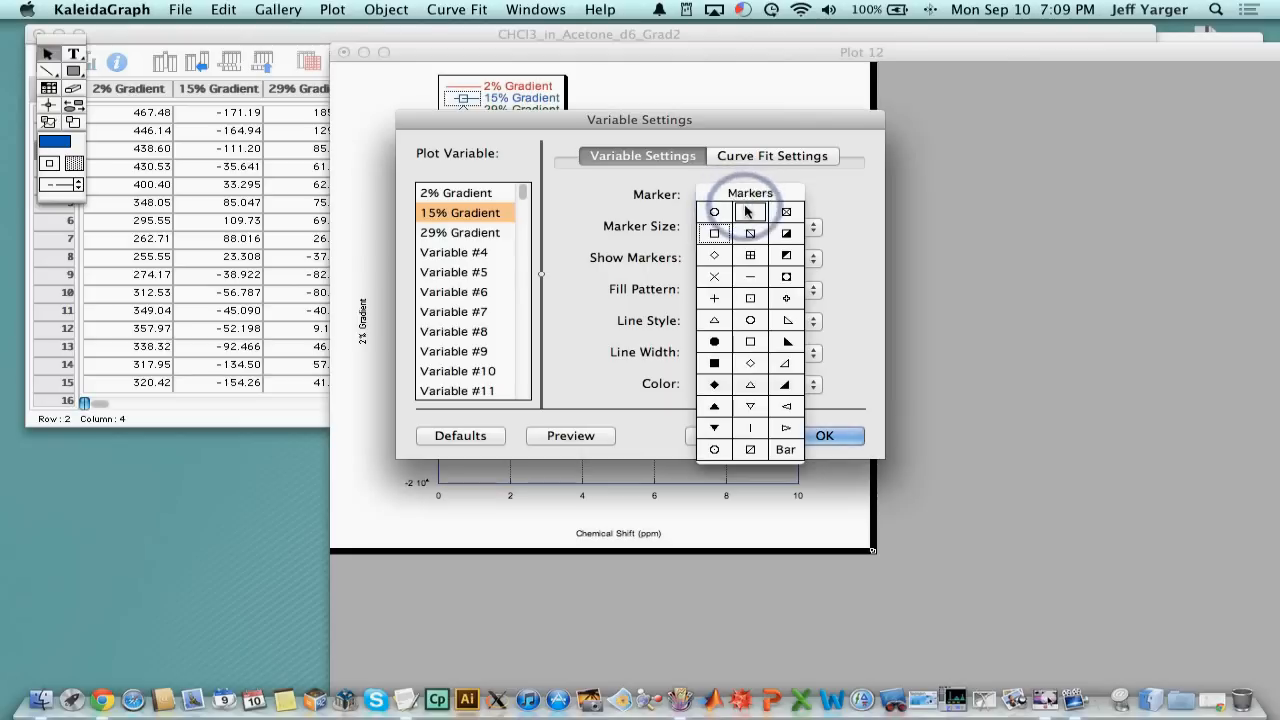
left_click(824, 435)
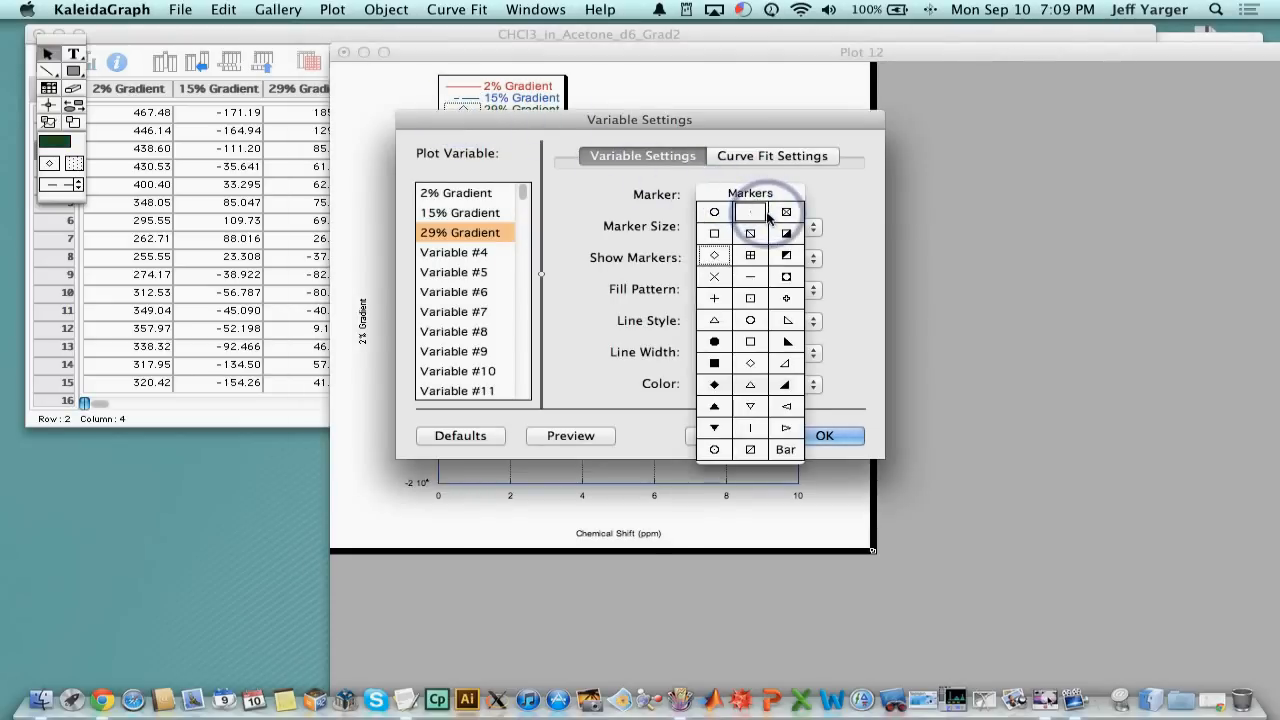
left_click(824, 435)
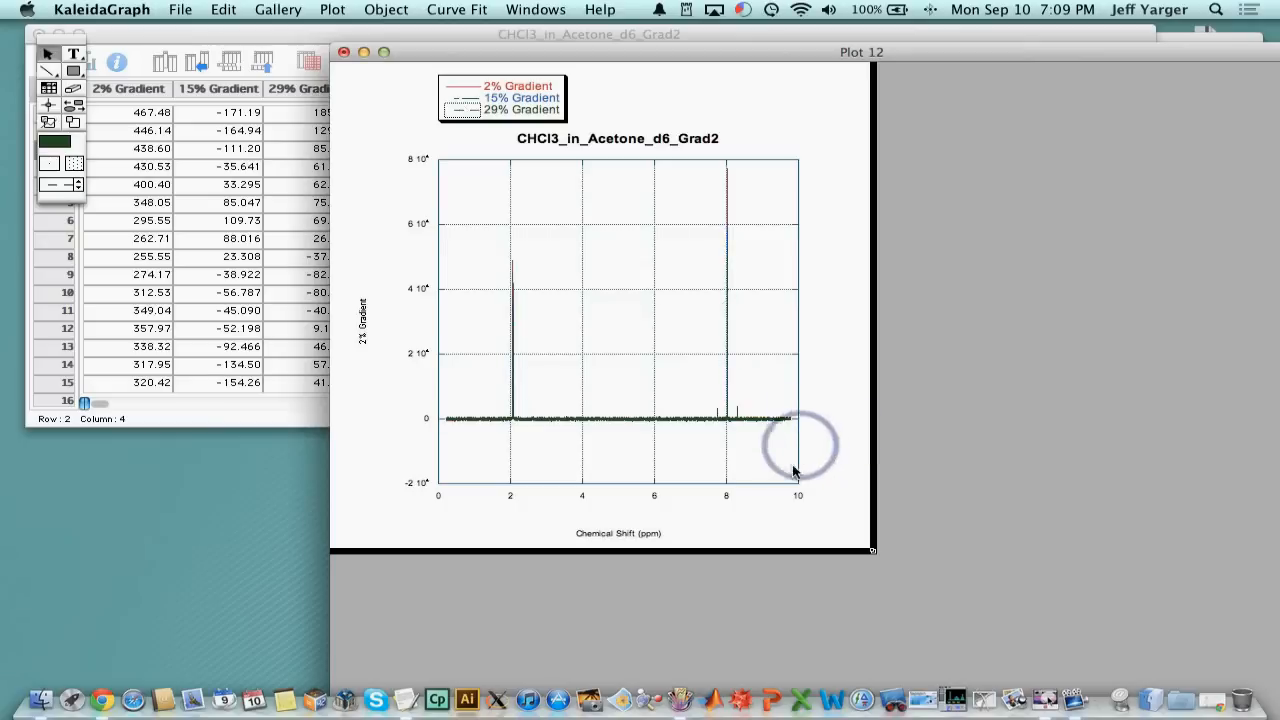
mouse_move(650, 290)
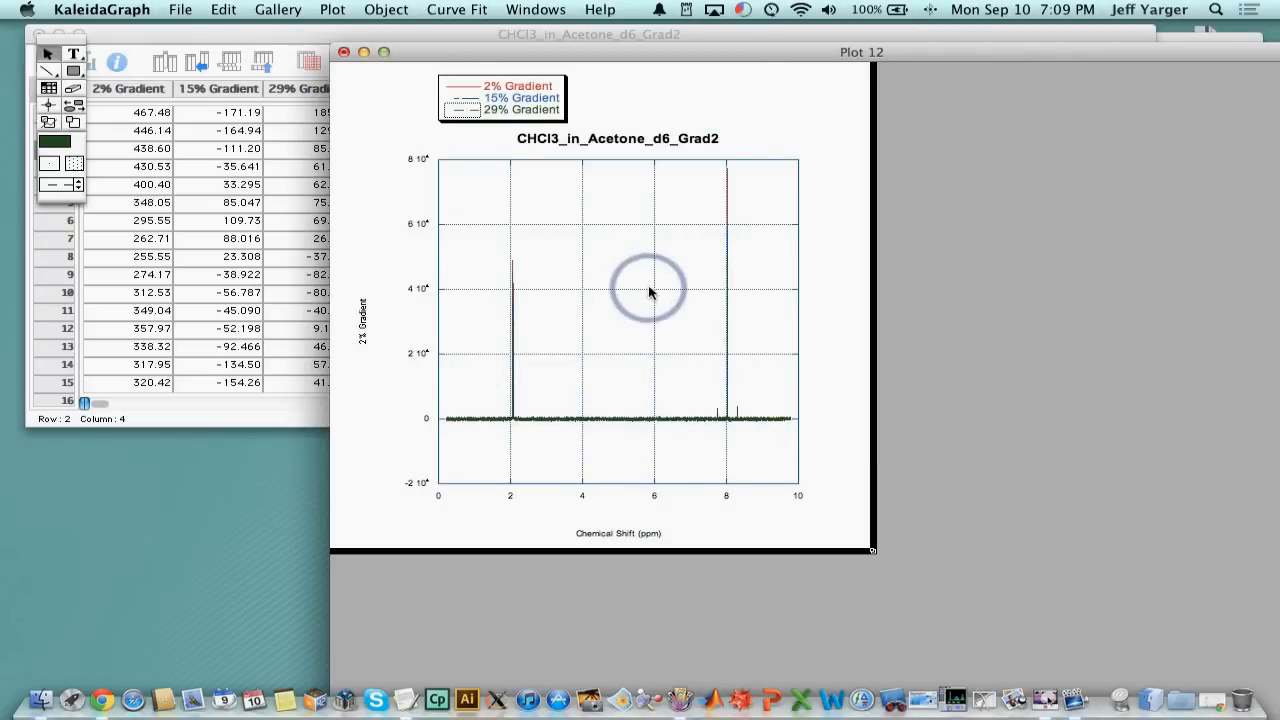
mouse_move(680, 498)
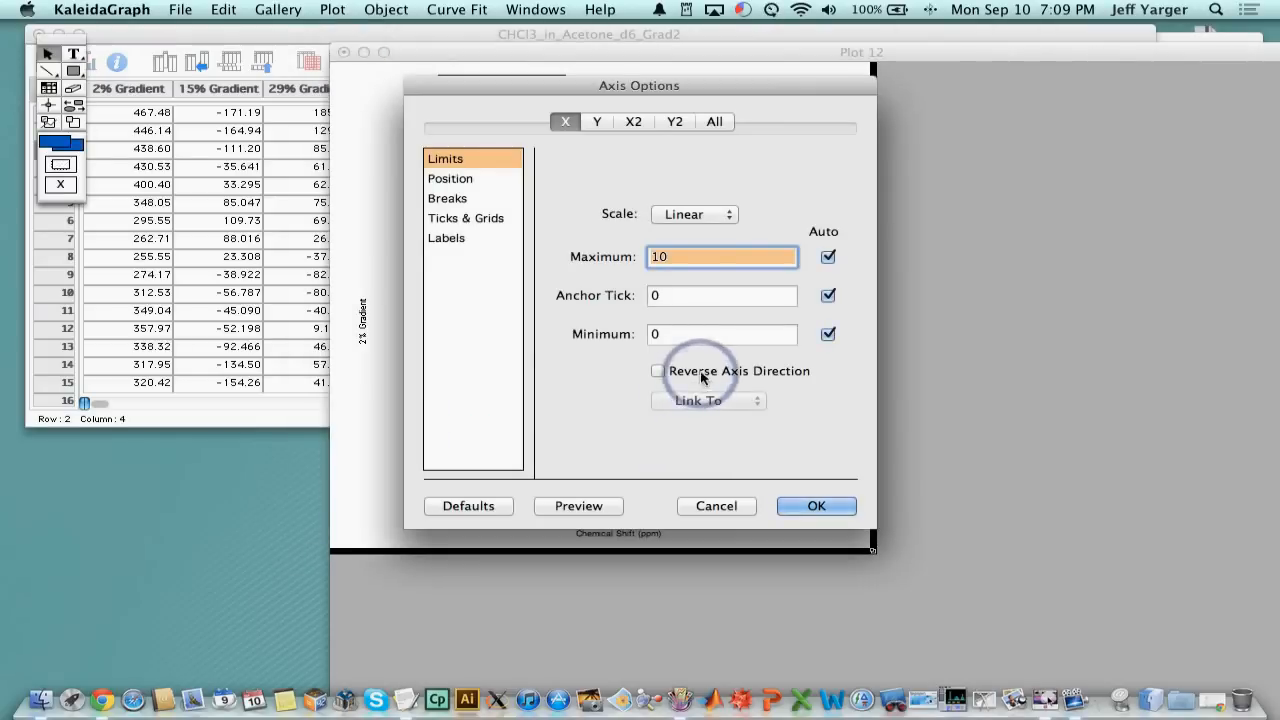
Enable Reverse Axis Direction on the chemical shift X axis
left_click(816, 505)
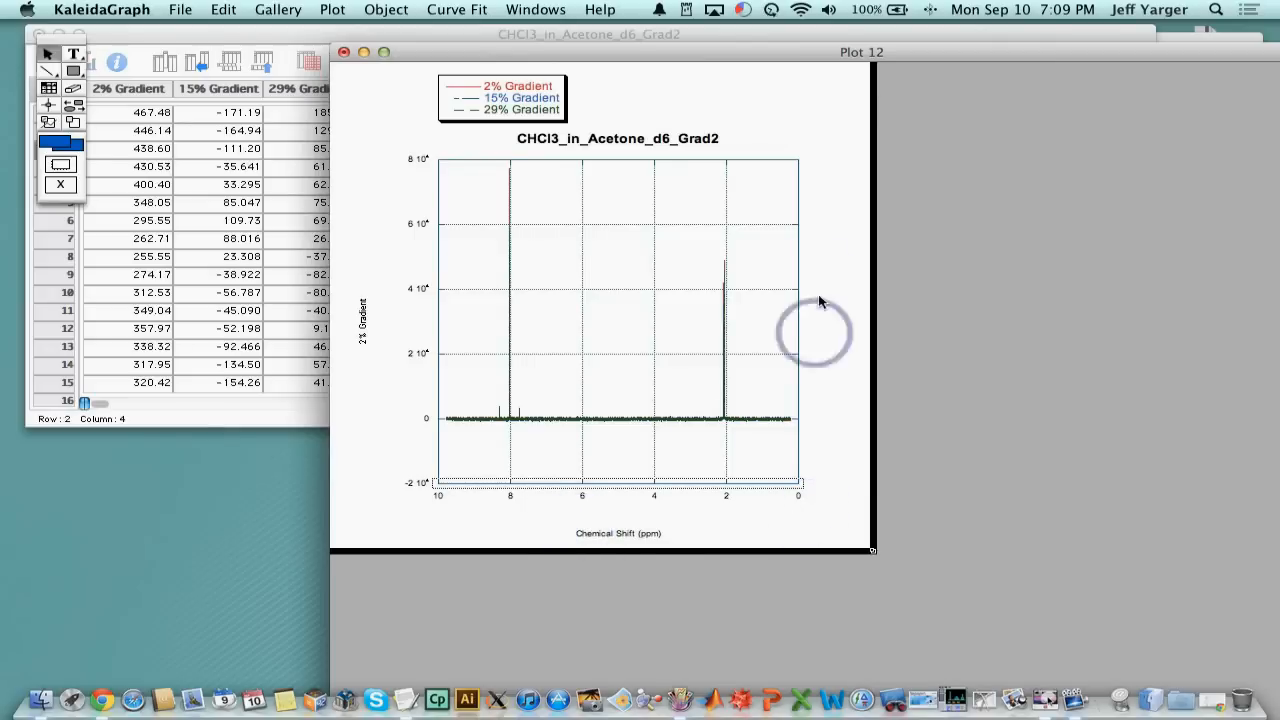
mouse_move(500, 320)
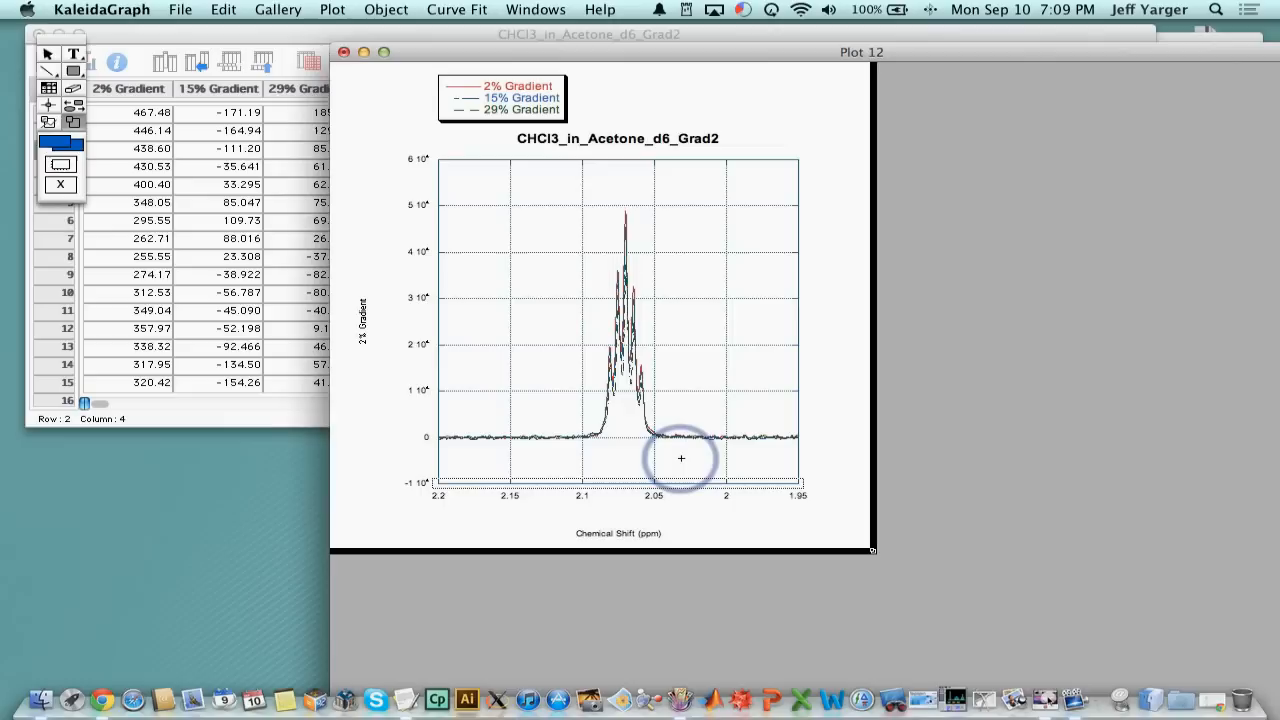
mouse_move(661, 338)
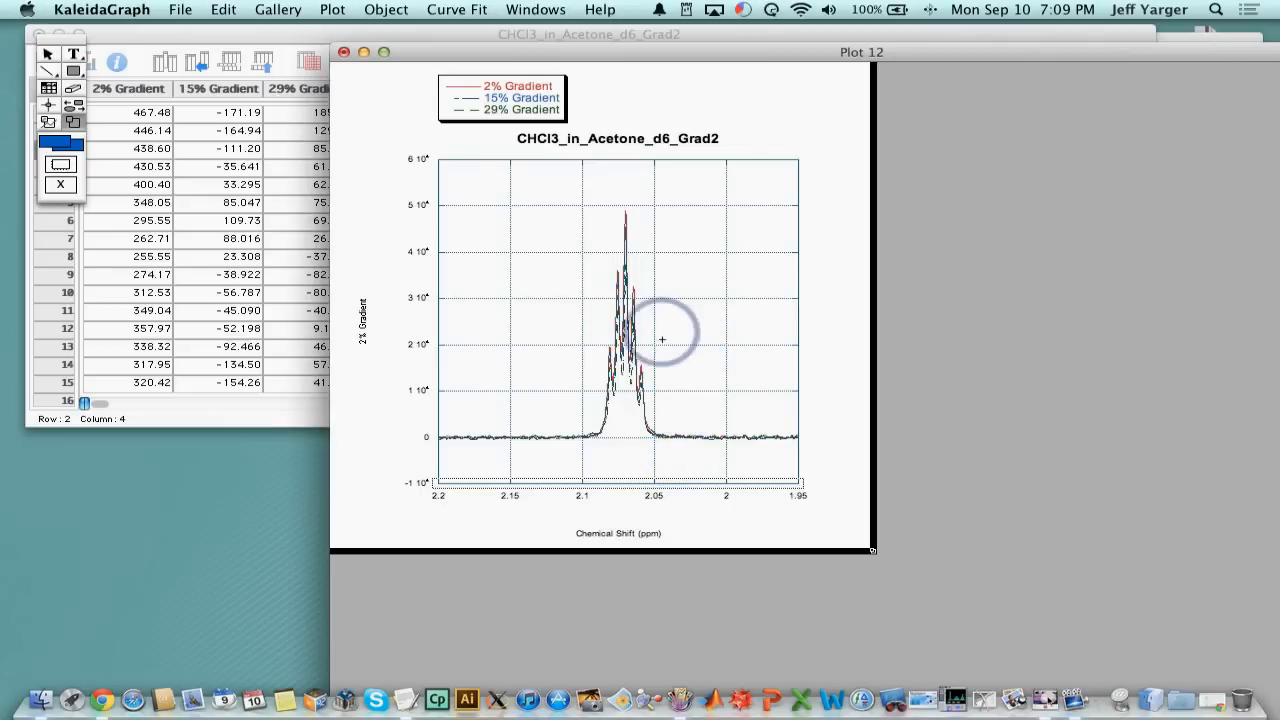
mouse_move(665, 392)
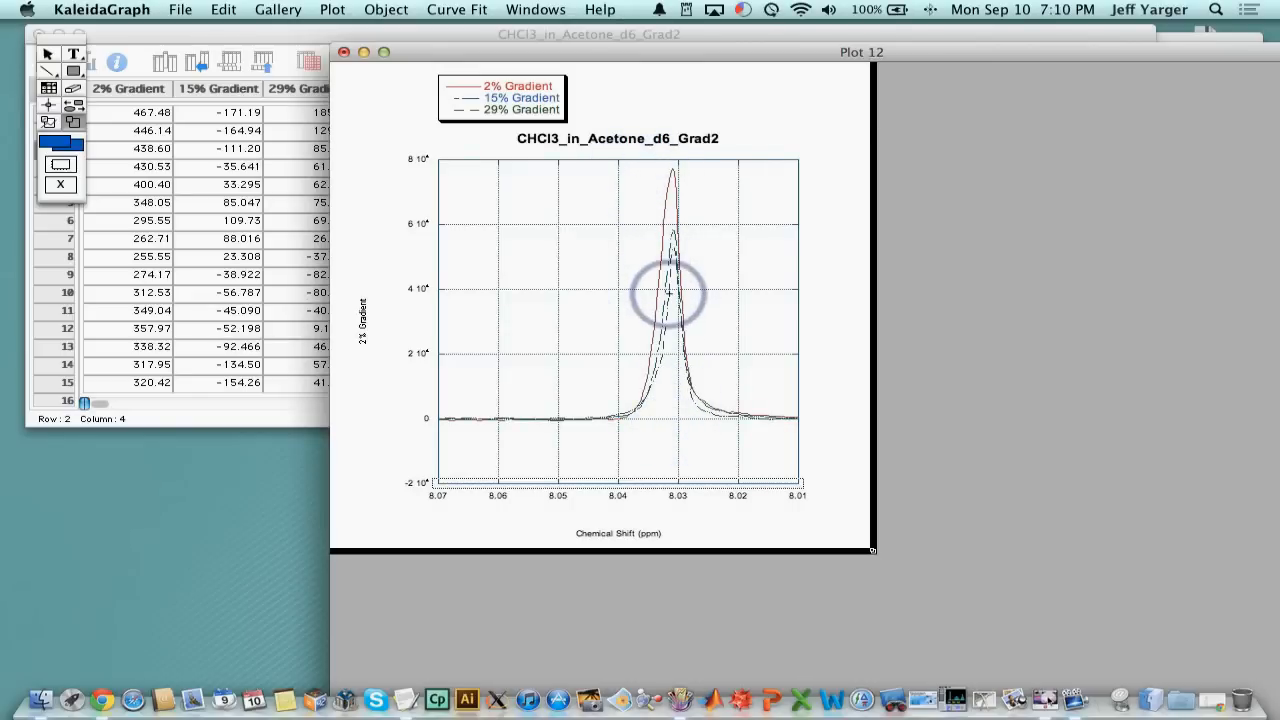
mouse_move(517, 199)
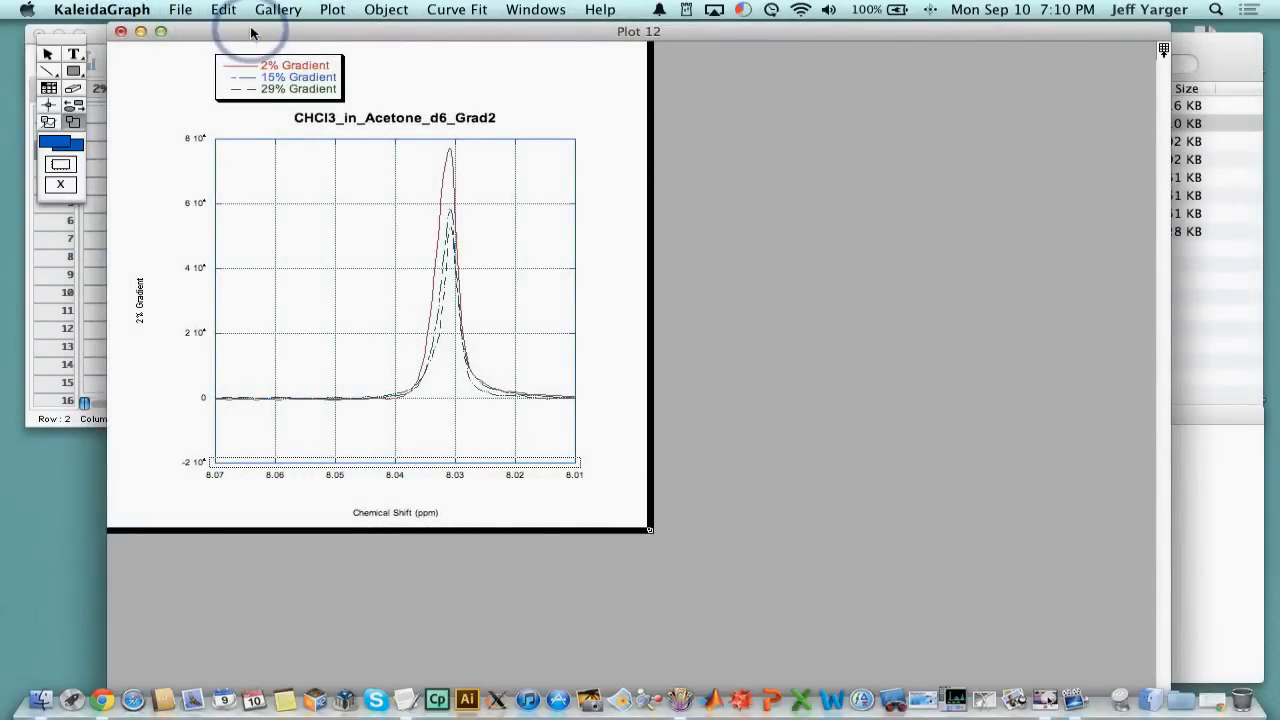
Close the Plot 12 window, declining to save changes
left_click(120, 31)
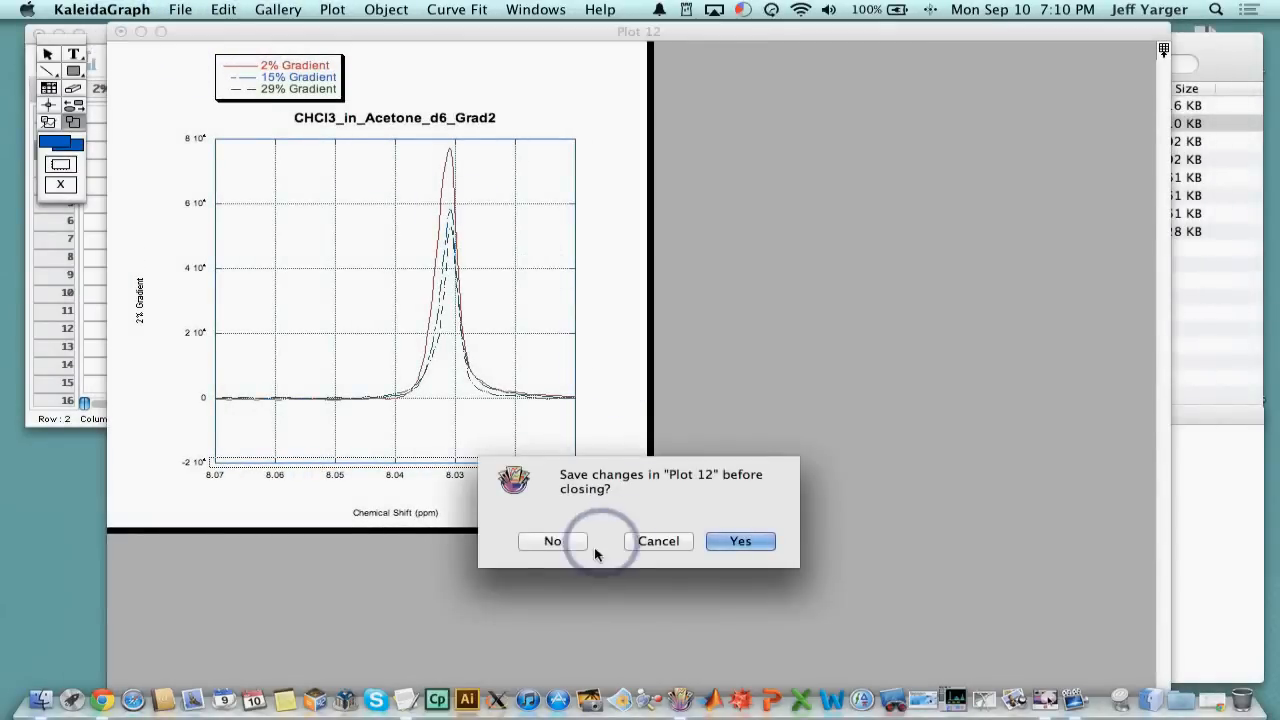
left_click(552, 541)
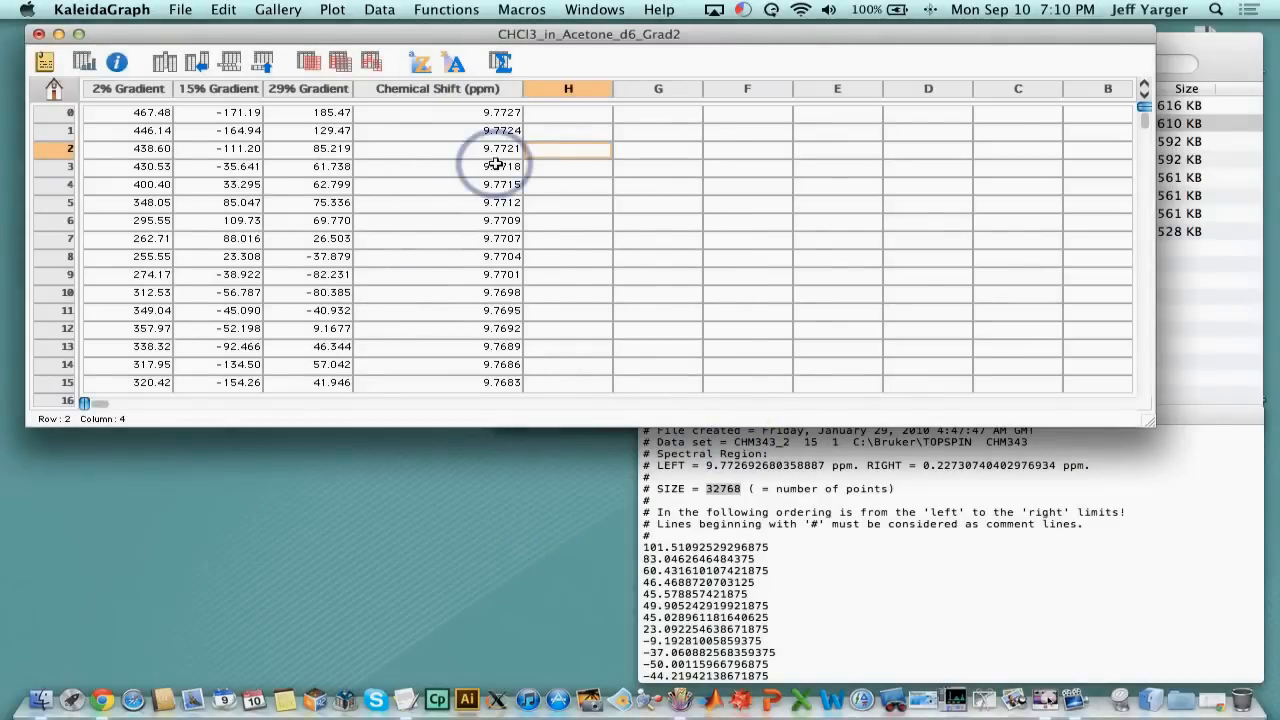